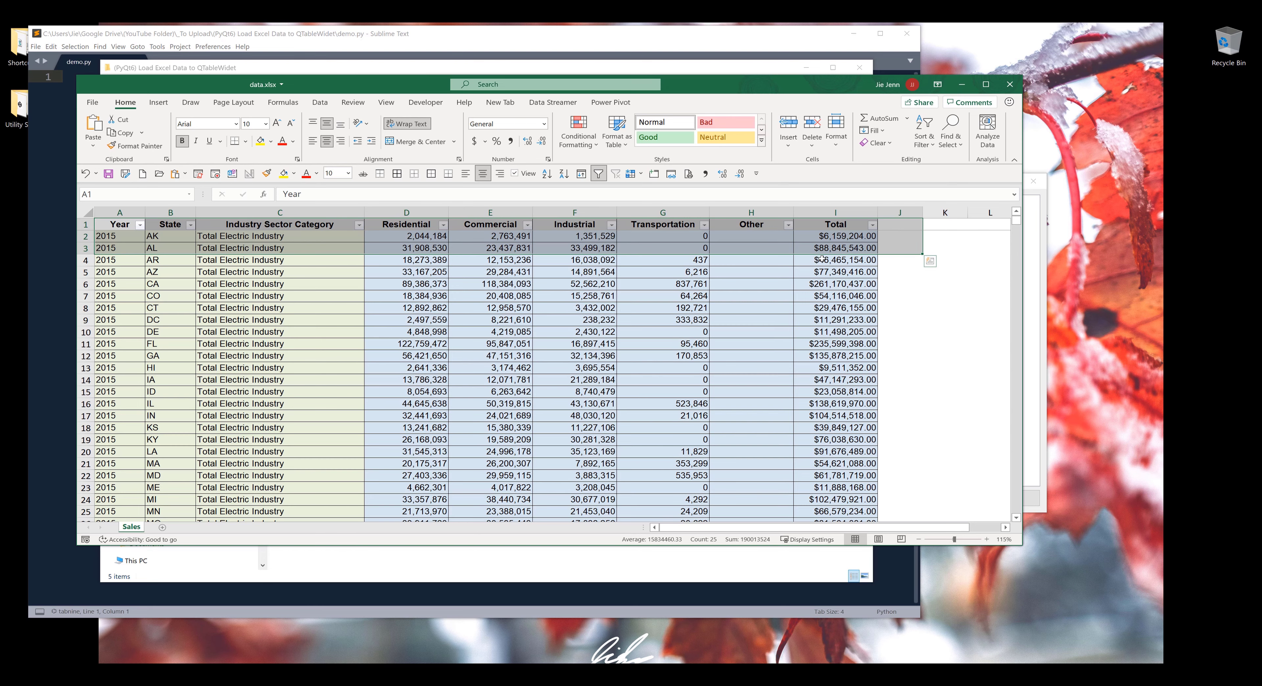
# Select cell G14 in the Sales sheet of data.xlsx.
pyautogui.click(663, 380)
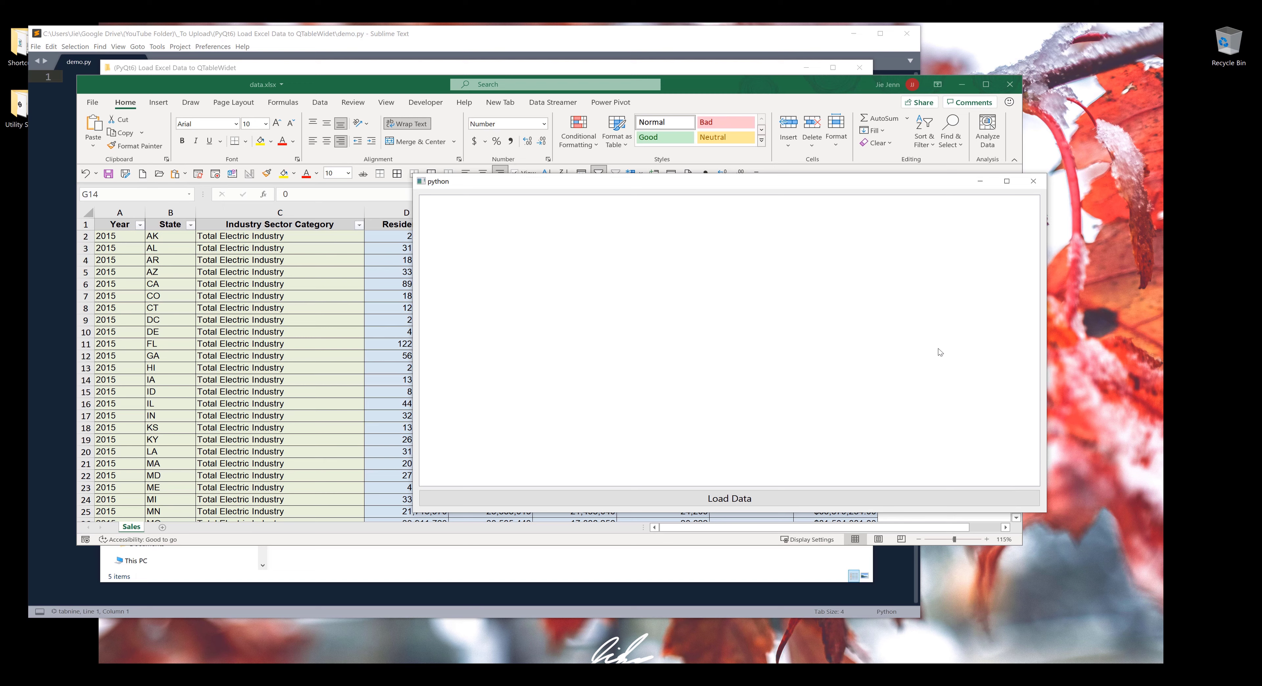
pyautogui.moveTo(577, 286)
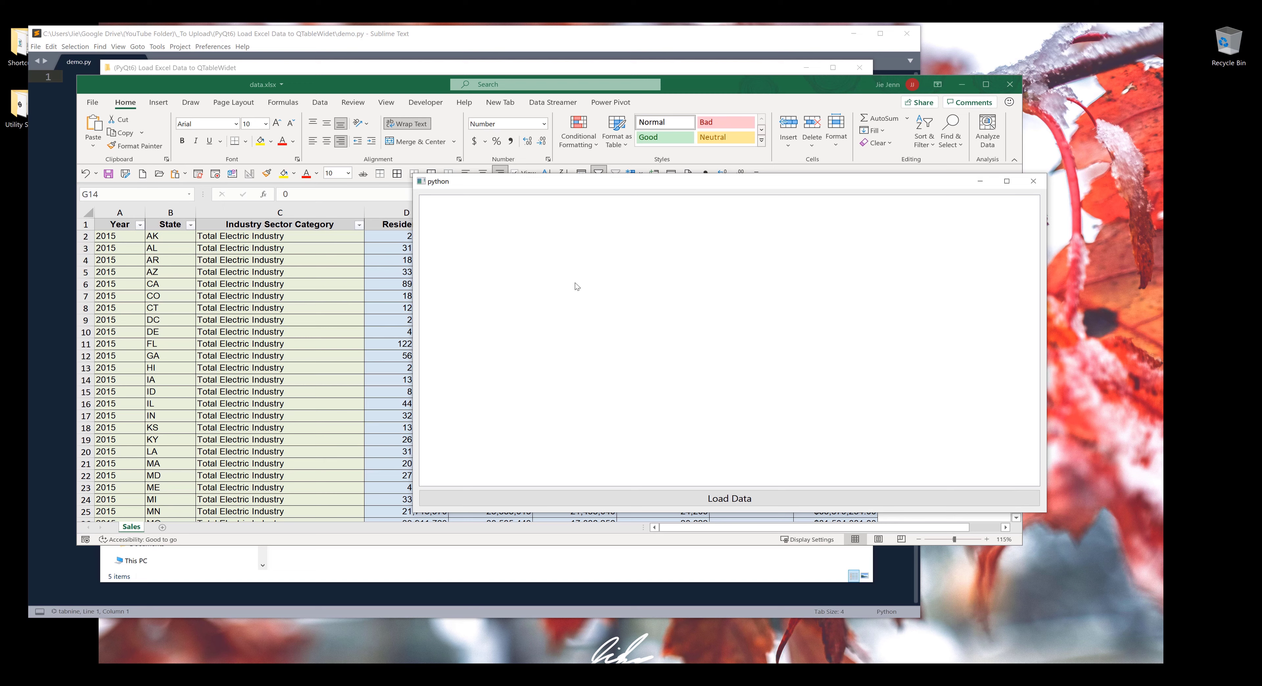
pyautogui.moveTo(485, 237)
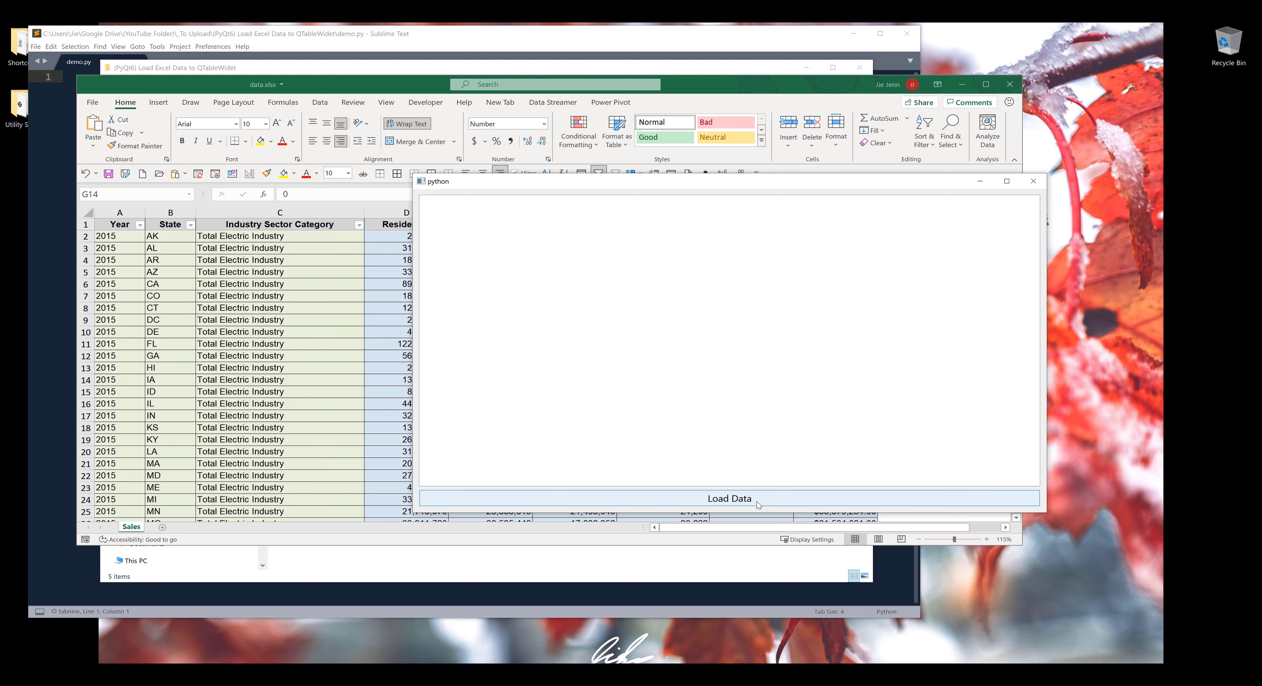
pyautogui.moveTo(741, 500)
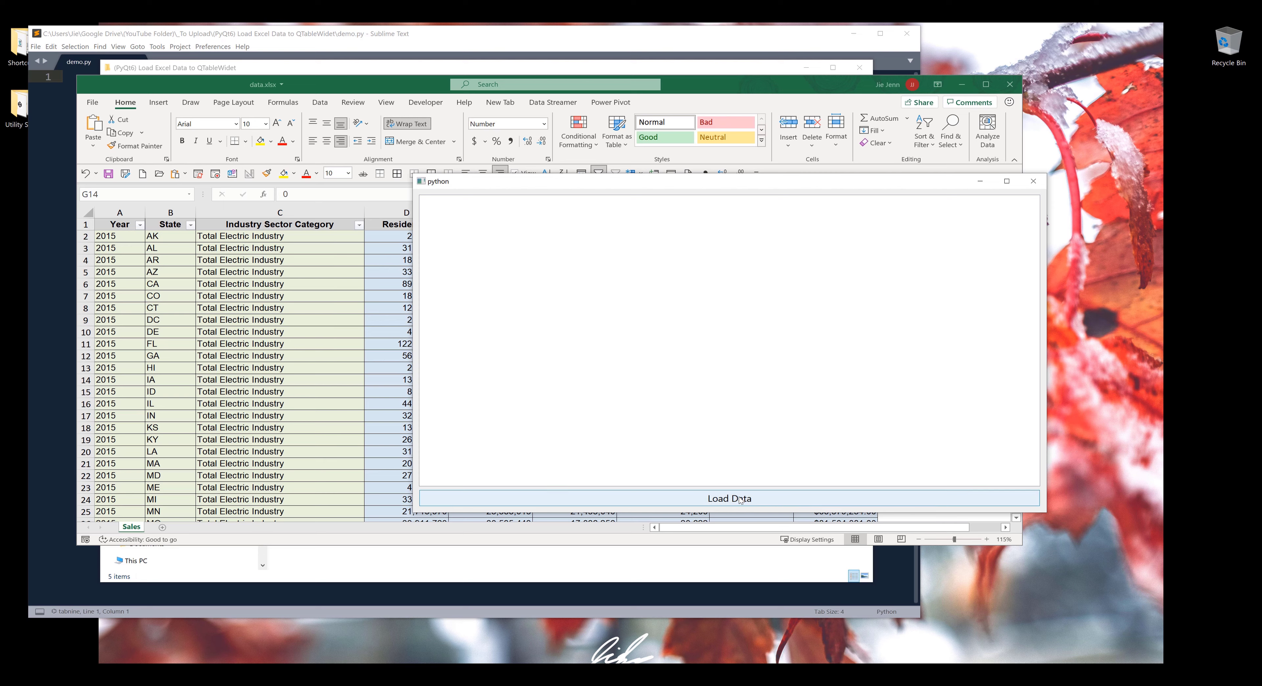
# Load the Excel sales data into the table and inspect the Residential values for IL and AR.
pyautogui.click(729, 498)
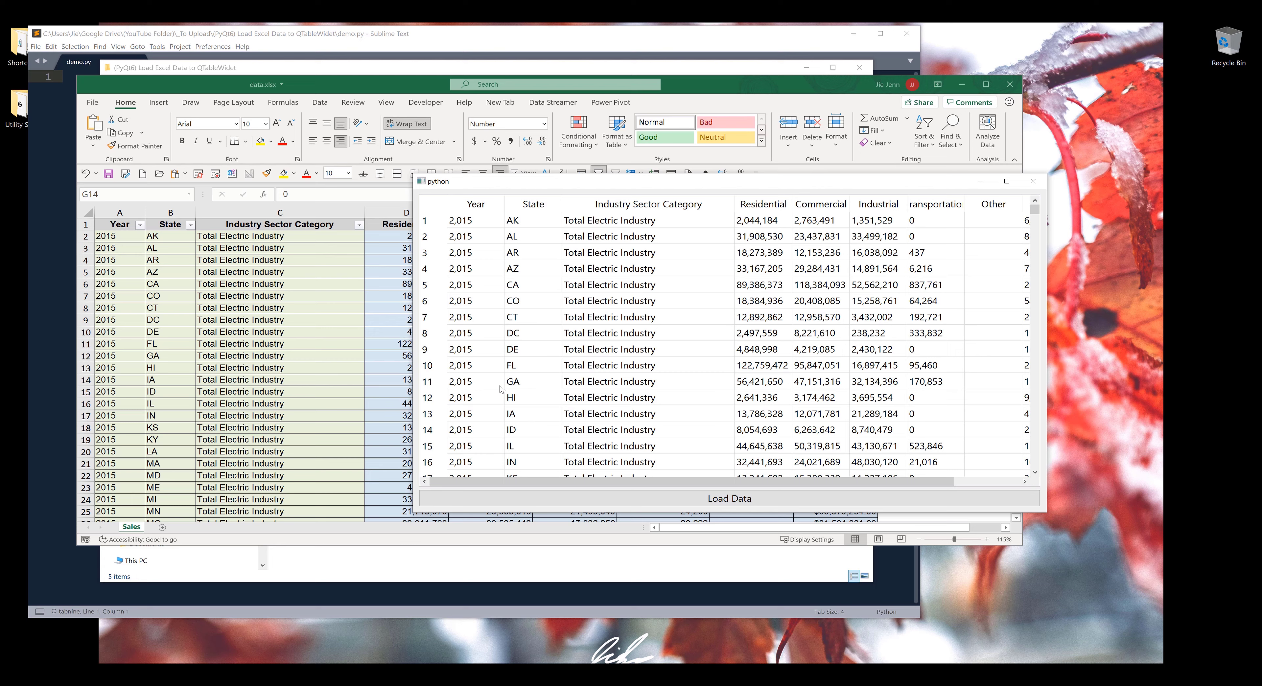
pyautogui.moveTo(506, 241)
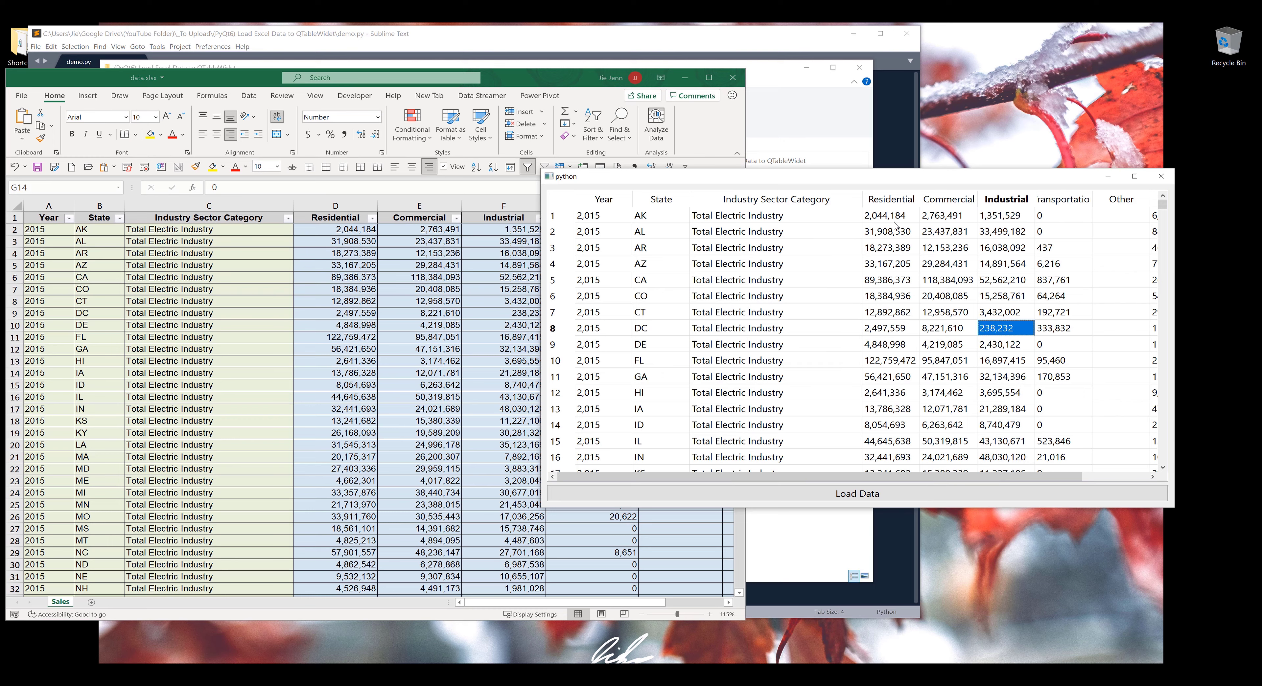
pyautogui.click(890, 441)
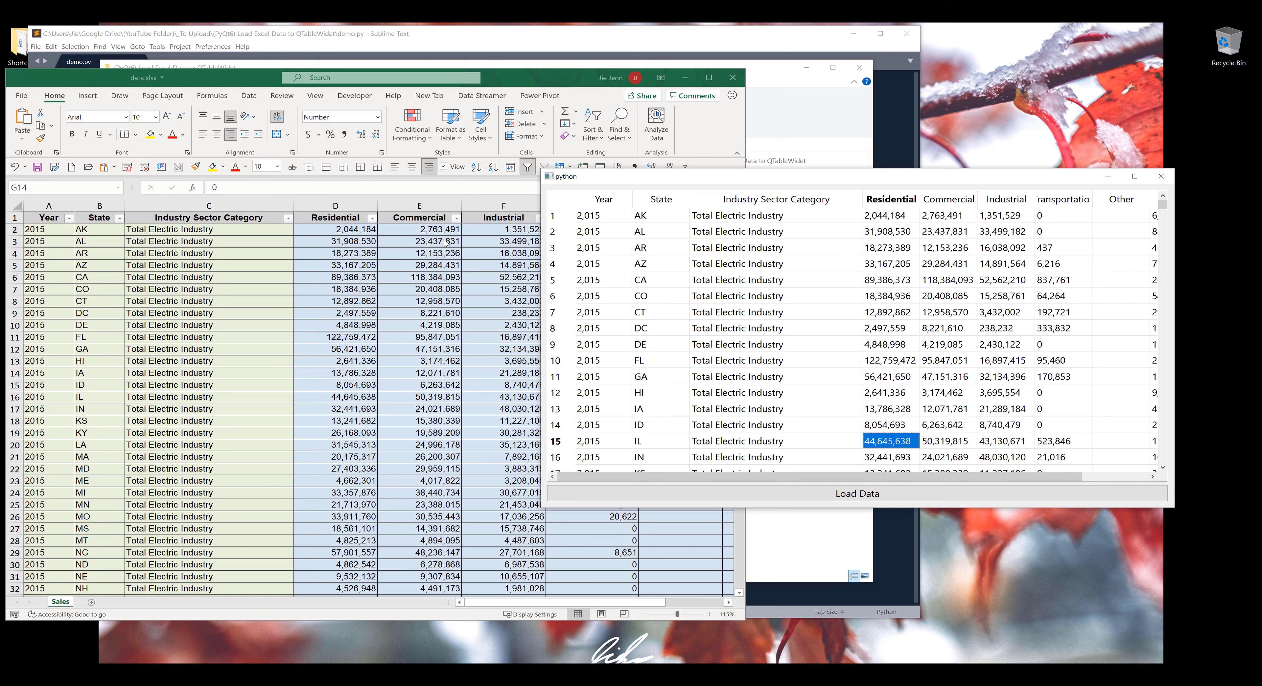
pyautogui.click(890, 247)
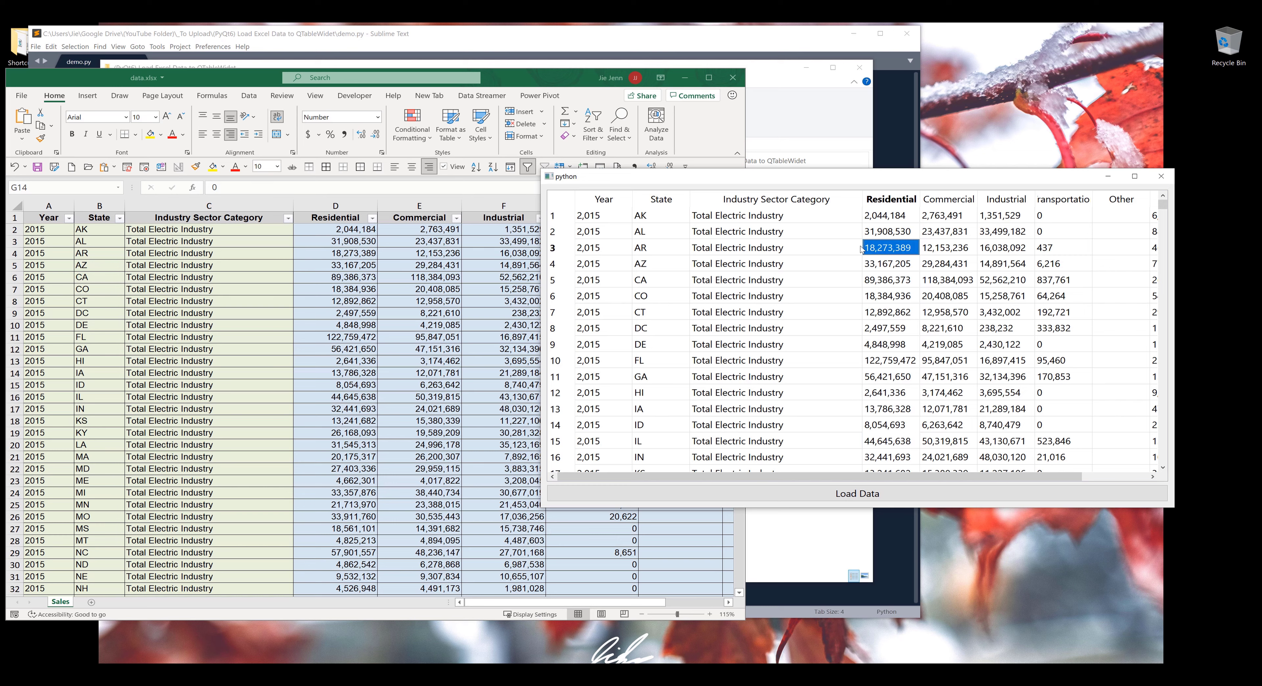
pyautogui.click(773, 247)
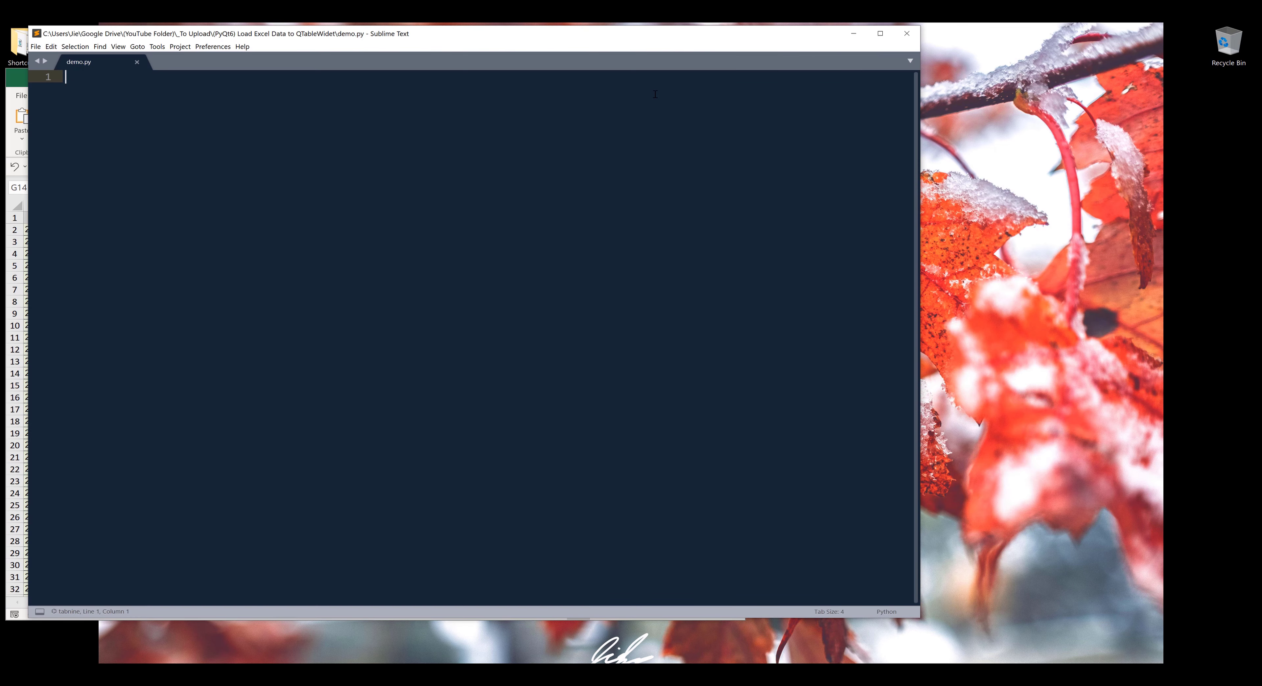
pyautogui.moveTo(564, 64)
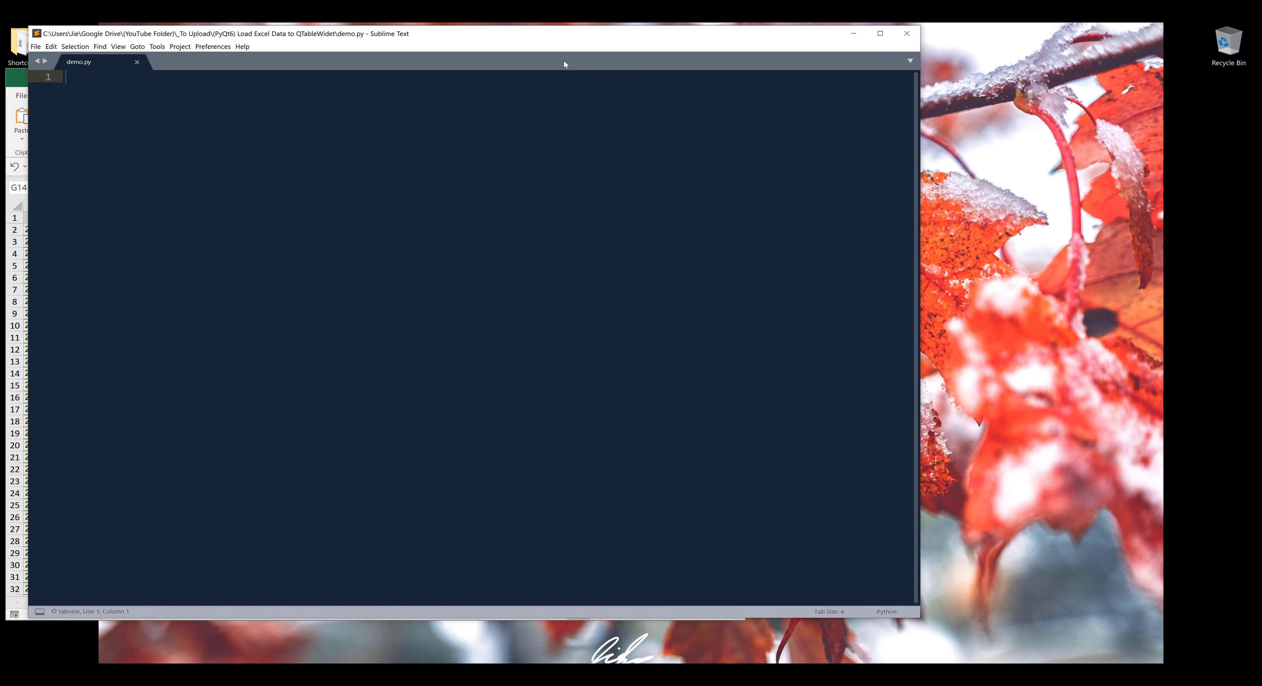
pyautogui.moveTo(225, 138)
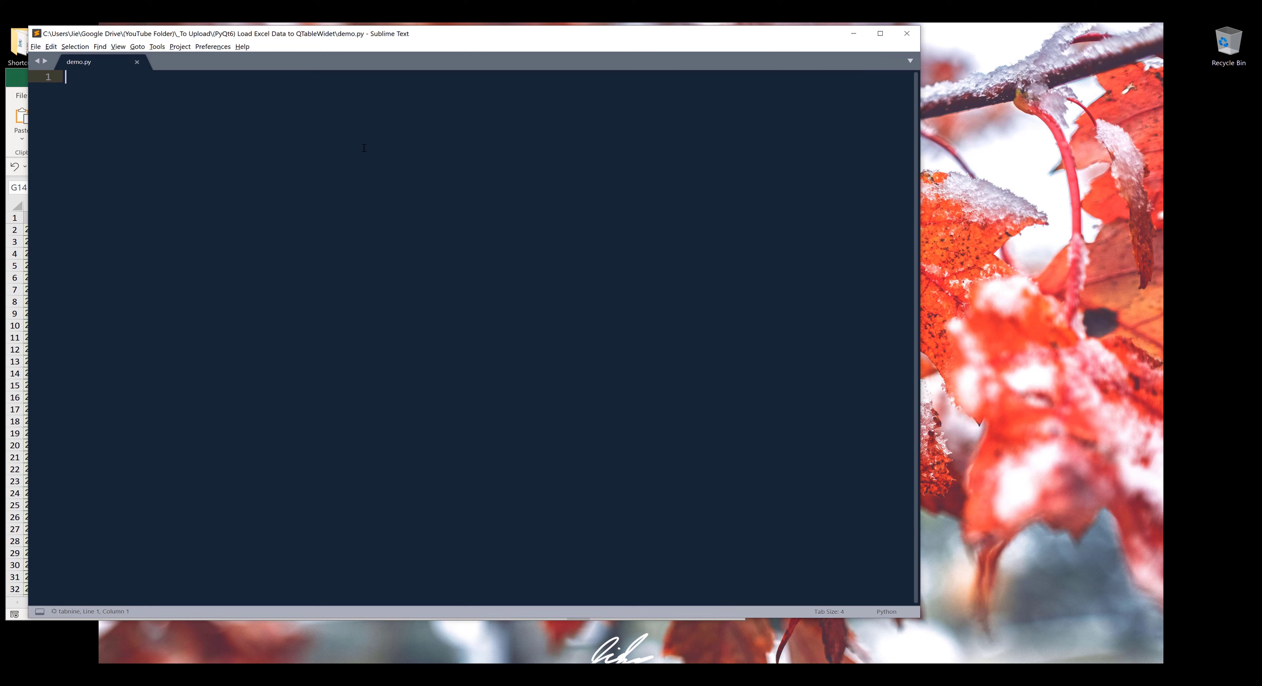
# Write the PyQt6 skeleton importing sys, QTableWidget, QTableWidgetItem and QHeaderView.
pyautogui.write('import sys')
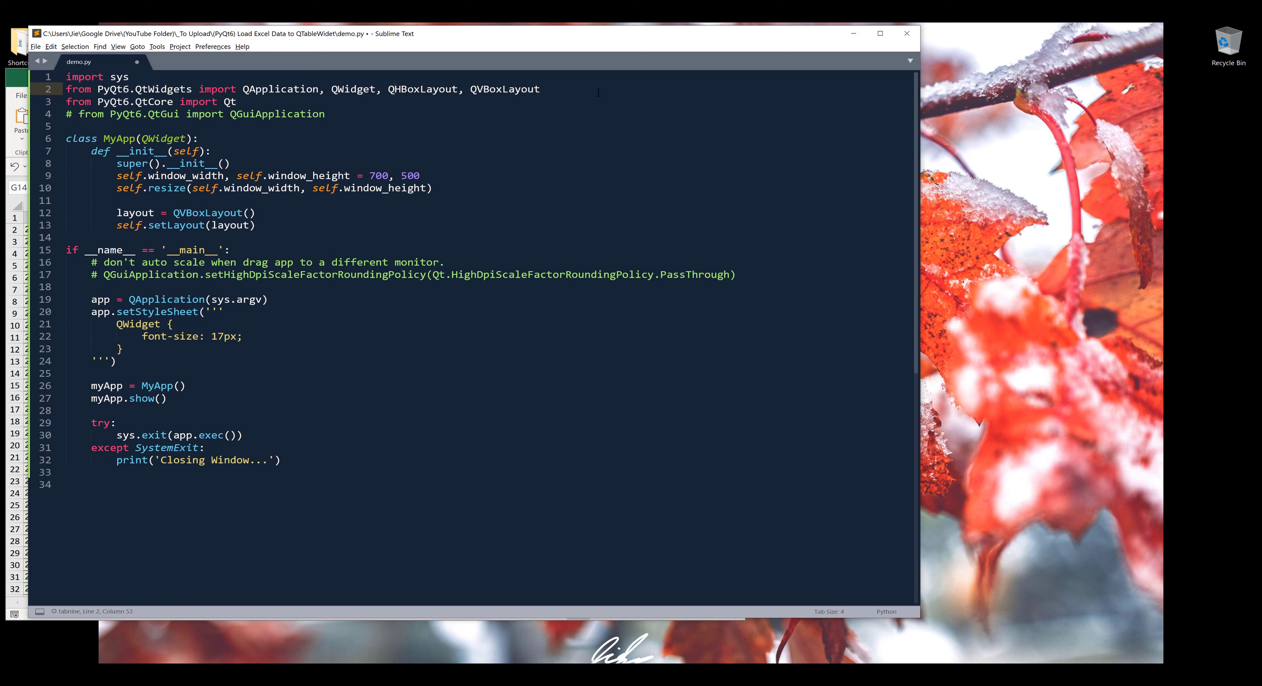
pyautogui.write('QTableWidgeQ')
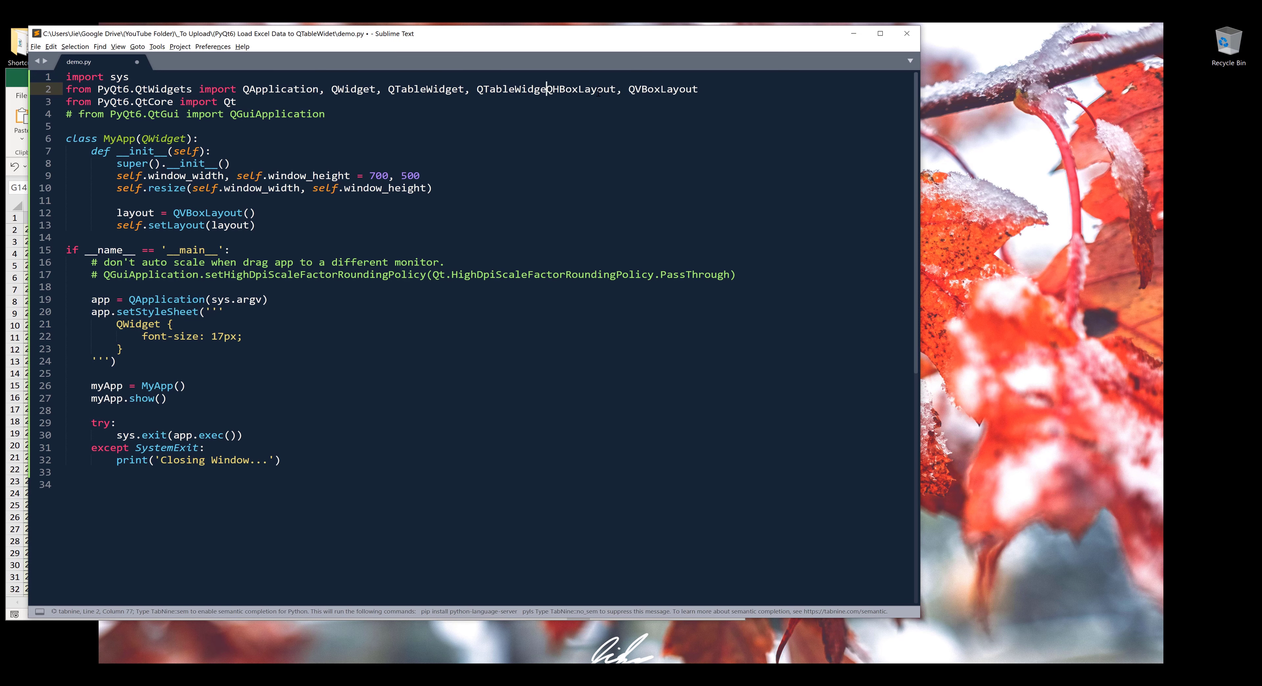
pyautogui.write('Item,')
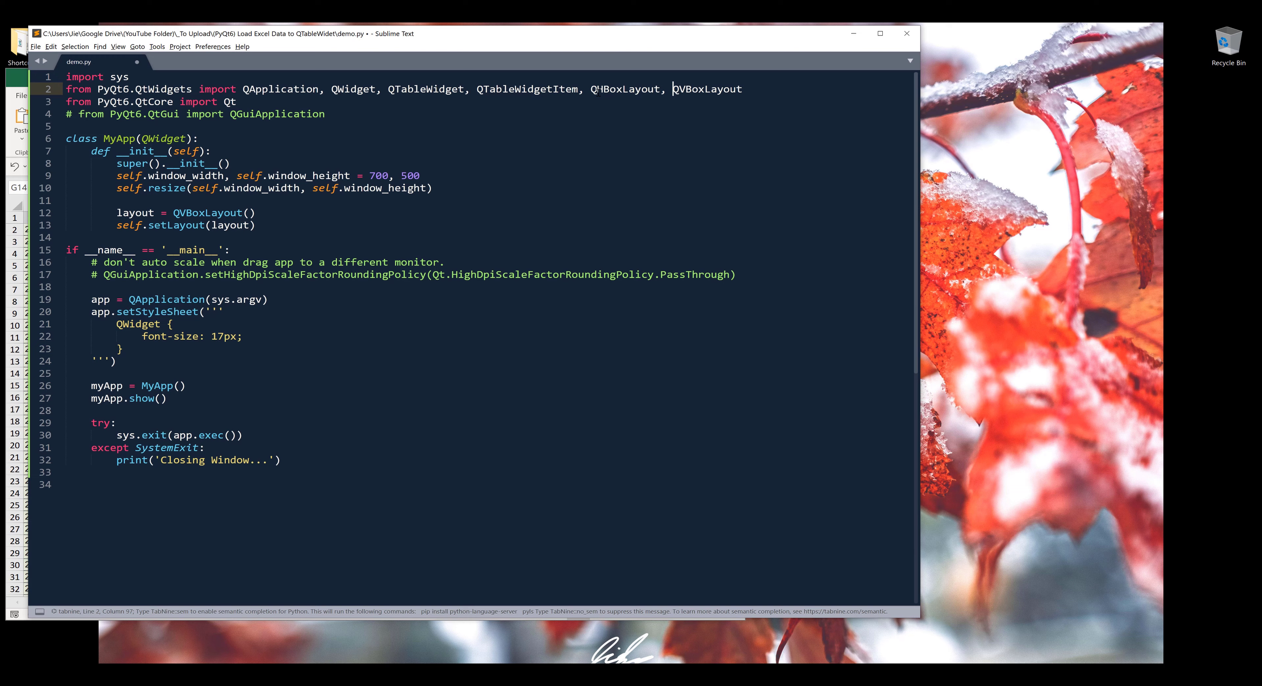
pyautogui.write('QHeaderView, QH')
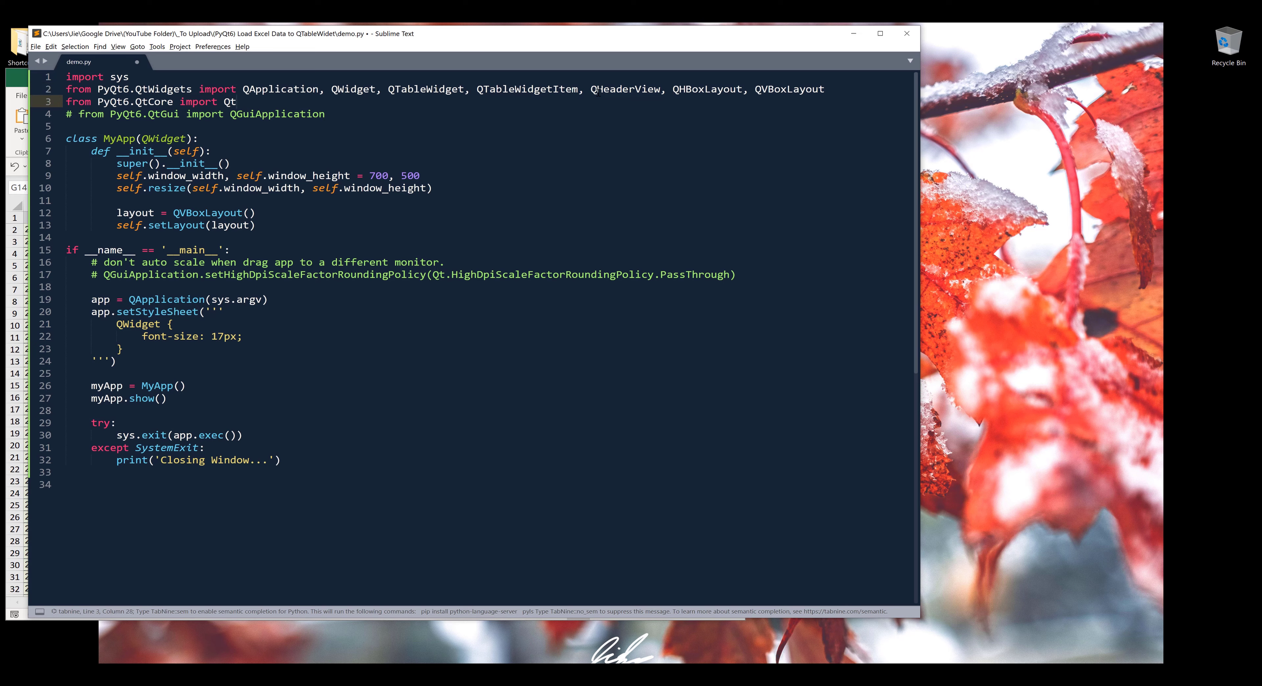
# Add 'import pandas as pd' with a pip install note and delete the commented QtGui import.
pyautogui.write('import pandas')
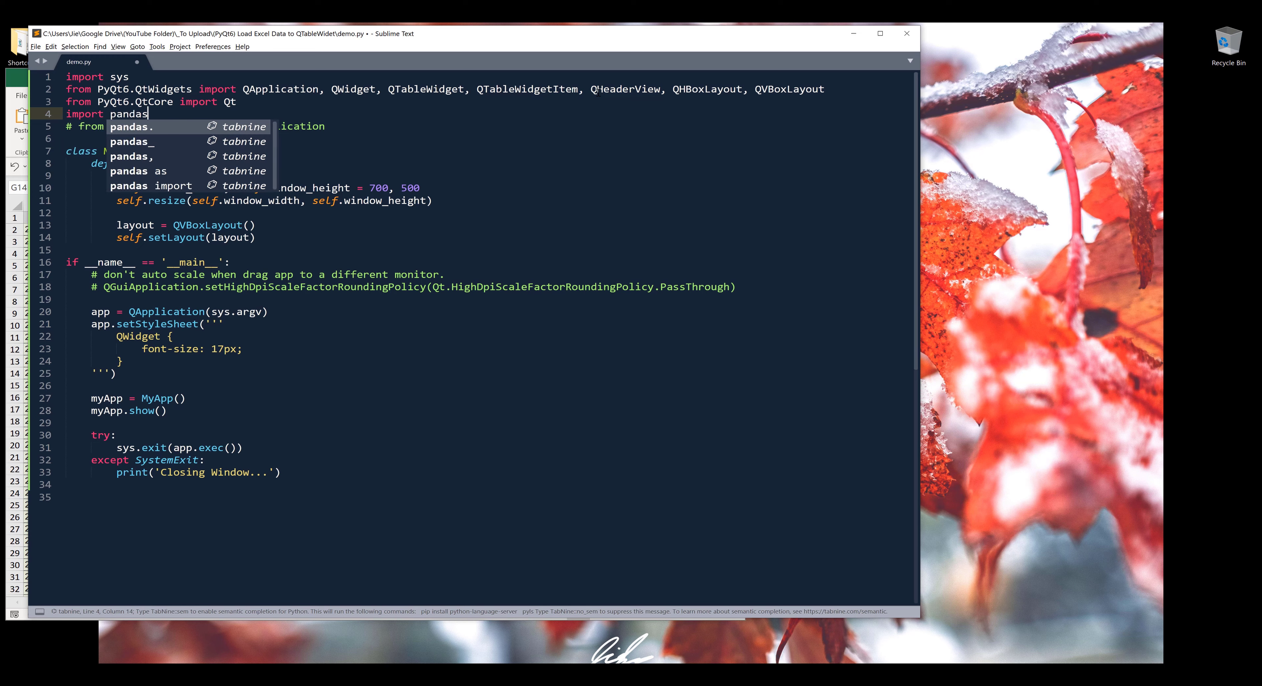
pyautogui.write('ad')
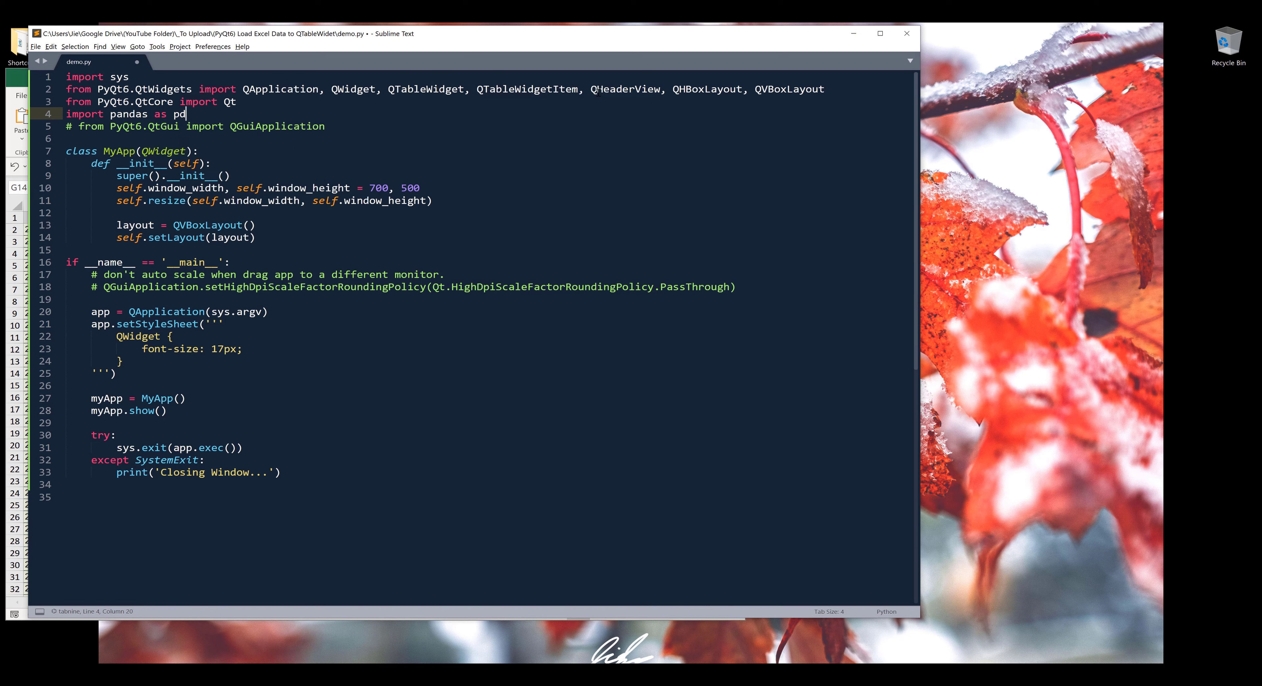
pyautogui.write('# pip')
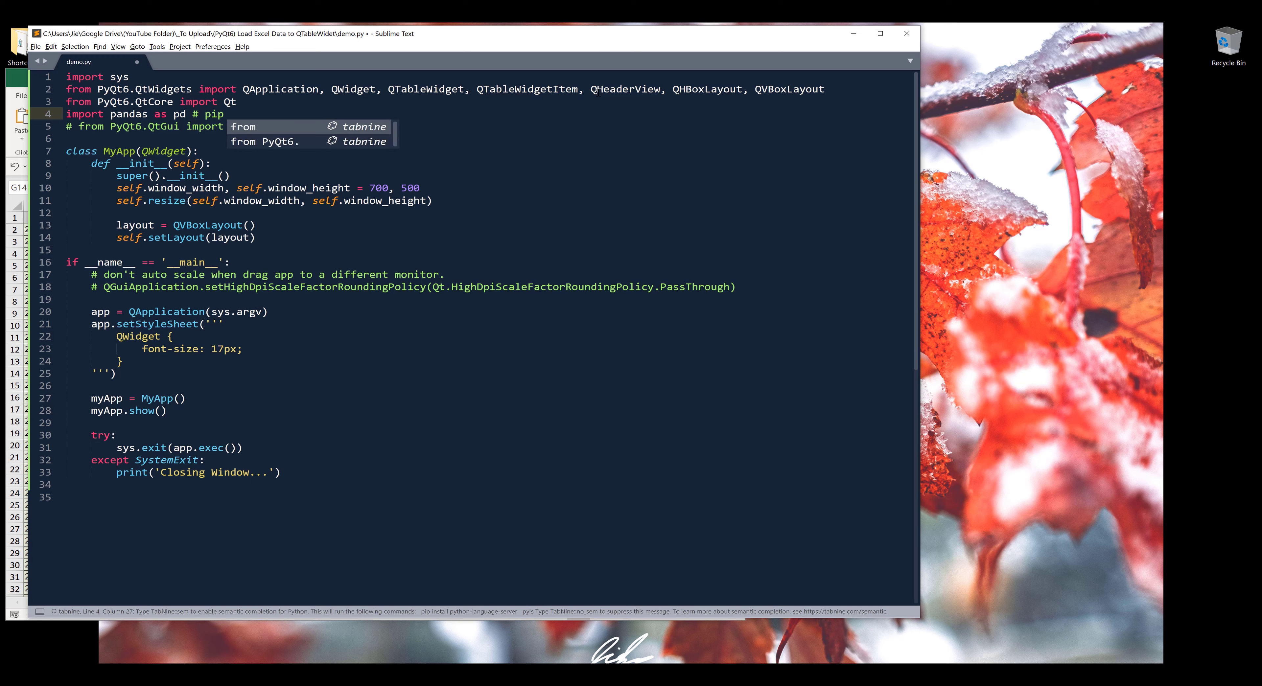
pyautogui.write('install')
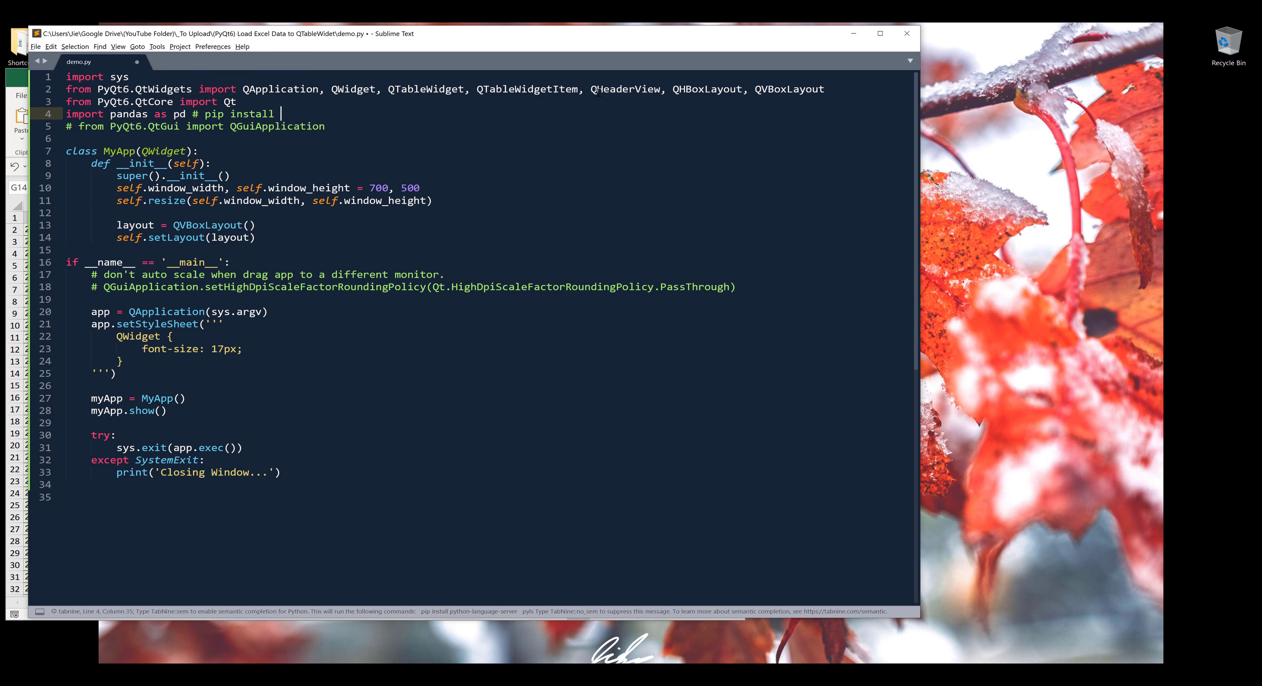
pyautogui.write('pandas')
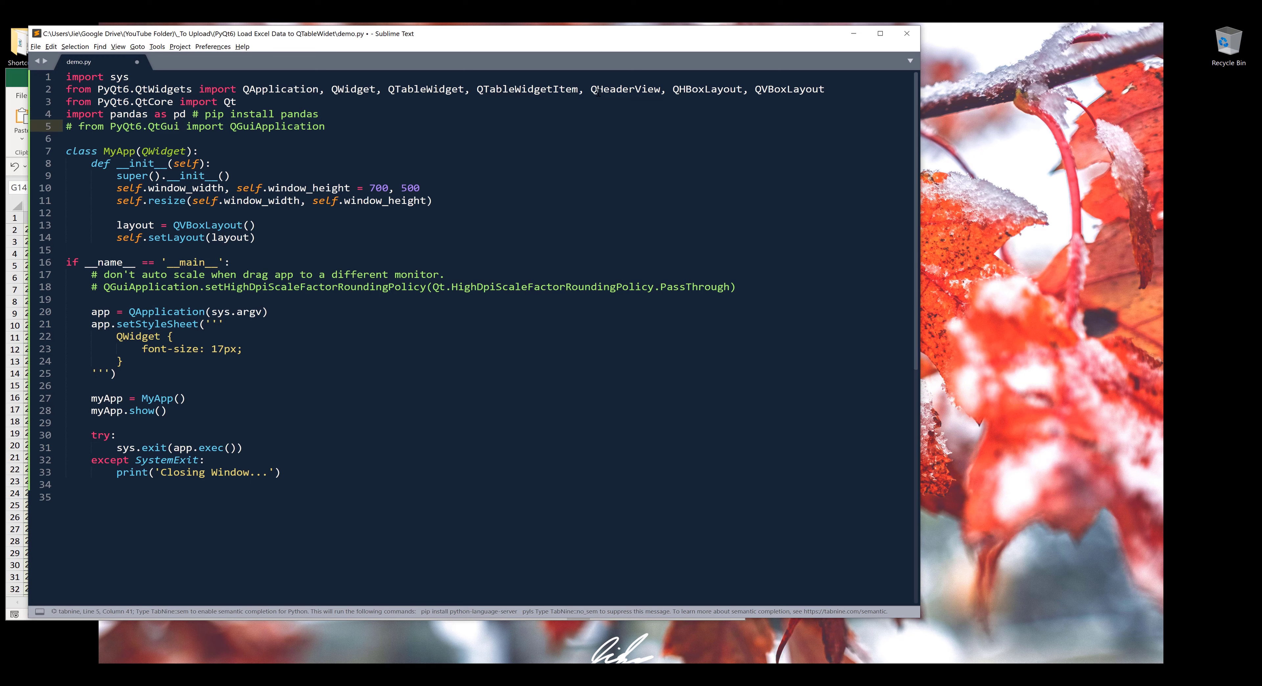
pyautogui.tripleClick(193, 126)
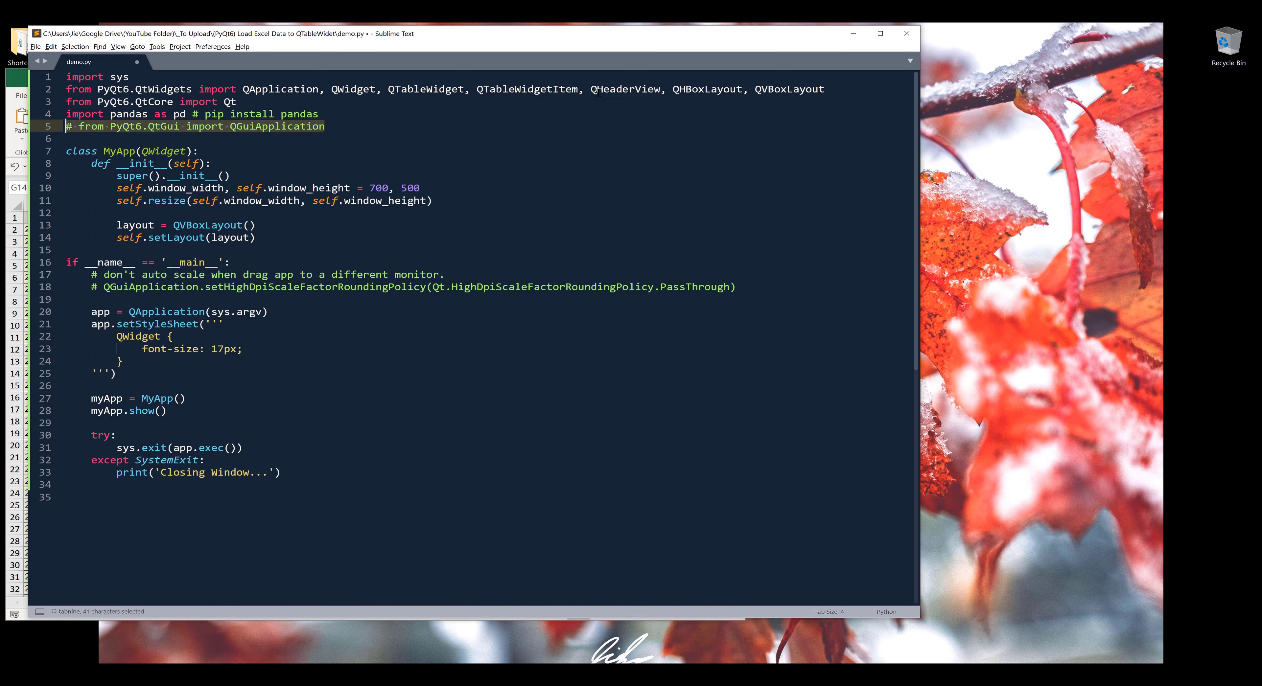
pyautogui.press('Delete')
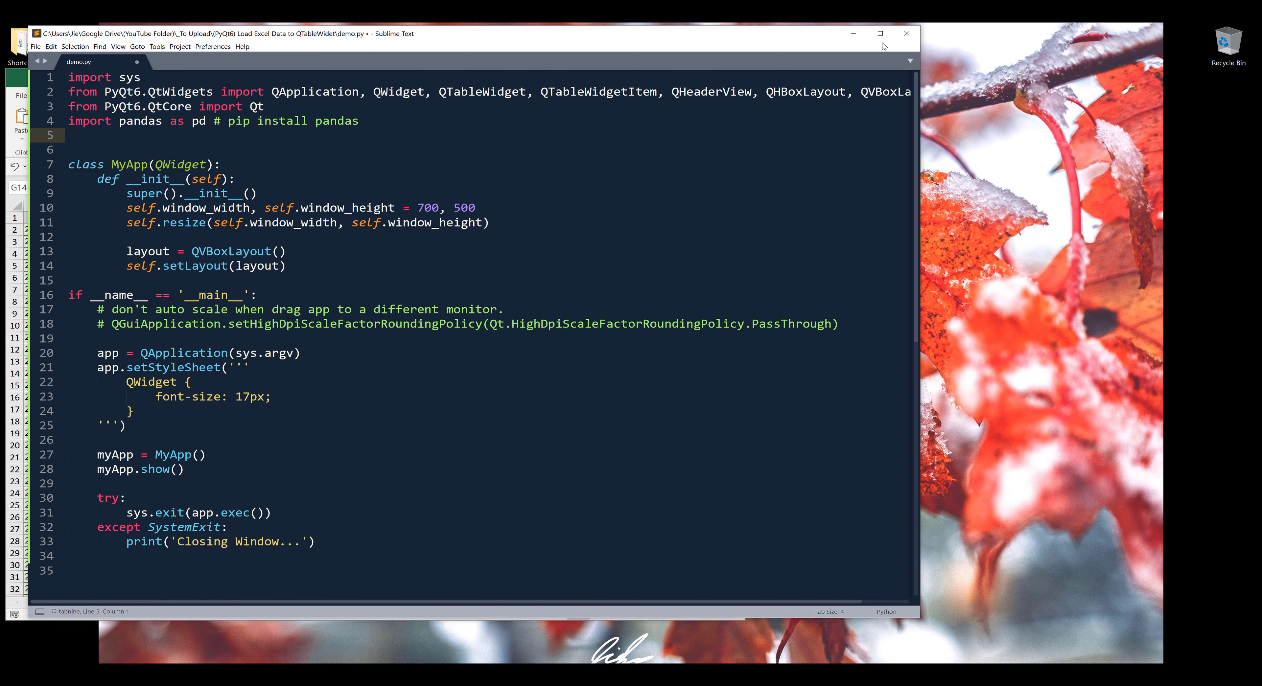
# Create self.table as a QTableWidget and add it to the layout.
pyautogui.click(880, 33)
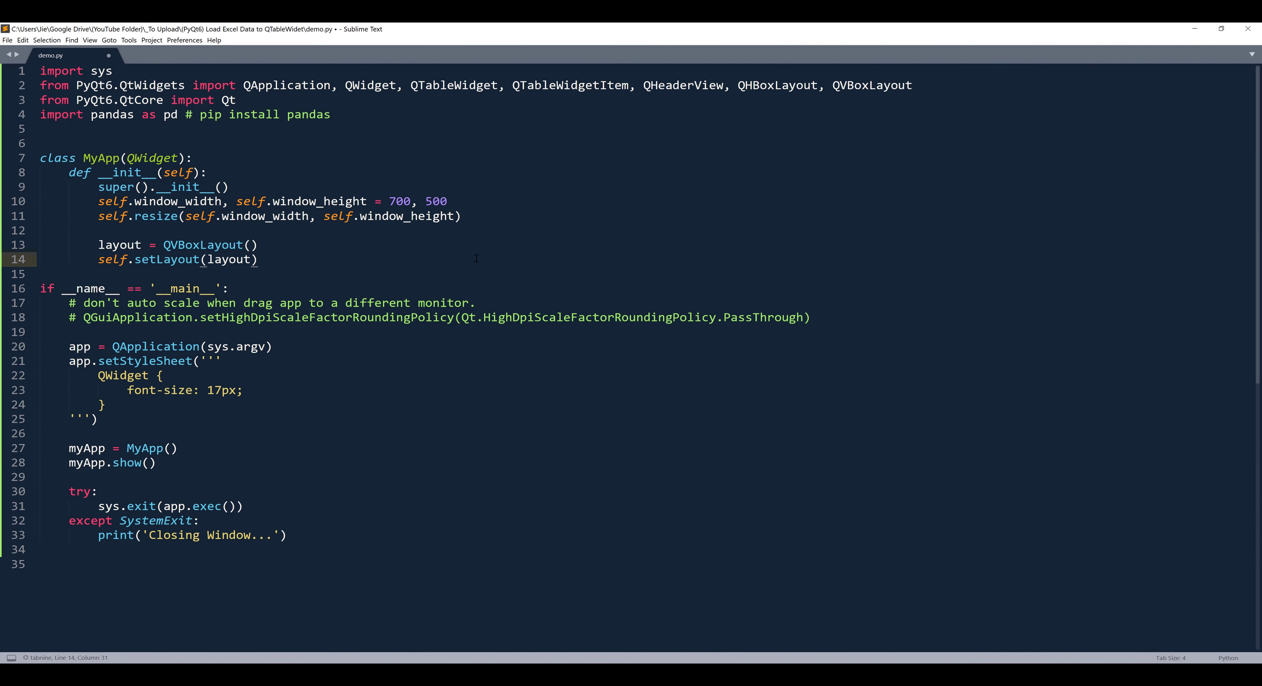
pyautogui.press('enter')
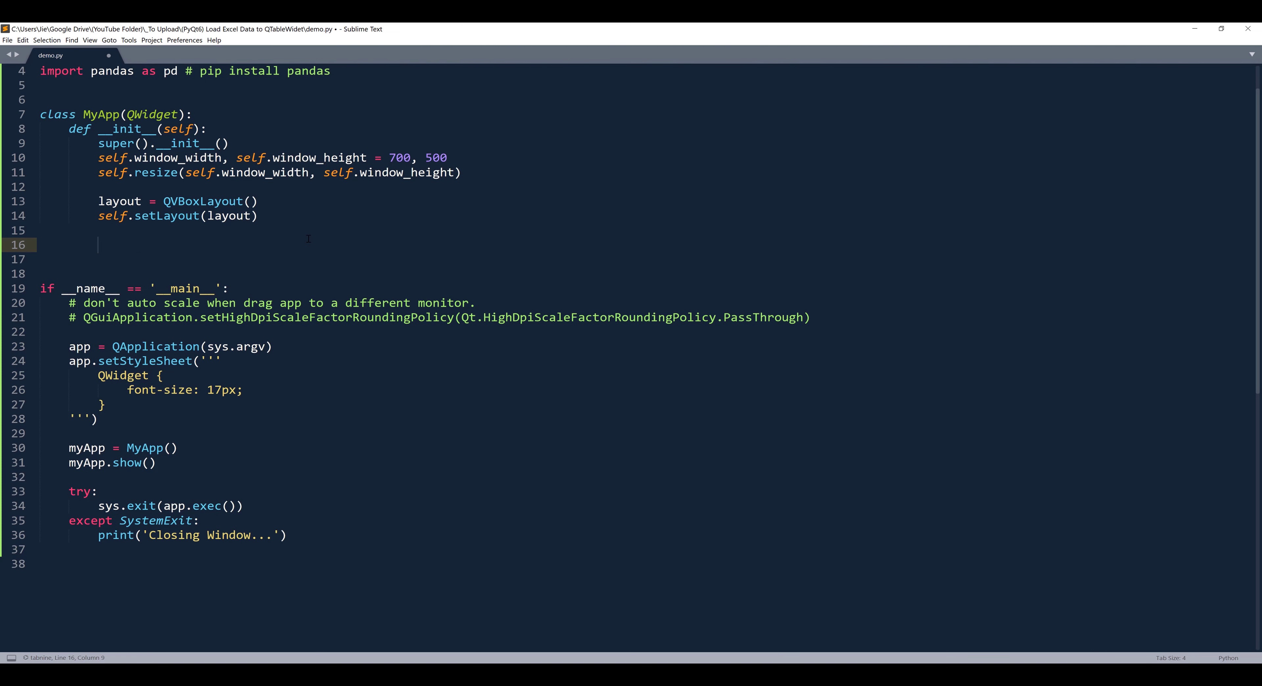
pyautogui.write('self.')
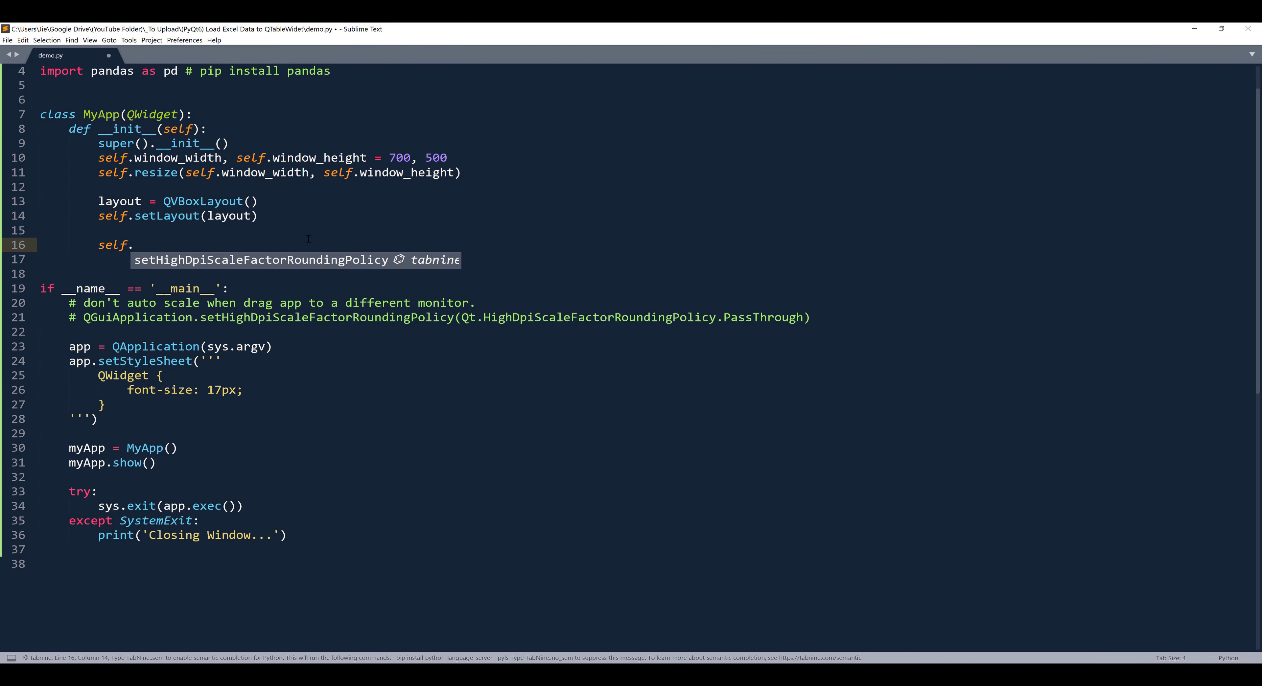
pyautogui.write('table')
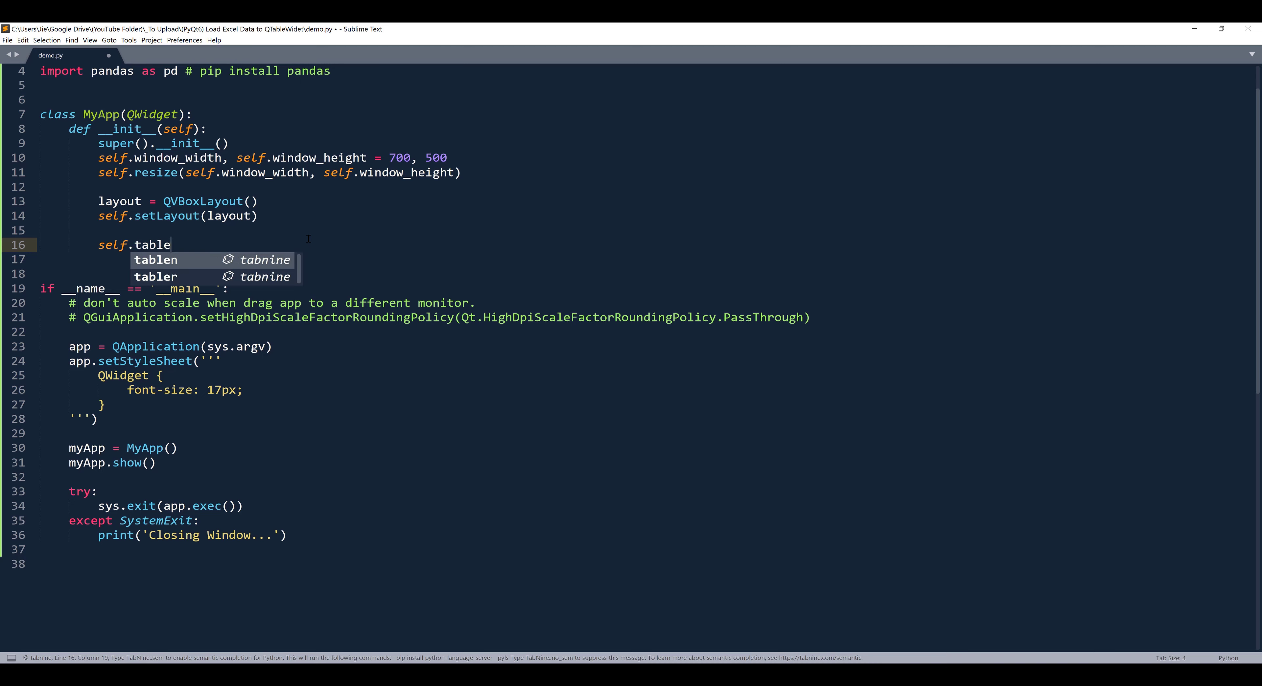
pyautogui.write('= QTableWidget(')
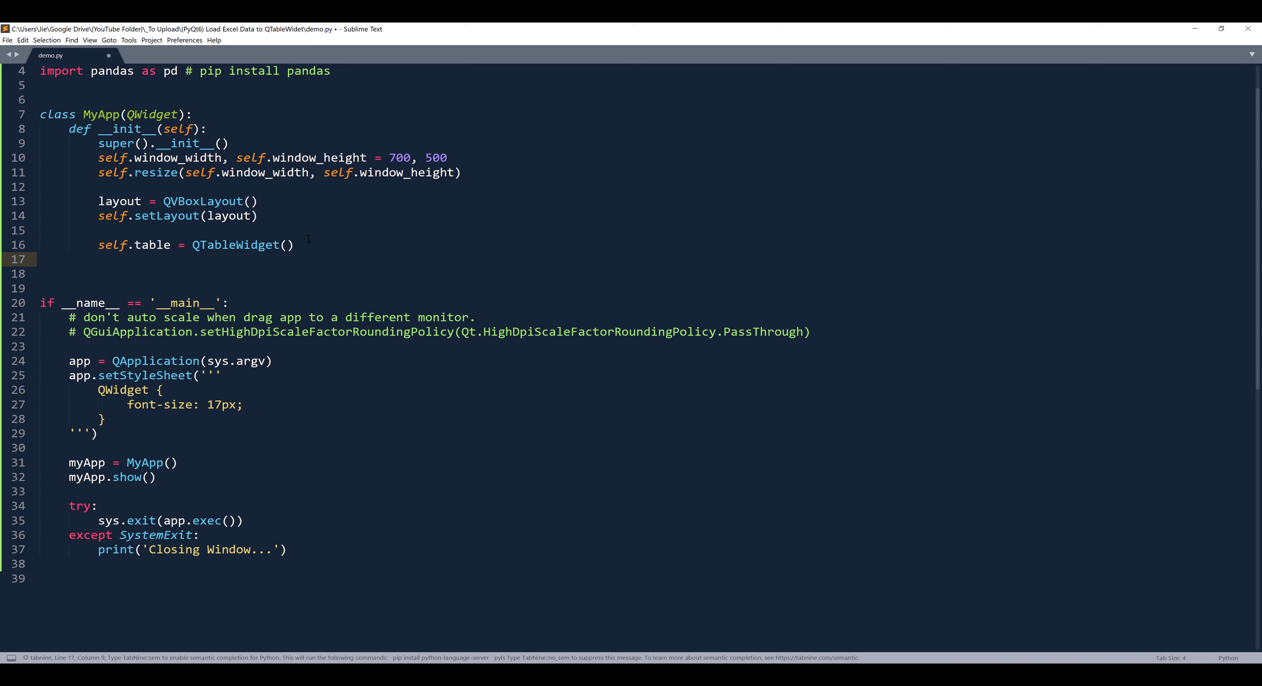
pyautogui.click(97, 259)
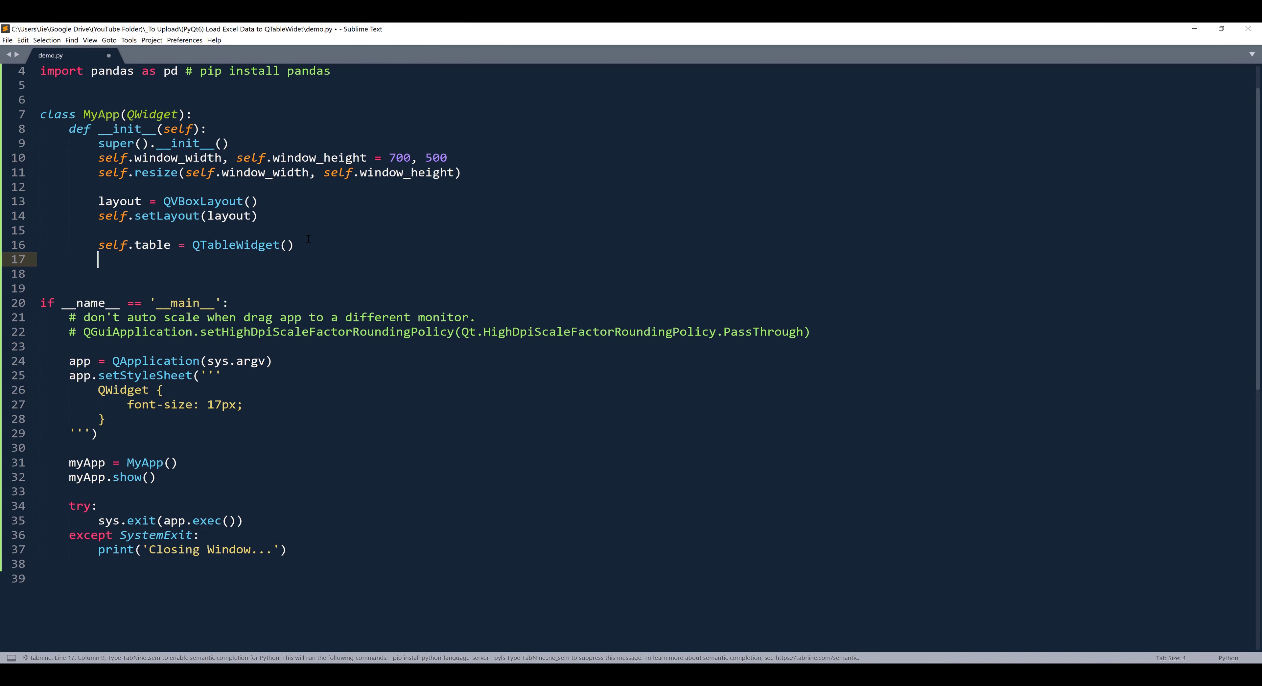
pyautogui.write('layout')
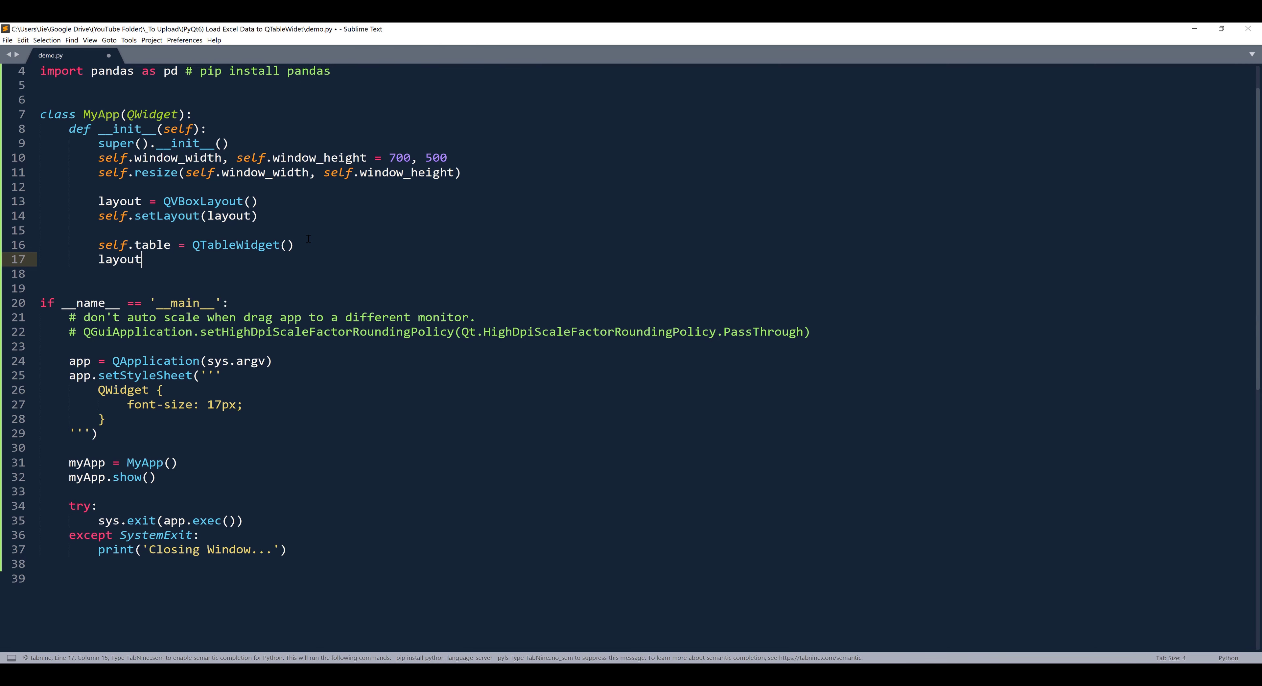
pyautogui.write('.addWidget(self.table')
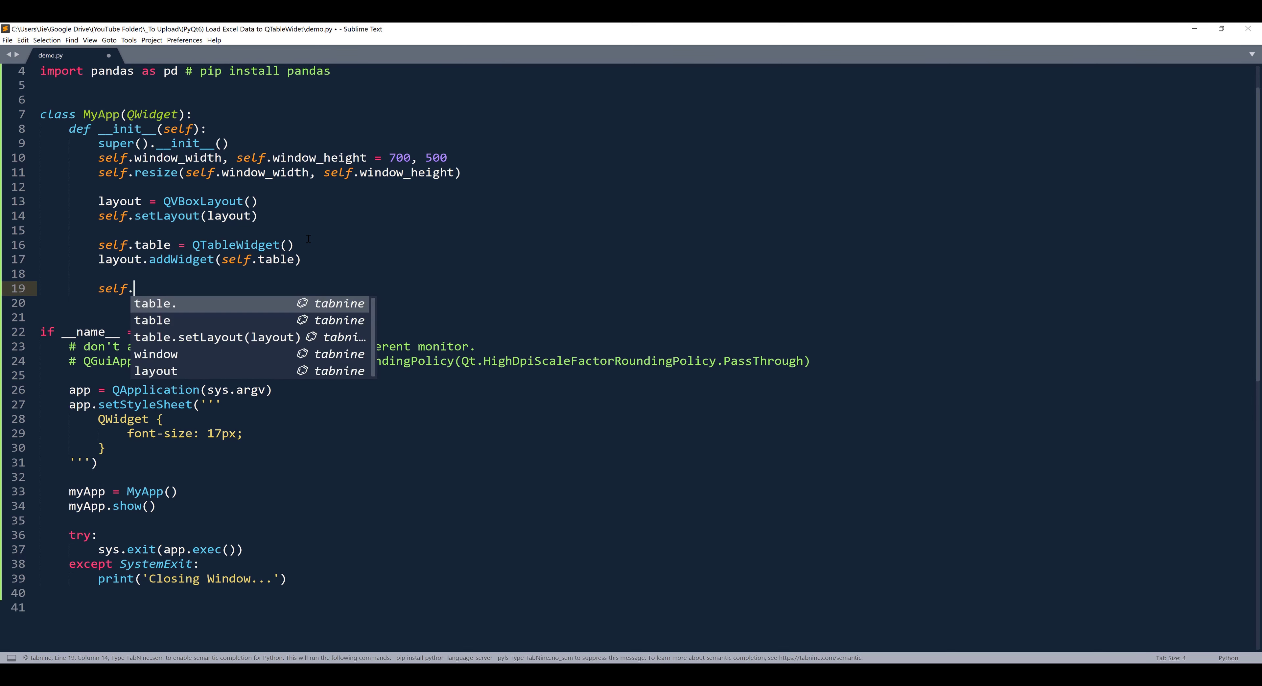
pyautogui.press('Escape')
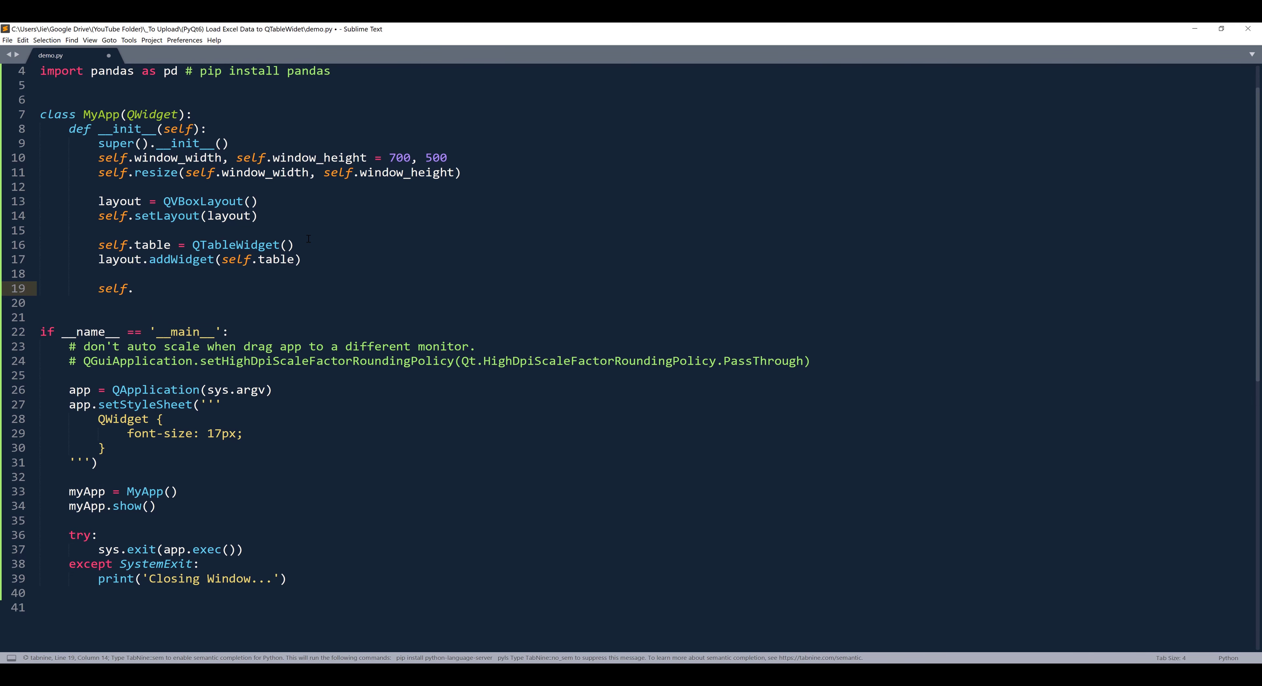
# Create self.button as QPushButton('&Load Data') and add it to the layout.
pyautogui.write('button = Q')
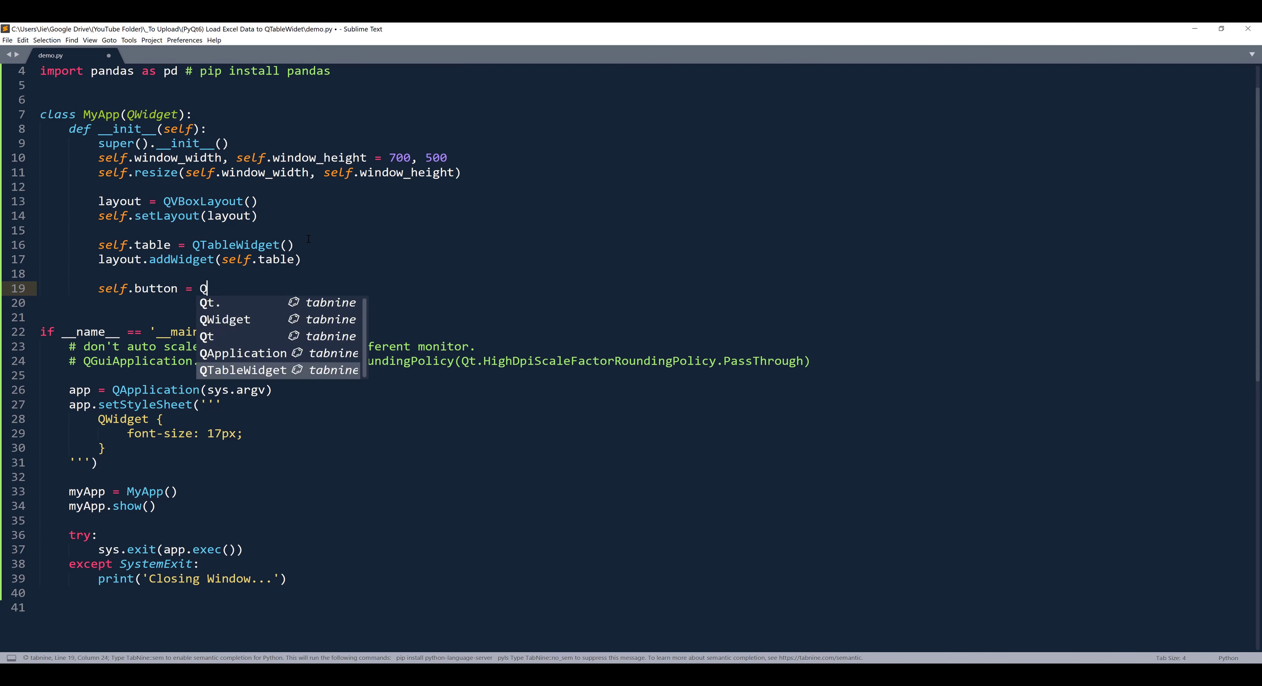
pyautogui.write('PushButton()')
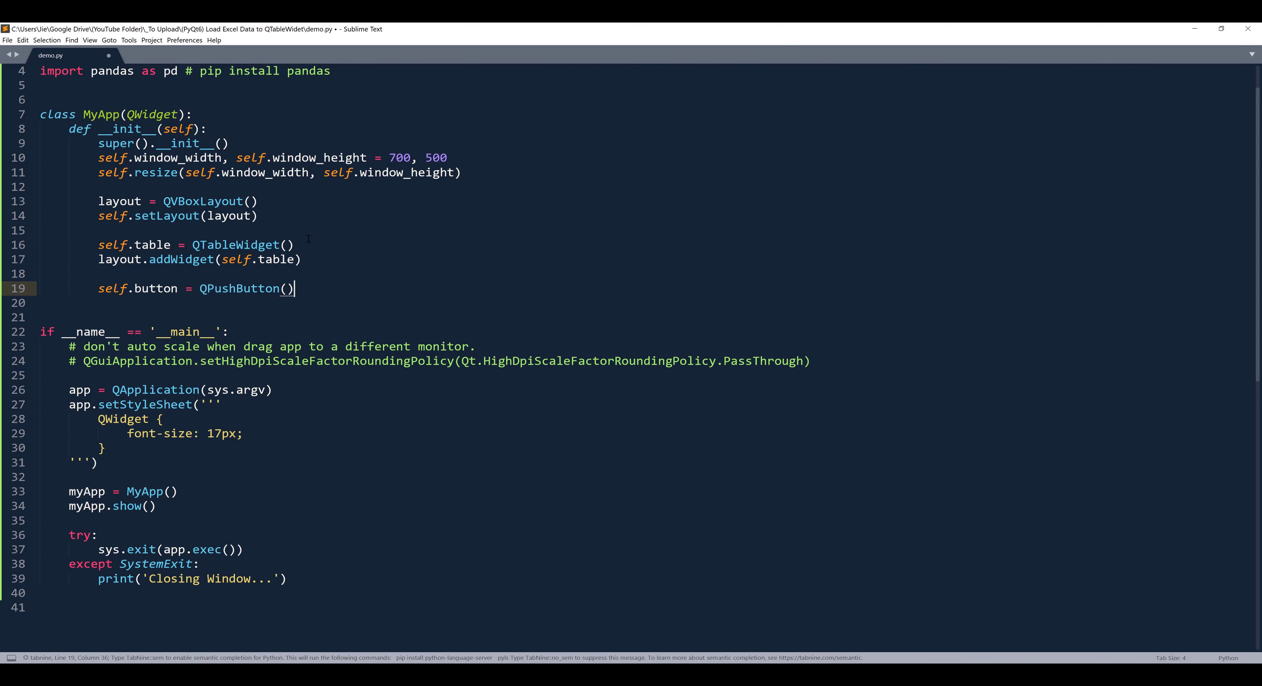
pyautogui.write("'")
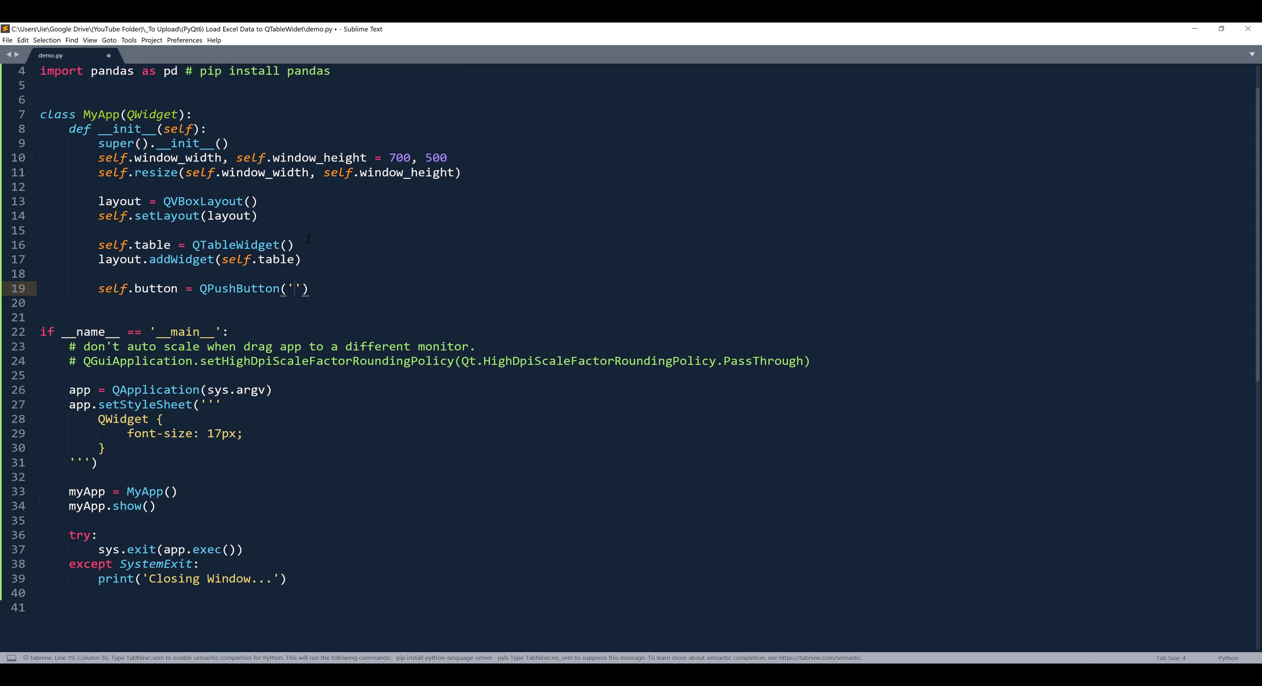
pyautogui.write('Load Data')
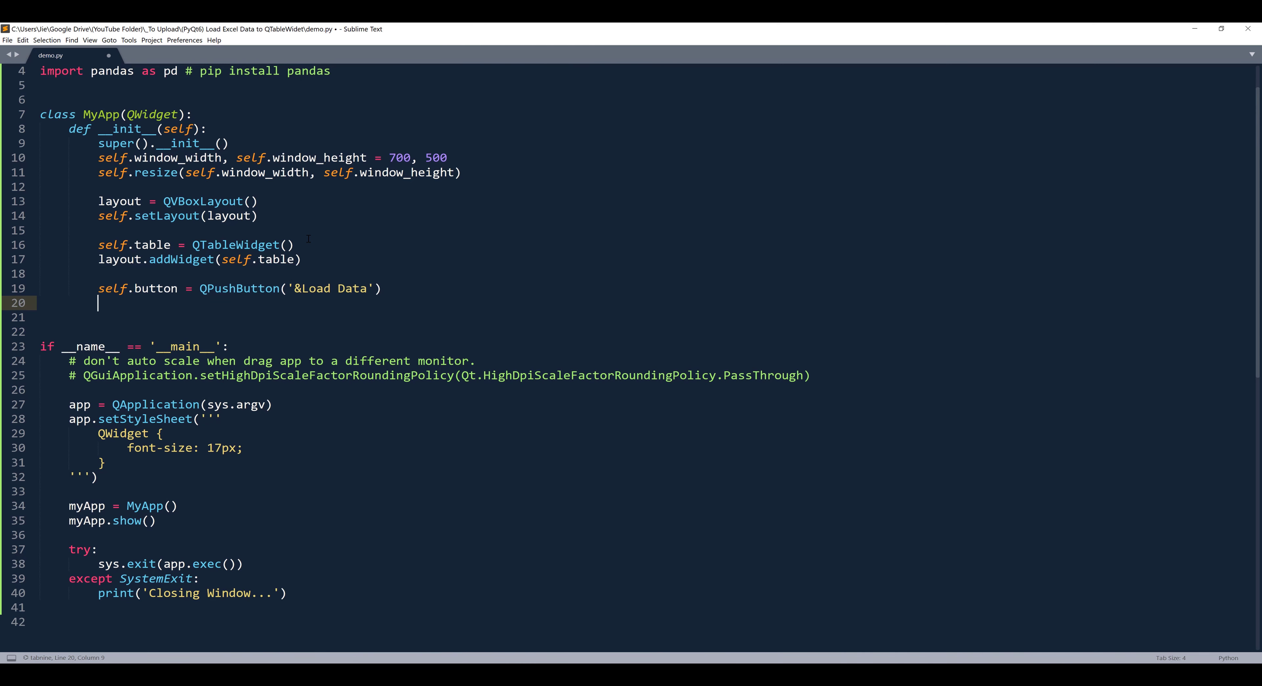
pyautogui.write('layout.addWidget(self.button')
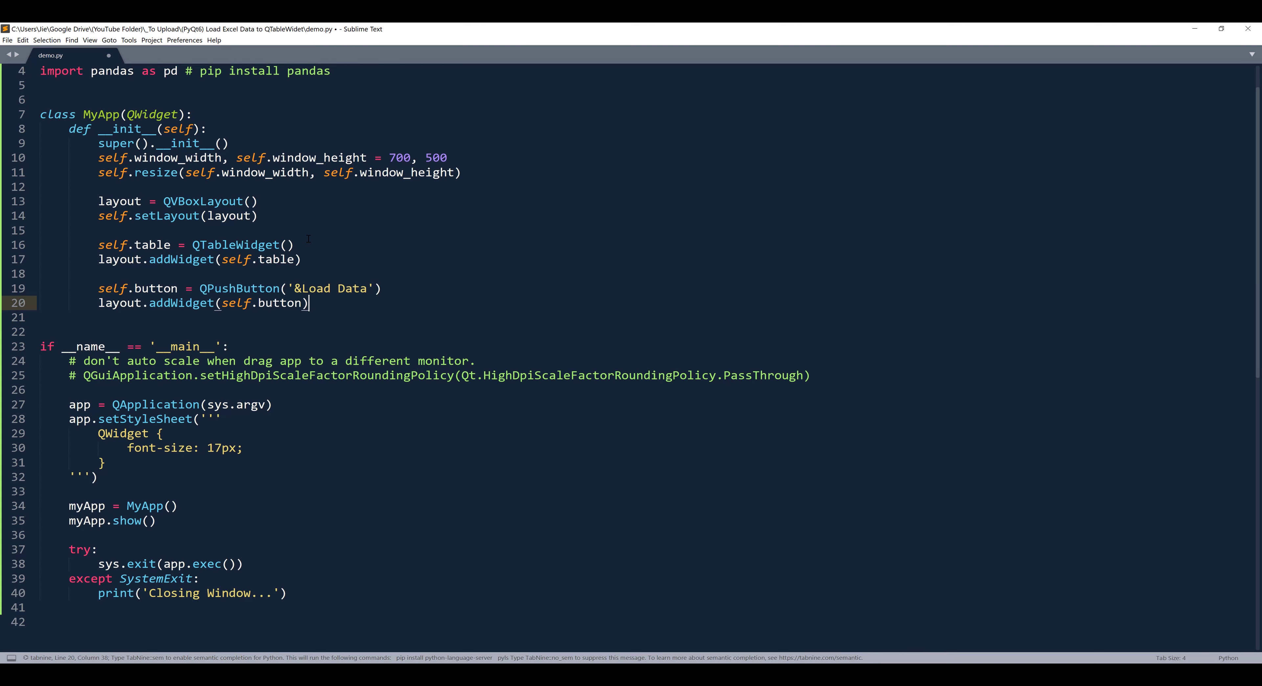
# Run the script, fix the NameError by importing QPushButton, and close the test window.
pyautogui.press('ctrl+b')
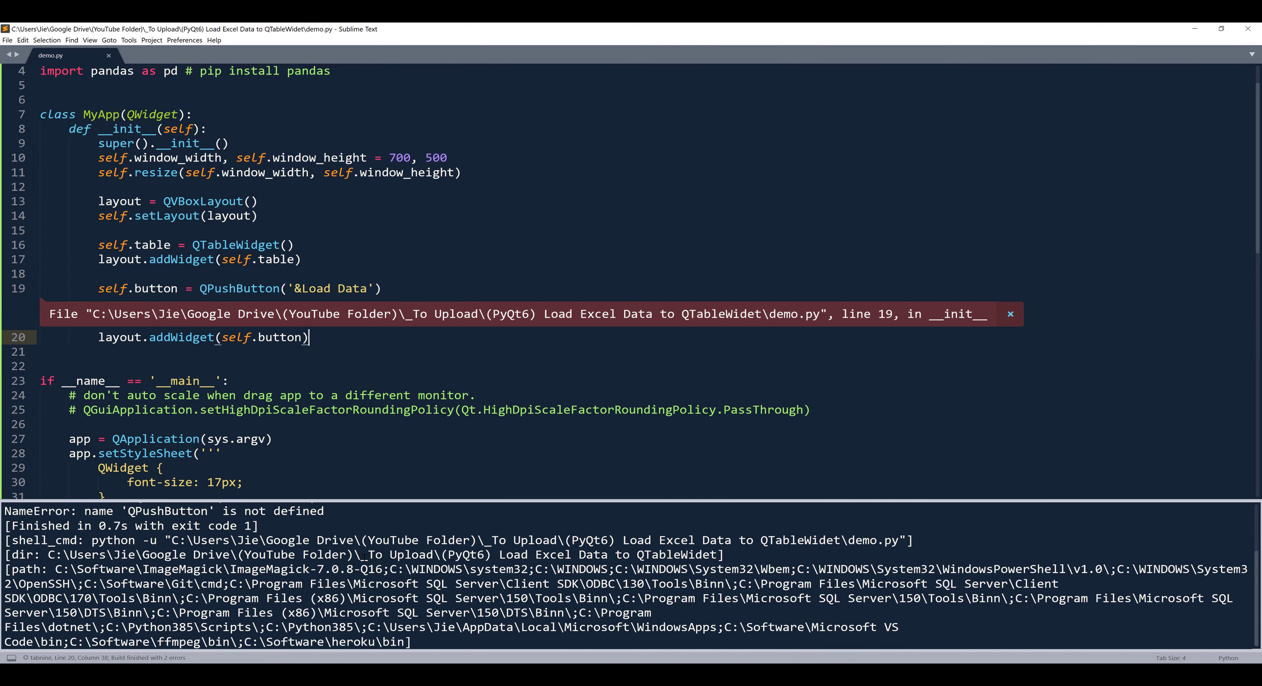
pyautogui.scroll(3)
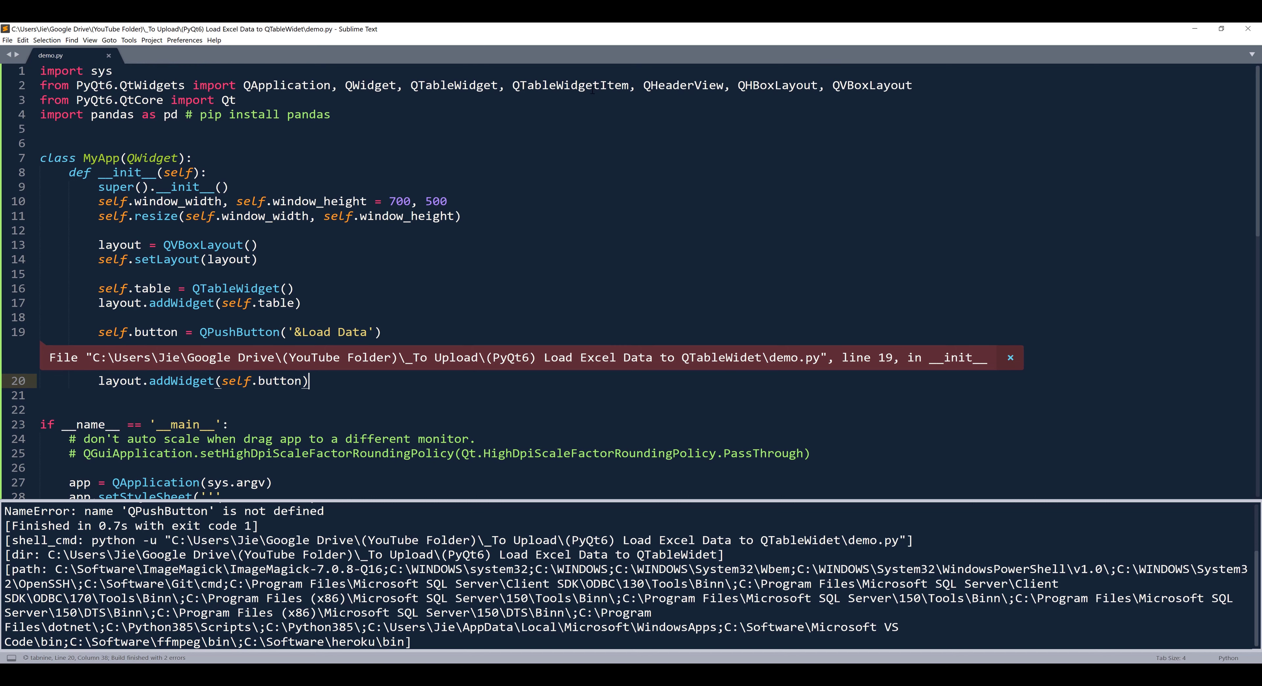
pyautogui.click(662, 85)
pyautogui.write('PushButton, Q')
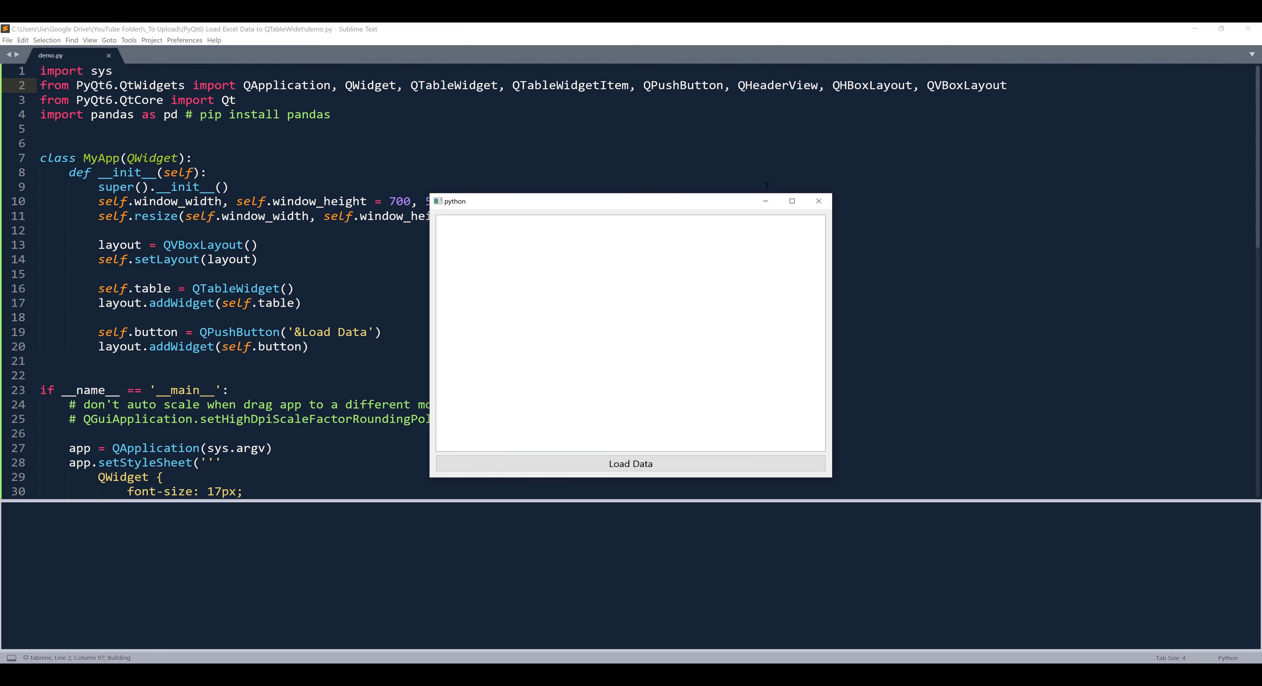
pyautogui.moveTo(818, 202)
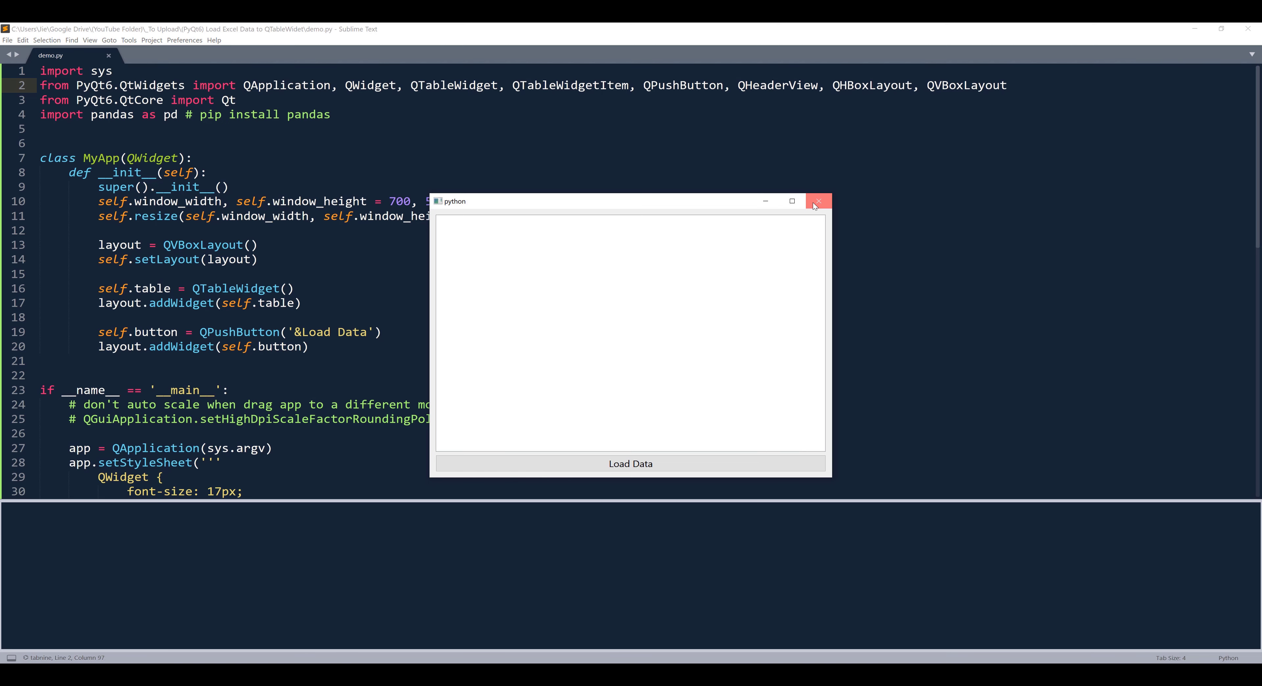
pyautogui.click(818, 202)
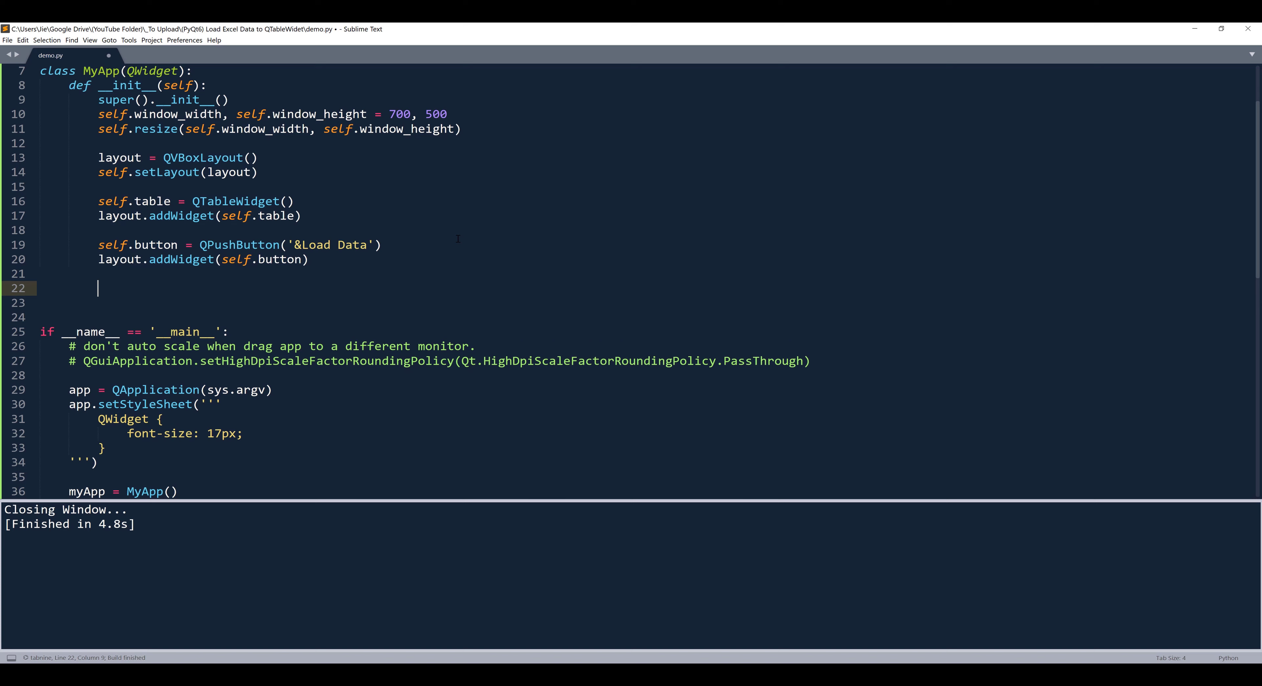
pyautogui.click(98, 230)
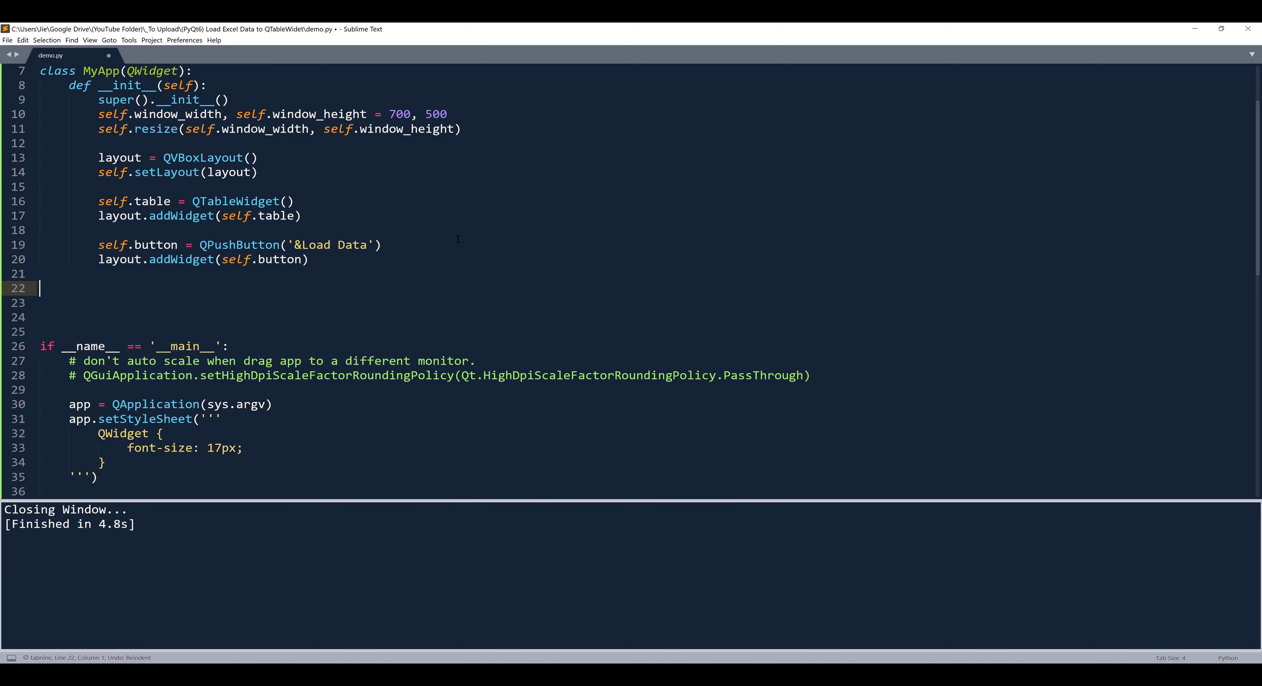
# Define loadExcelData(self, excel_file_dir, worksheet_name) reading the sheet with pd.read_excel.
pyautogui.write('def loadExcelData(self,')
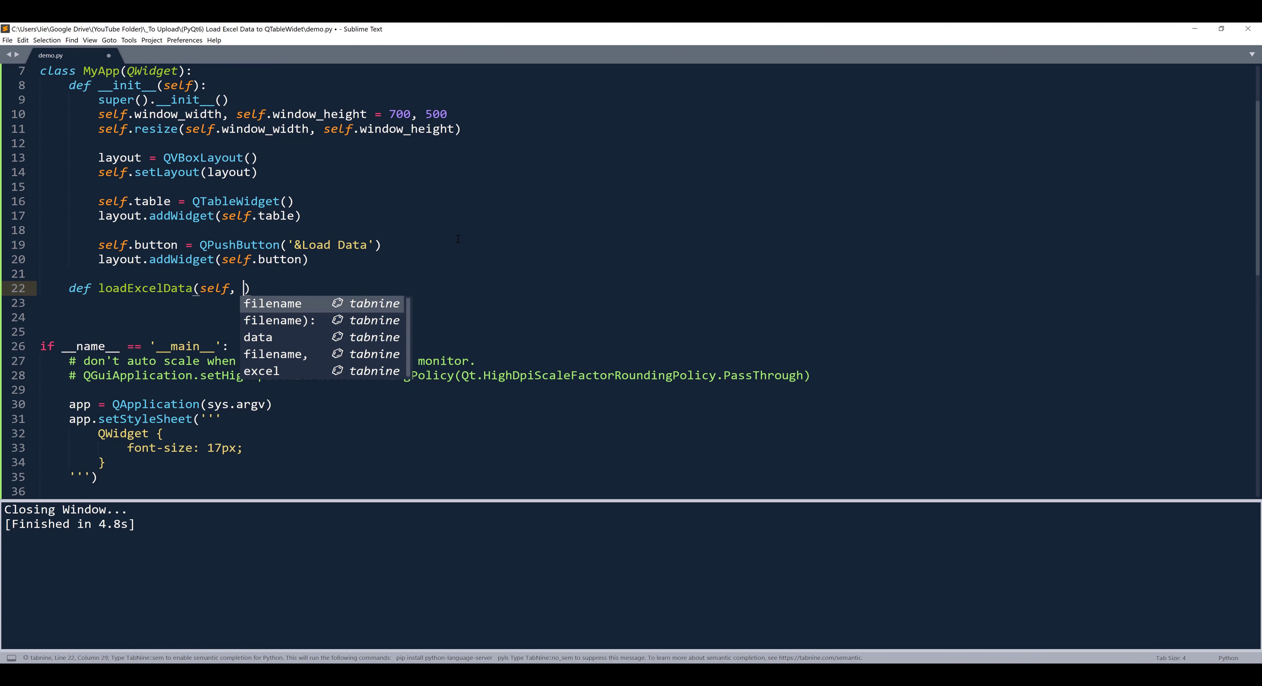
pyautogui.write('excel_file')
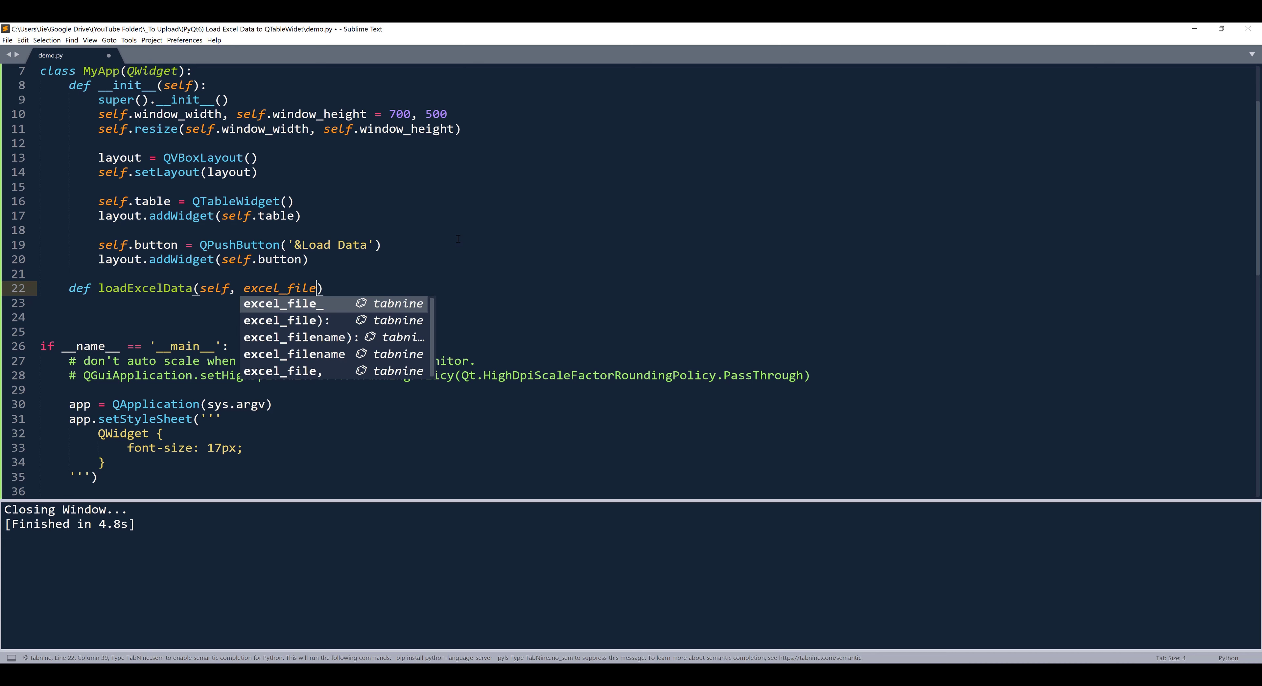
pyautogui.write('_dir,')
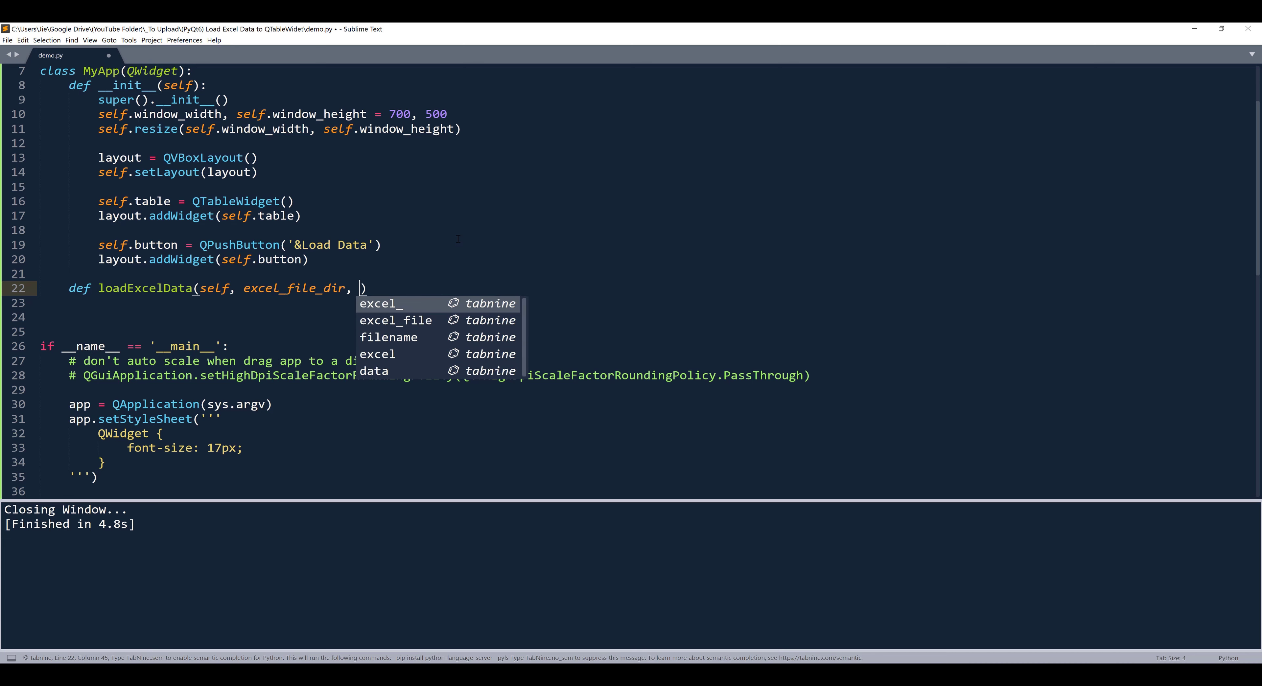
pyautogui.write('worksheet_name')
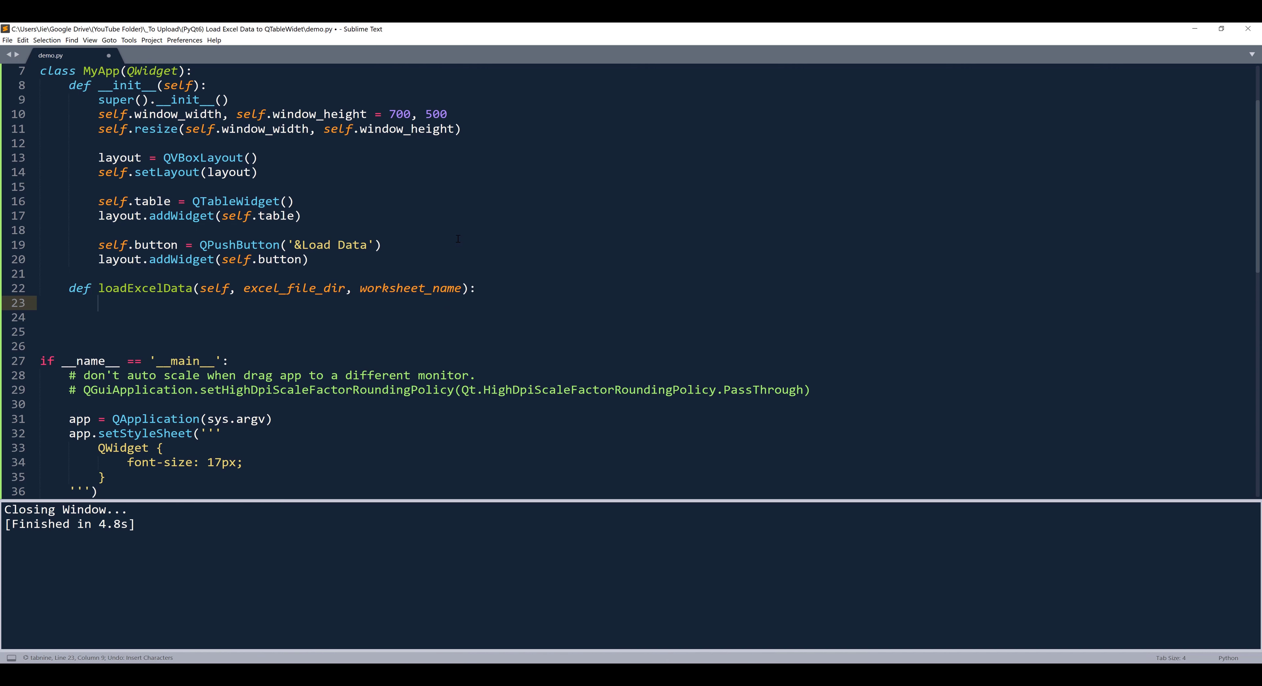
pyautogui.write('df = pd.read_excel(')
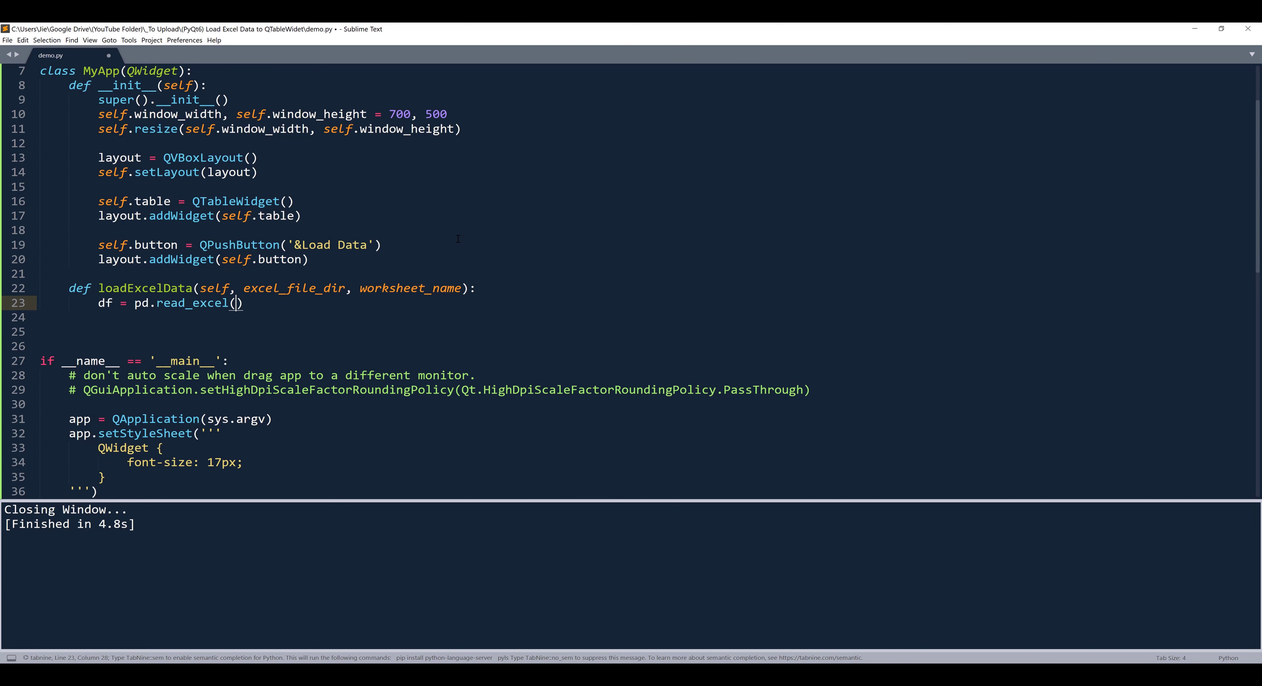
pyautogui.write('excel_file_dir, w')
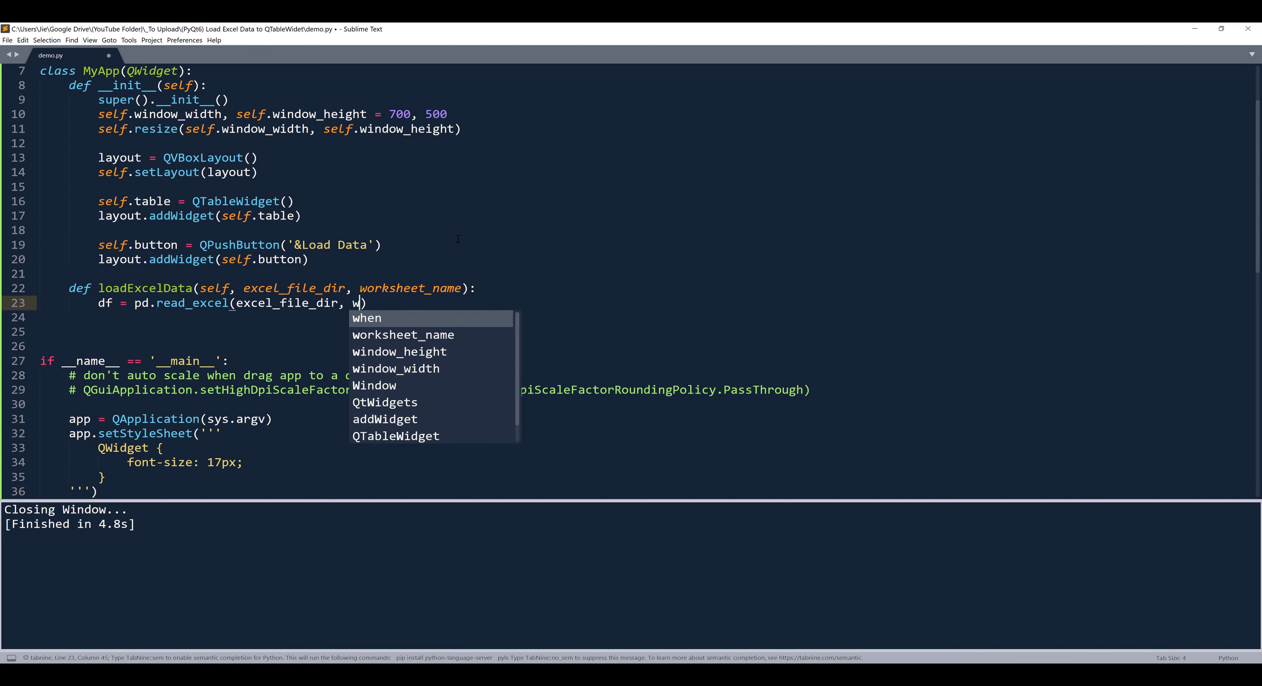
pyautogui.write('okr')
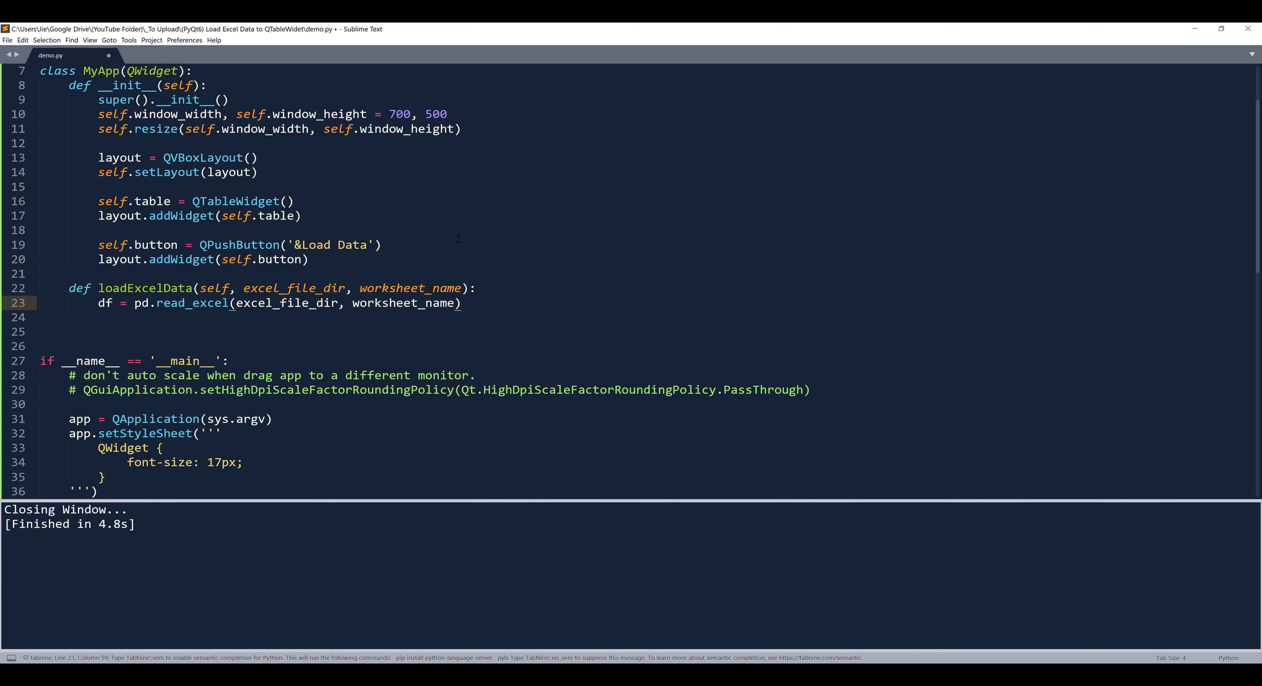
# Return early when df.size == 0 and save the script.
pyautogui.write('if')
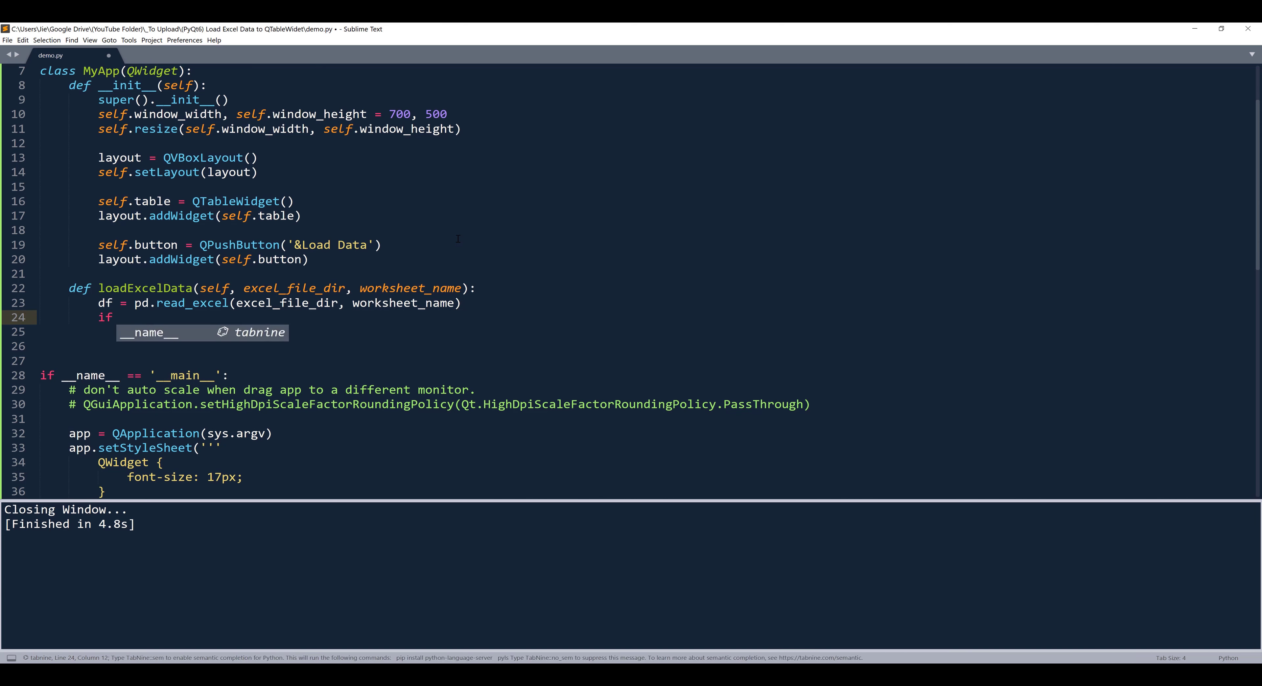
pyautogui.write('df.')
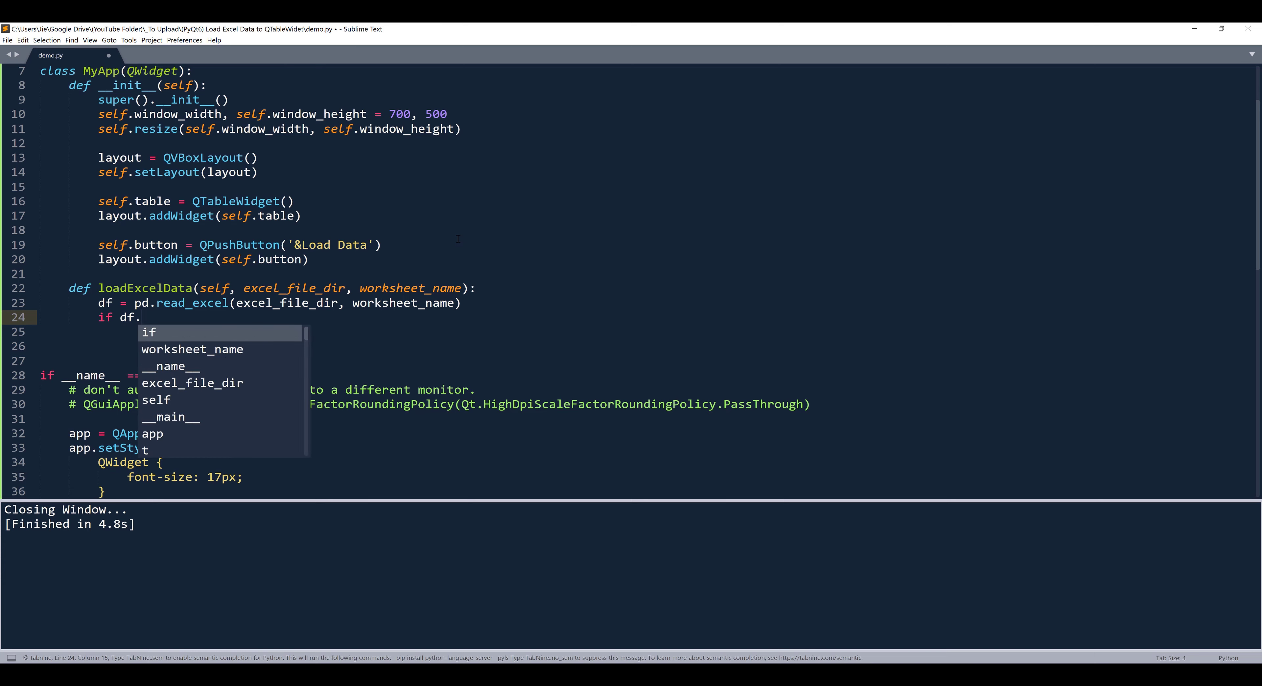
pyautogui.write('size ==')
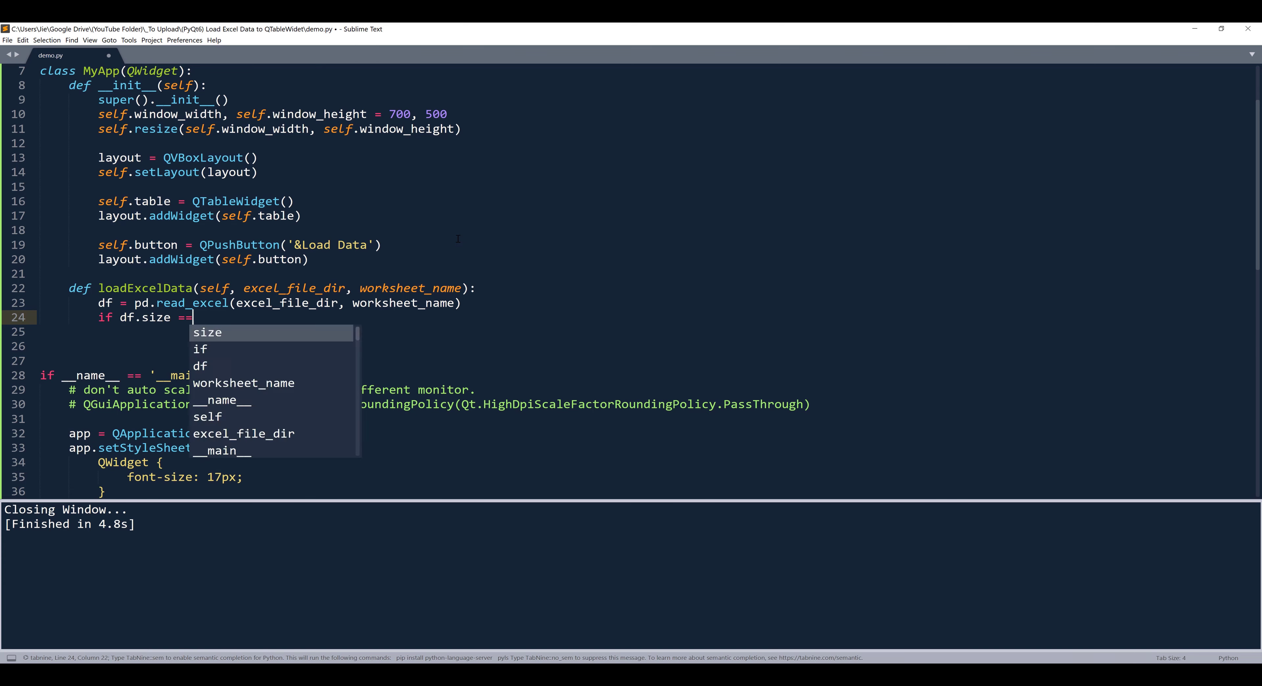
pyautogui.write('0:')
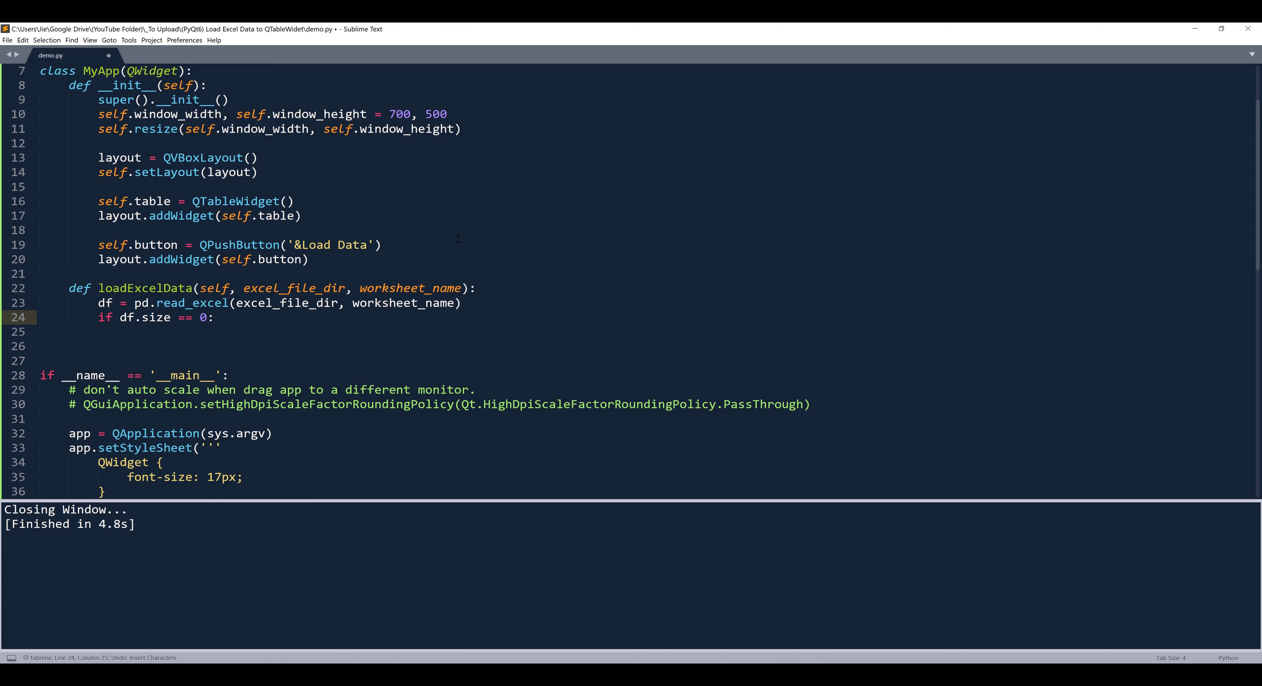
pyautogui.write('return')
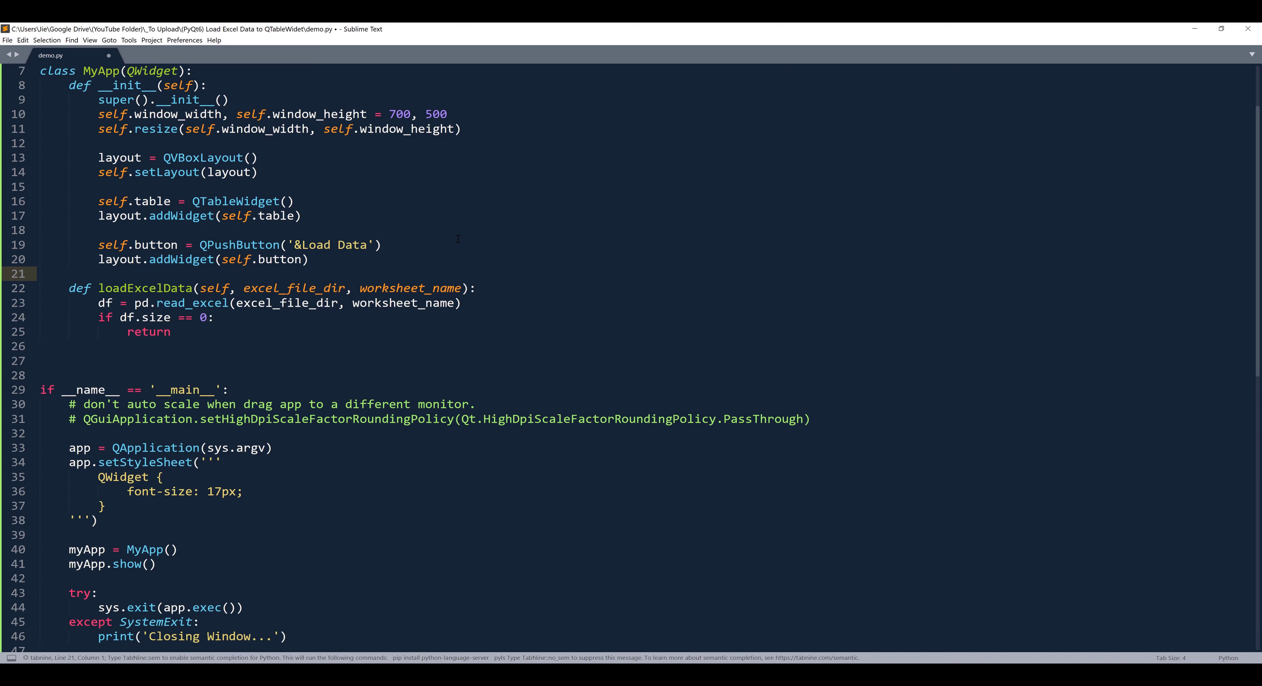
pyautogui.press('ctrl+z')
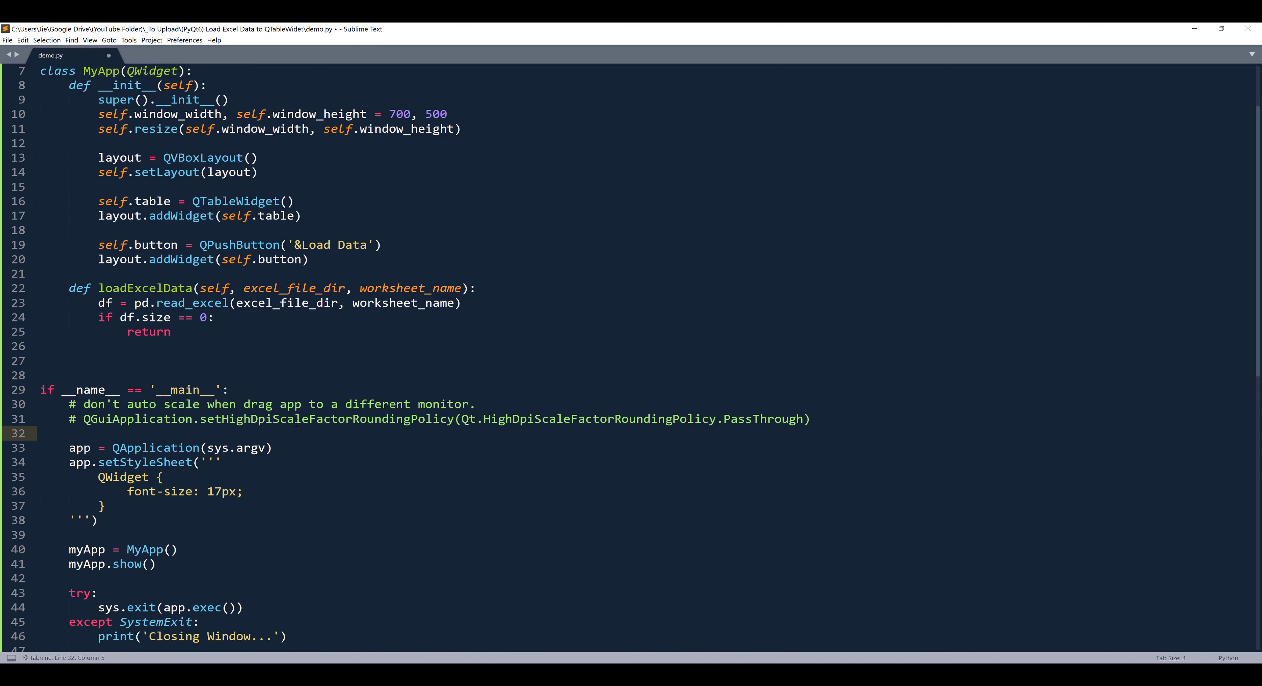
# Set excel_file_path = 'data.xlsx' and worksheet_name = 'Sales' in the main block and save.
pyautogui.press('enter')
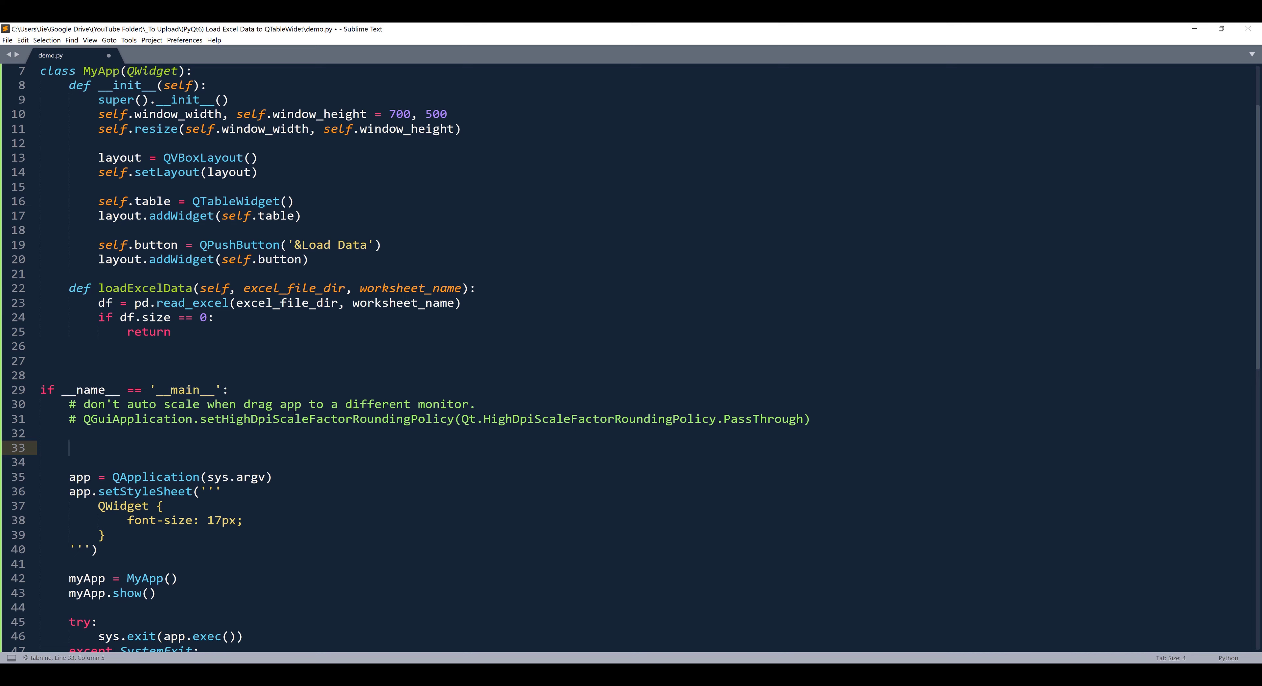
pyautogui.write('excel_file_p')
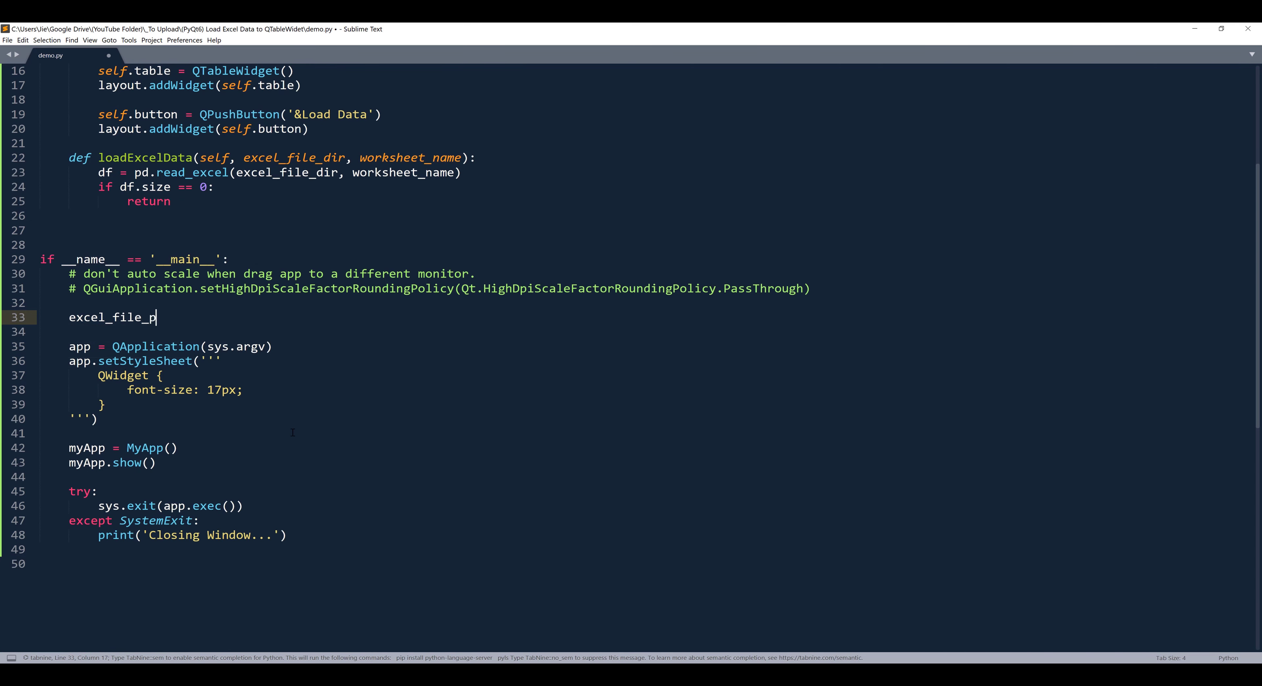
pyautogui.write("ath = '")
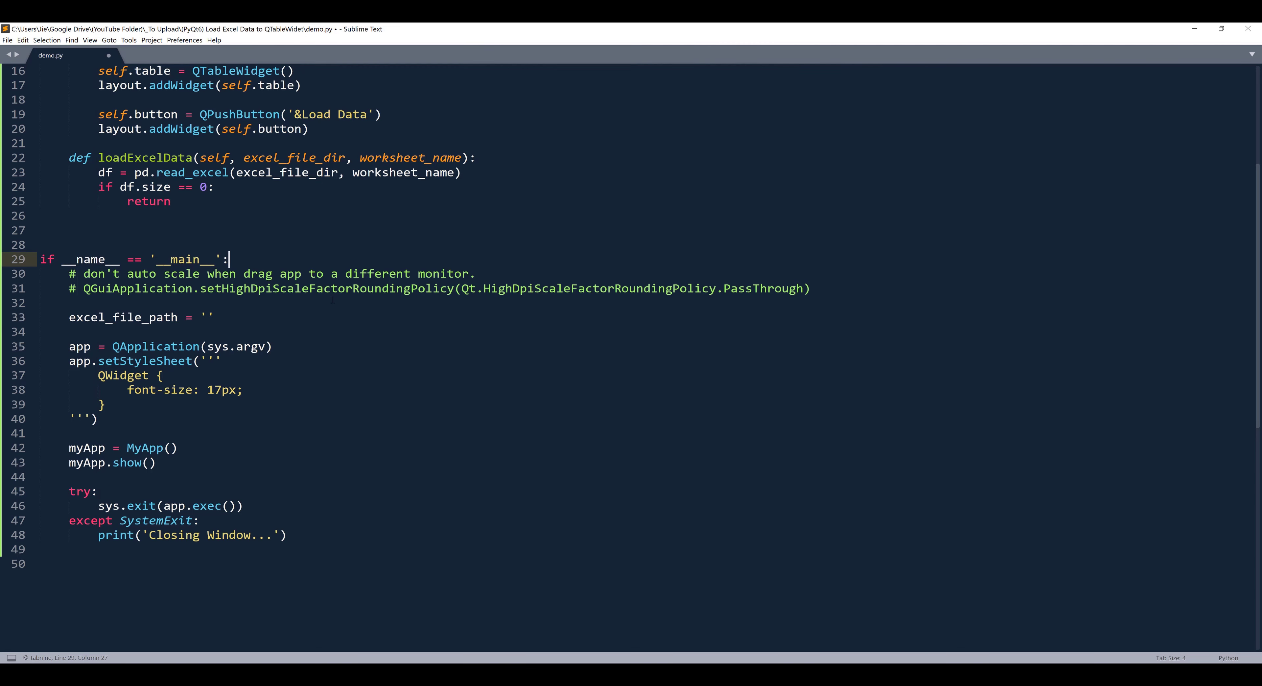
pyautogui.click(39, 302)
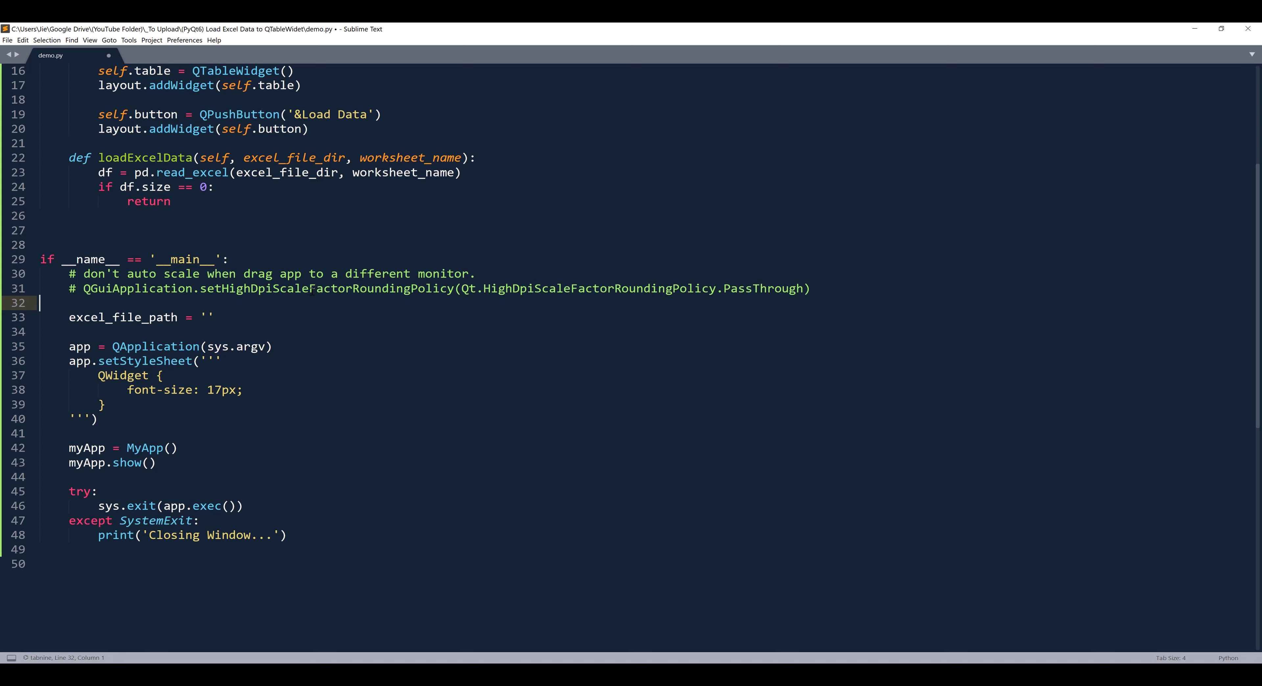
pyautogui.click(215, 317)
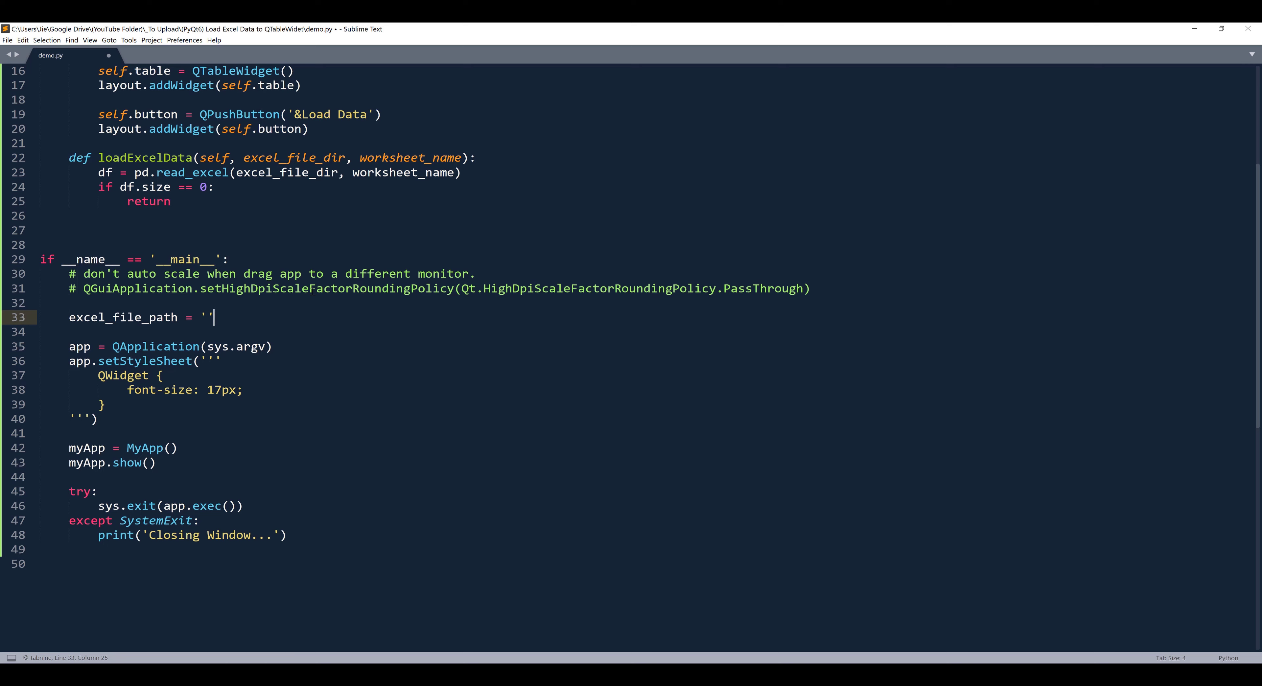
pyautogui.write('data.xlsx')
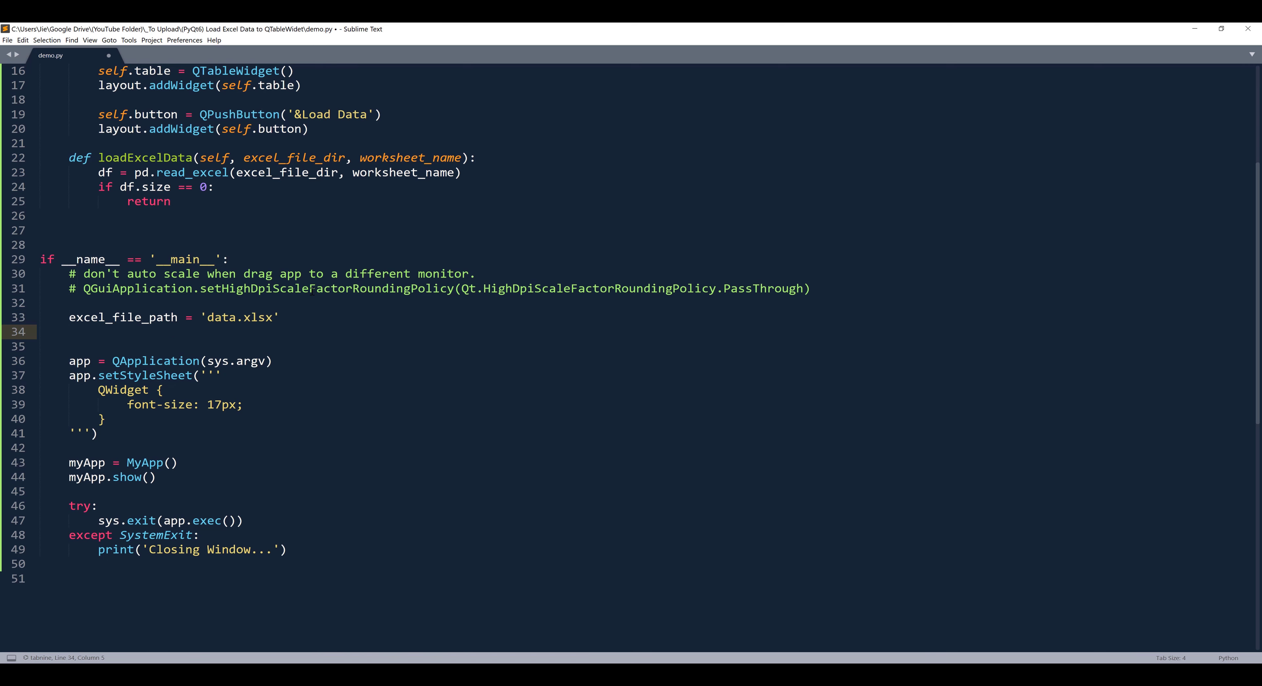
pyautogui.write("worksheet_name = 'S")
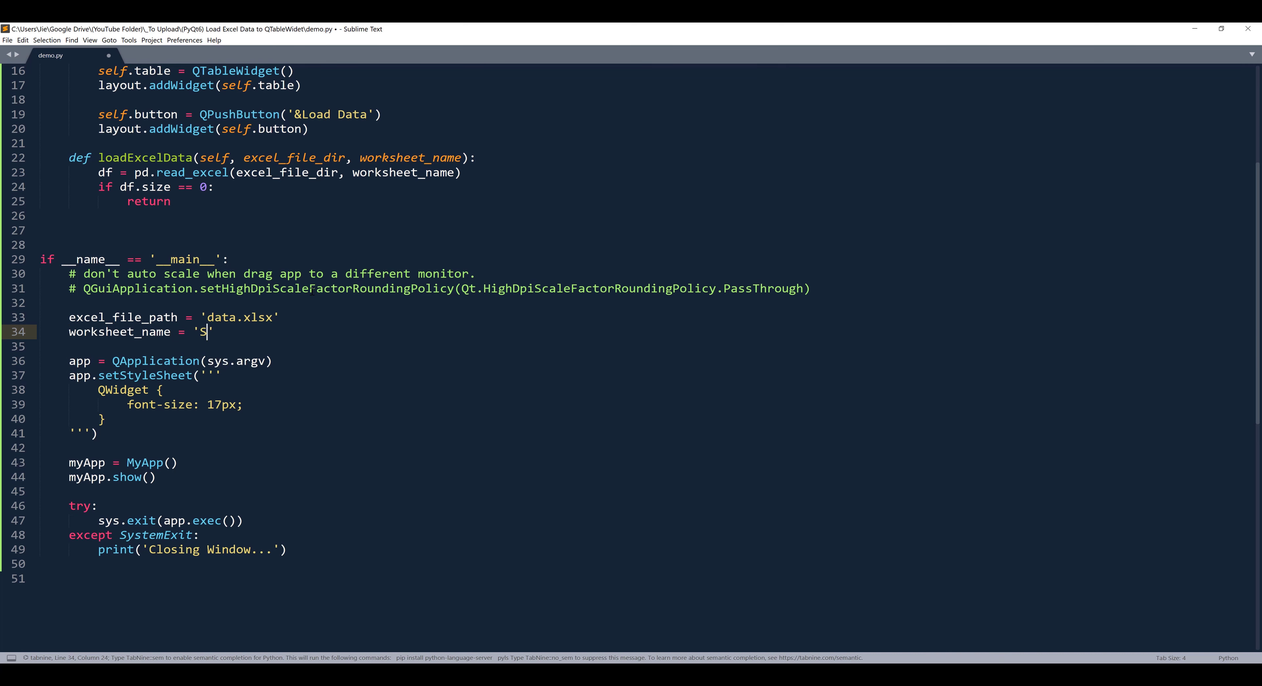
pyautogui.write('ales')
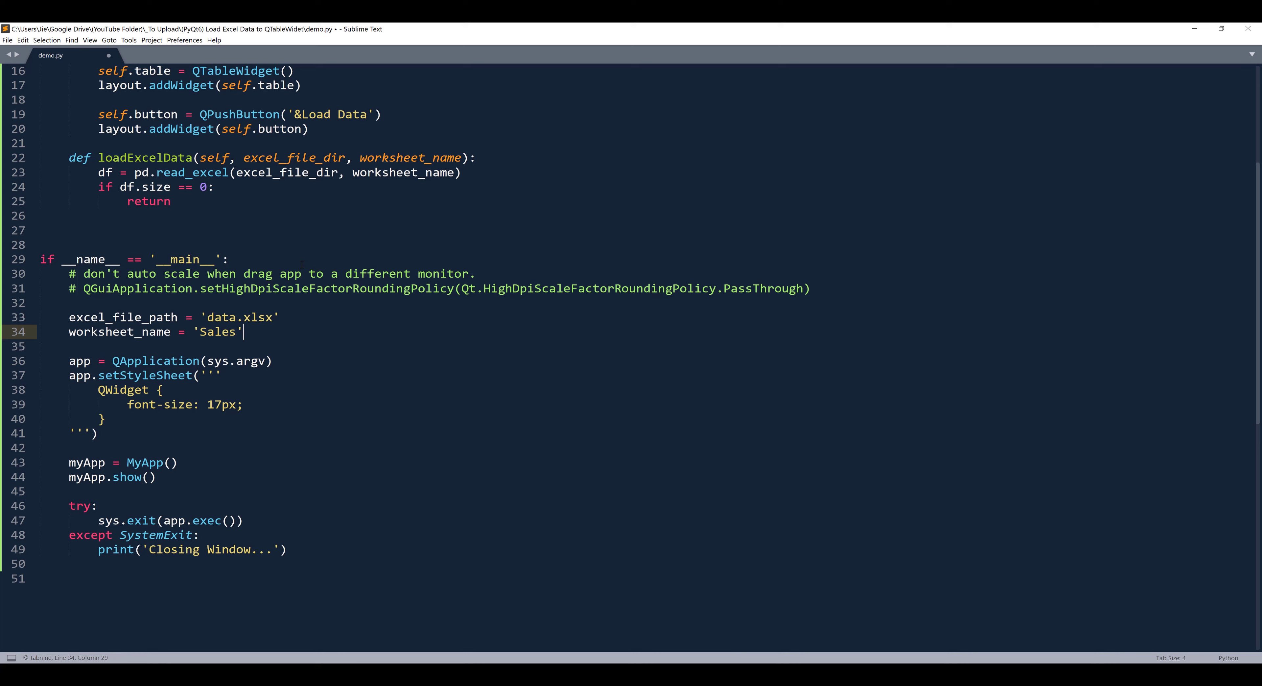
pyautogui.press('enter')
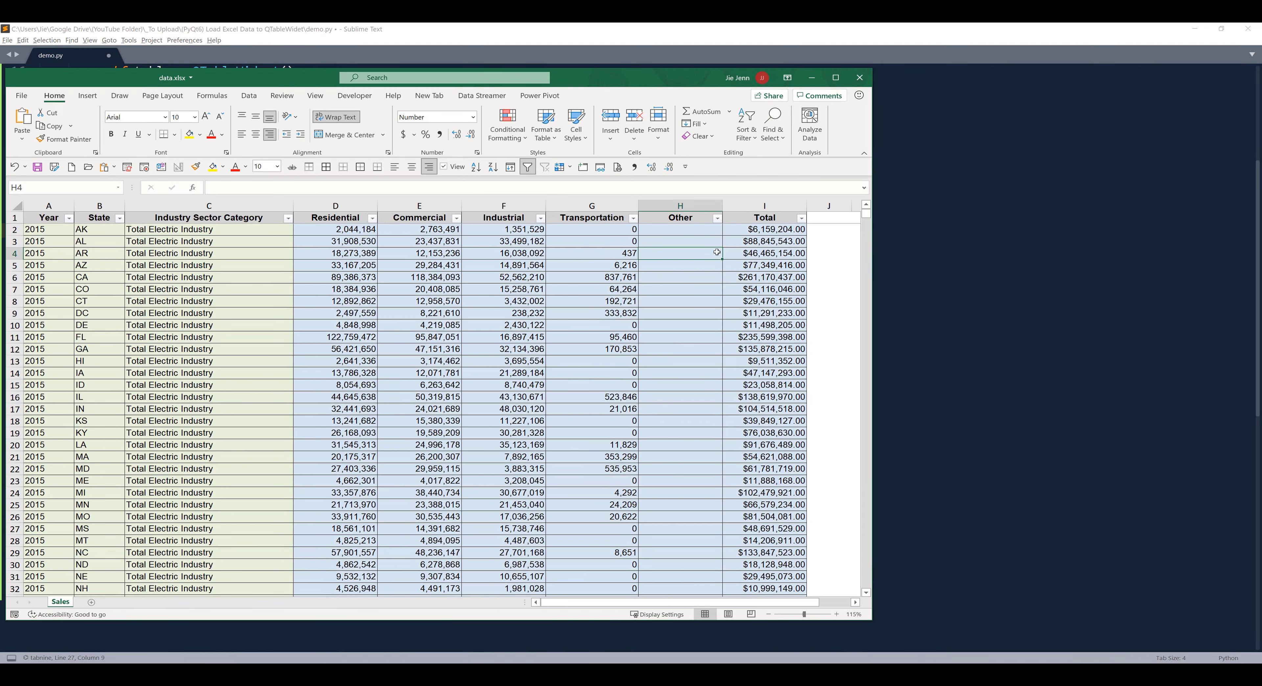
# Scroll through the Sales worksheet in Excel to check the data layout.
pyautogui.scroll(-3)
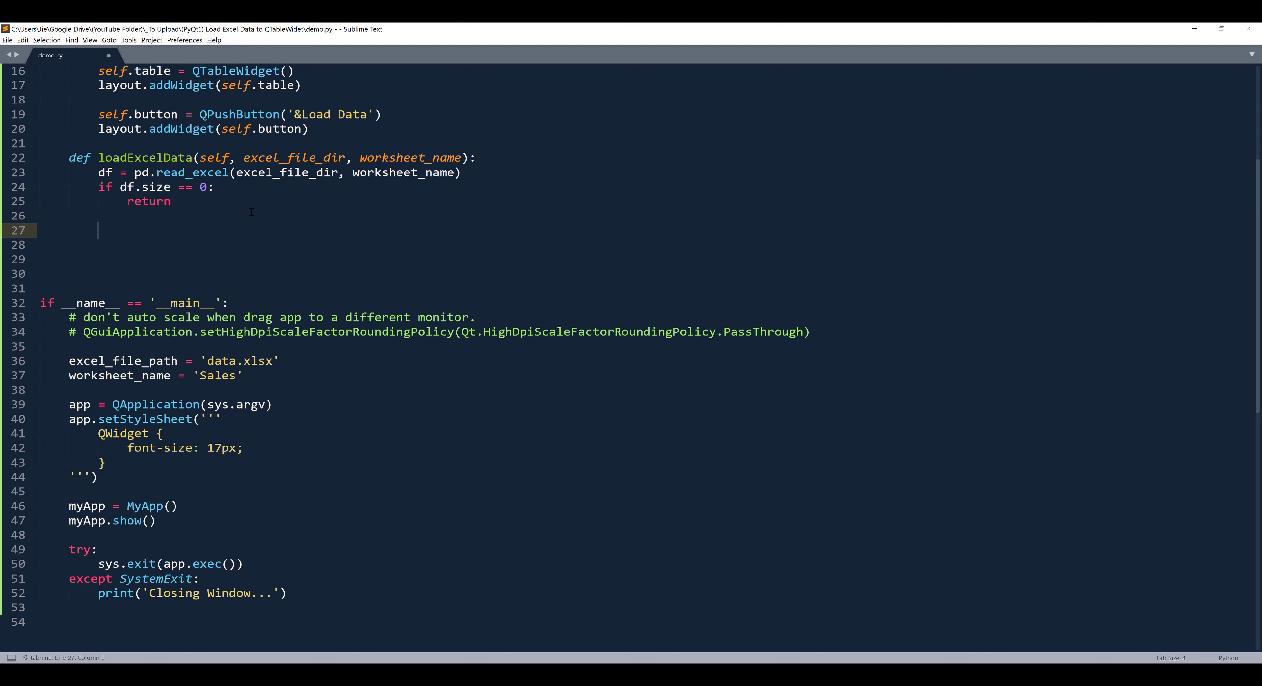
# Fill missing DataFrame values with empty strings using df.fillna('', inplace=True).
pyautogui.write('df')
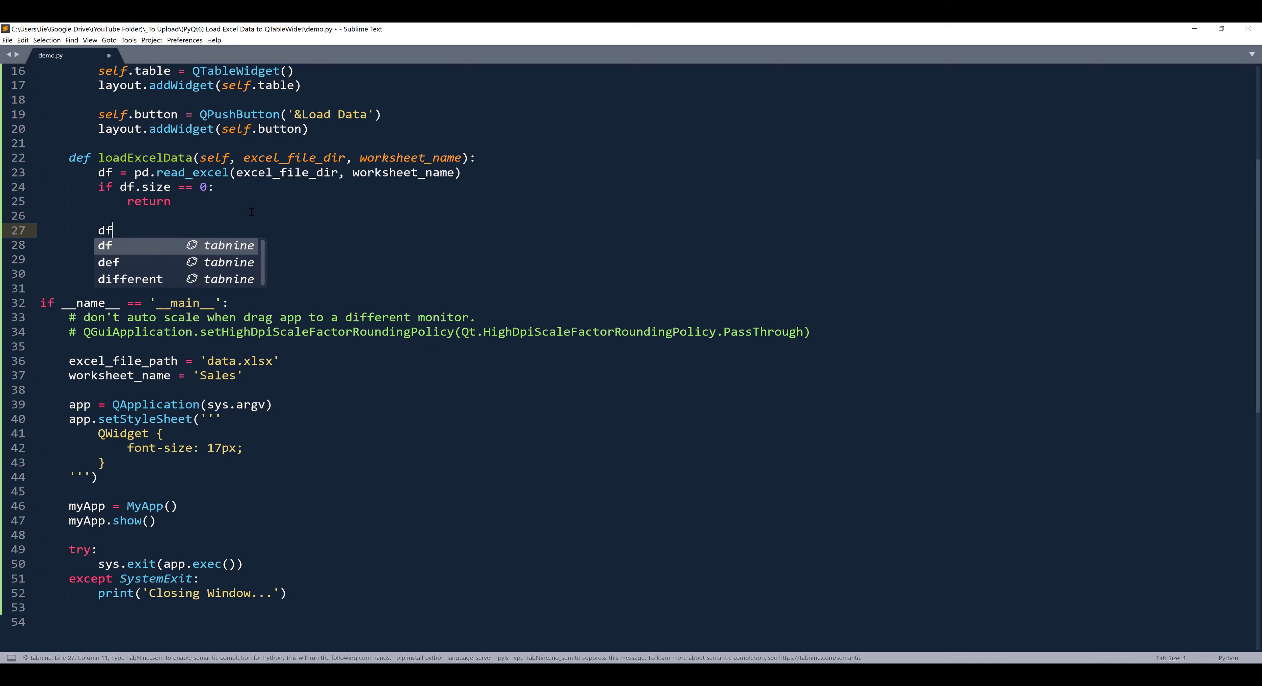
pyautogui.write('.fillna')
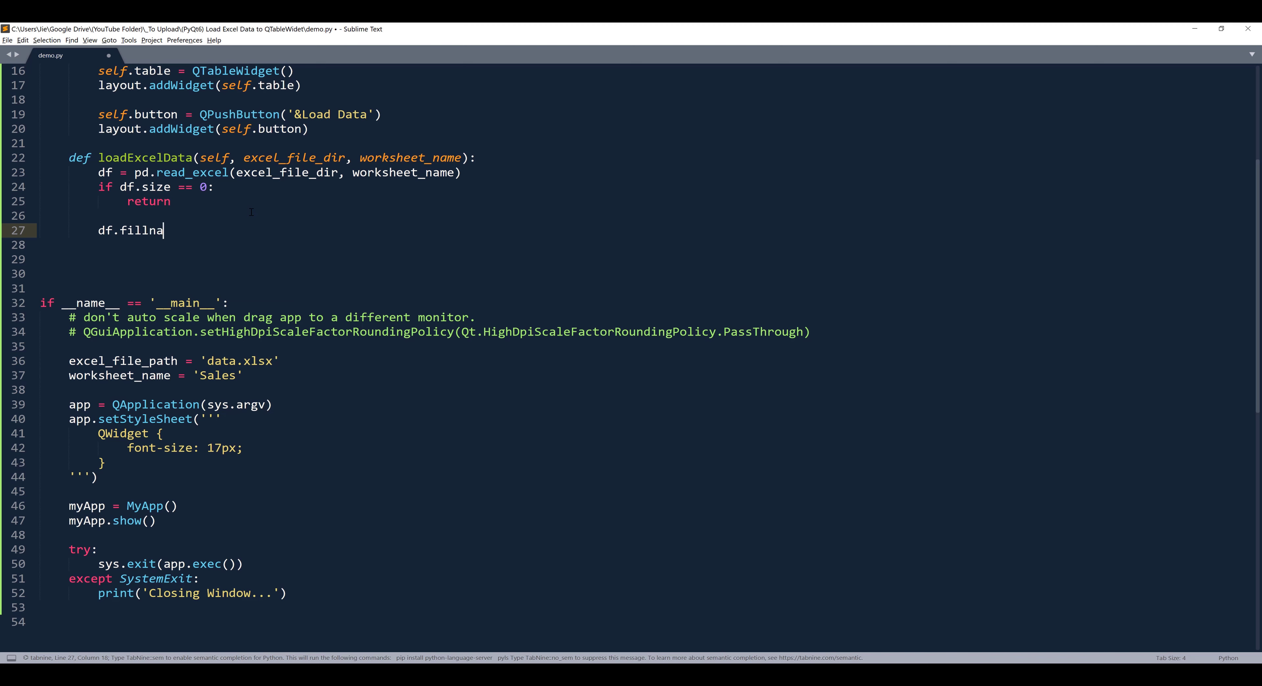
pyautogui.write('()')
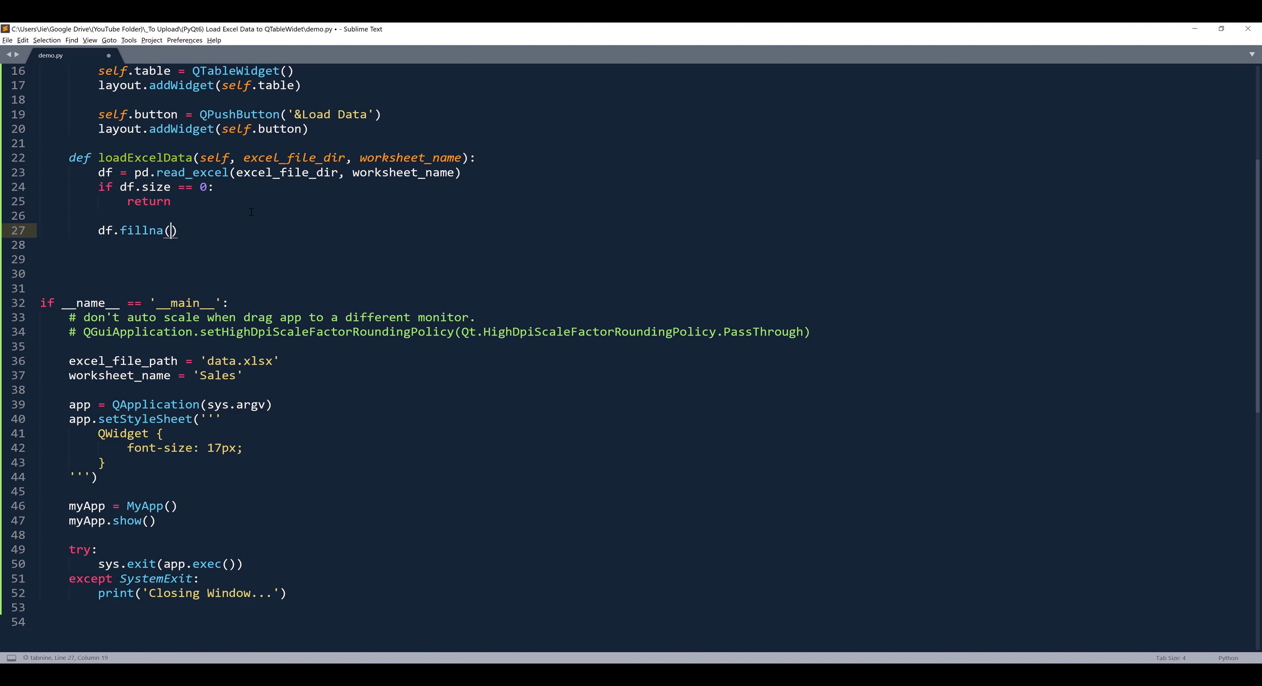
pyautogui.write("'', inplace=True")
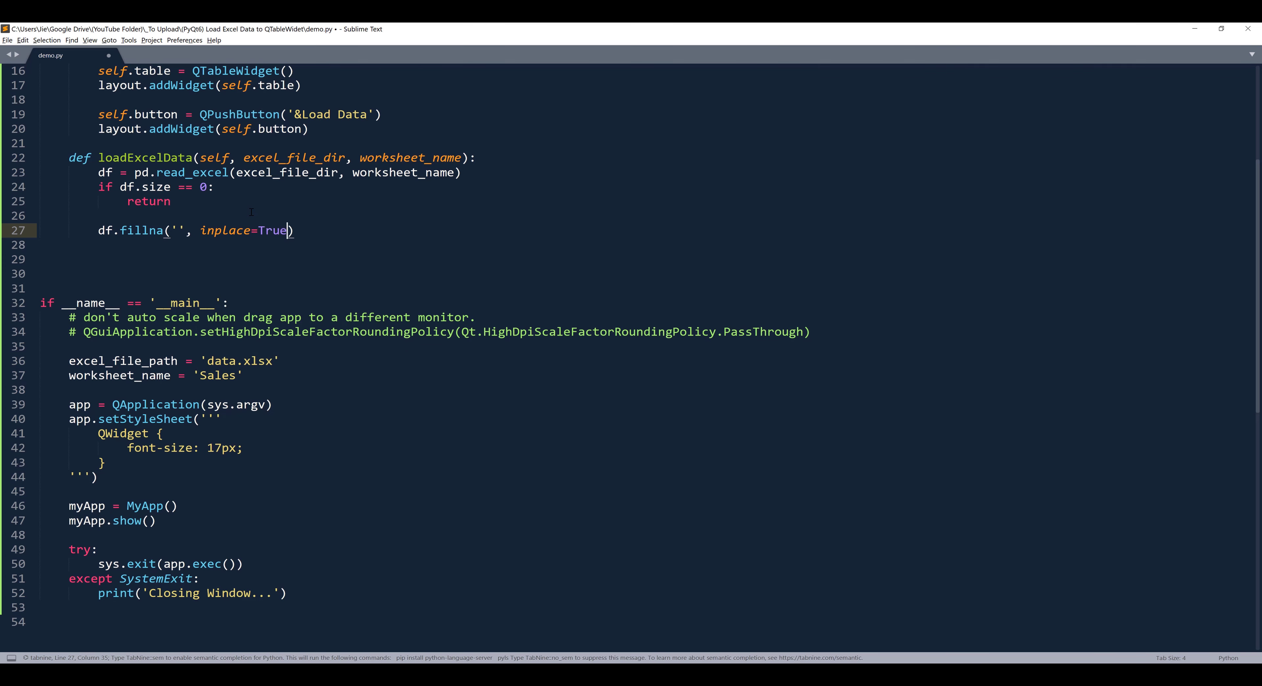
pyautogui.press('enter')
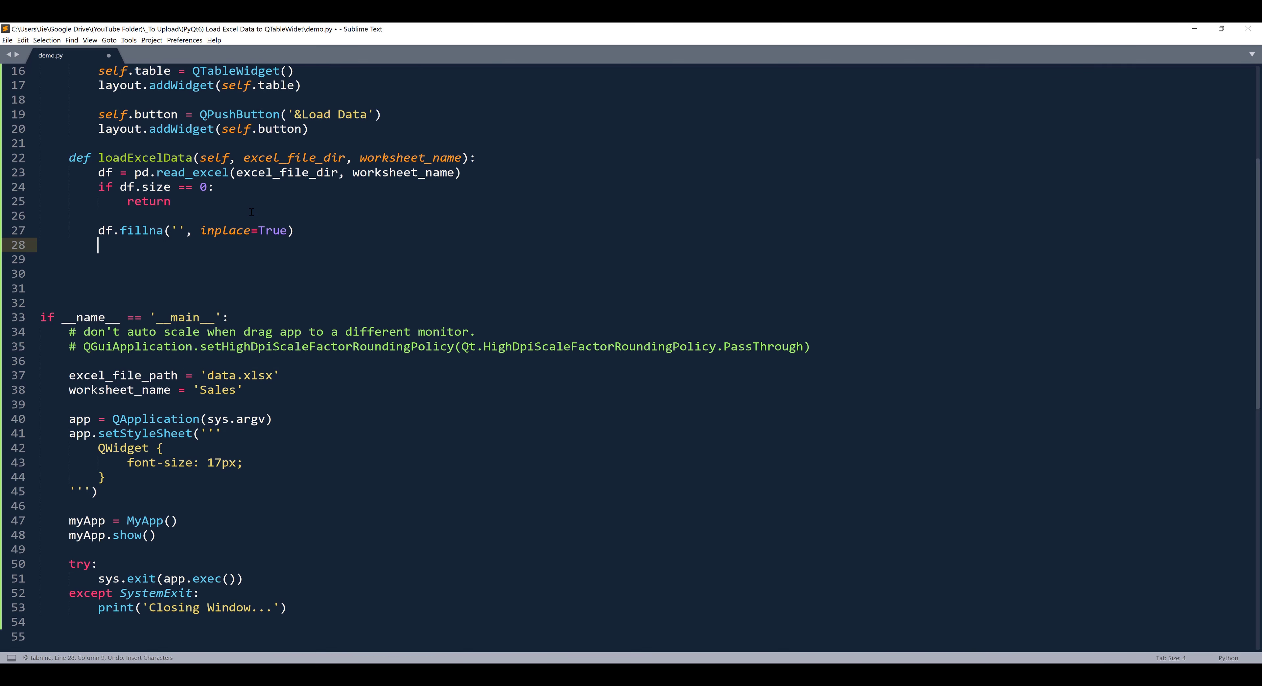
# Size the table with setRowCount(df.shape[0]) and setColumnCount(df.shape[1]).
pyautogui.write('self.')
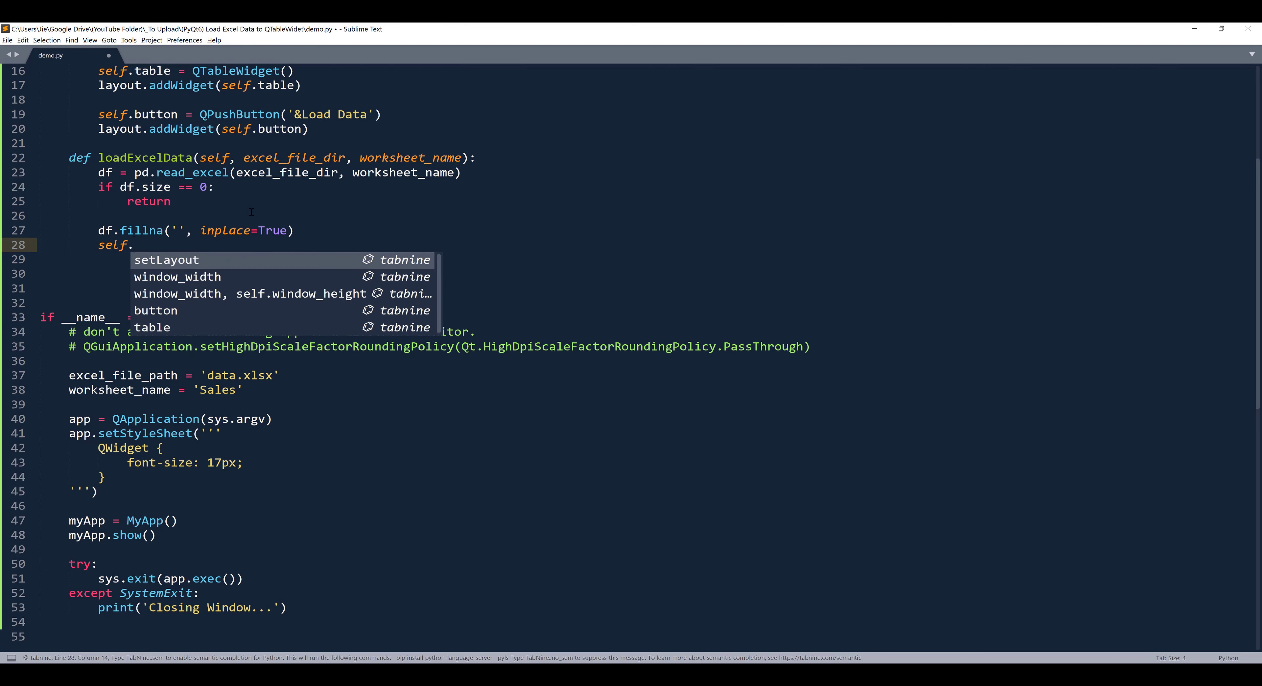
pyautogui.write('table.setRowCount')
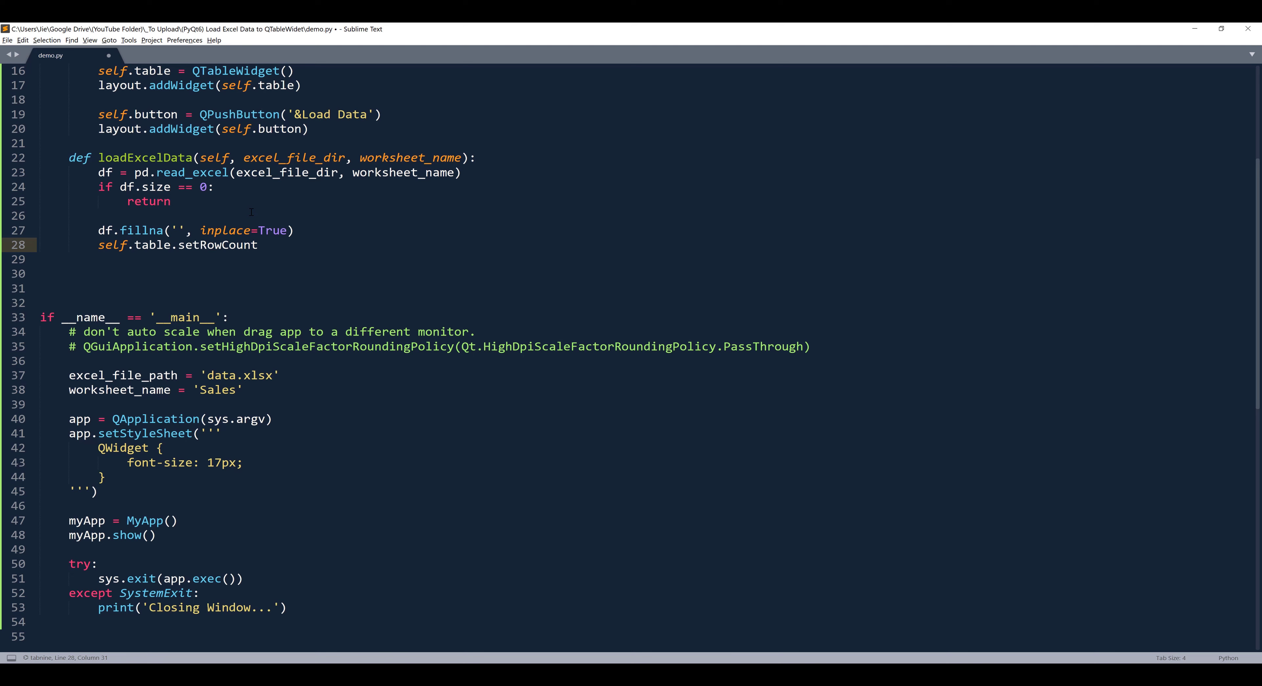
pyautogui.write('()')
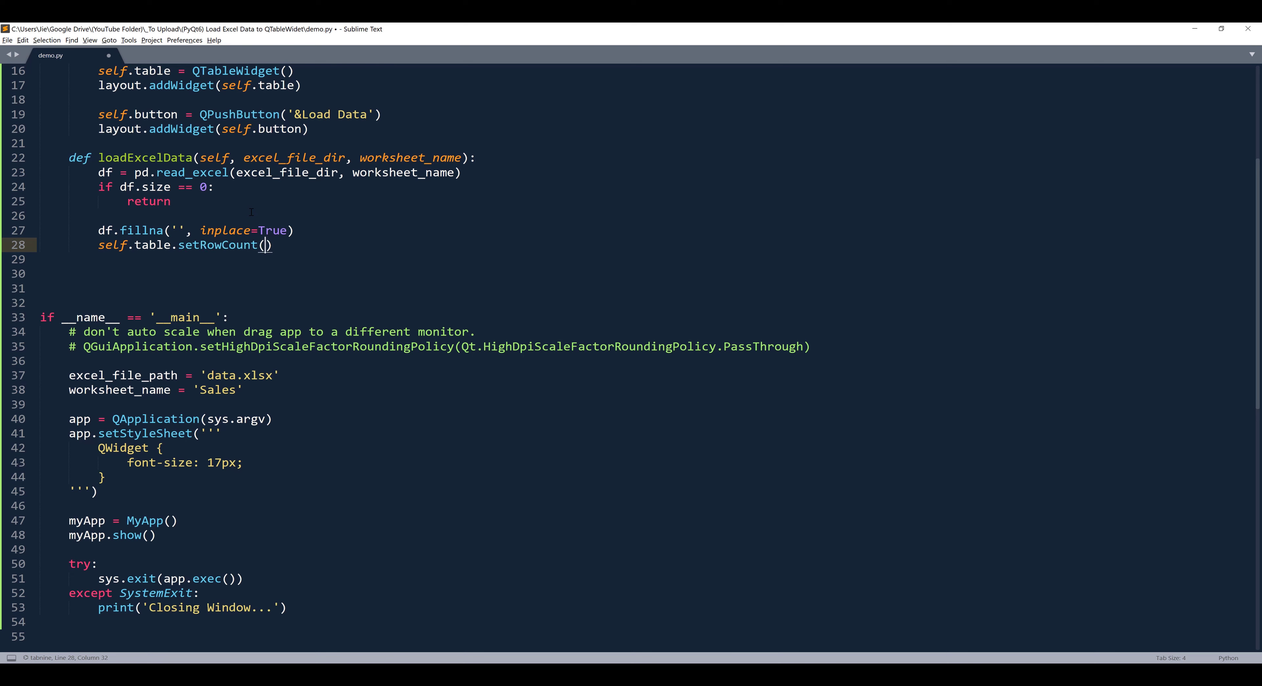
pyautogui.write('df.shape[0')
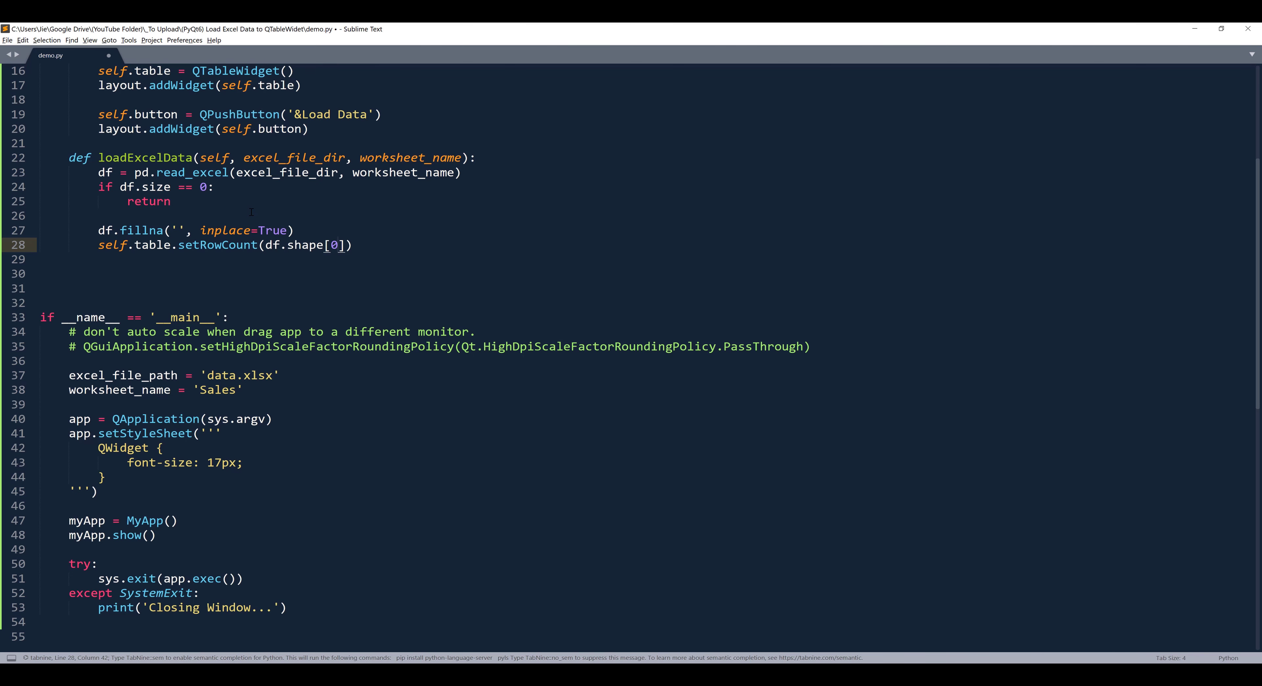
pyautogui.press('enter')
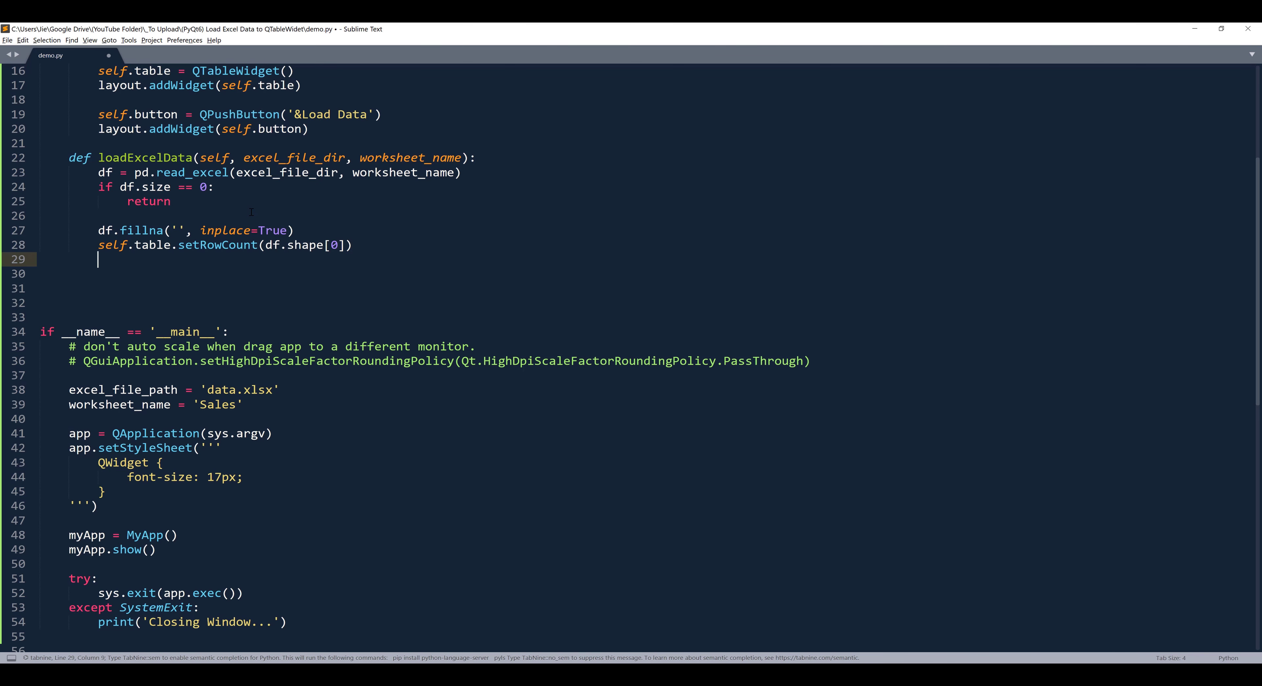
pyautogui.write('self.table.setRowCount(df.shape[0])')
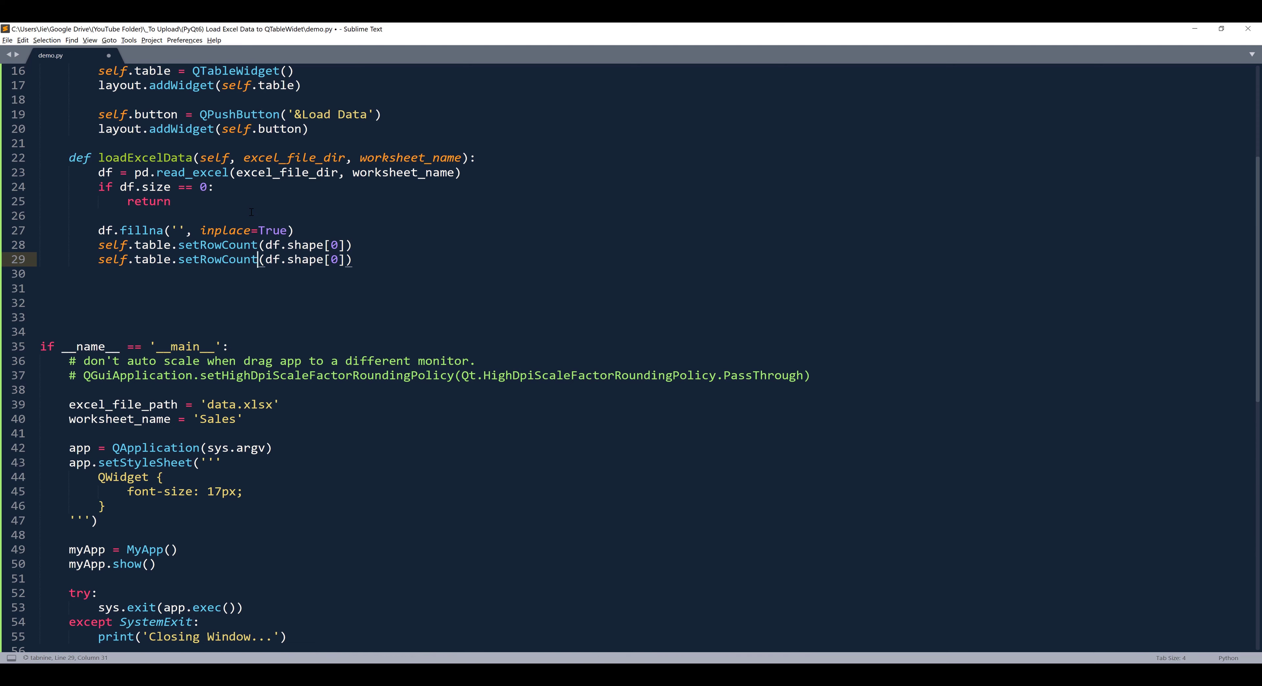
pyautogui.write('setColumn')
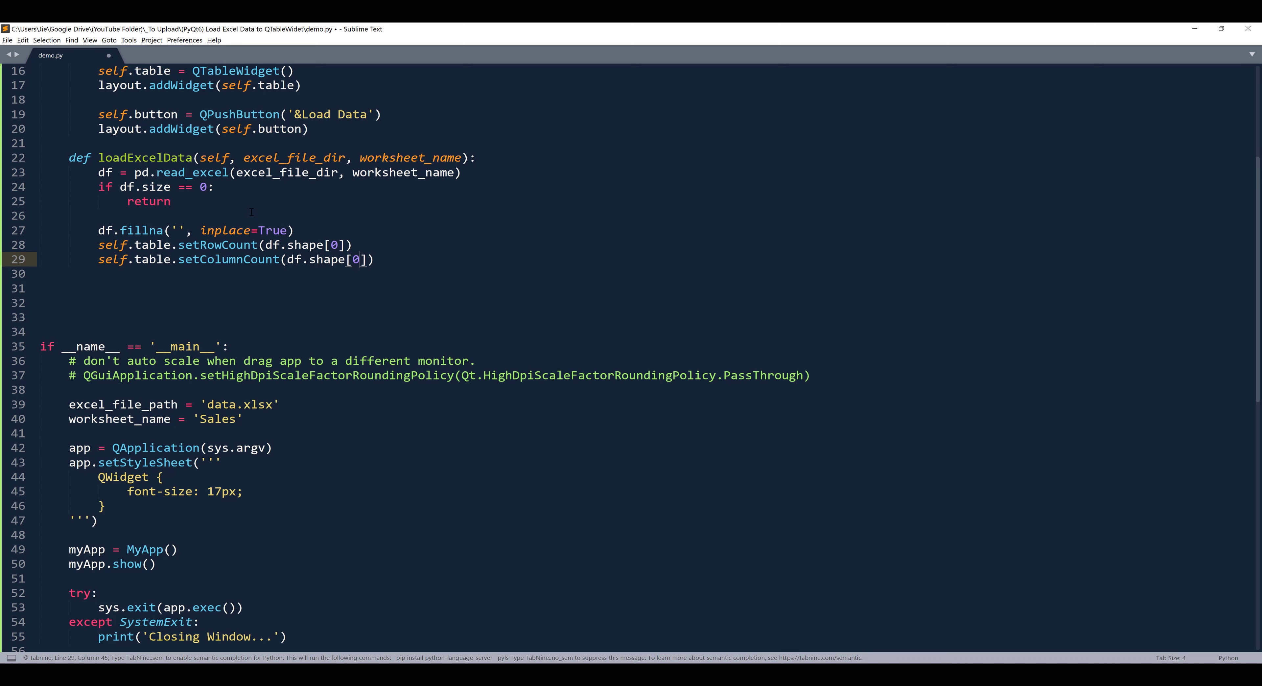
pyautogui.write('1')
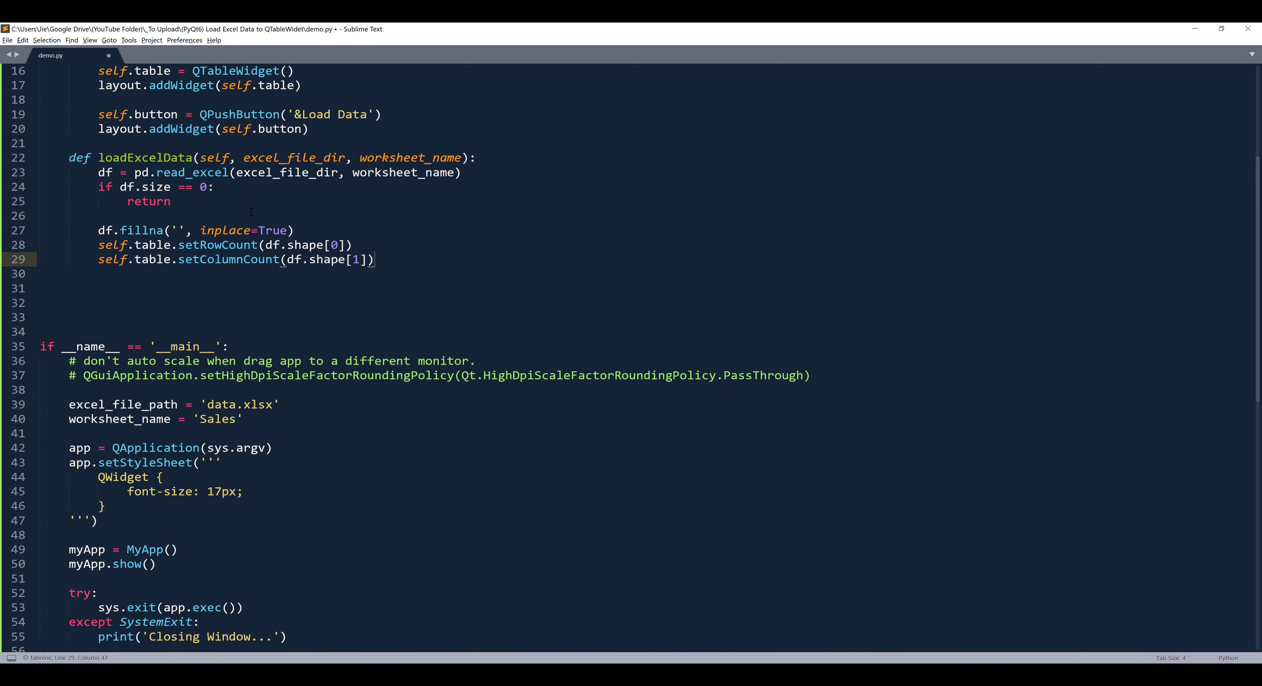
# Set the horizontal header labels from df.columns.
pyautogui.write('self.table.')
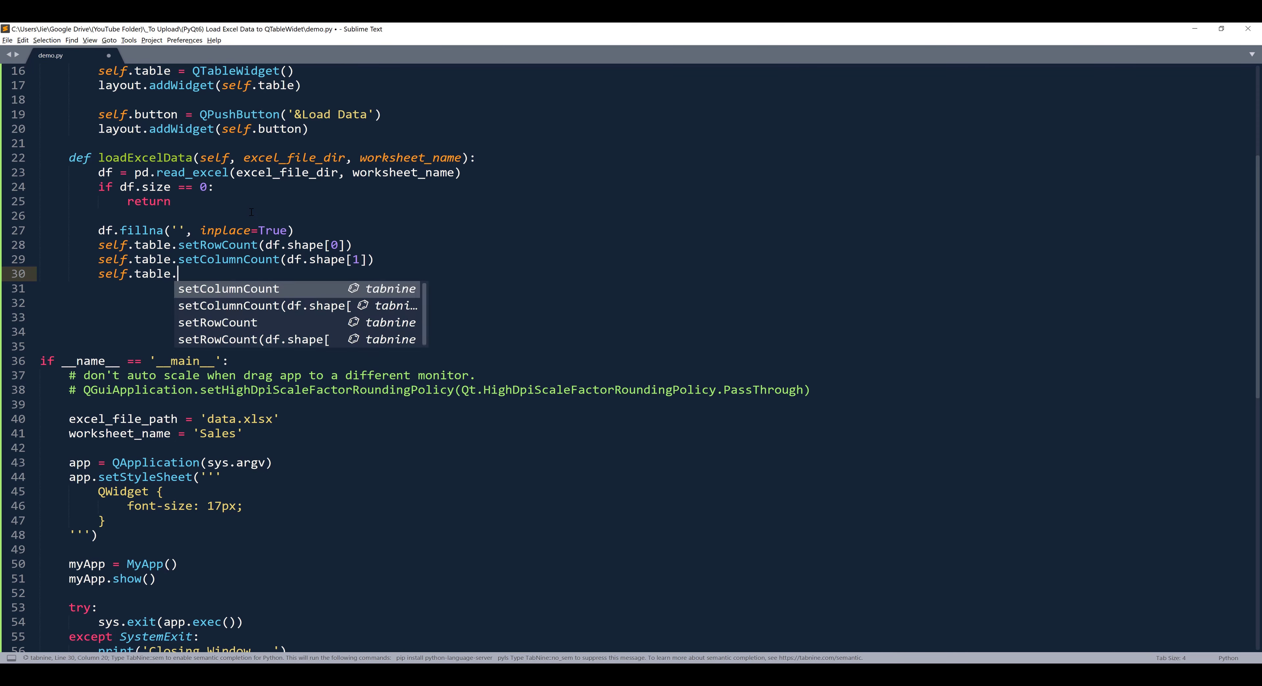
pyautogui.write('set')
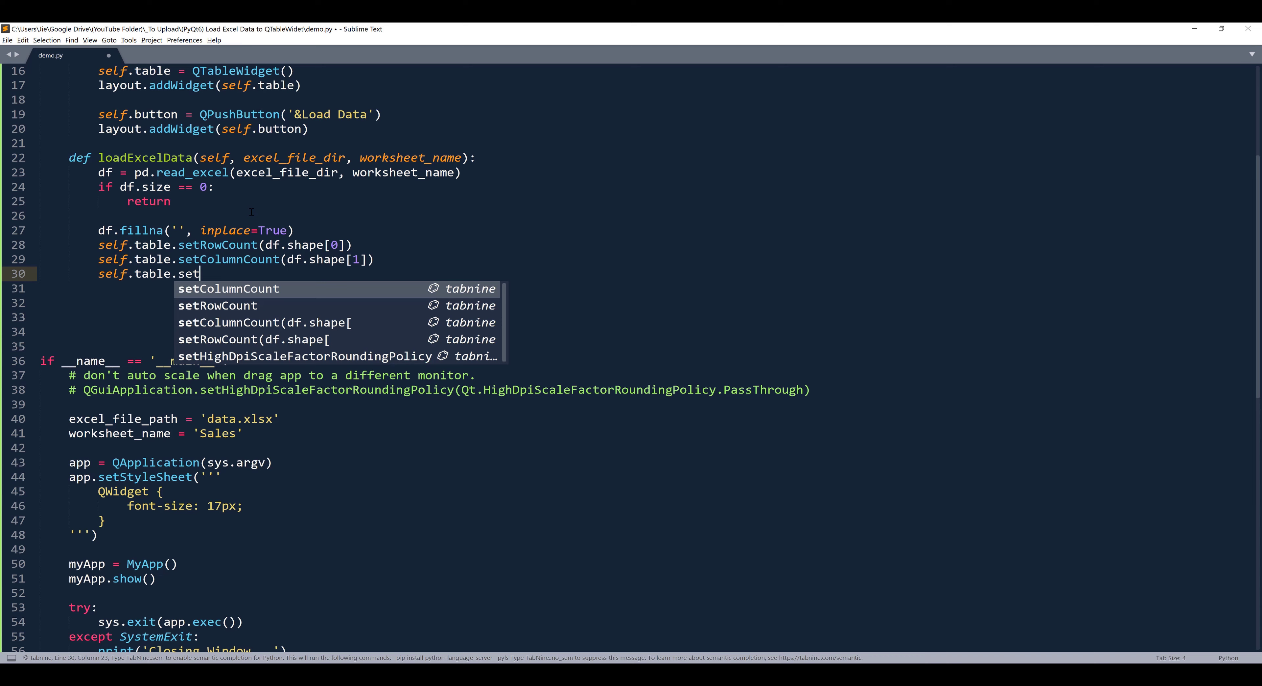
pyautogui.write('Horizontal')
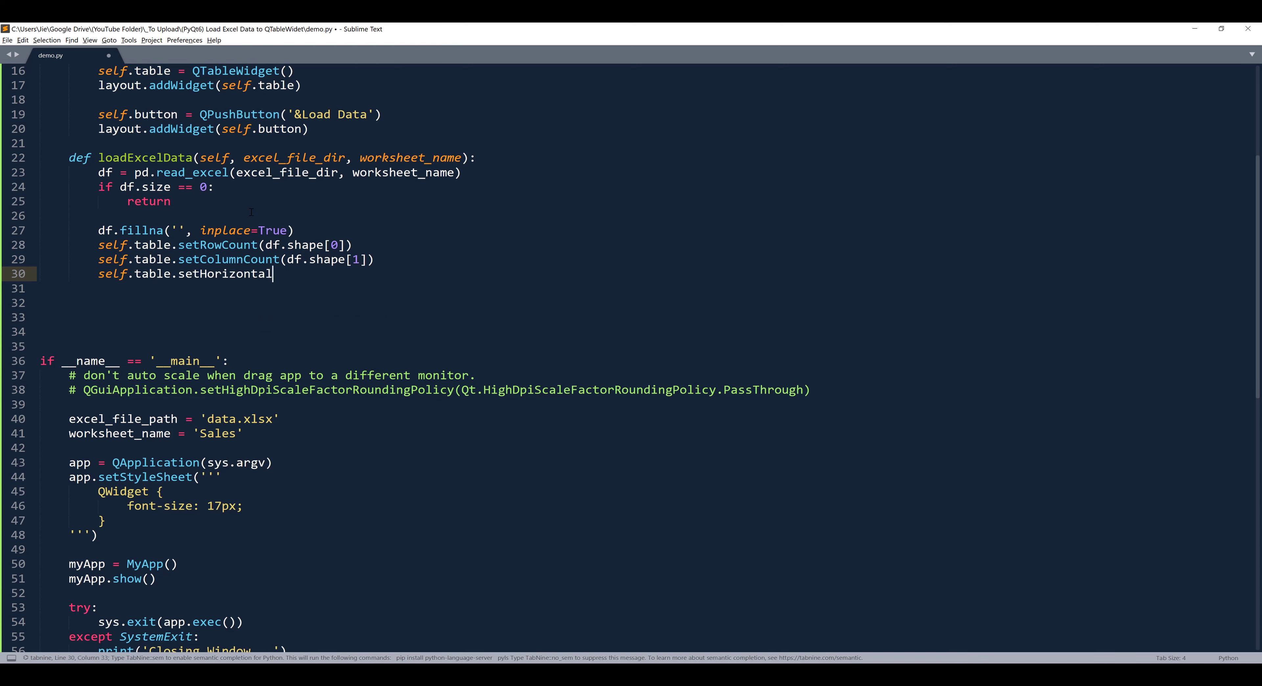
pyautogui.write('HeaderLabel')
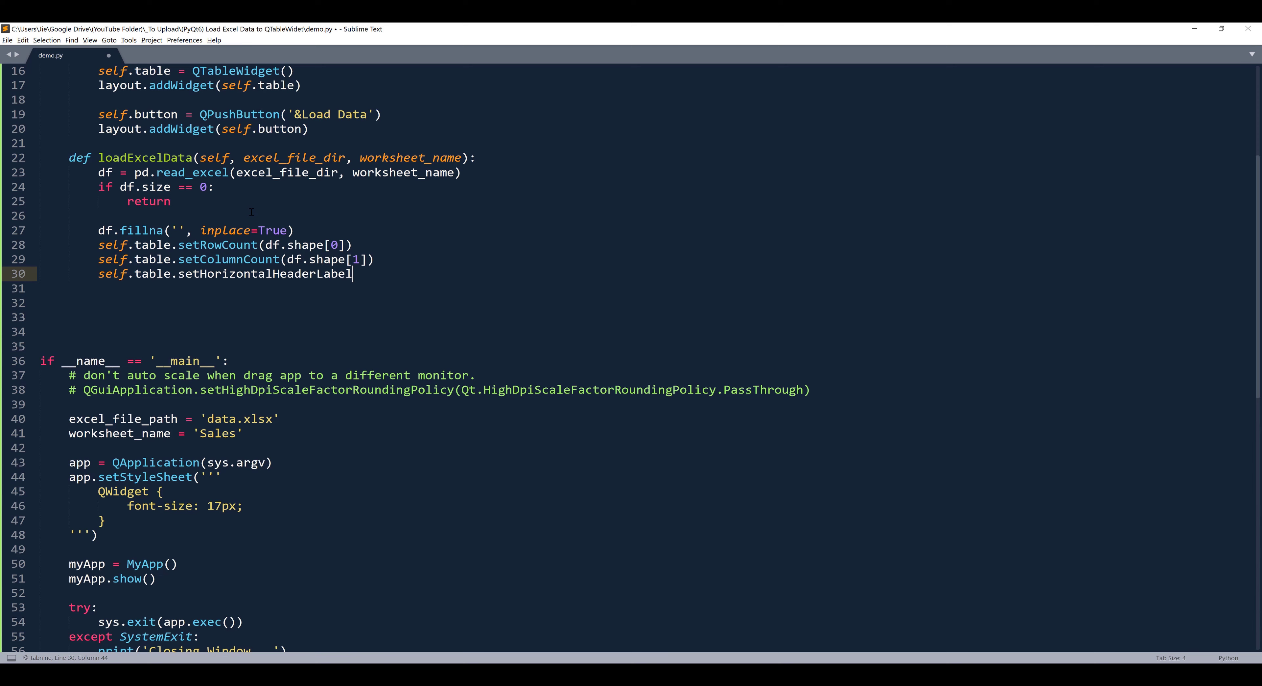
pyautogui.write('s(df)')
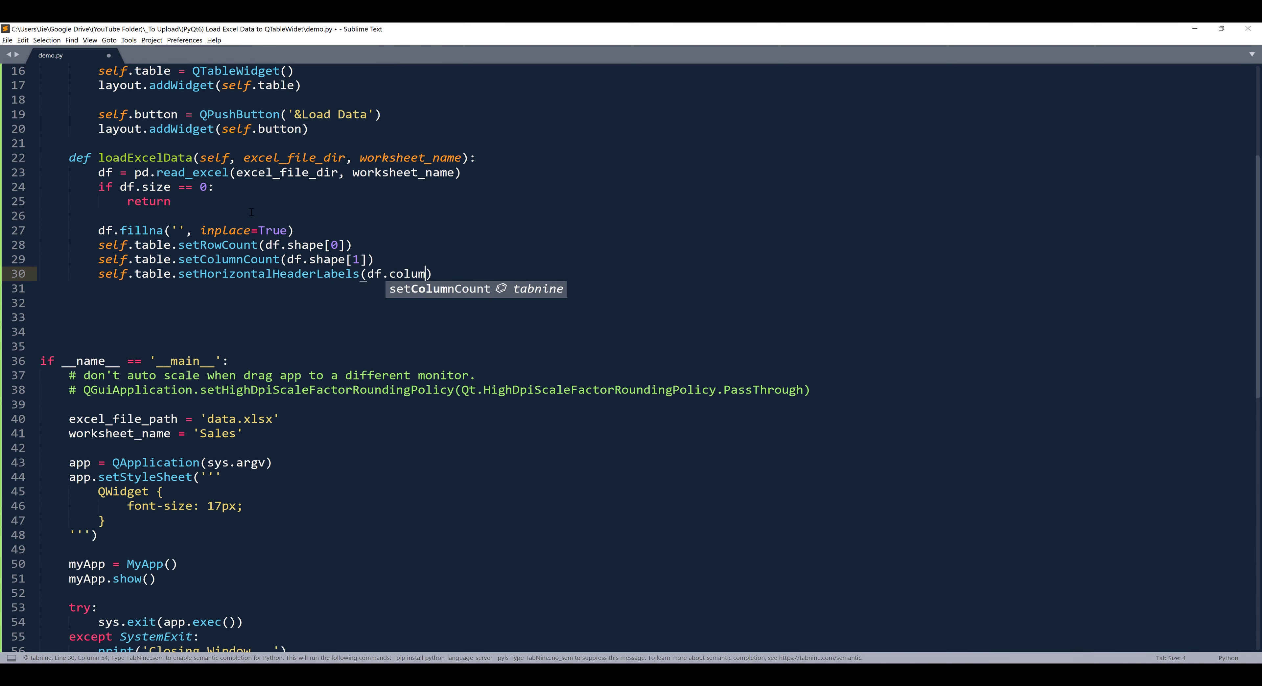
pyautogui.write('ns')
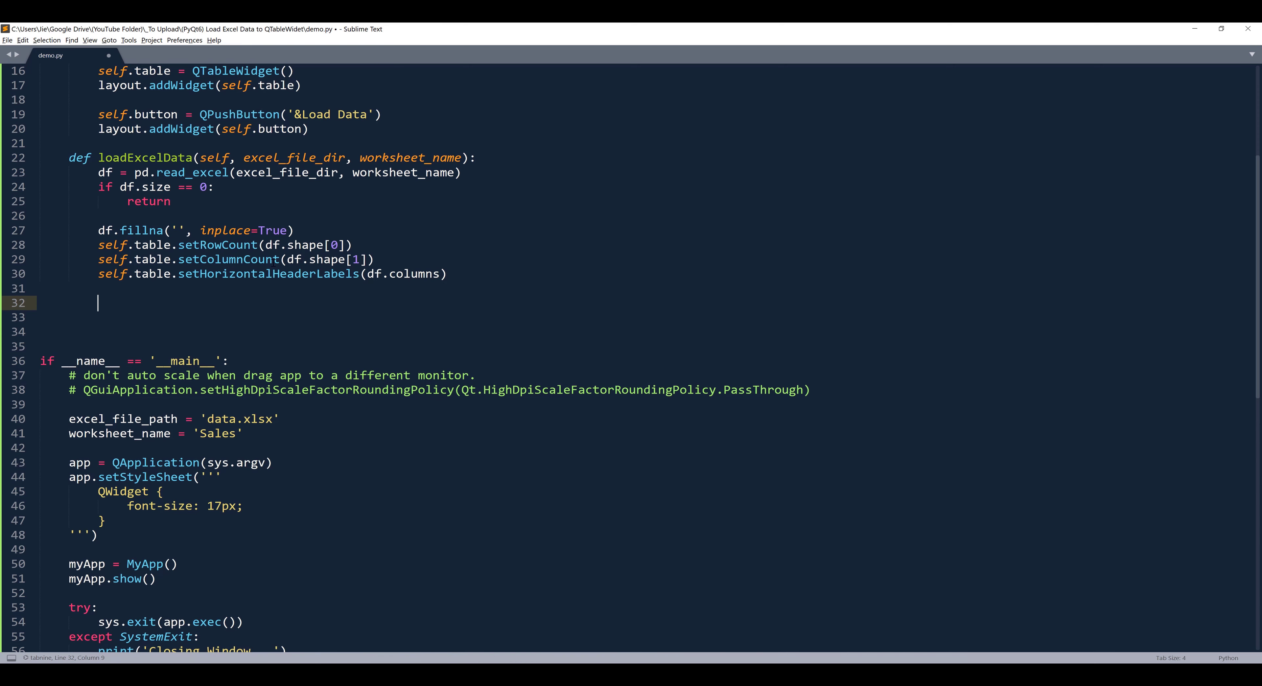
# Copy the loadExcelData name and start self.button.clicked.connect() in the constructor.
pyautogui.doubleClick(145, 158)
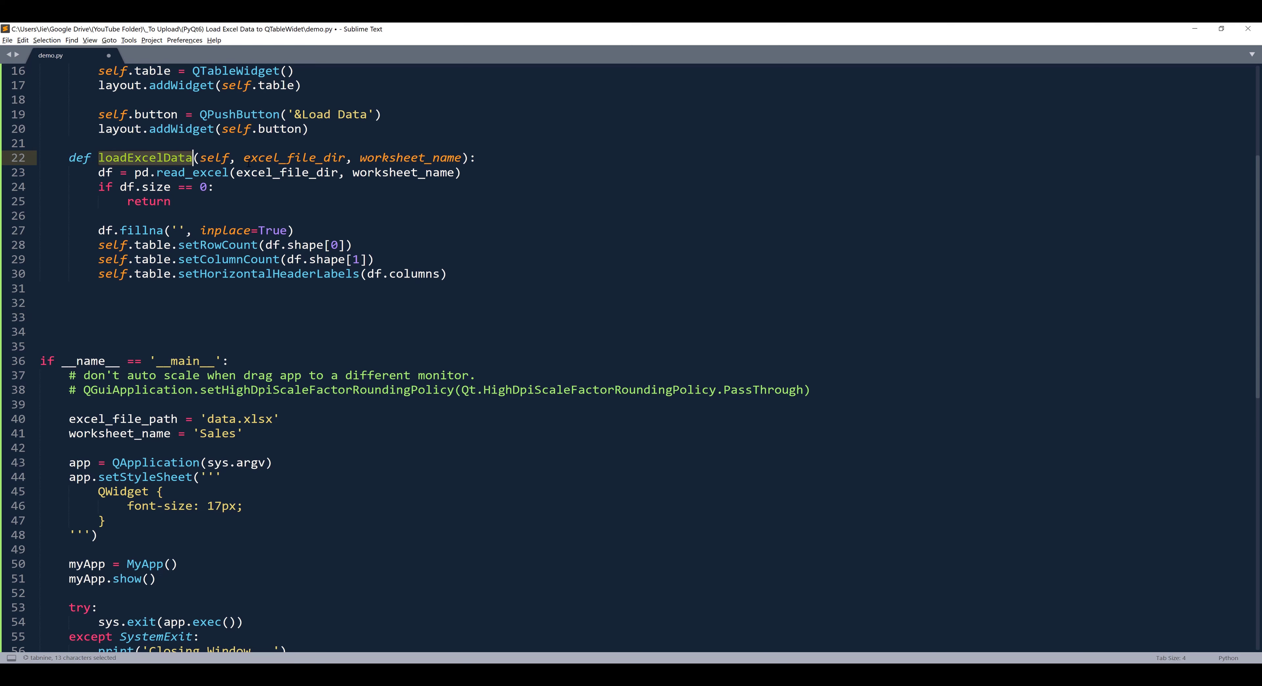
pyautogui.press('ctrl+c')
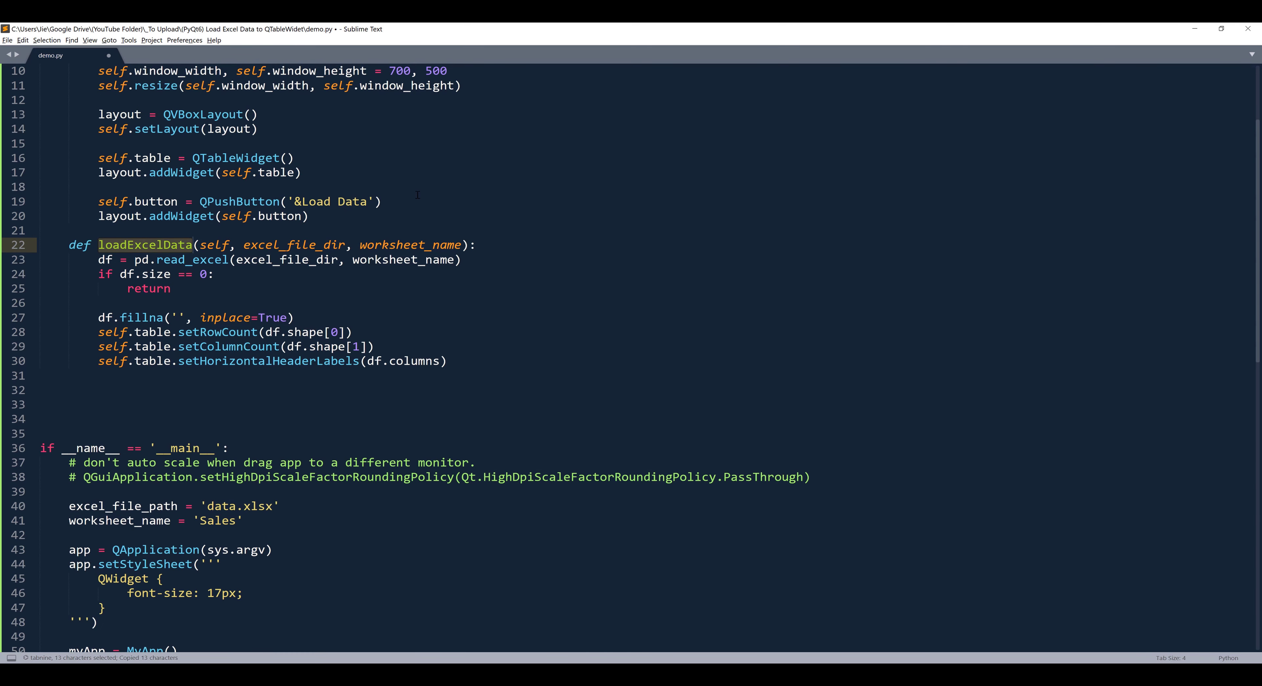
pyautogui.write('e')
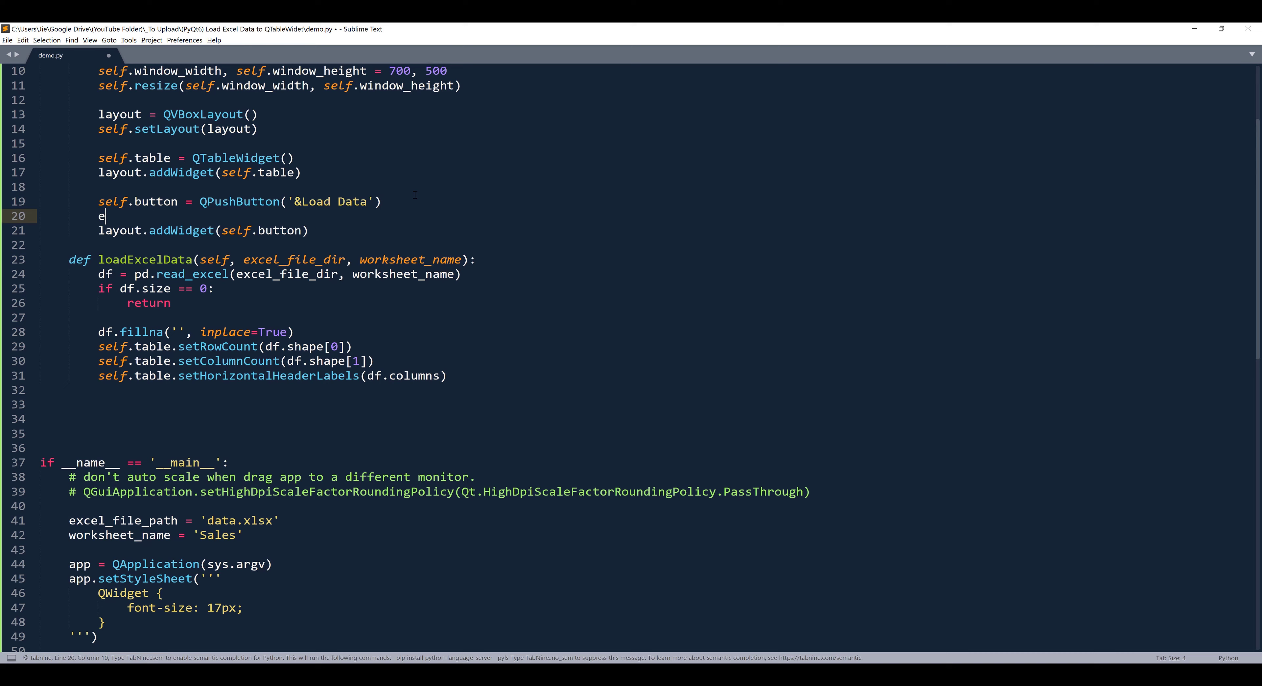
pyautogui.write('self.button.')
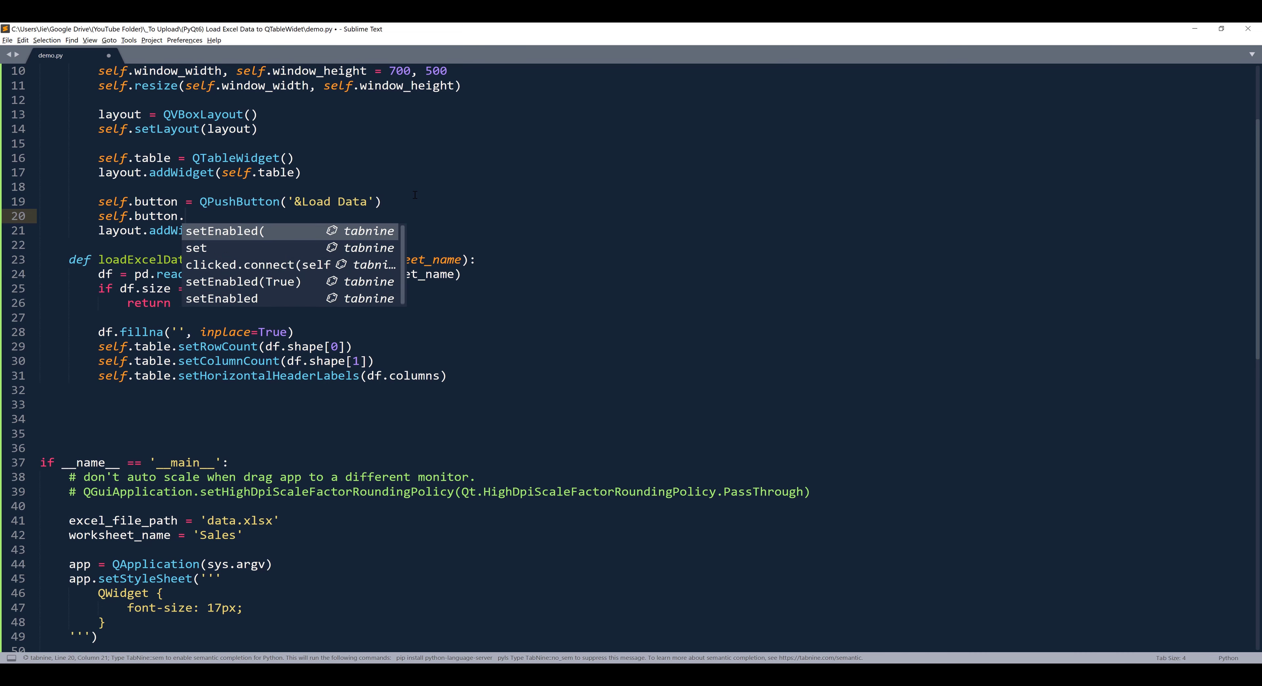
pyautogui.write('clicked.connect(self.loadExcelData')
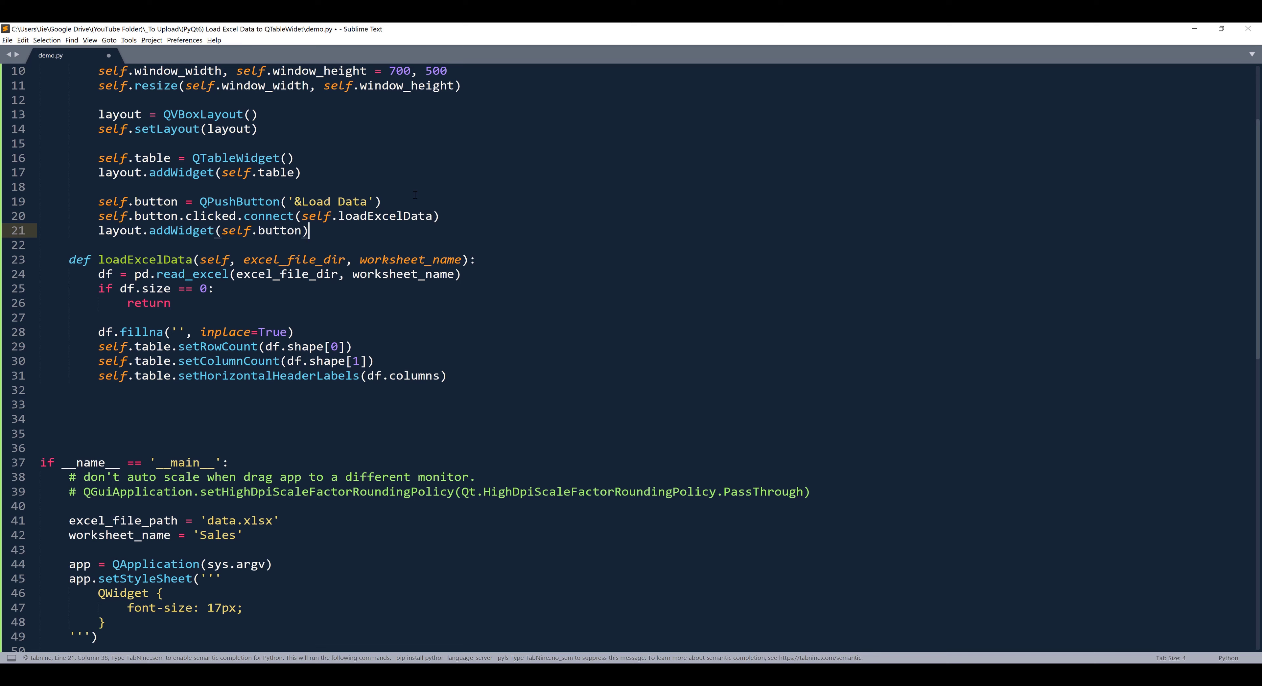
pyautogui.click(433, 216)
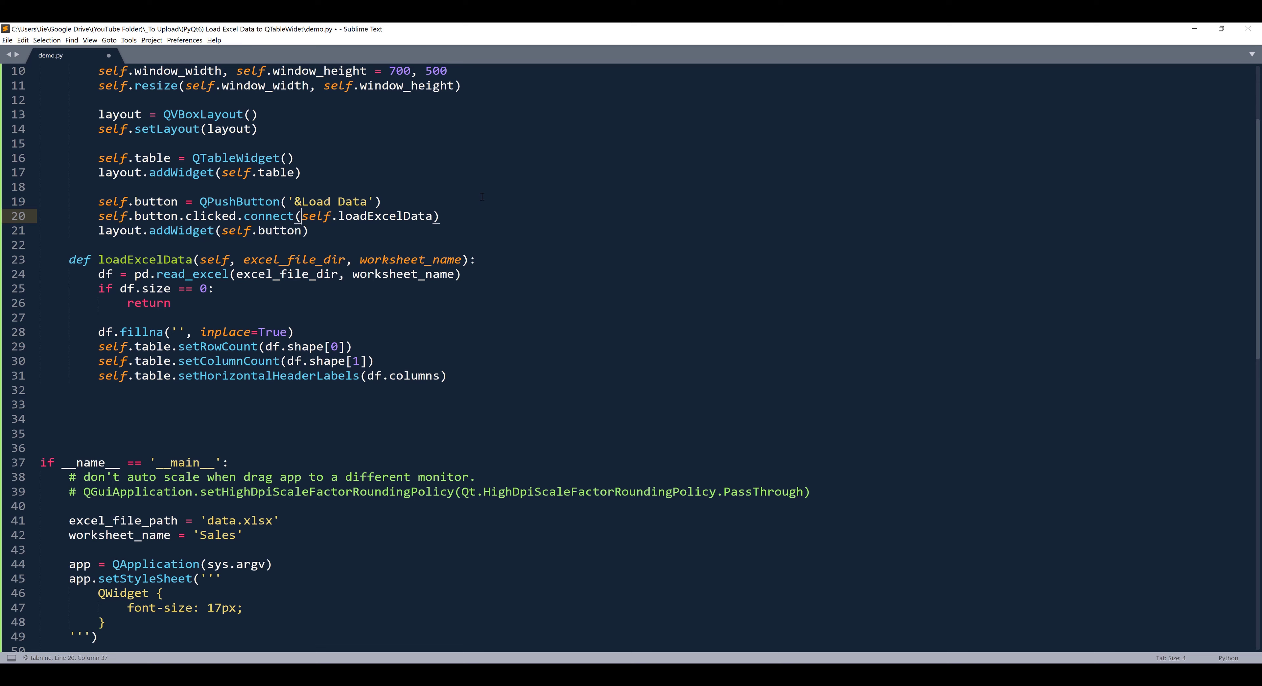
# Pass a lambda with xl_path=excel_file_path, sheet_name=worksheet_name calling self.loadExcelData(xl_path, sheet_name).
pyautogui.write('lambda _, xl_')
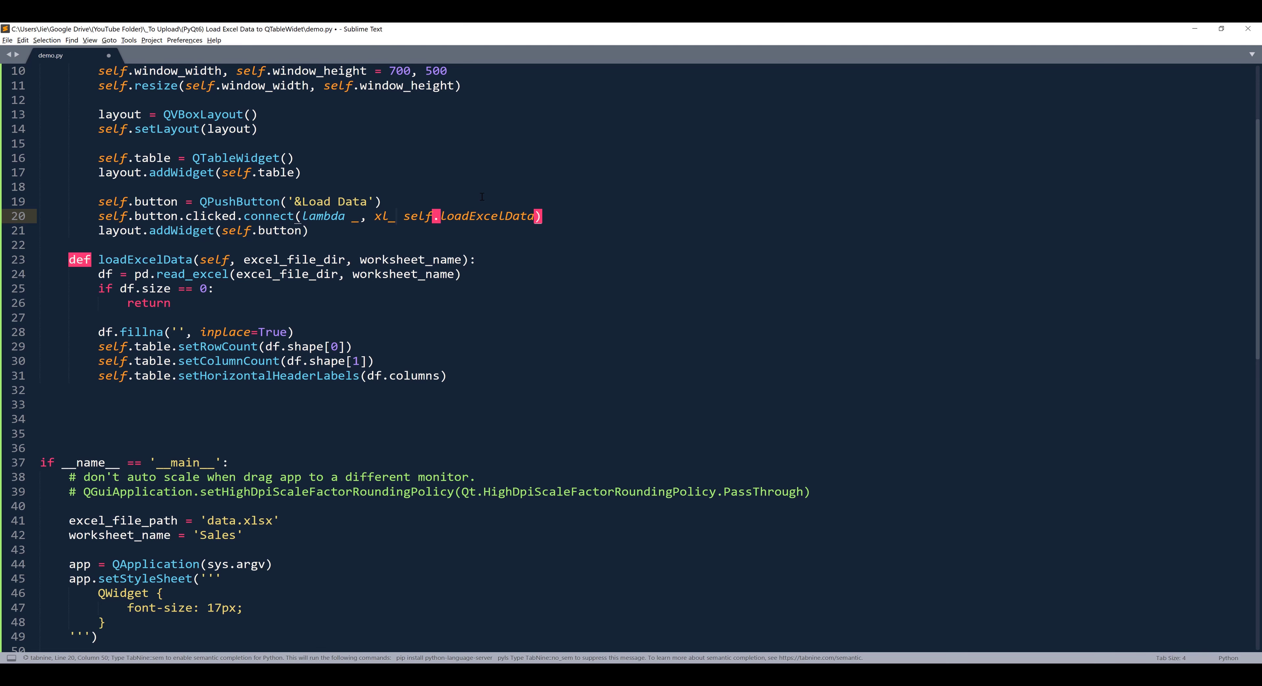
pyautogui.write('path, sheet_nam')
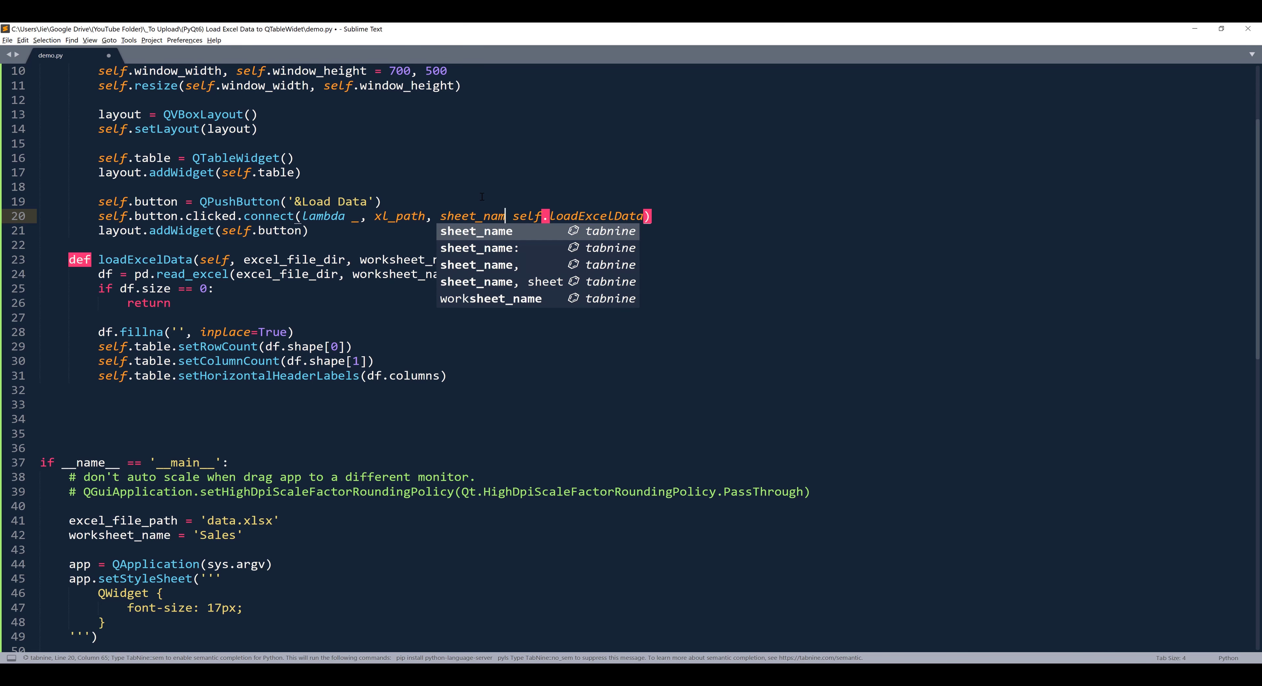
pyautogui.write('e=')
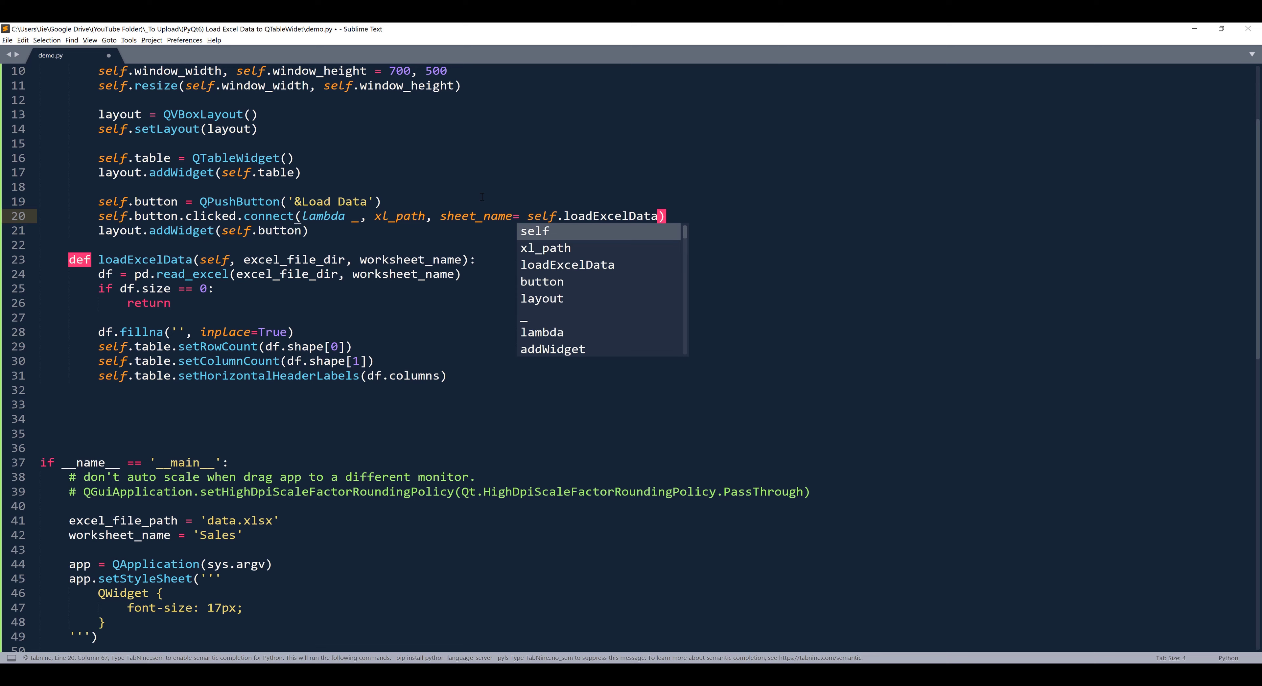
pyautogui.write('worksheet_name:')
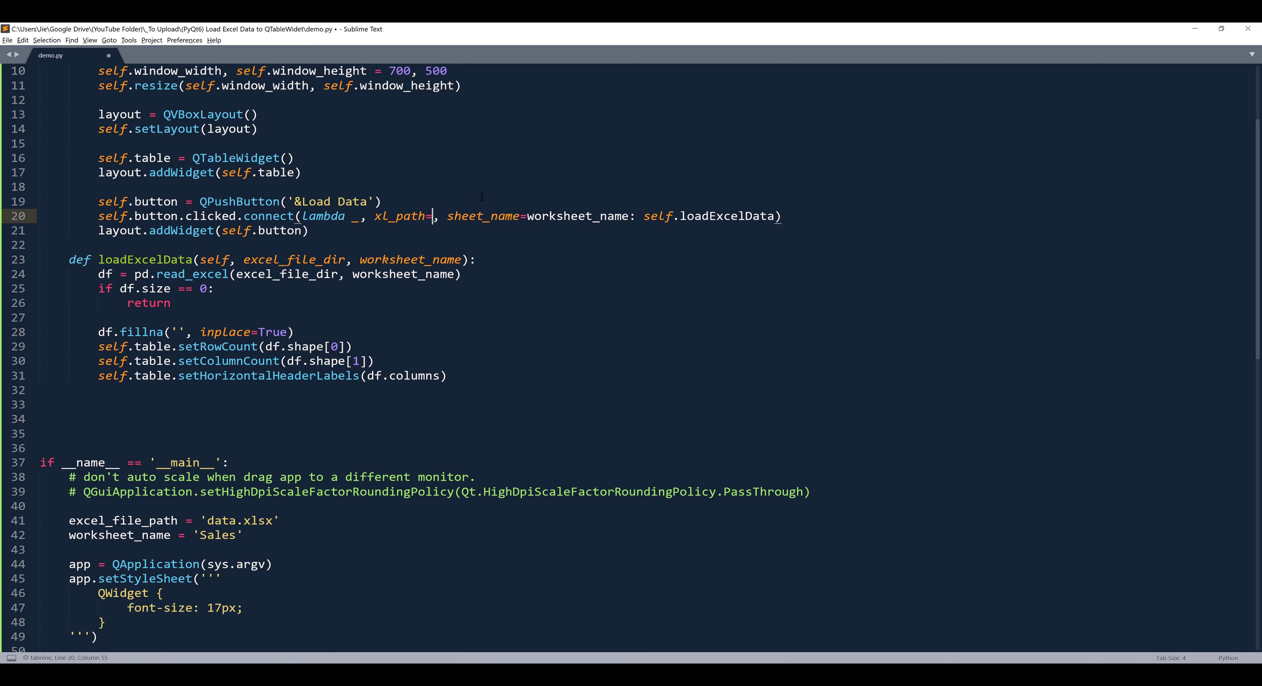
pyautogui.write('excel_file_path')
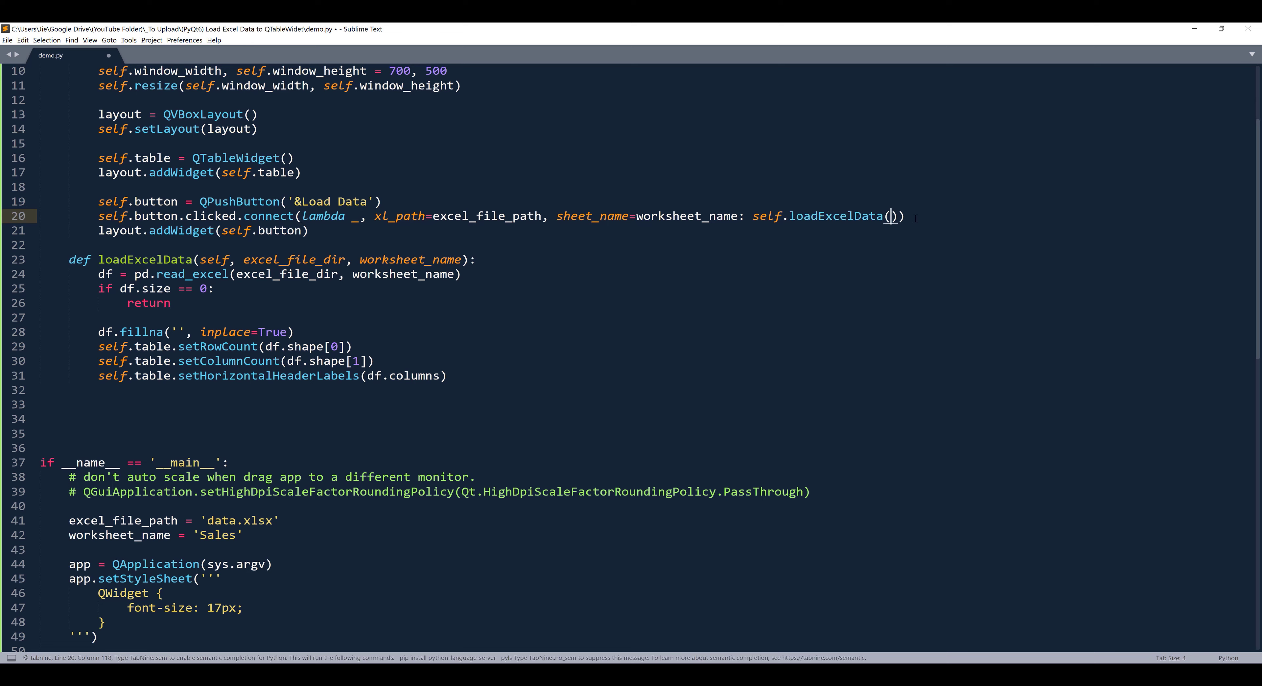
pyautogui.write('xl_path,')
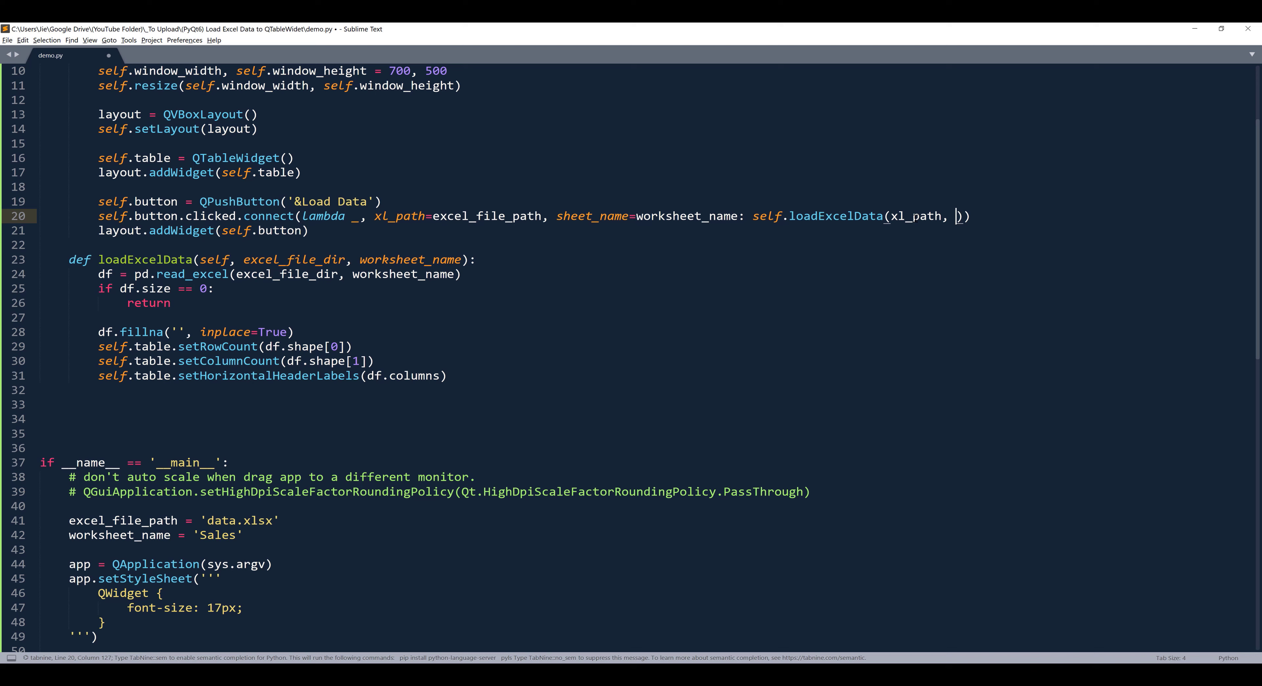
pyautogui.write('sheet_name')
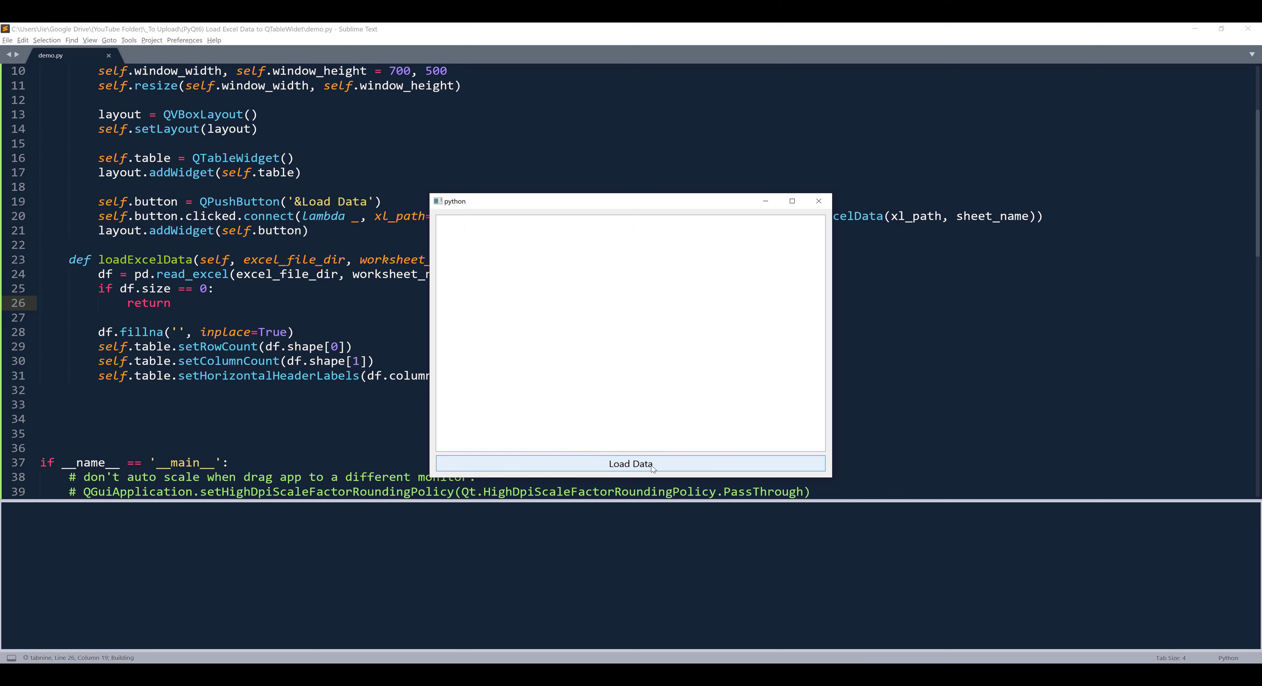
# Load Data to check the table now shows the sales headers over ~3,008 empty rows, then close the demo window.
pyautogui.click(631, 463)
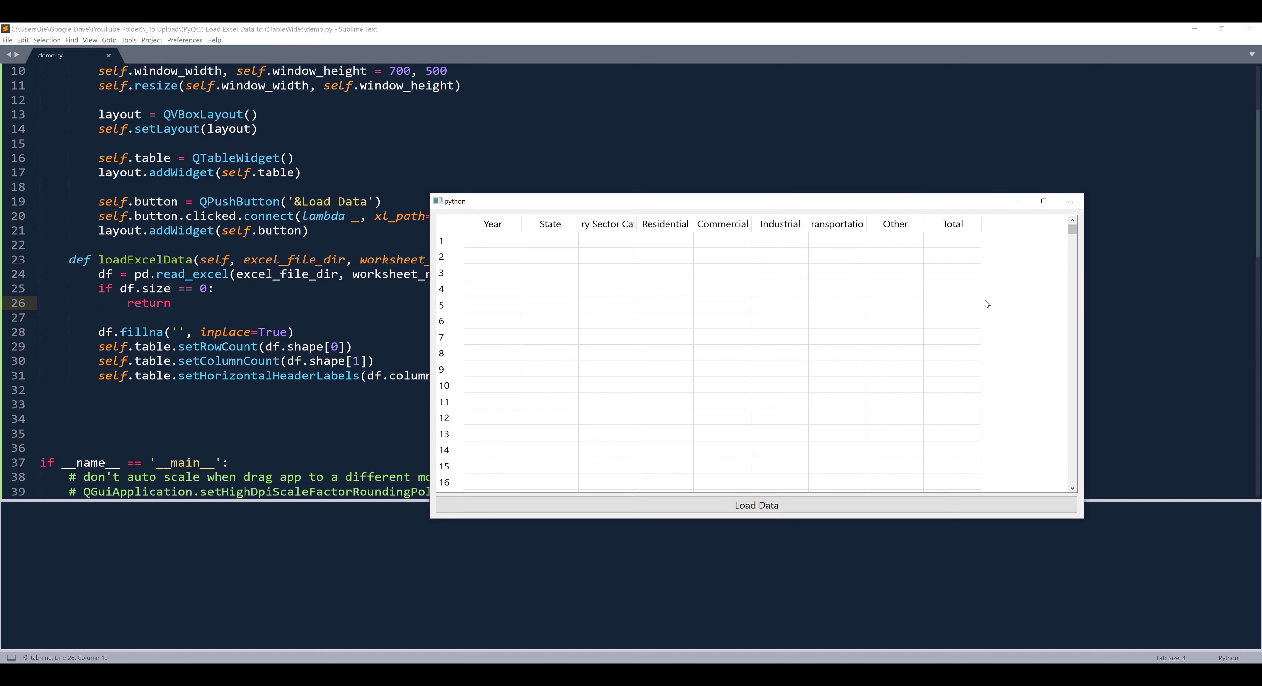
pyautogui.scroll(-3)
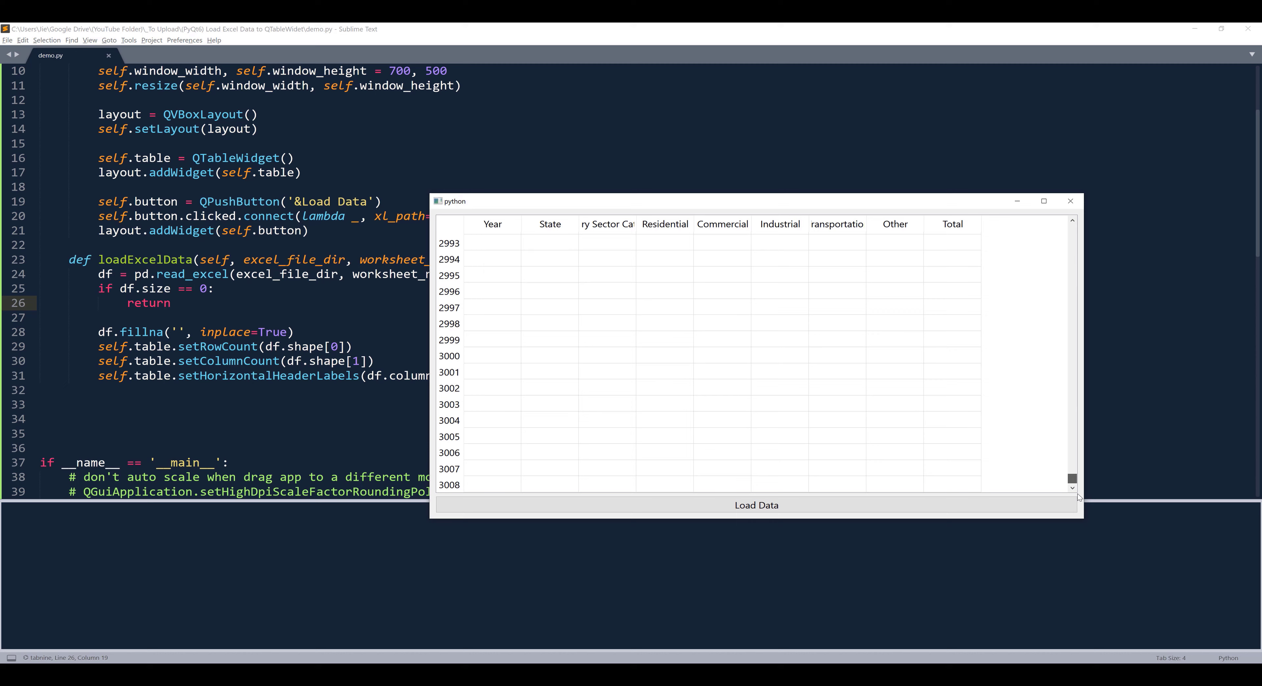
pyautogui.click(1070, 201)
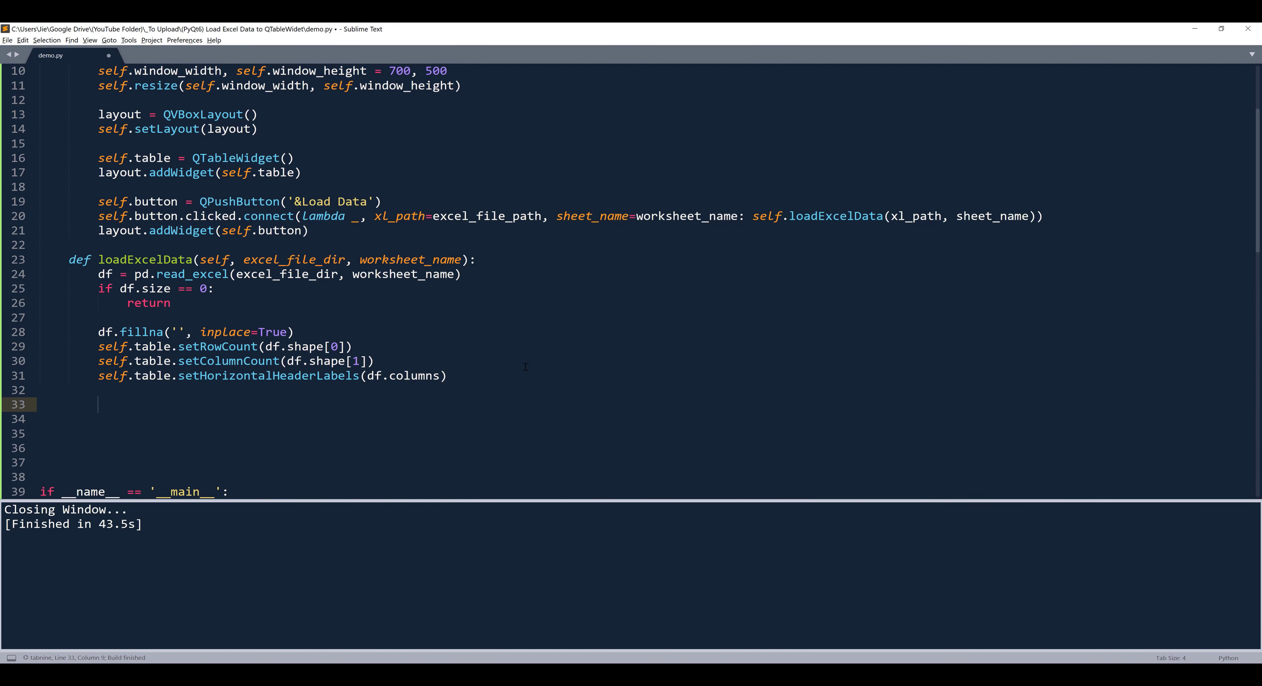
# Write the loop header 'for row in df.iterrows():' inside loadExcelData.
pyautogui.write('f')
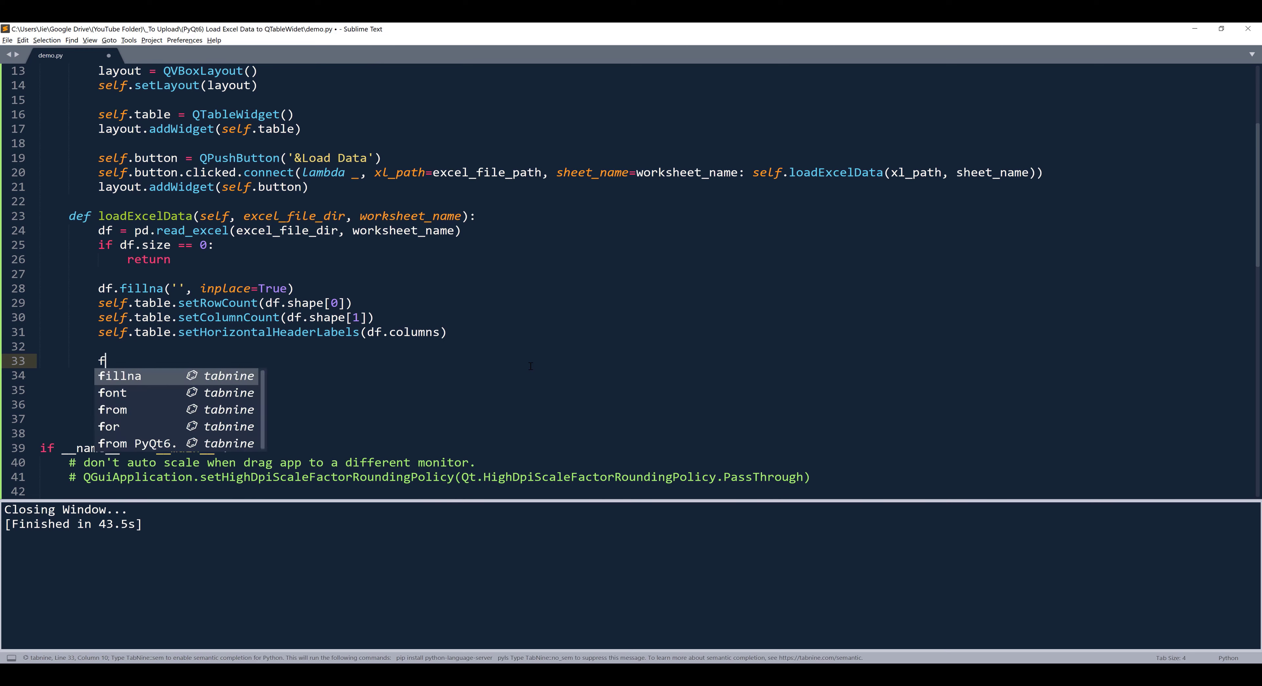
pyautogui.write('or row')
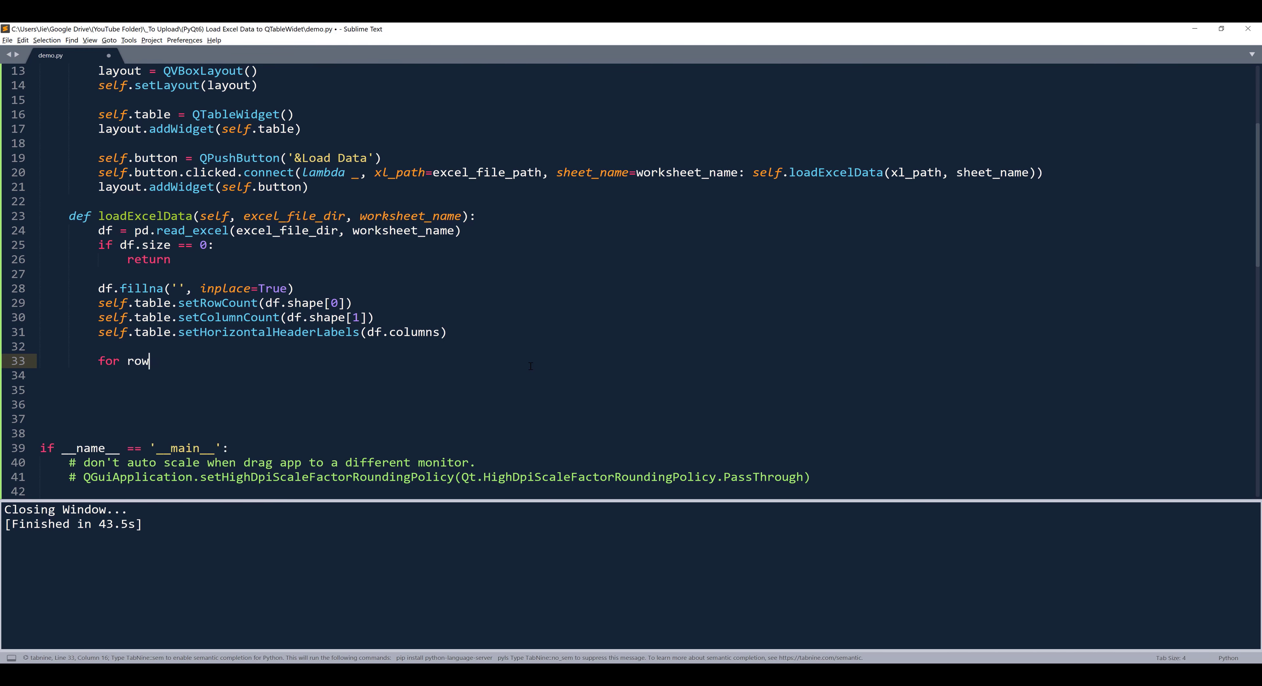
pyautogui.write('df.')
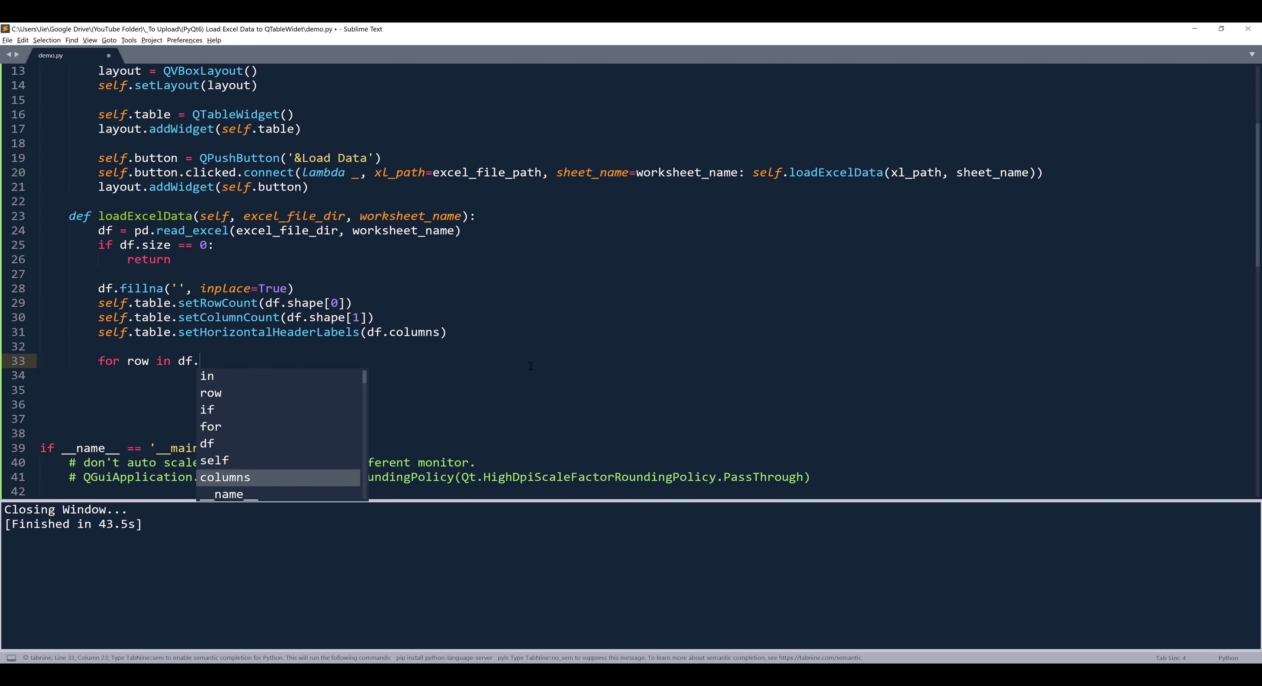
pyautogui.write('itt')
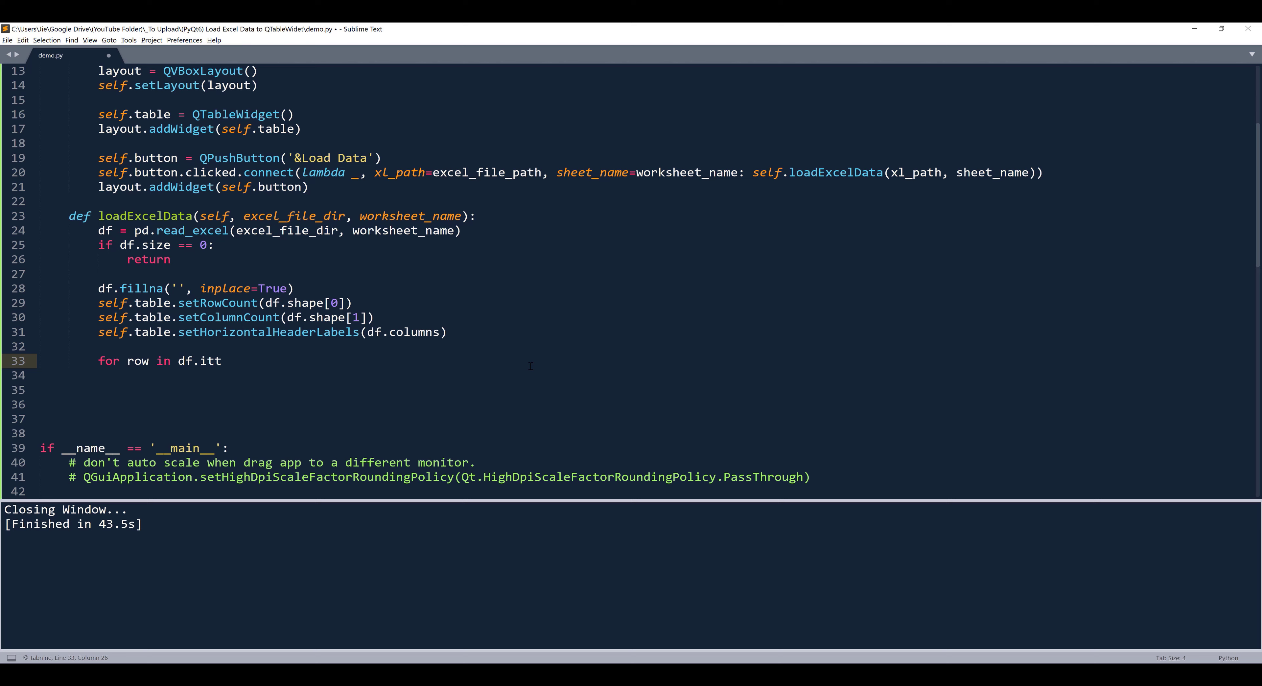
pyautogui.press('BackSpace')
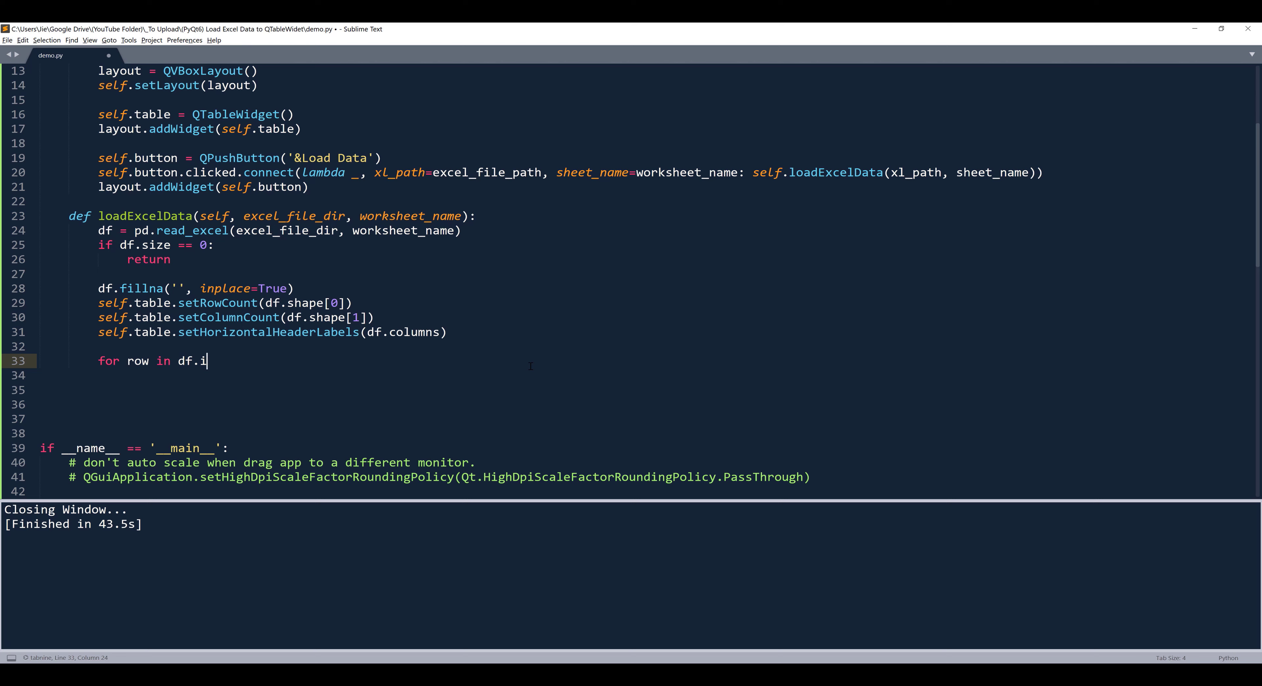
pyautogui.write('t')
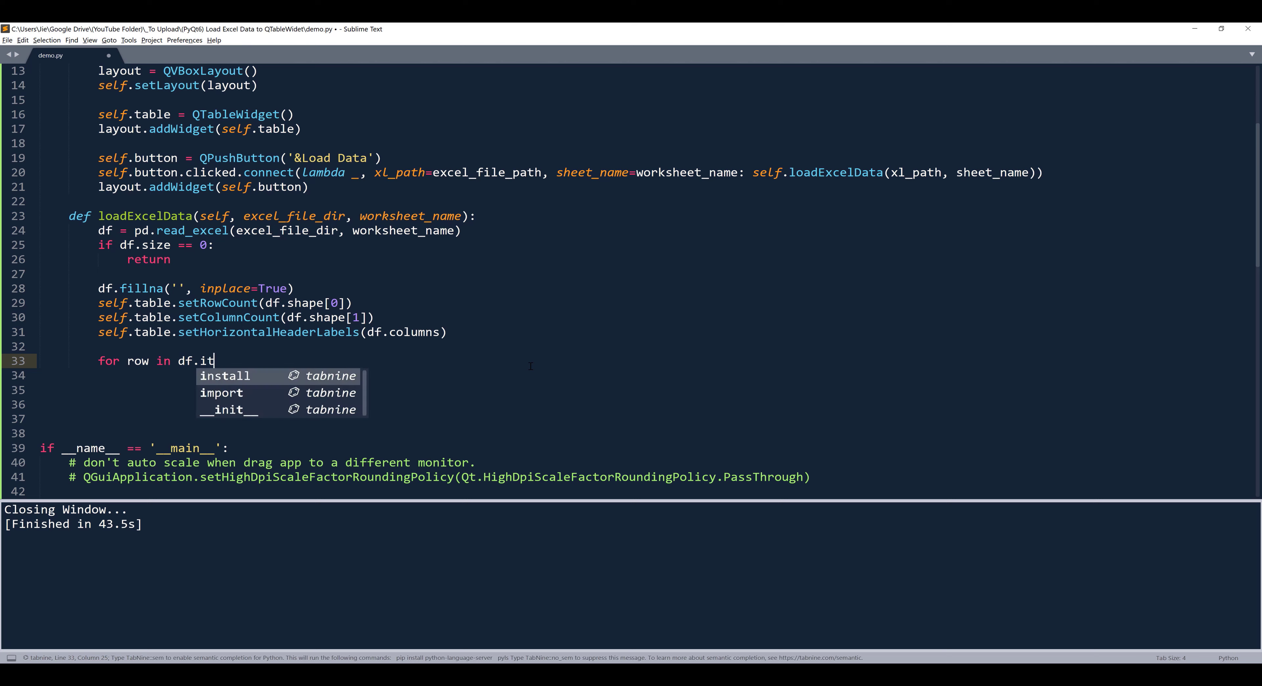
pyautogui.write('erro')
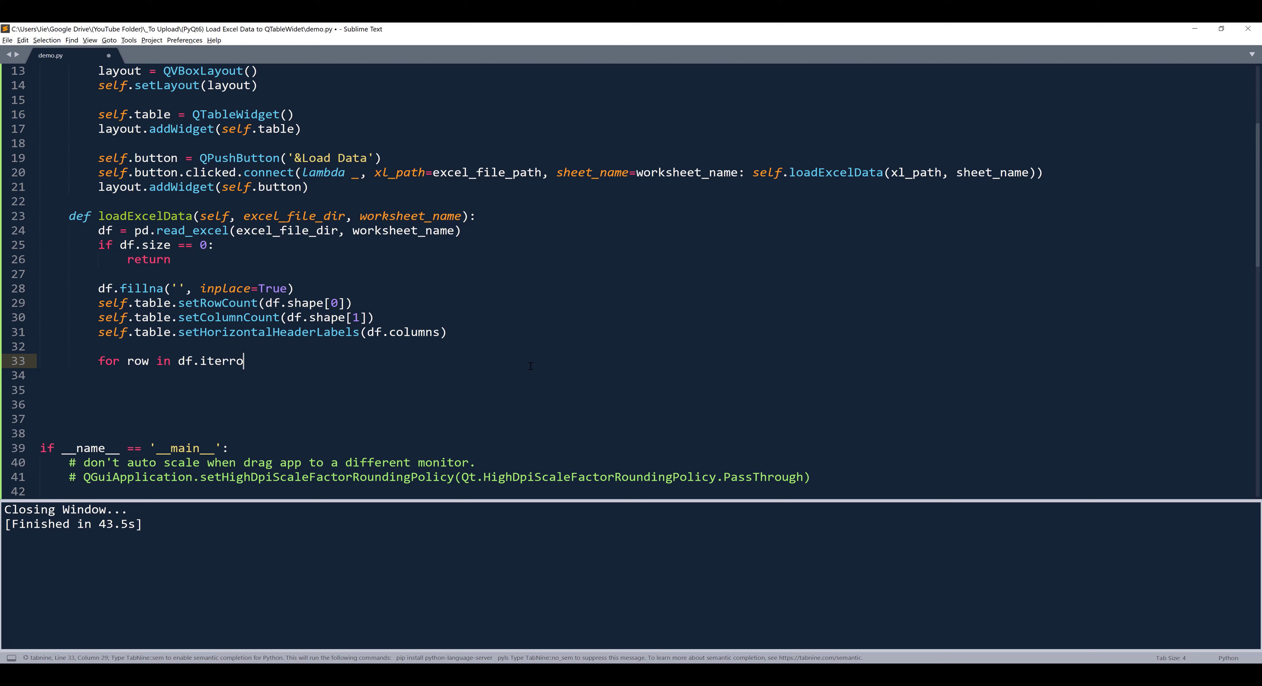
pyautogui.write('ws()')
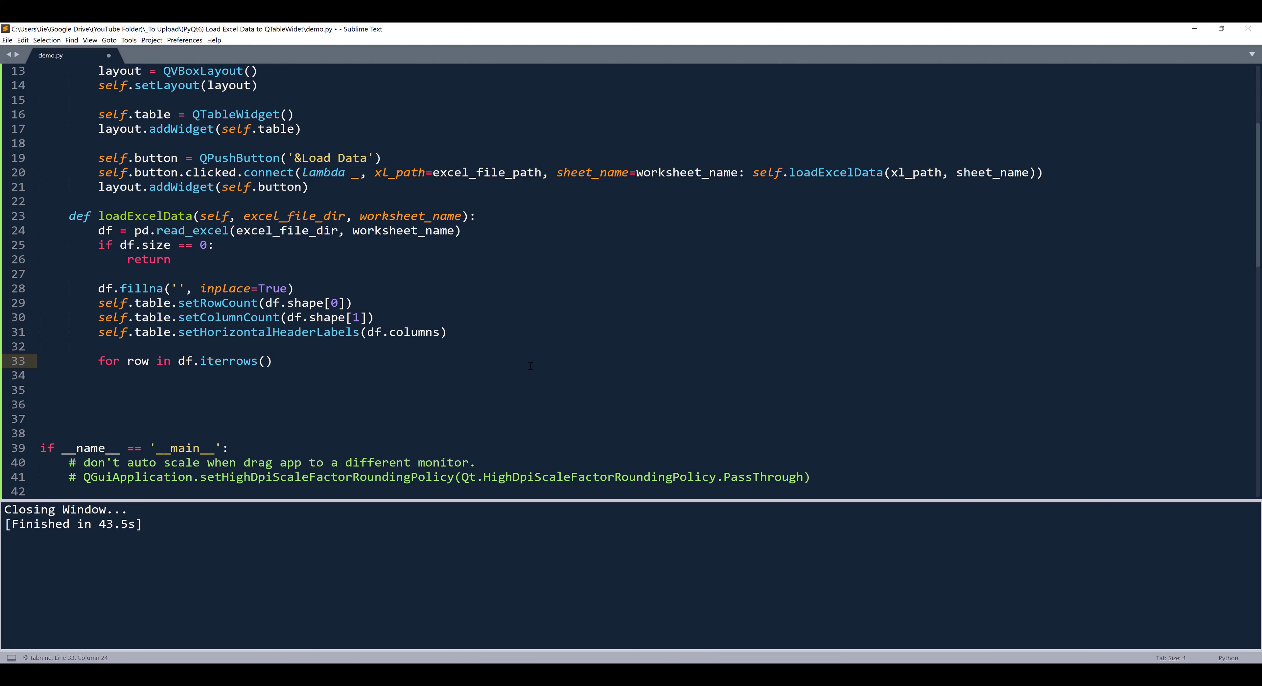
pyautogui.click(206, 360)
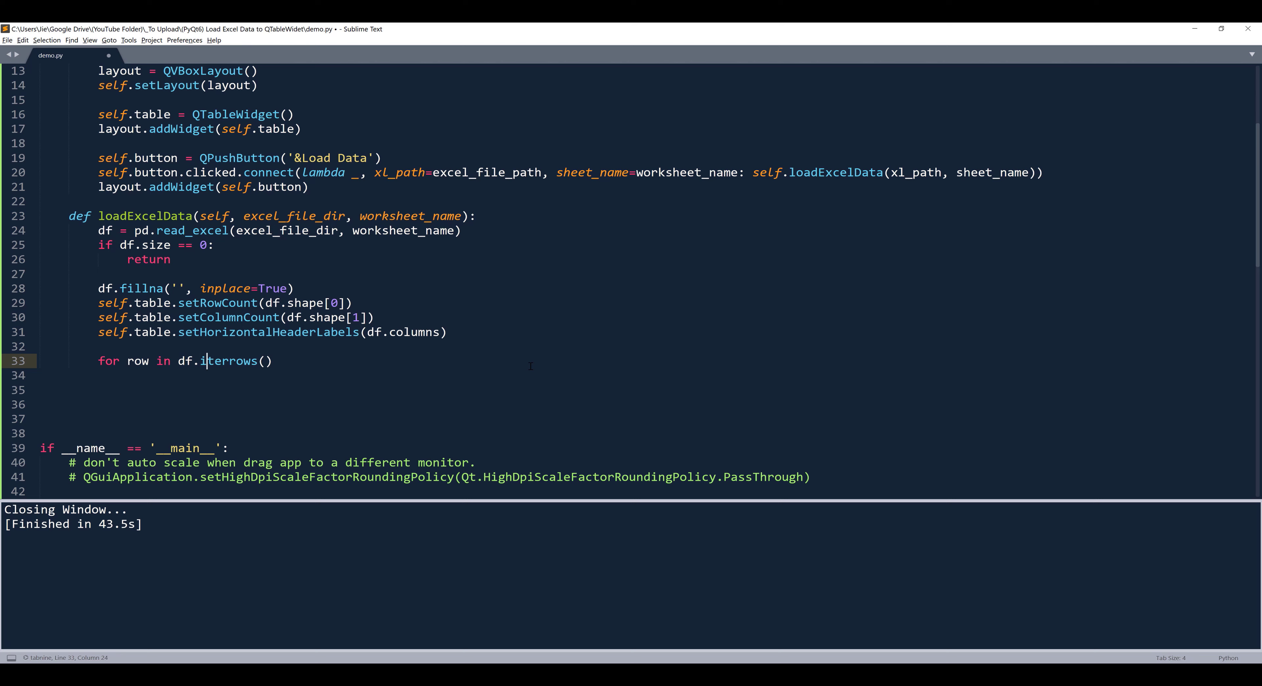
pyautogui.write(':')
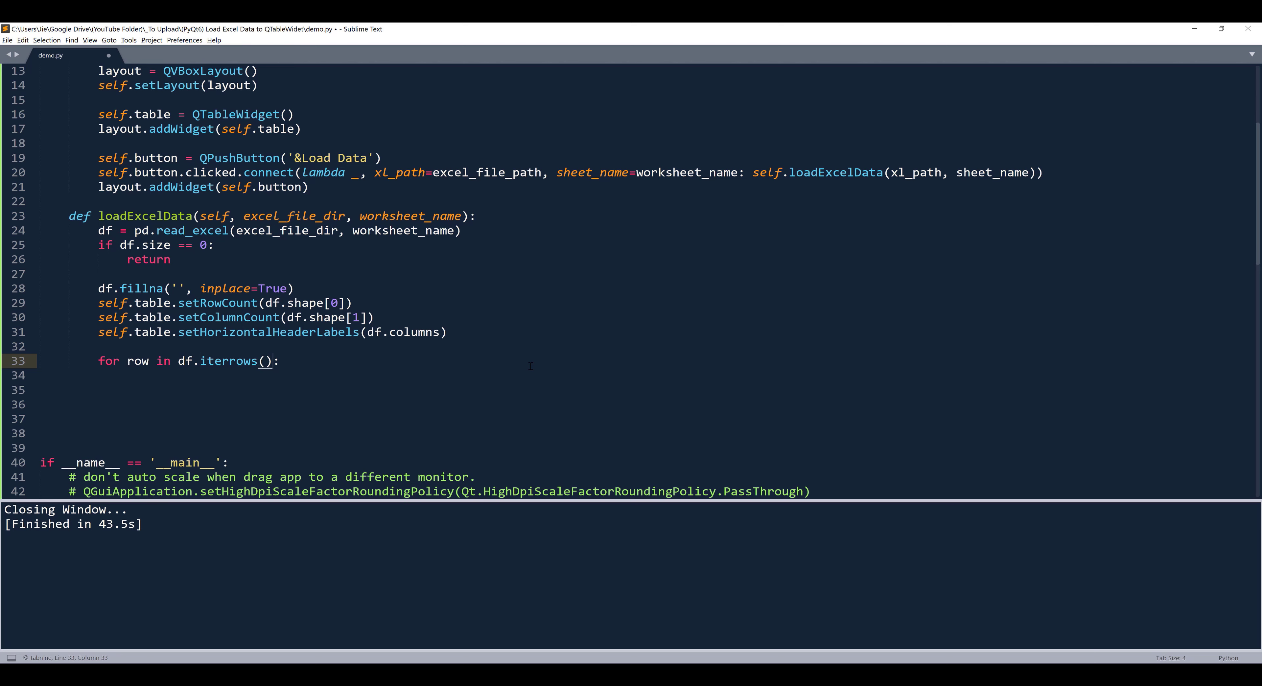
# Make the loop body print(row) followed by break so only the first row prints.
pyautogui.doubleClick(240, 360)
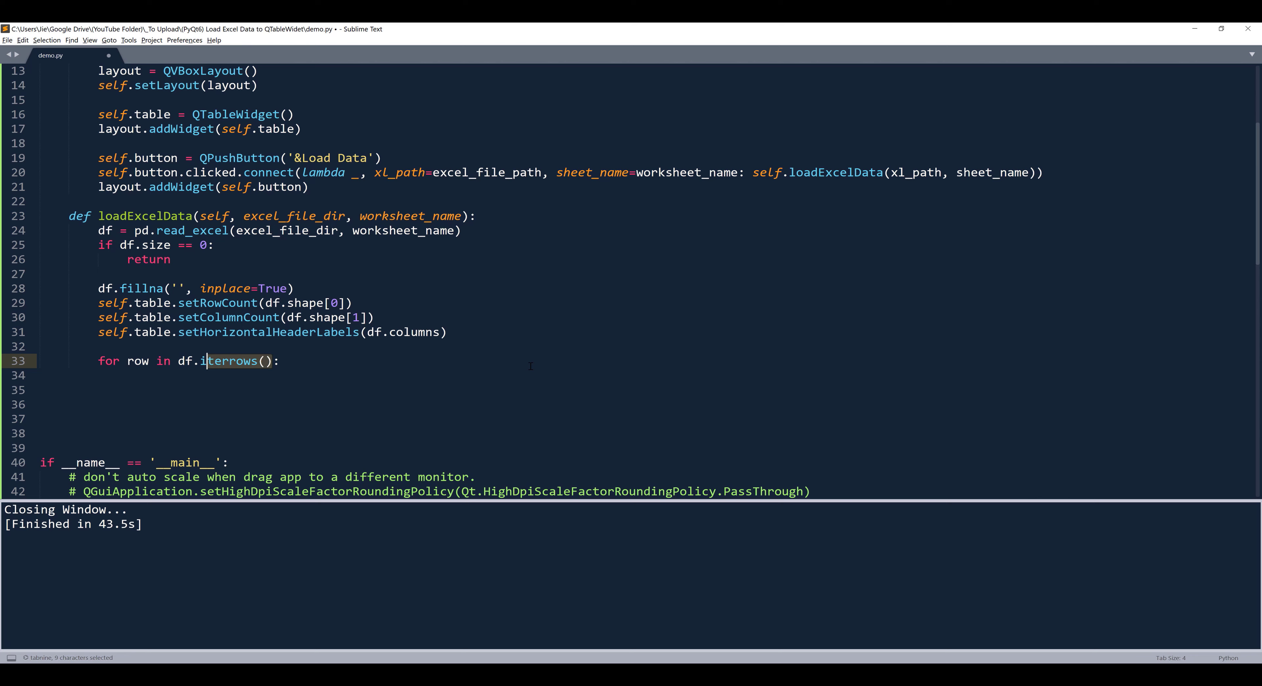
pyautogui.write('pr')
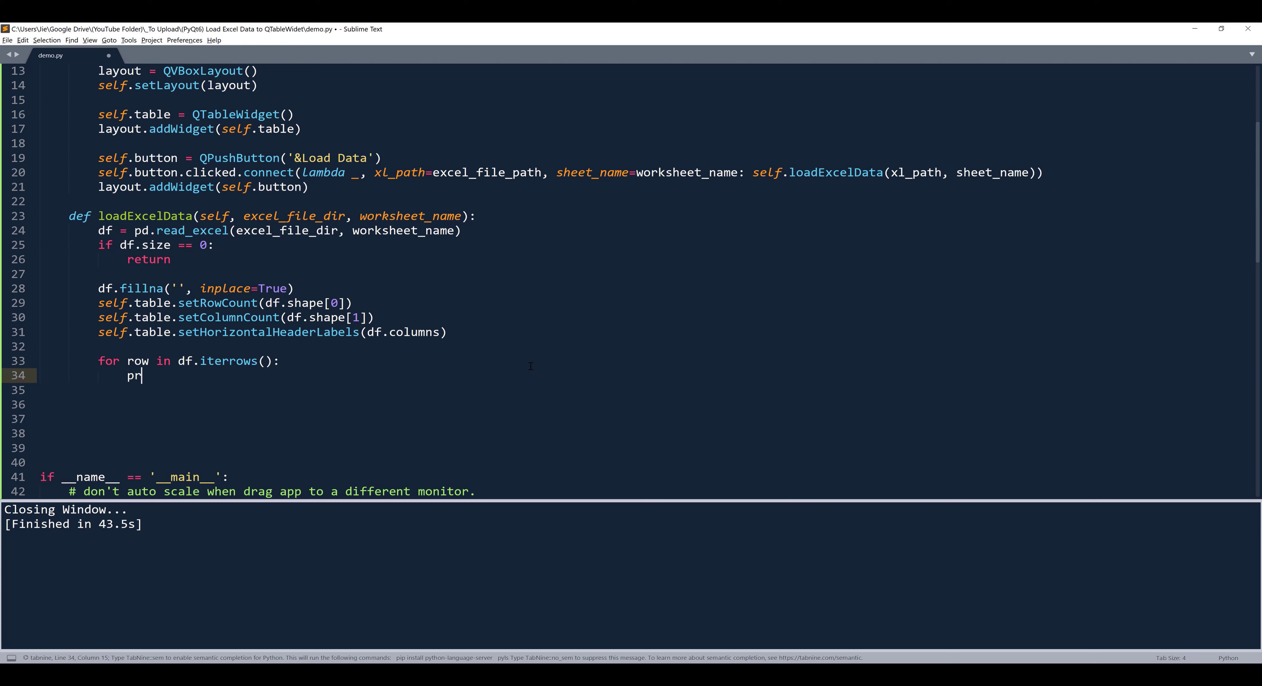
pyautogui.write('int(row)')
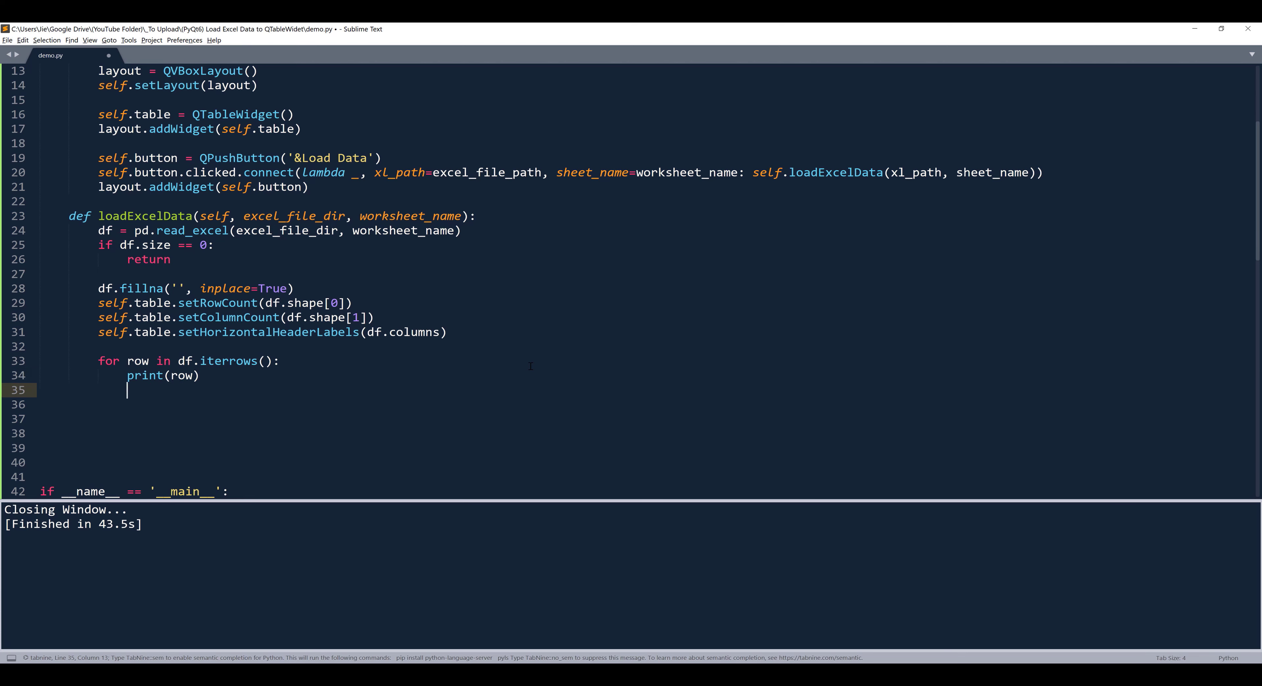
pyautogui.write('break')
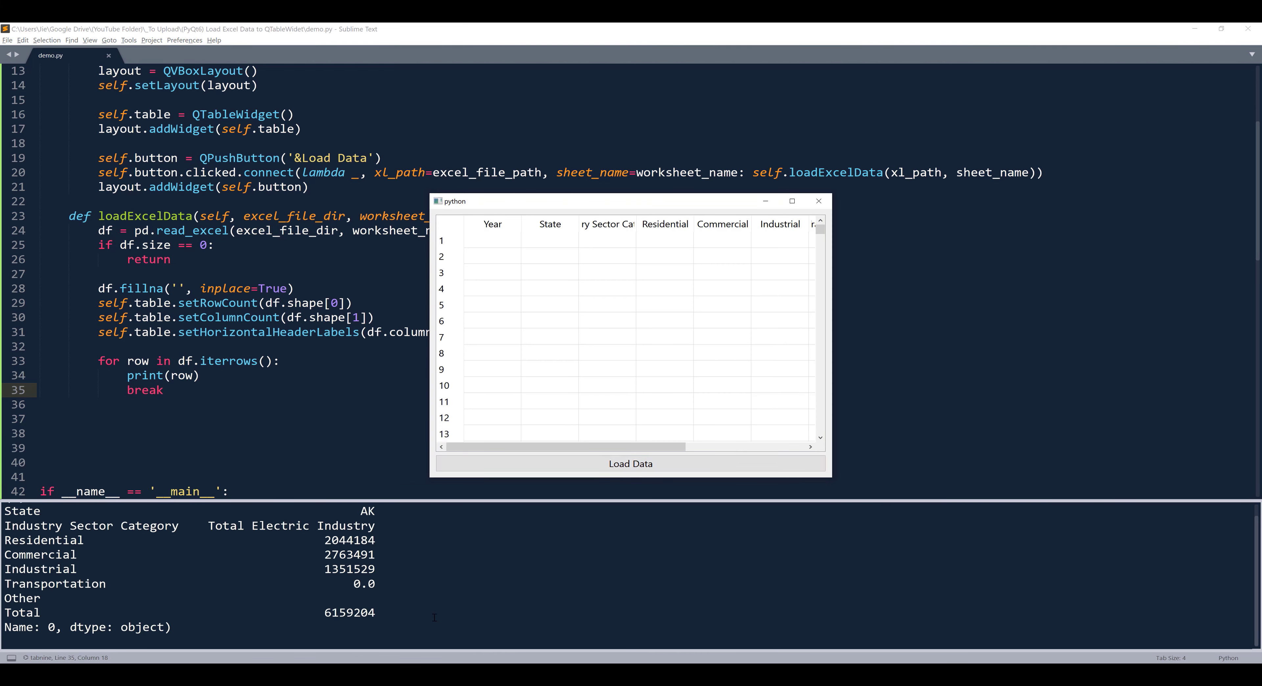
# Close the demo window and inspect the printed first row (Year 2015, State AK) in the build output.
pyautogui.click(817, 200)
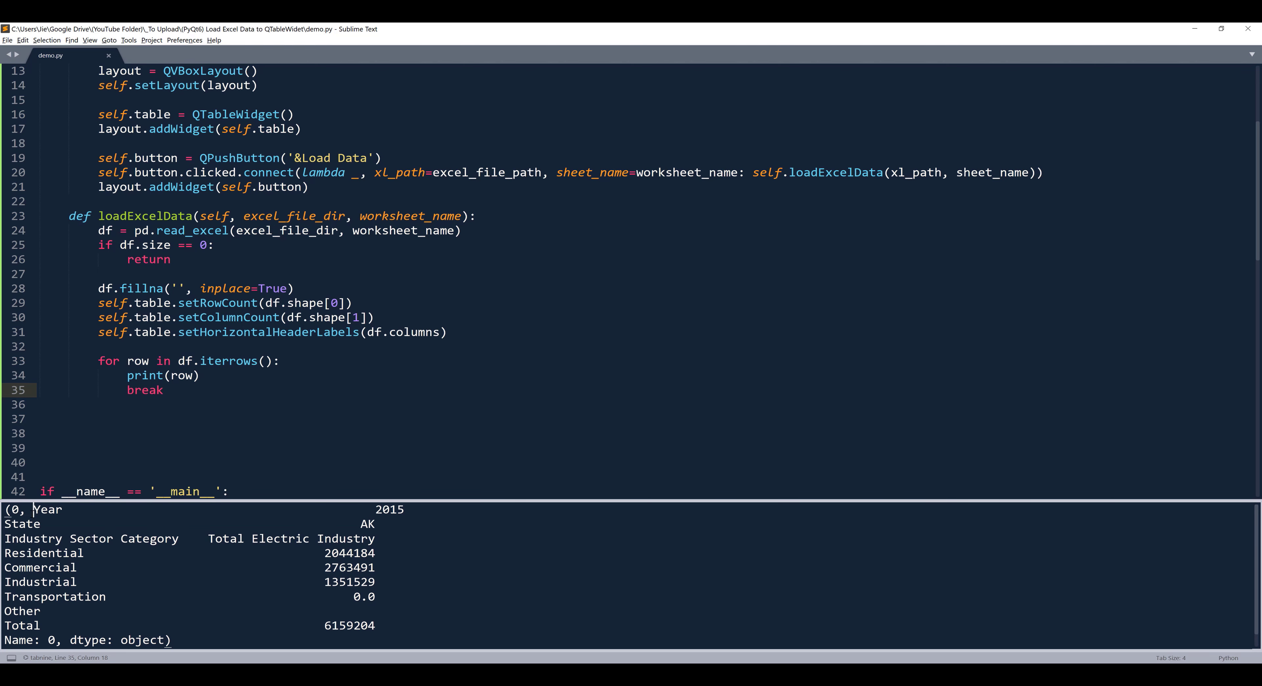
pyautogui.scroll(-3)
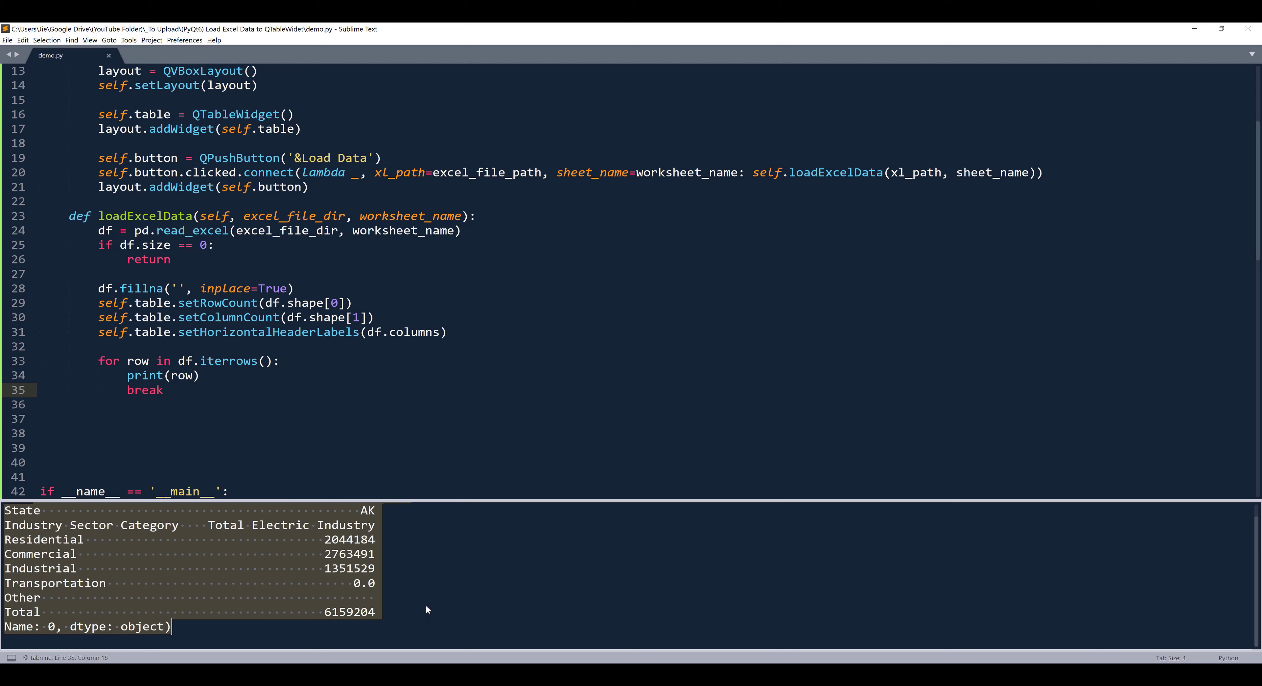
pyautogui.moveTo(336, 601)
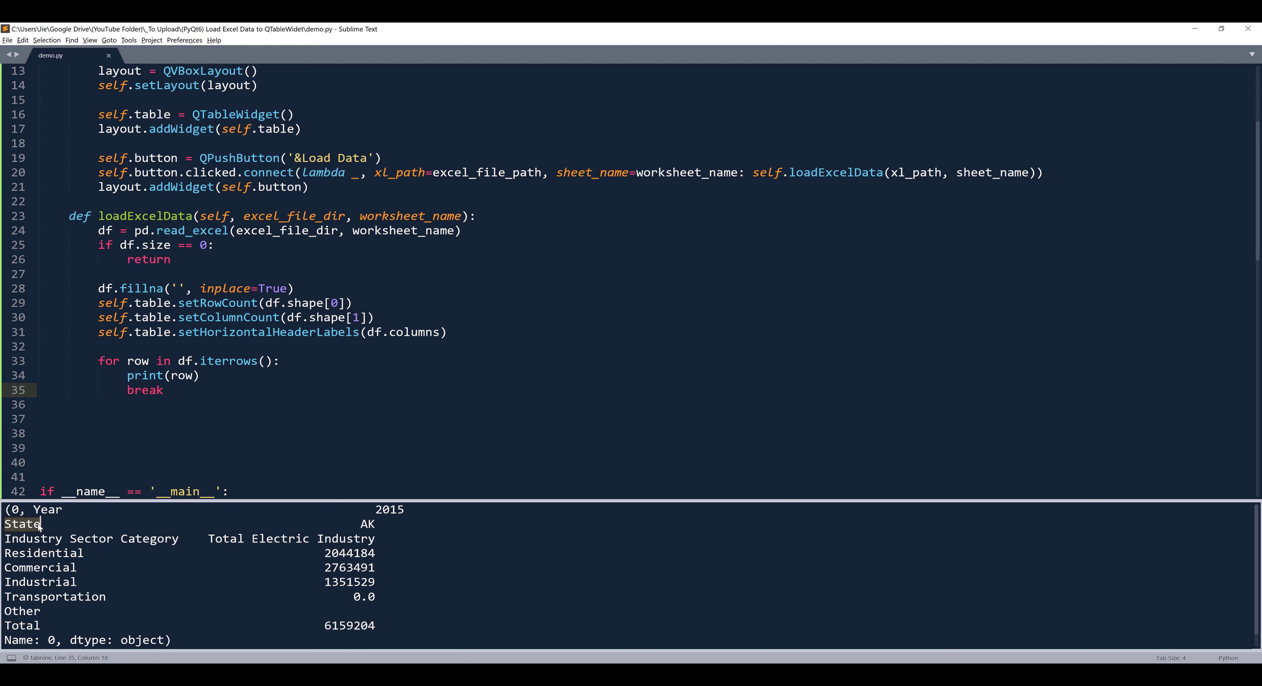
pyautogui.scroll(-3)
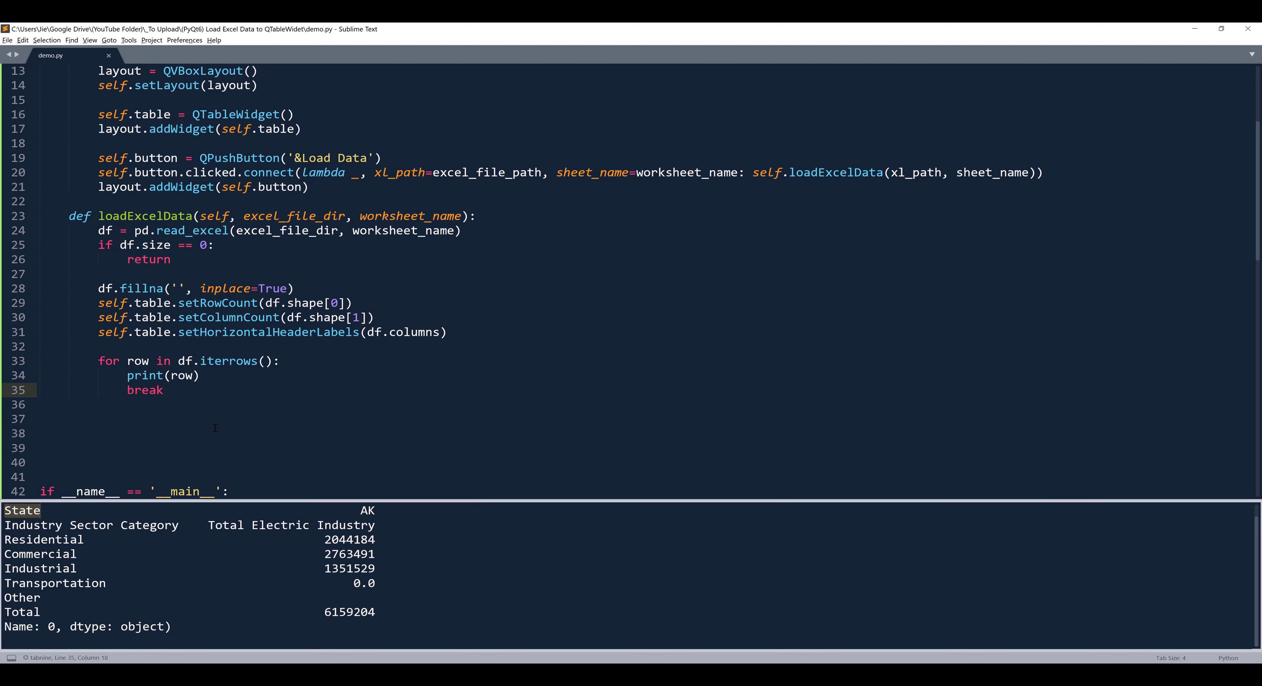
# Add a pandas comment above the loop and replace print/break with values = row[1].
pyautogui.write('#')
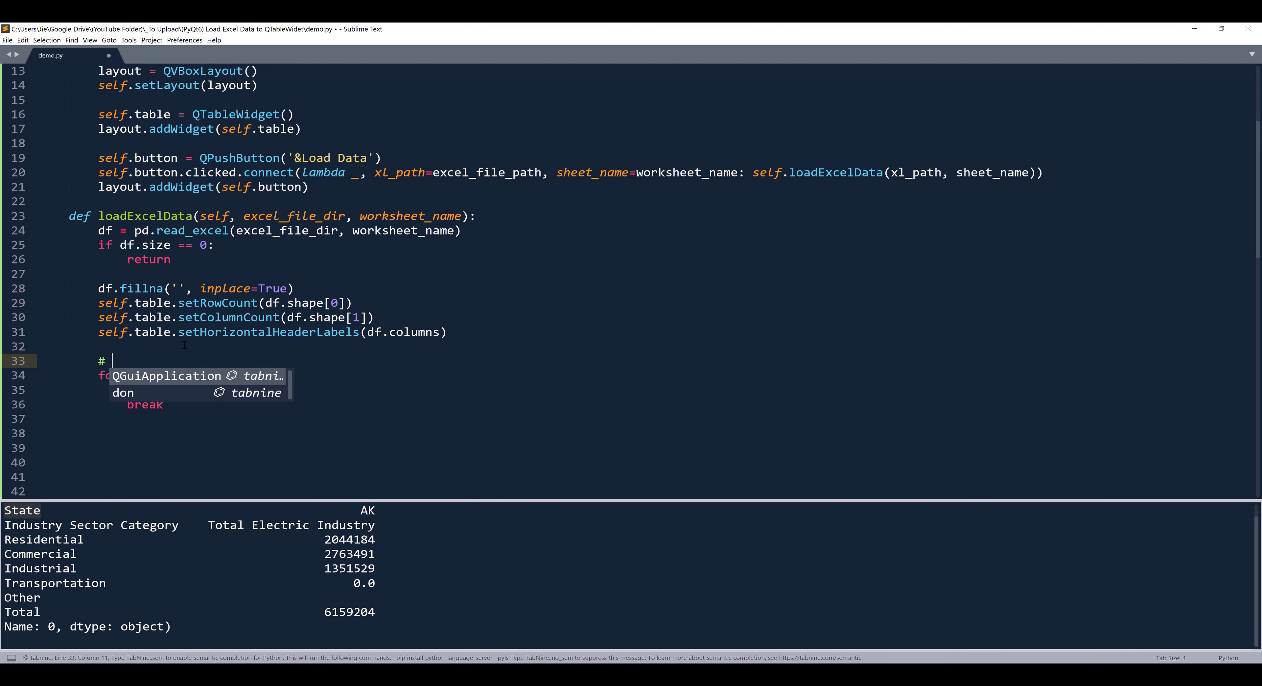
pyautogui.write('returns pandas array object')
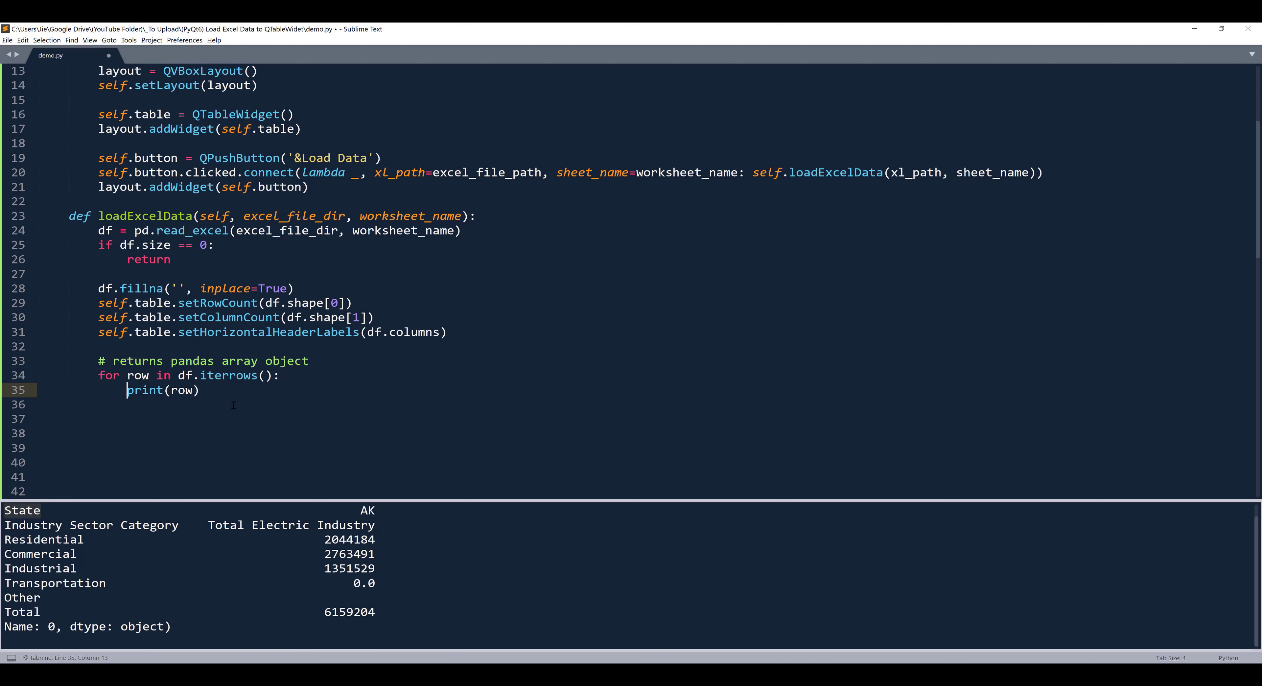
pyautogui.write('values =')
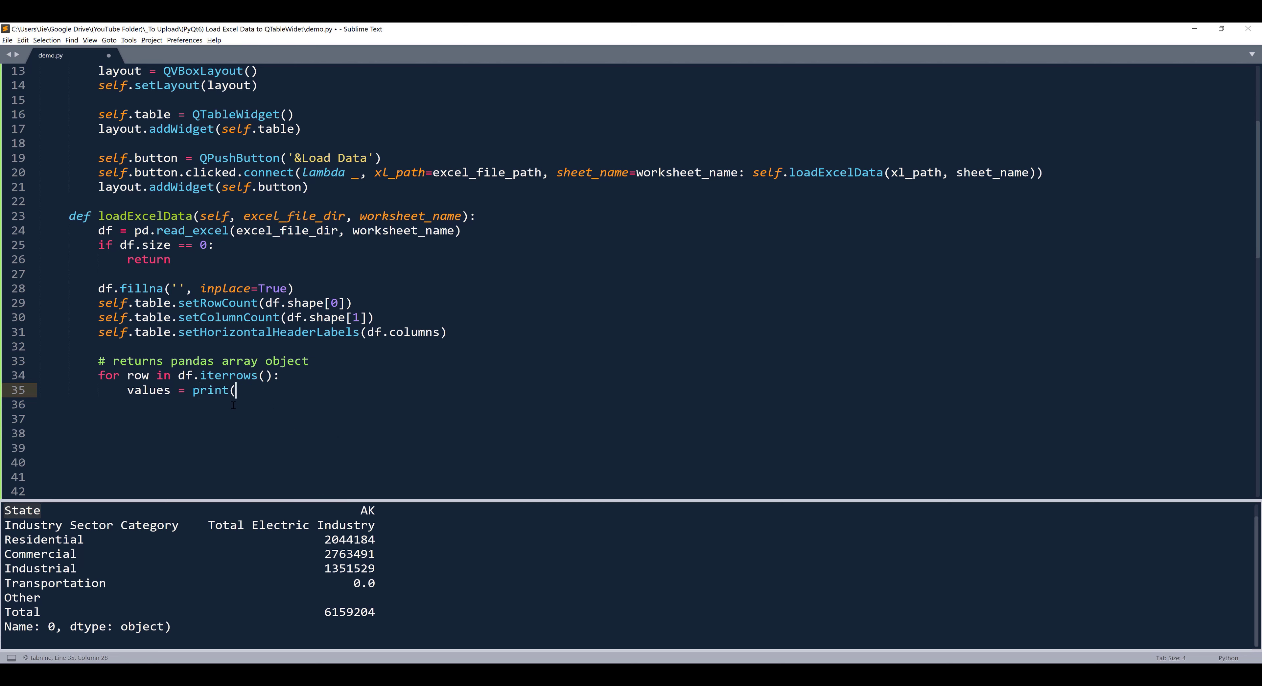
pyautogui.write('row[1]')
pyautogui.click(655, 404)
pyautogui.write('for')
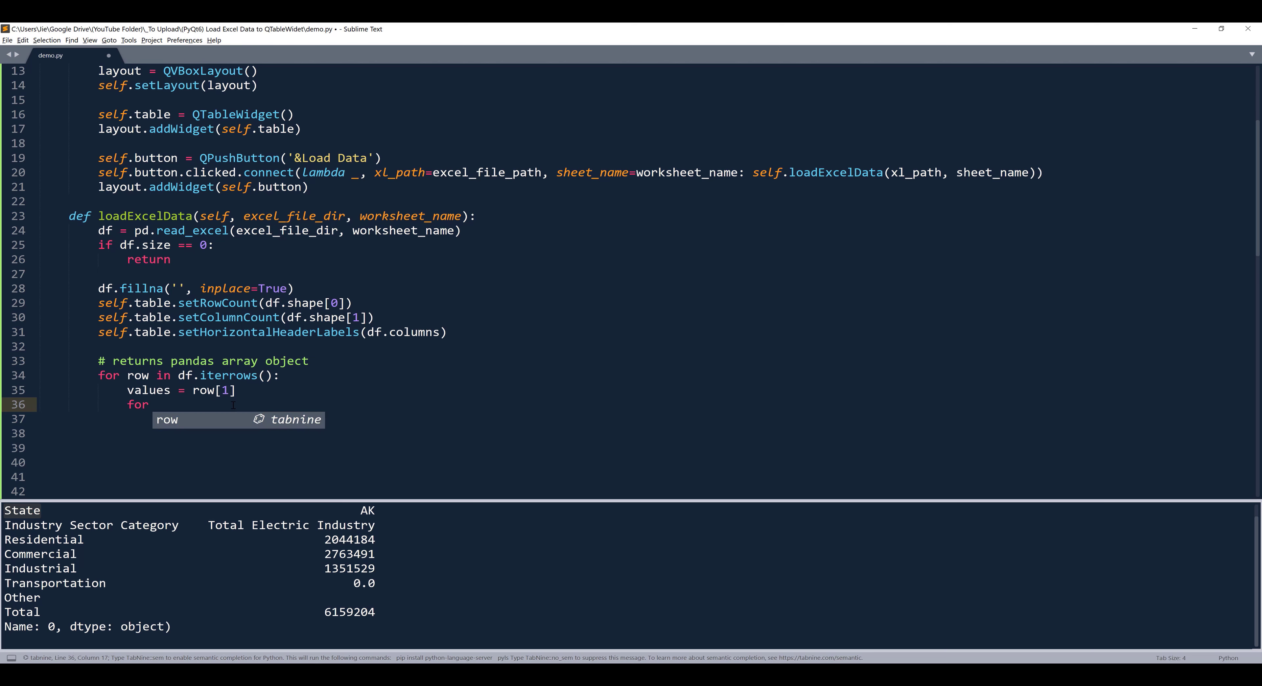
# Nest 'for col_index, value in enumerate(values):' and begin an if statement inside it.
pyautogui.write('col_index')
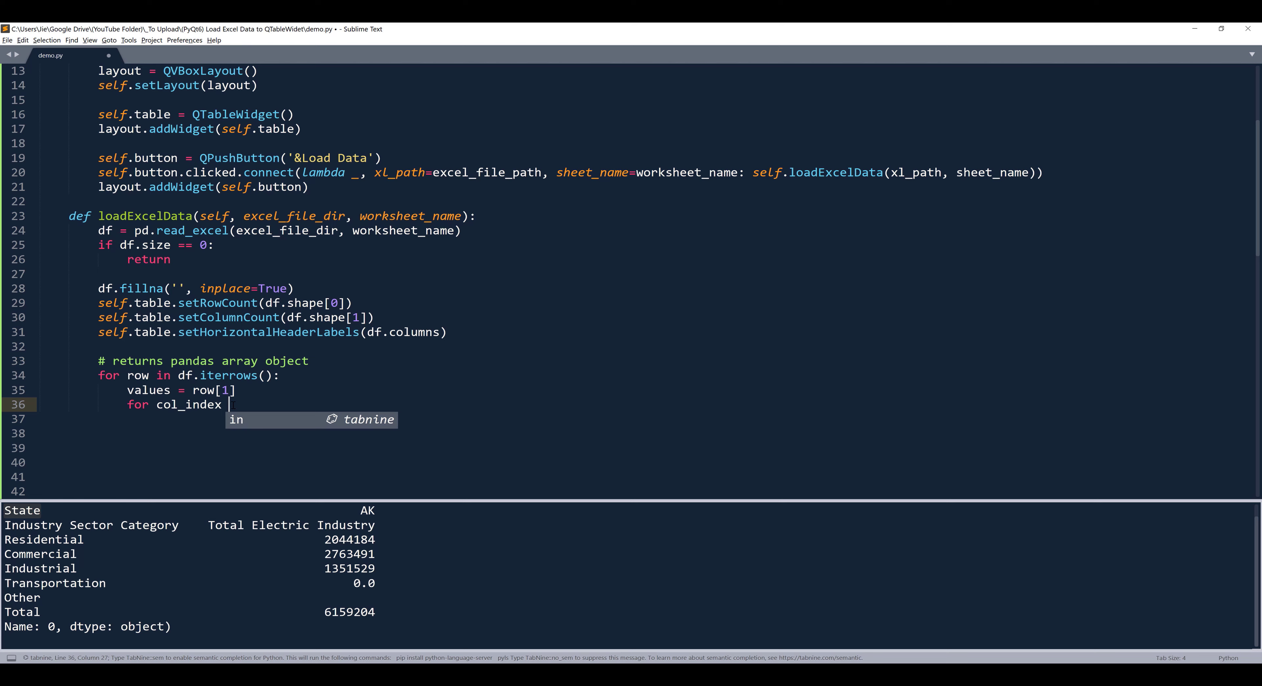
pyautogui.write('enumerate')
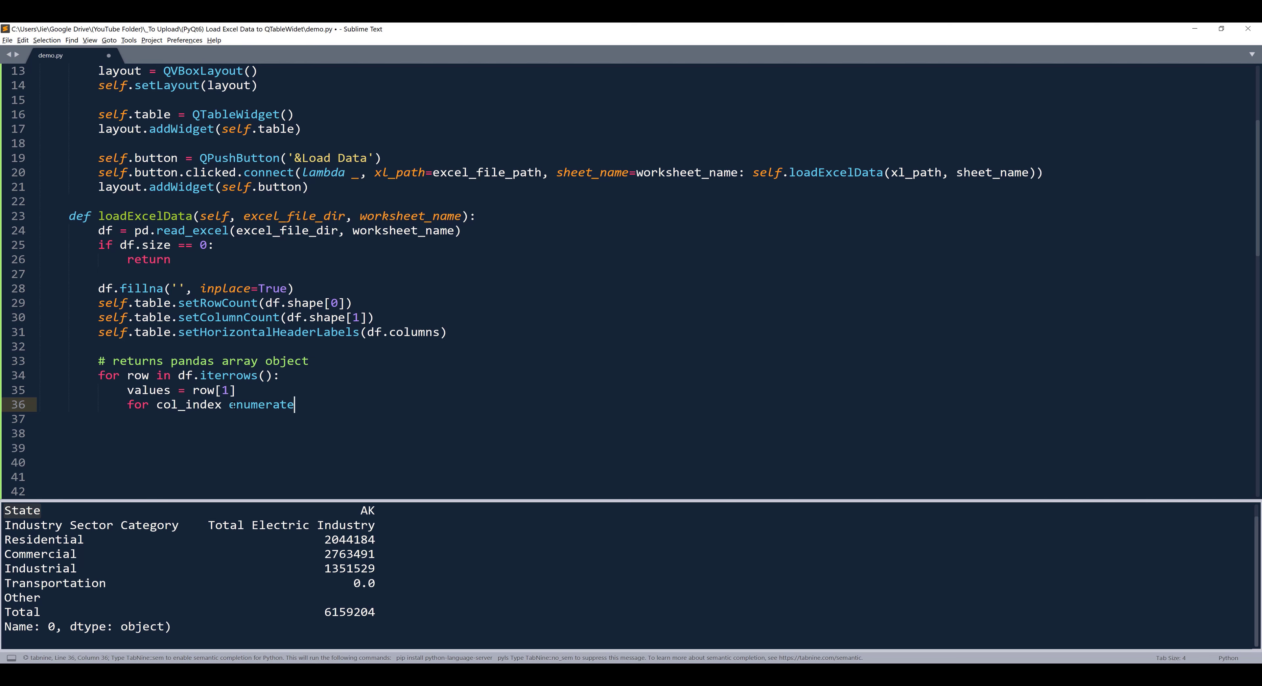
pyautogui.write('(values')
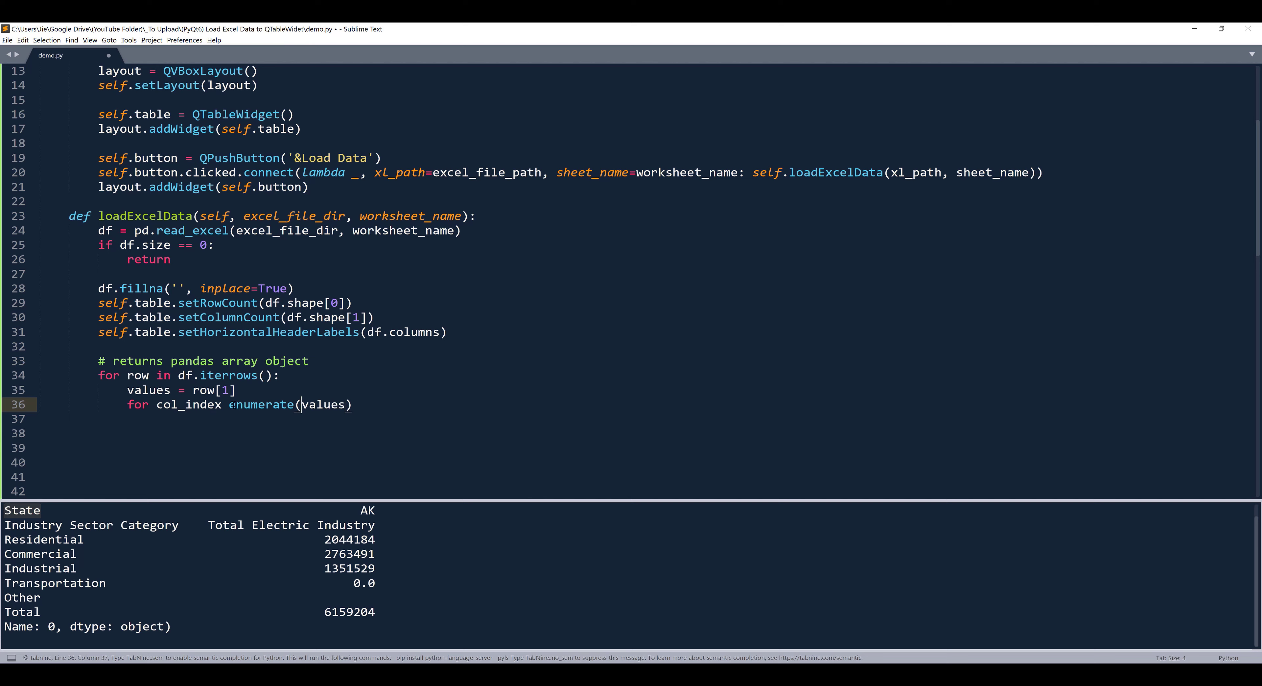
pyautogui.click(158, 404)
pyautogui.write(',')
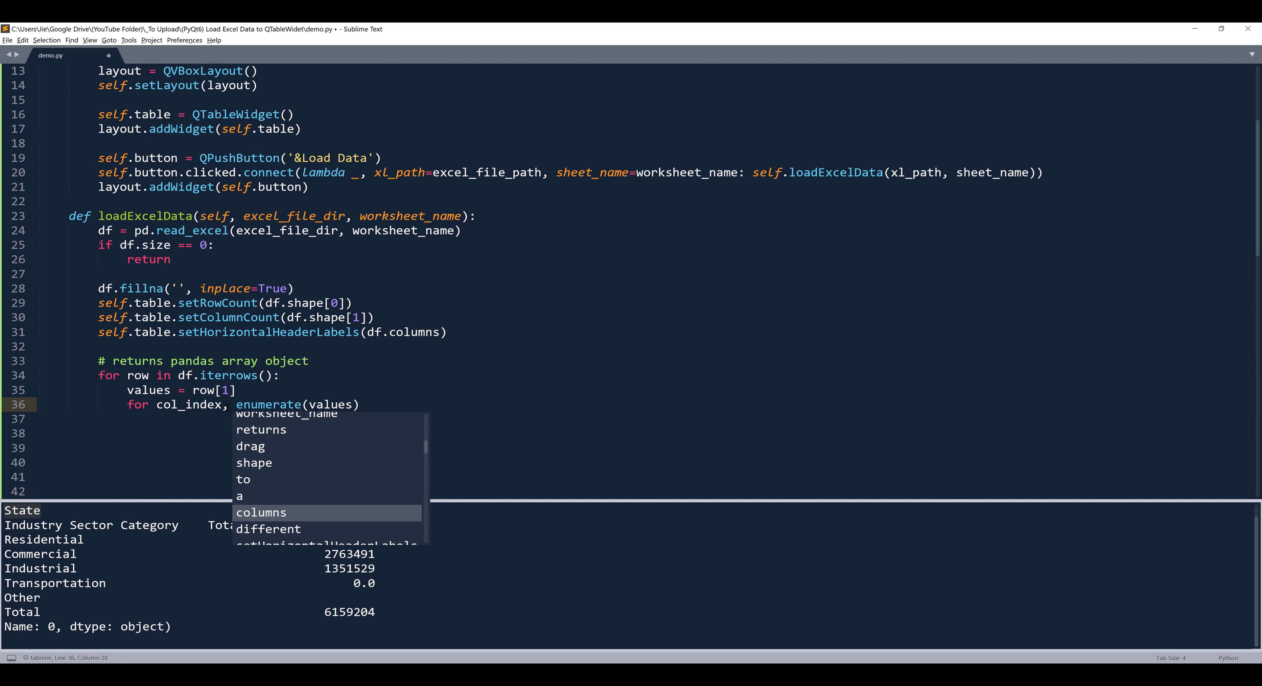
pyautogui.write('value in')
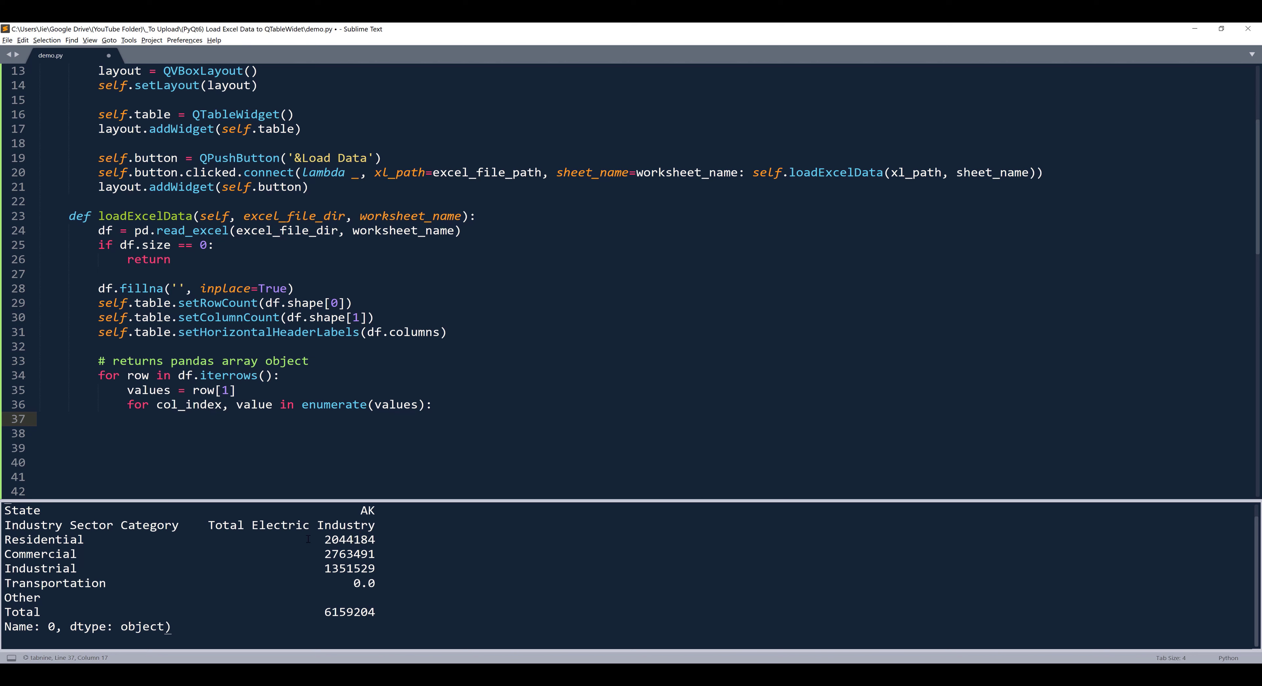
pyautogui.write('if')
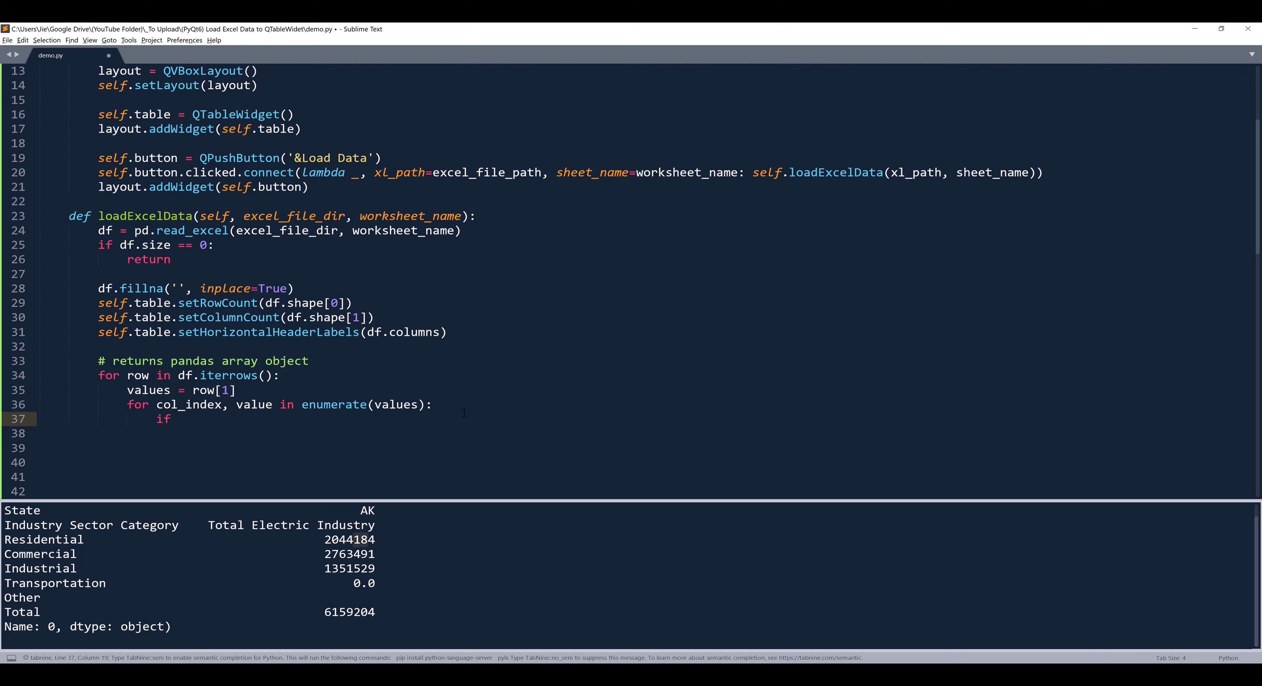
# Format float/int values as '{0:0,.0f}'.format(value) under an isinstance(value, (float, int)) check.
pyautogui.write('isinstance(')
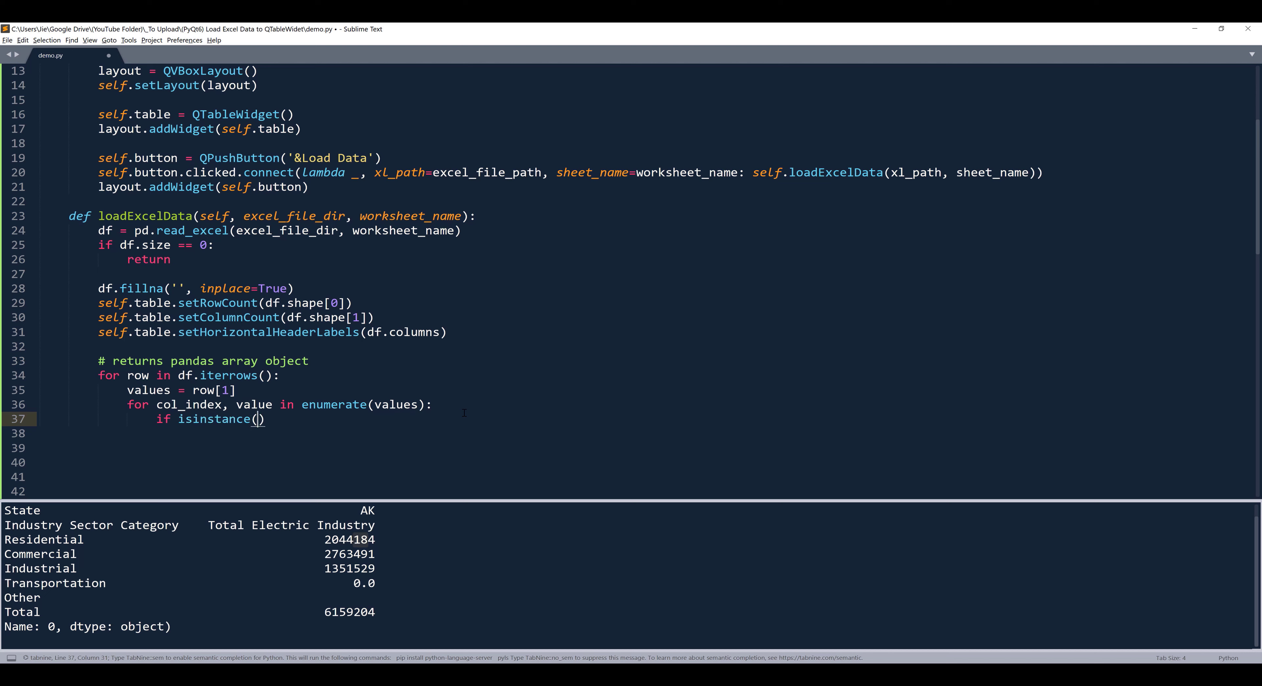
pyautogui.write('value, (')
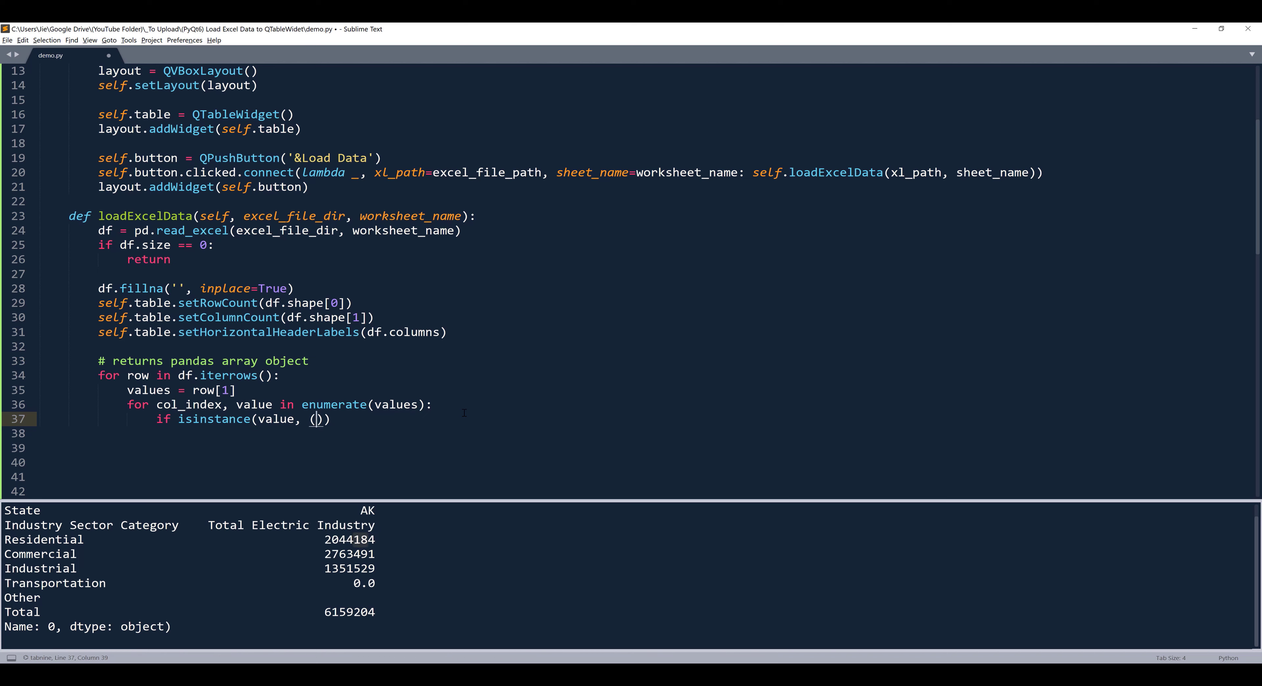
pyautogui.write('float, int')
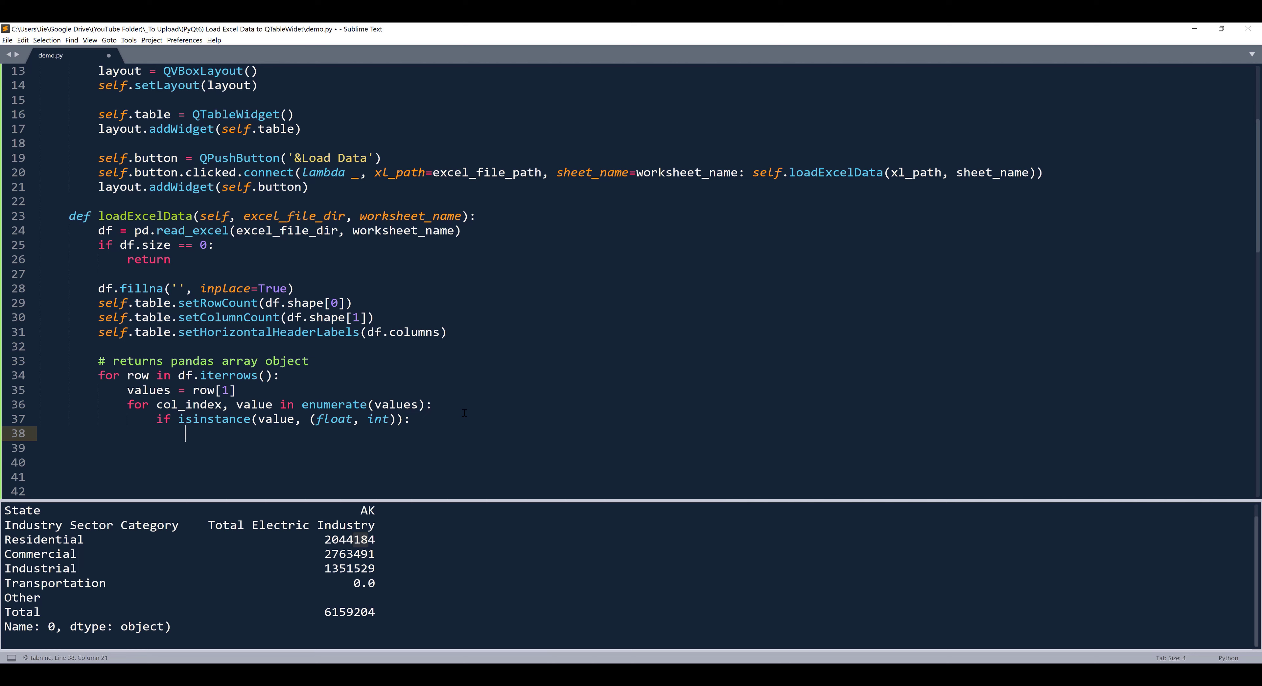
pyautogui.write('value =')
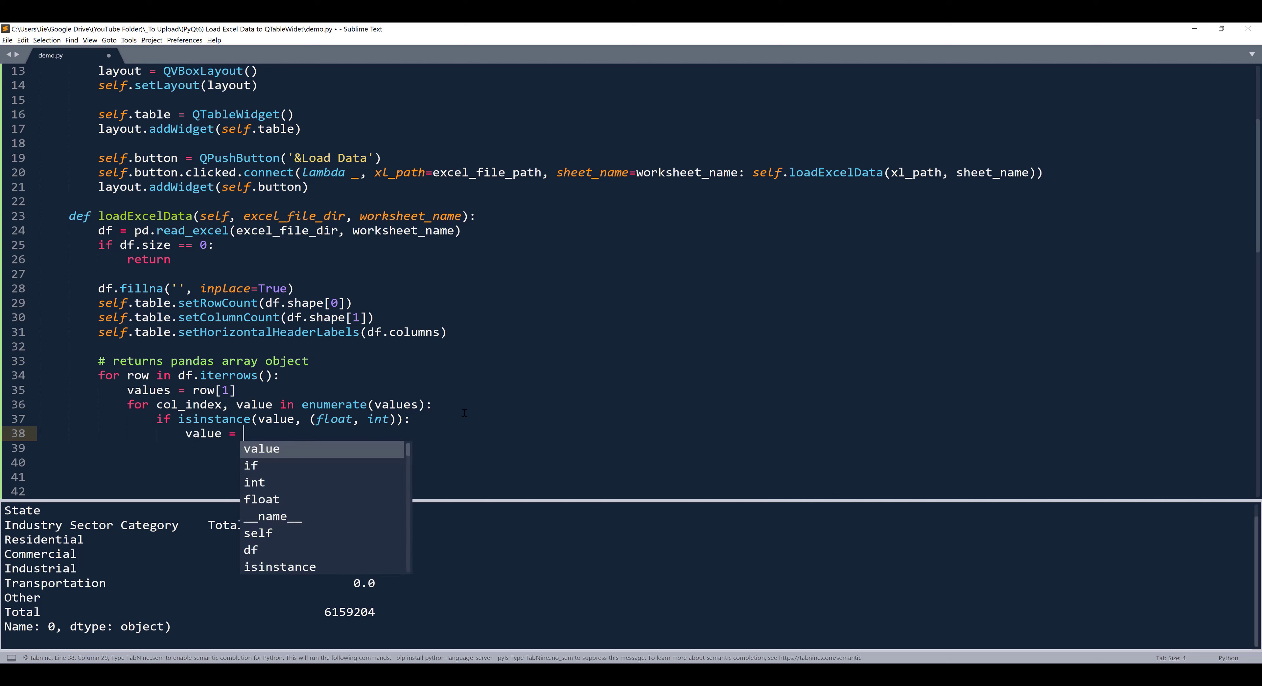
pyautogui.write("'{0:0,.0f'}'")
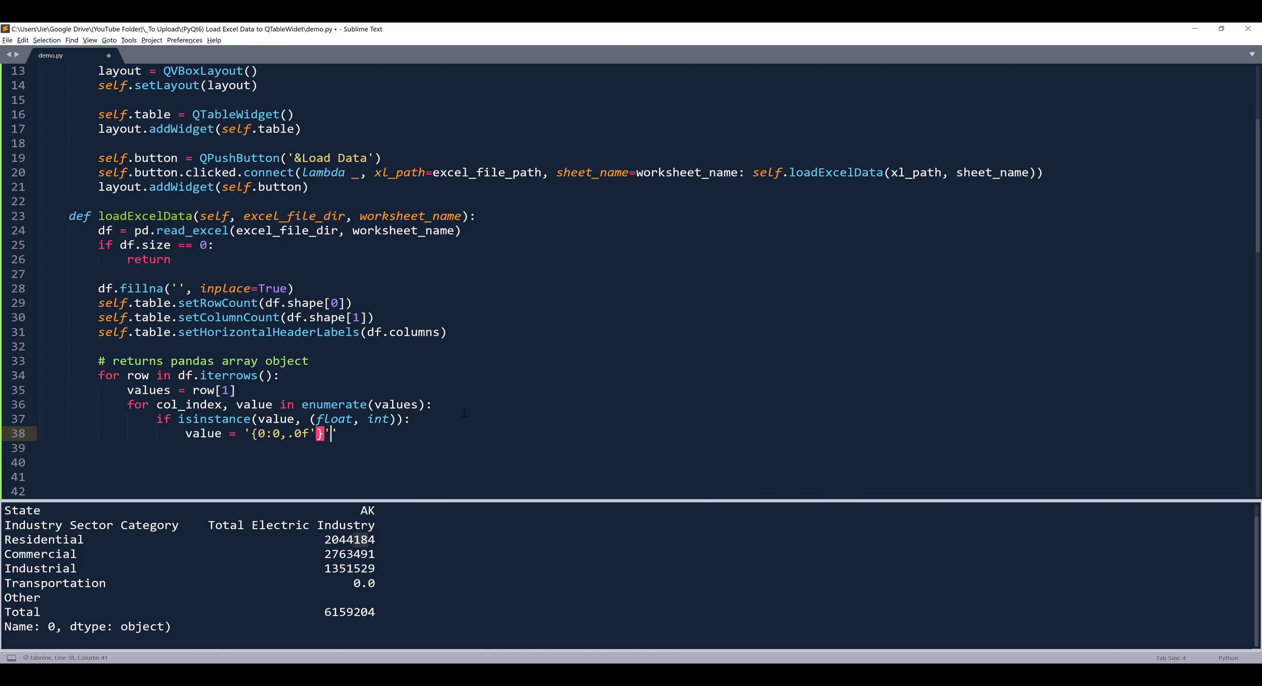
pyautogui.write('}')
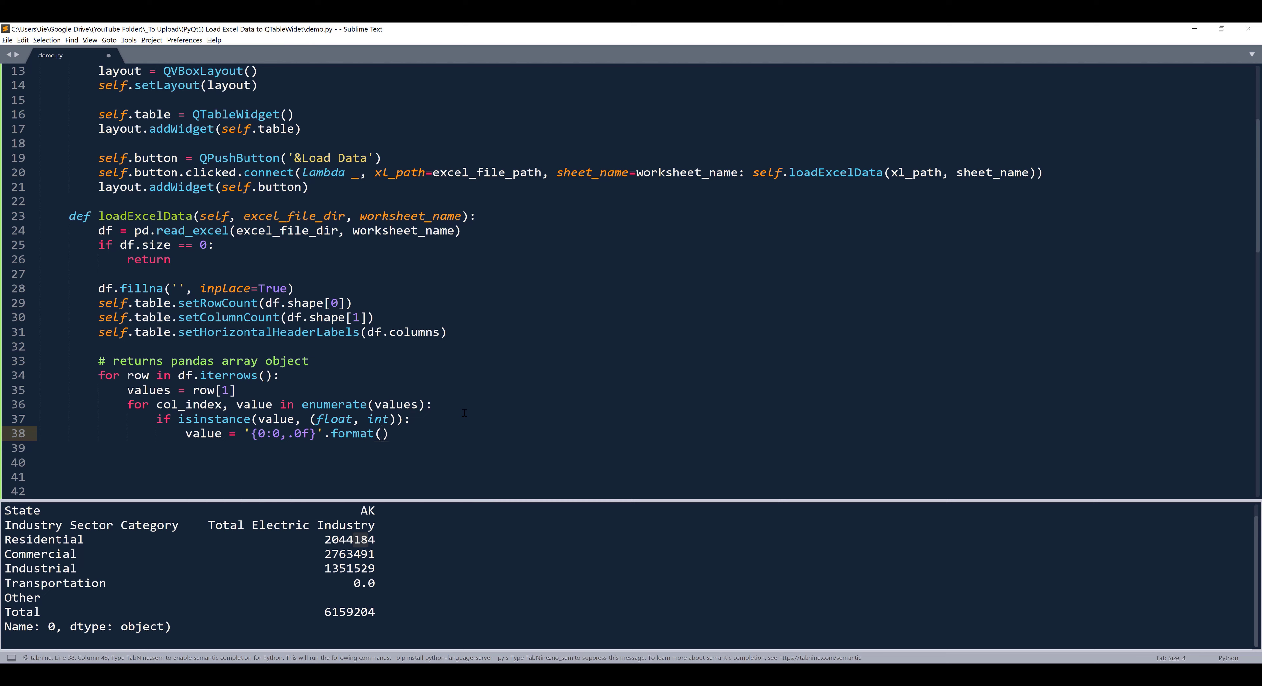
pyautogui.write('value')
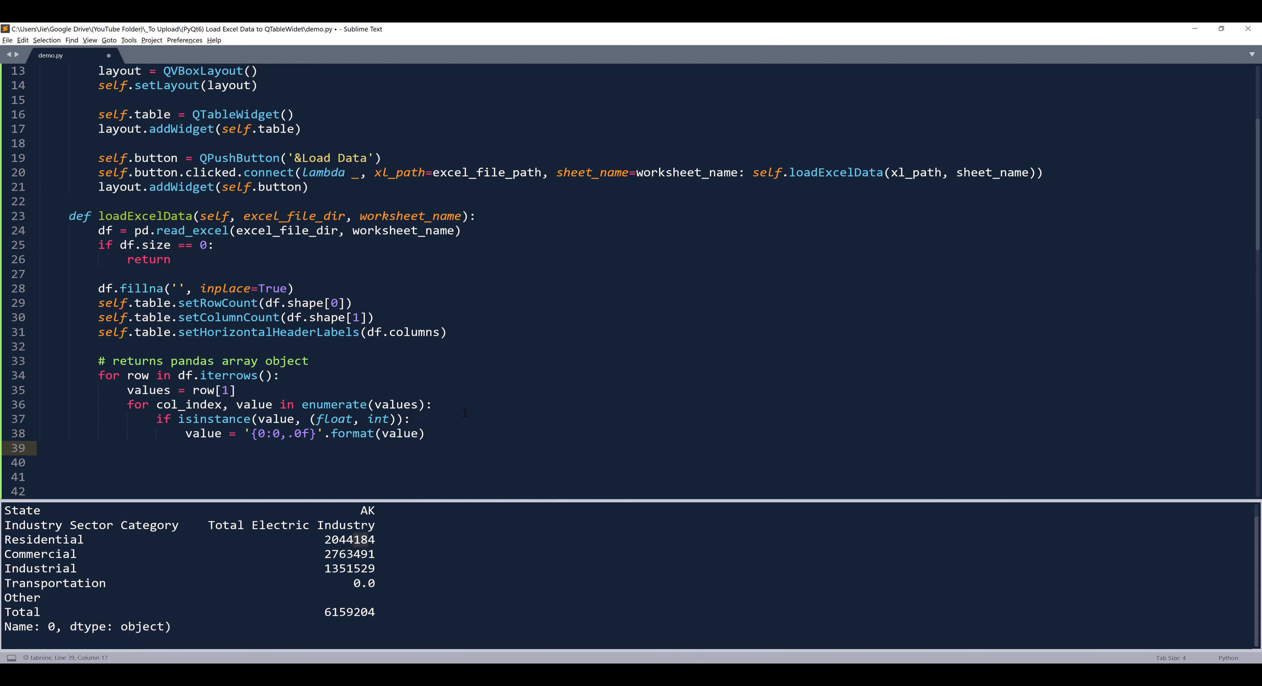
# Create tableItem = QTableWidgetItem(value) for each inner-loop value.
pyautogui.write('QTableWidgetItem(')
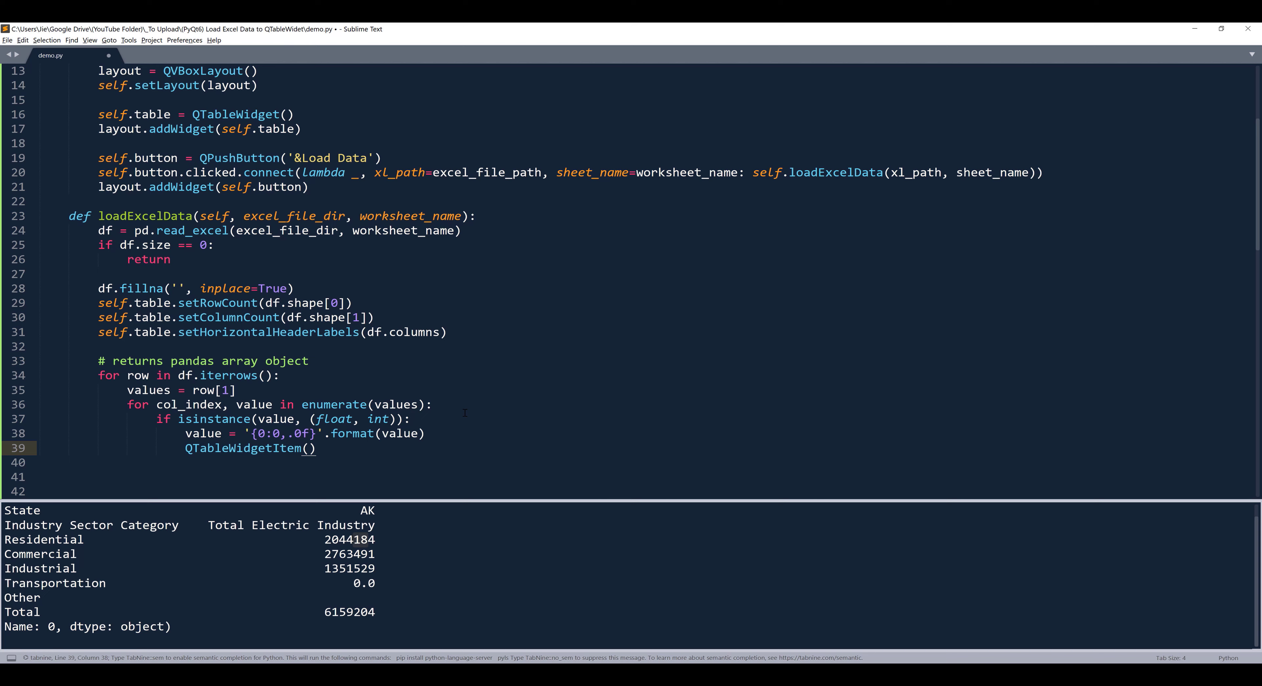
pyautogui.write('value')
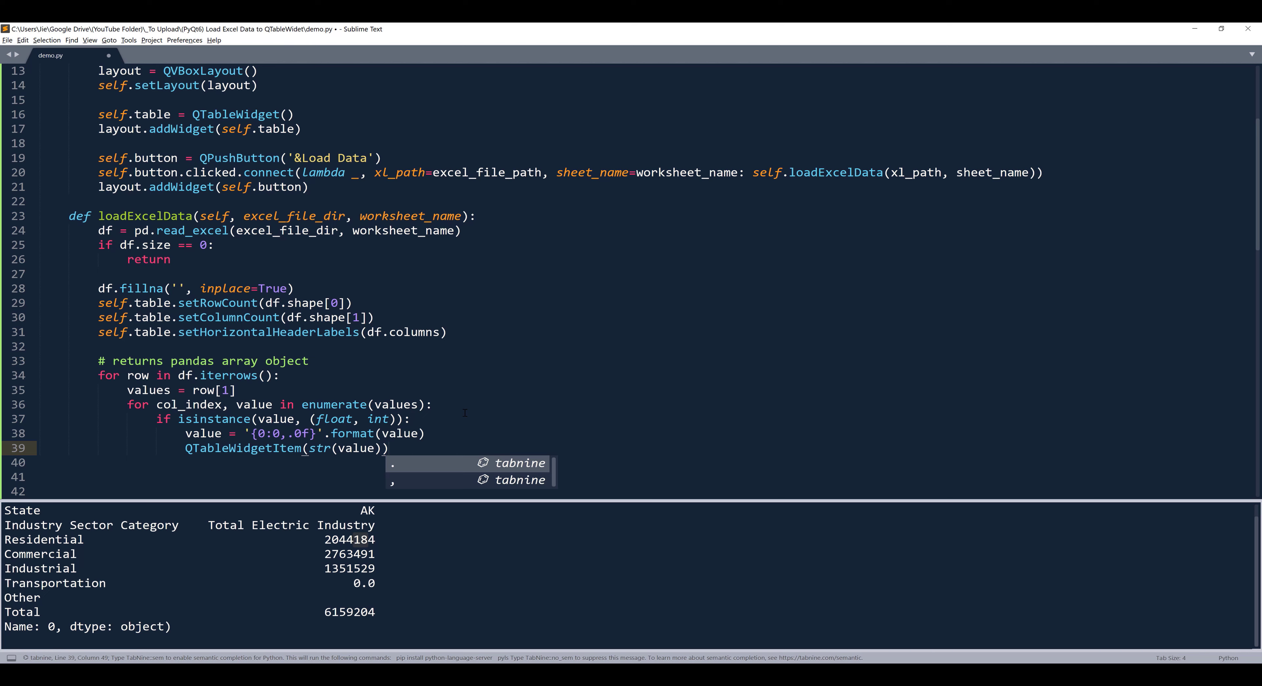
pyautogui.press('Escape')
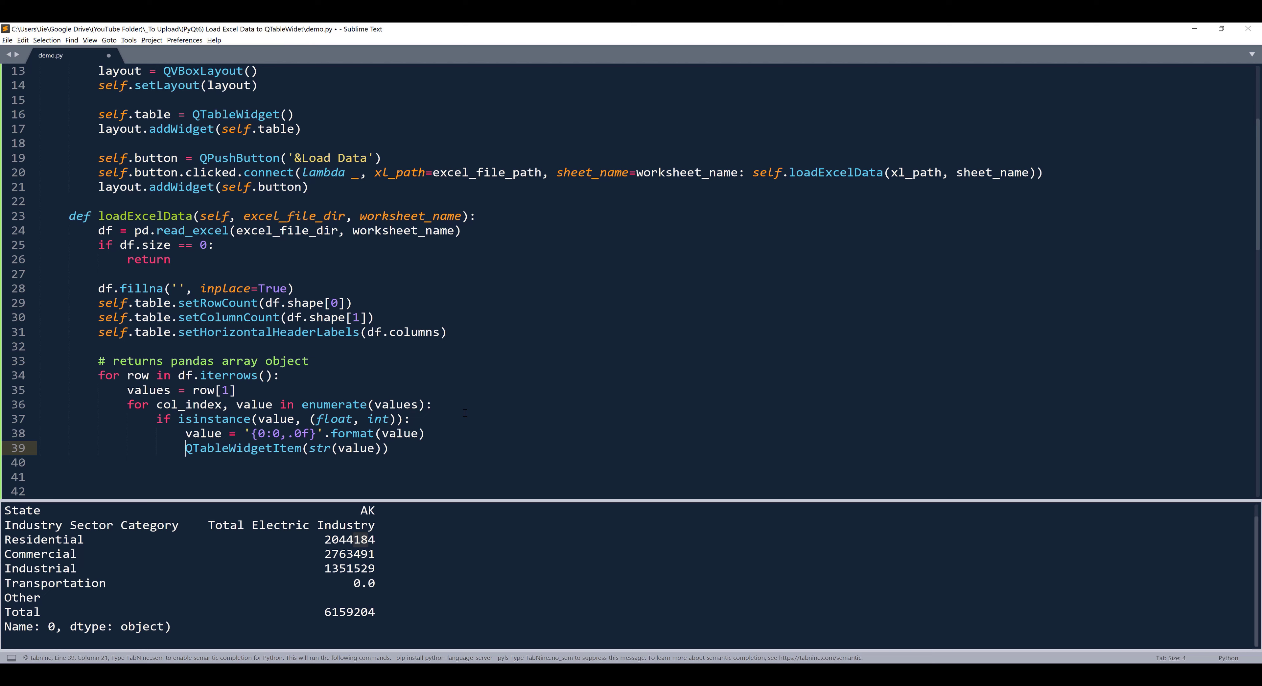
pyautogui.write('tableItem =')
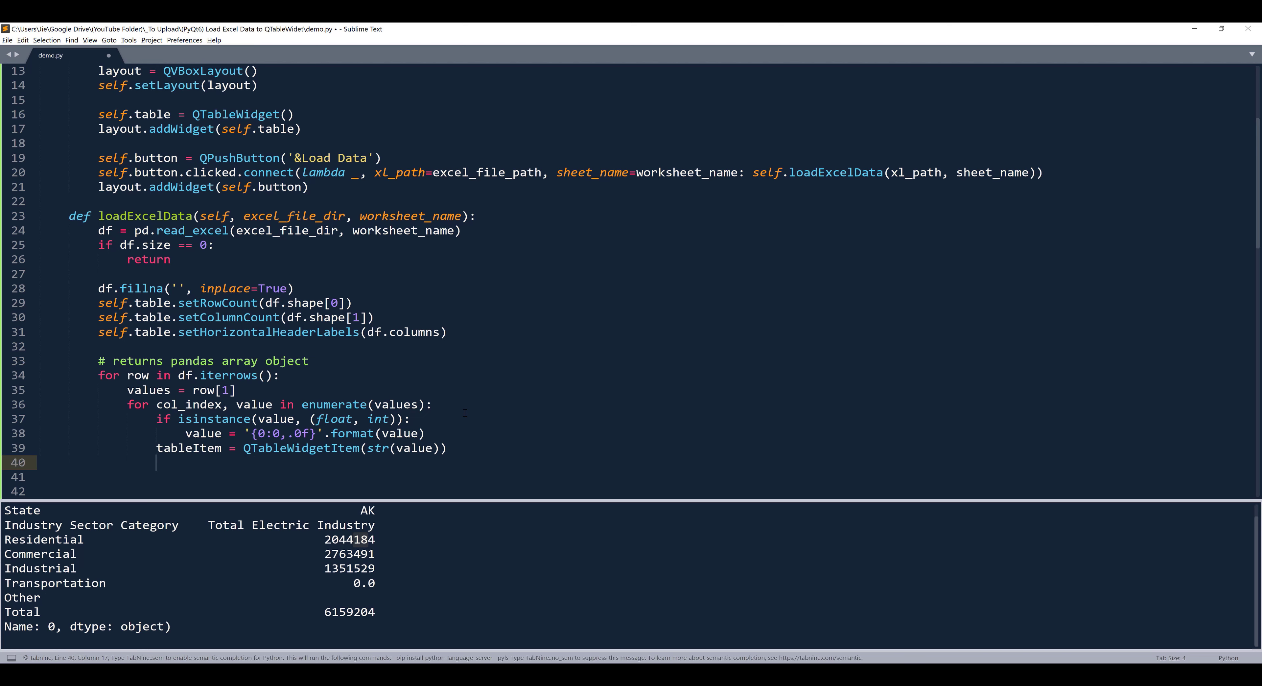
# Place it with self.table.setItem(row[0], col_index, tableItem) and rerun the script.
pyautogui.write('self.table')
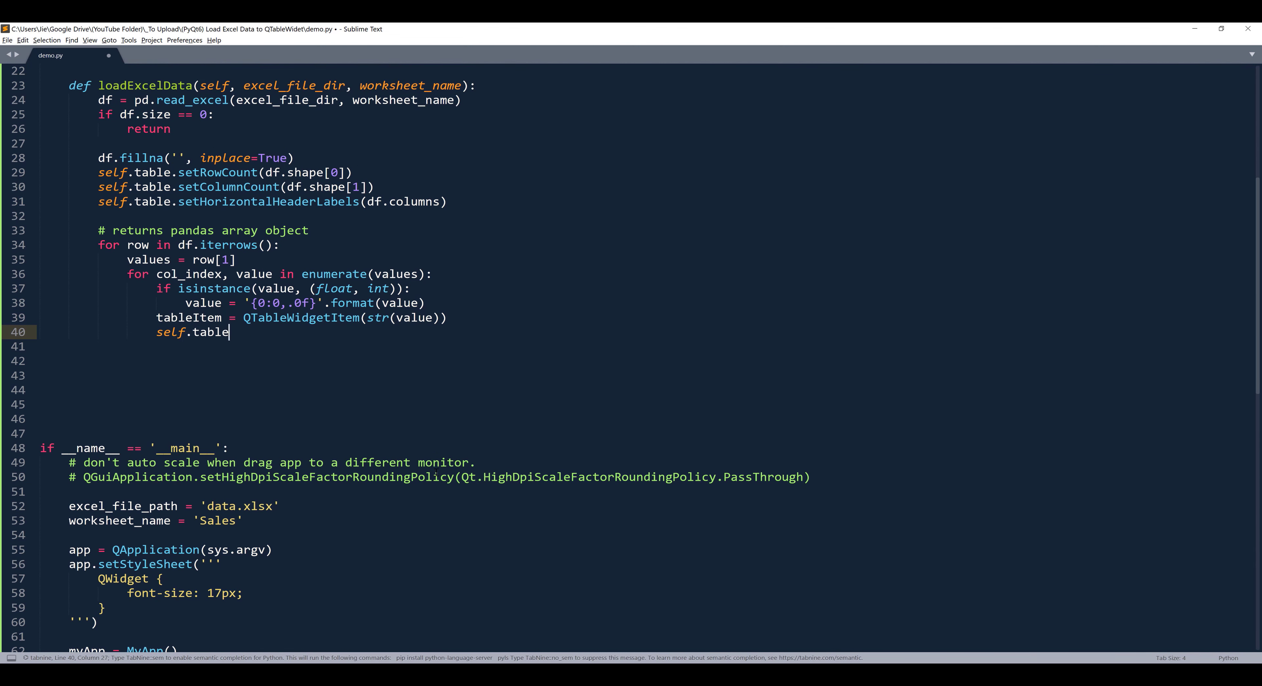
pyautogui.write('se')
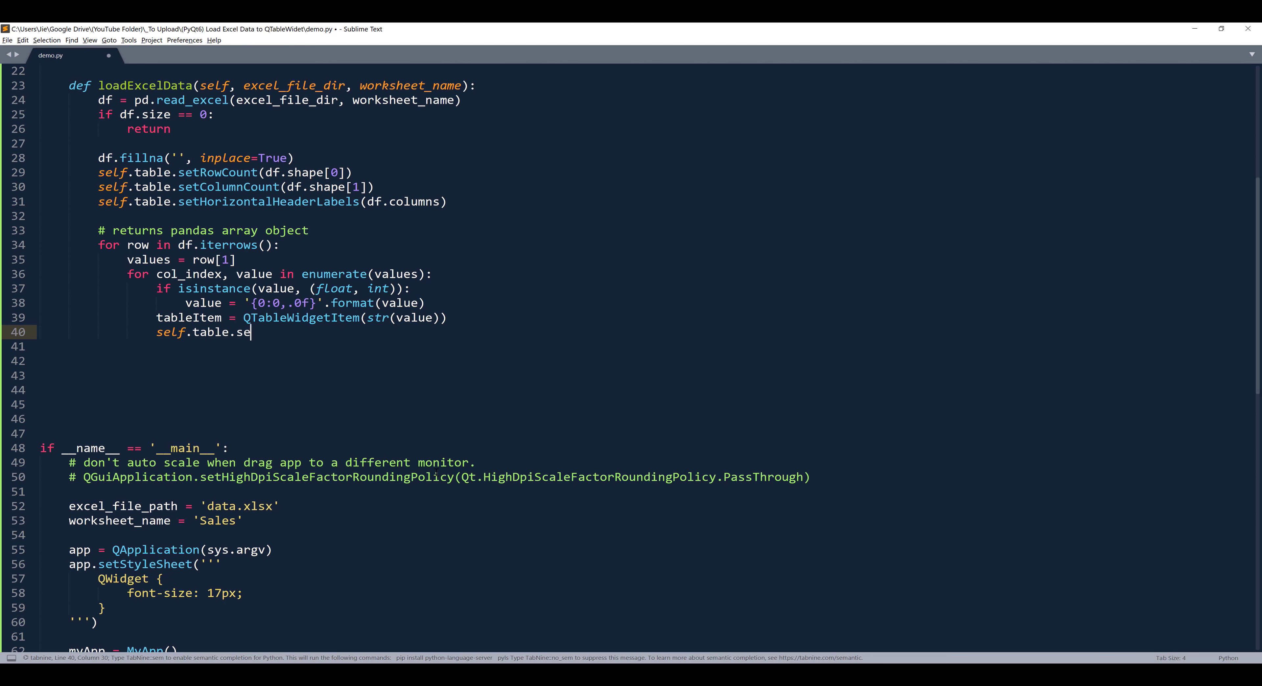
pyautogui.write('tItem()')
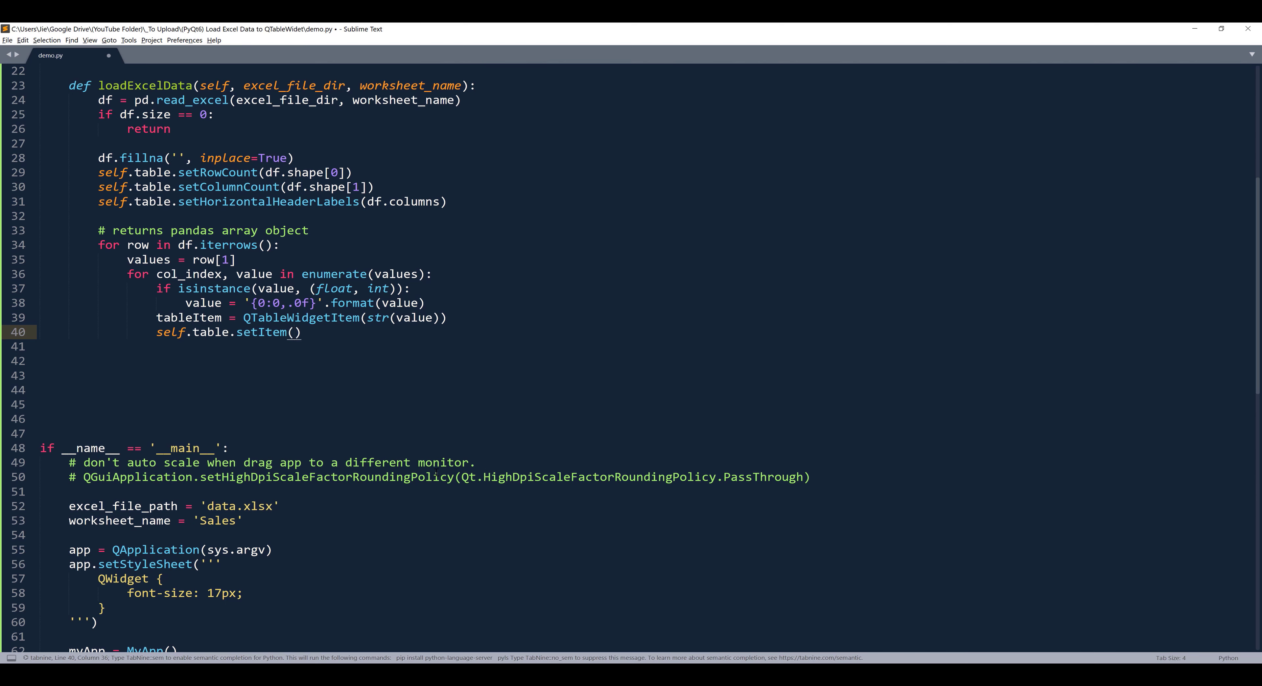
pyautogui.write('row[0')
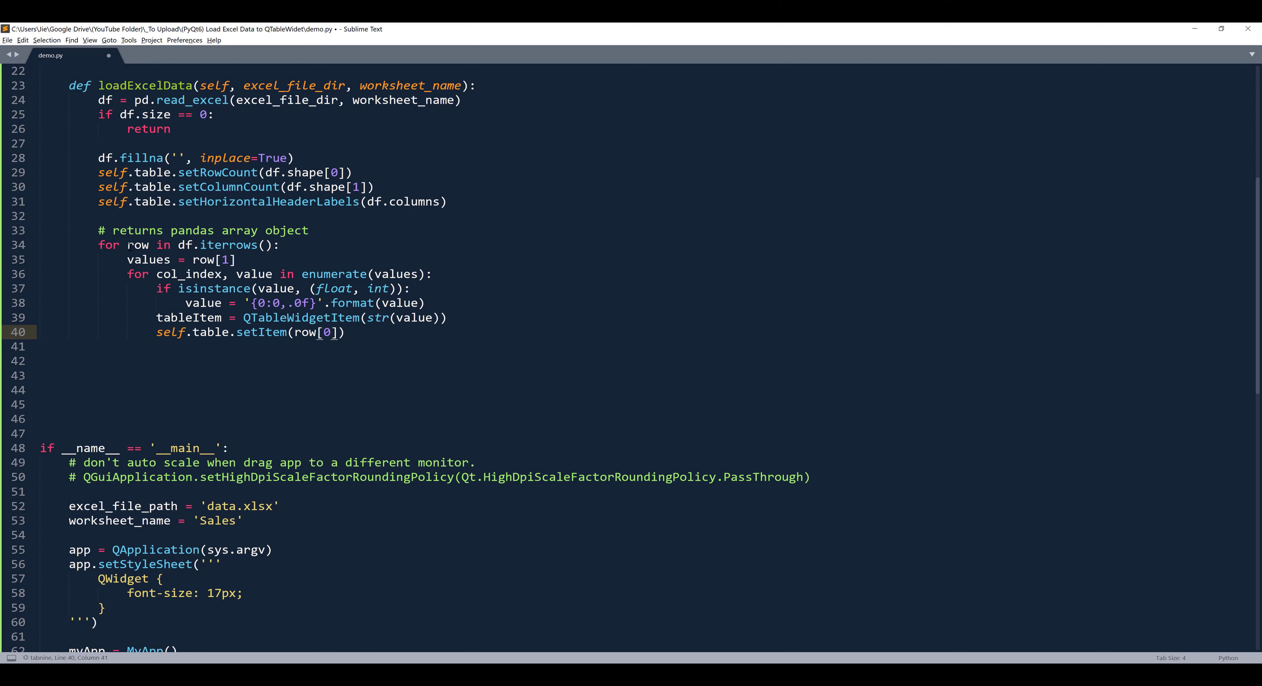
pyautogui.doubleClick(137, 245)
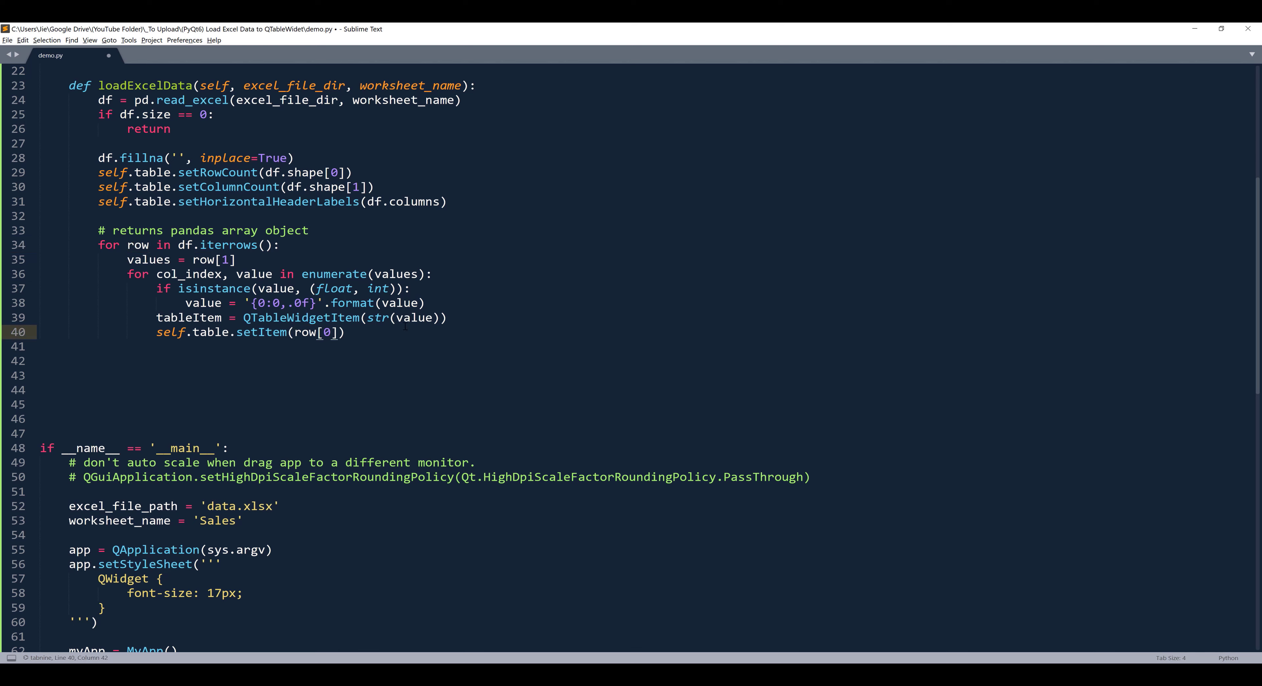
pyautogui.write(', col_index,')
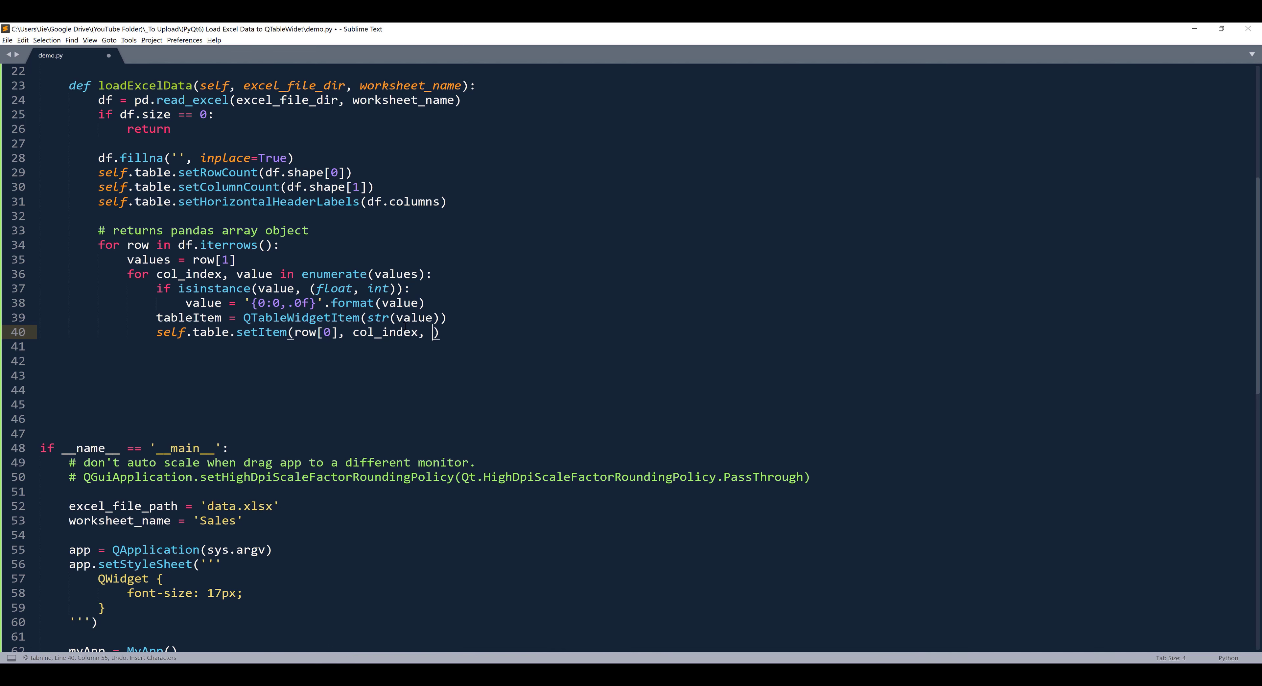
pyautogui.write('tableItem)')
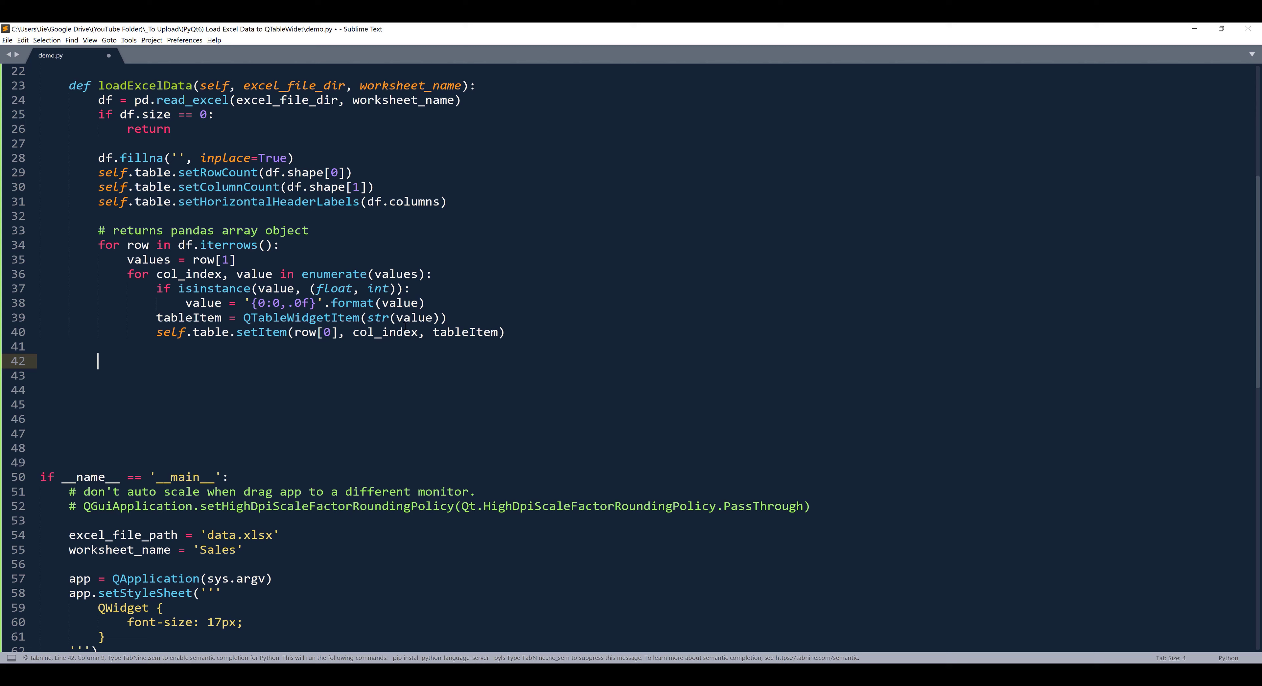
pyautogui.press('delete')
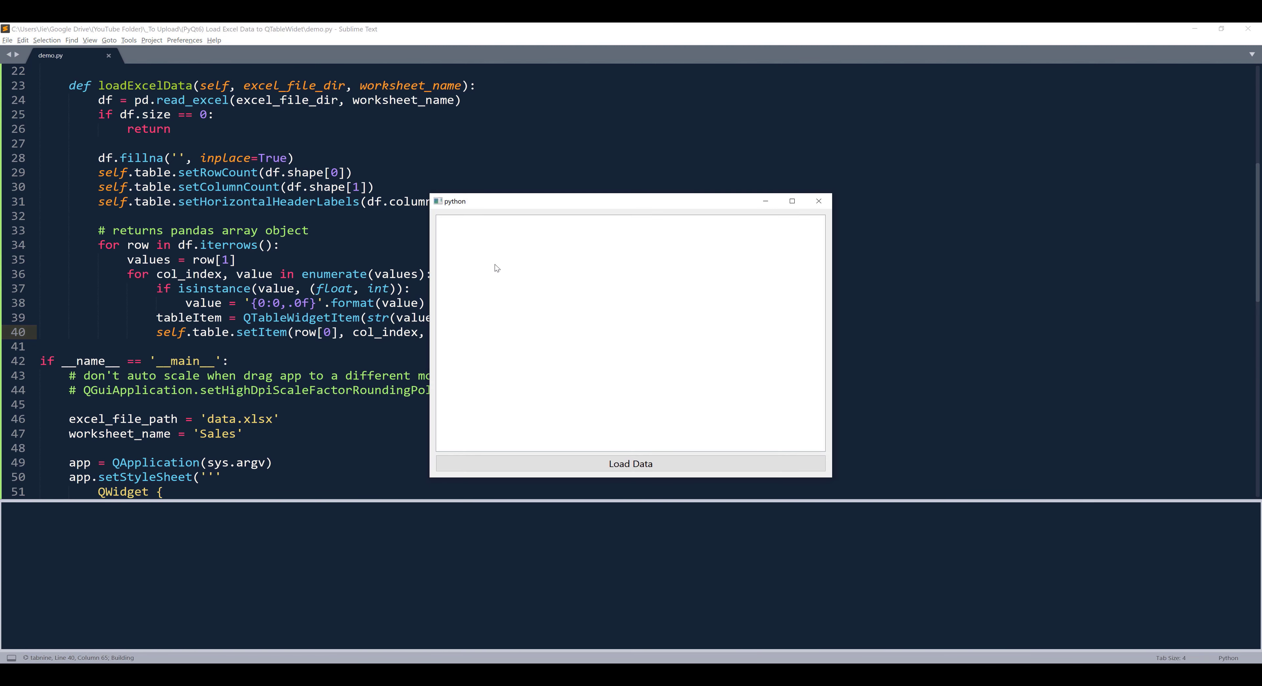
pyautogui.moveTo(649, 463)
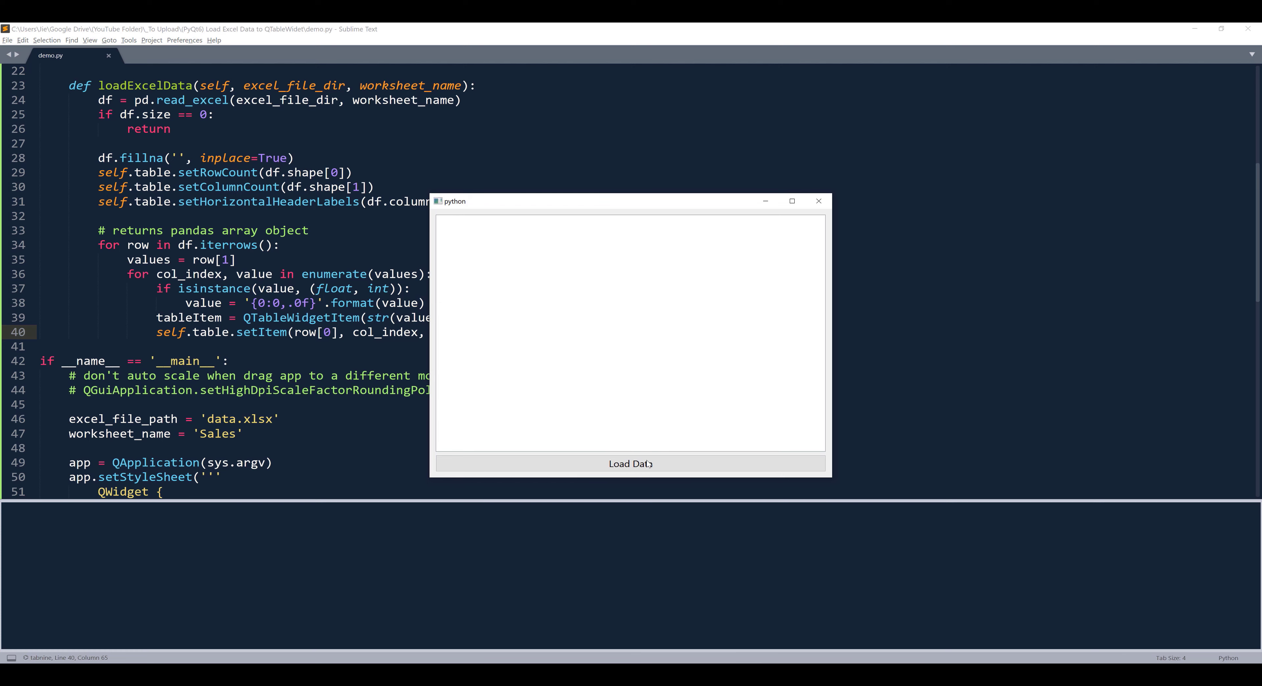
# Load Data to see comma-formatted sales rows, widen Industry Sector Category by hand, and scroll through the table.
pyautogui.click(630, 464)
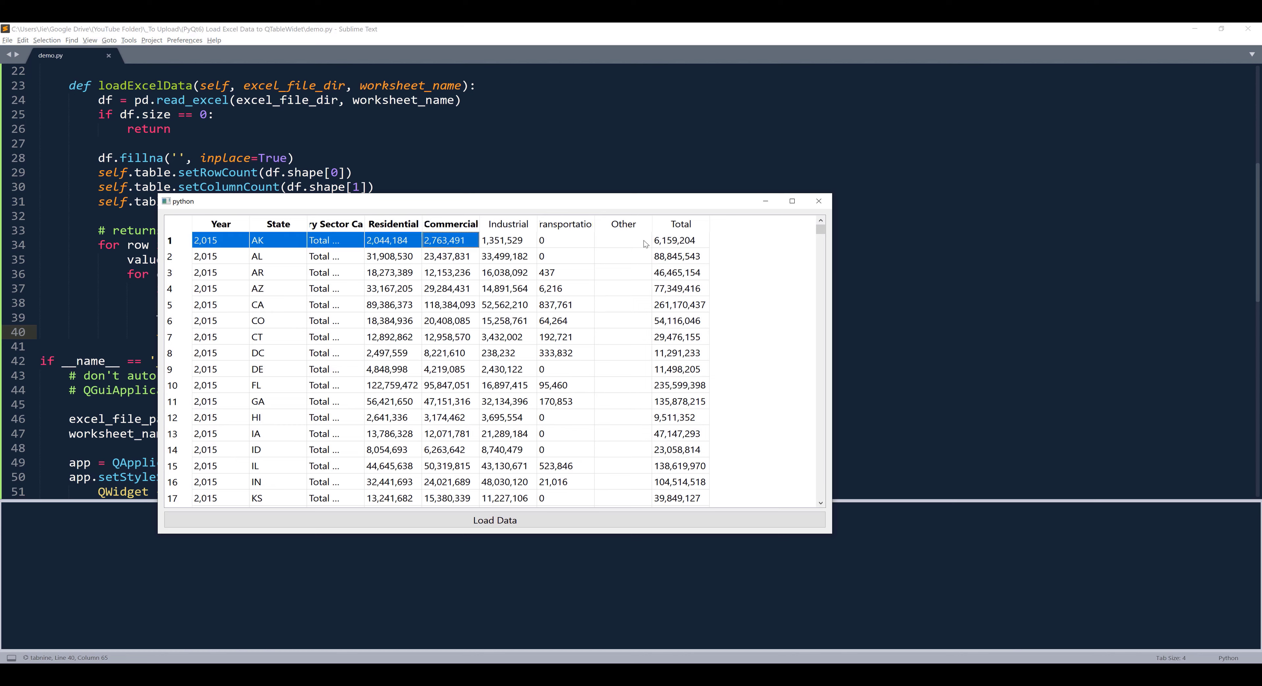
pyautogui.click(679, 321)
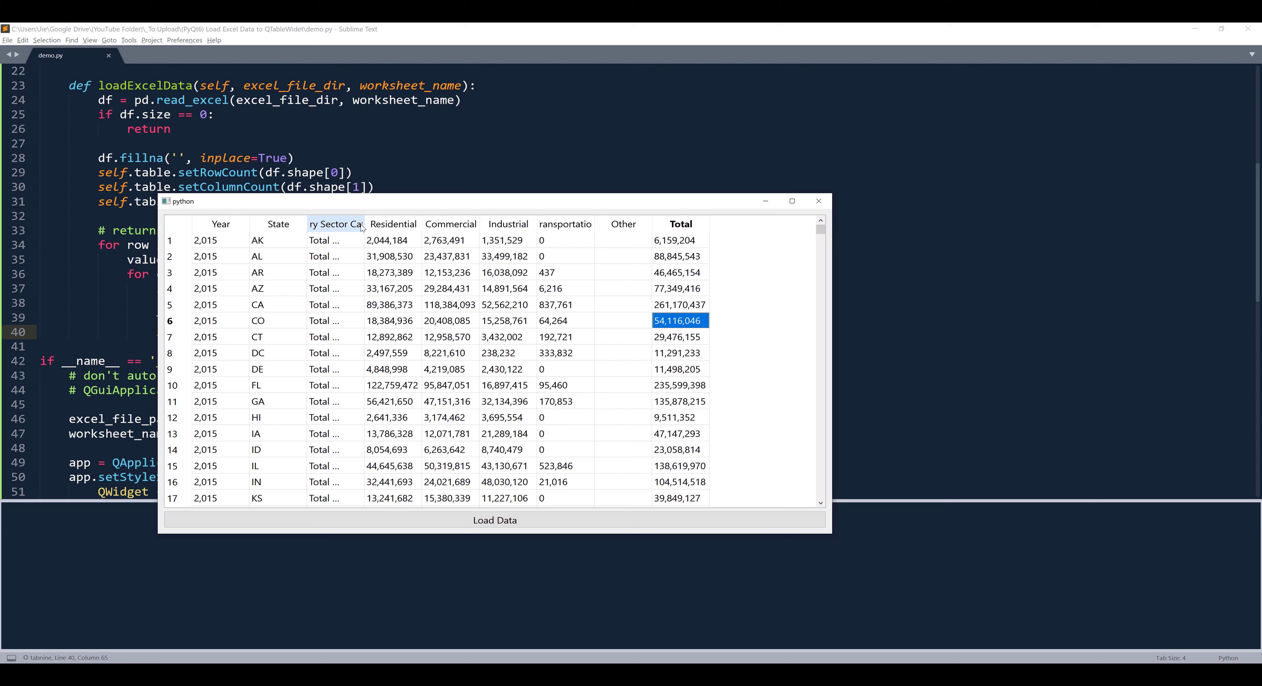
pyautogui.moveTo(451, 201)
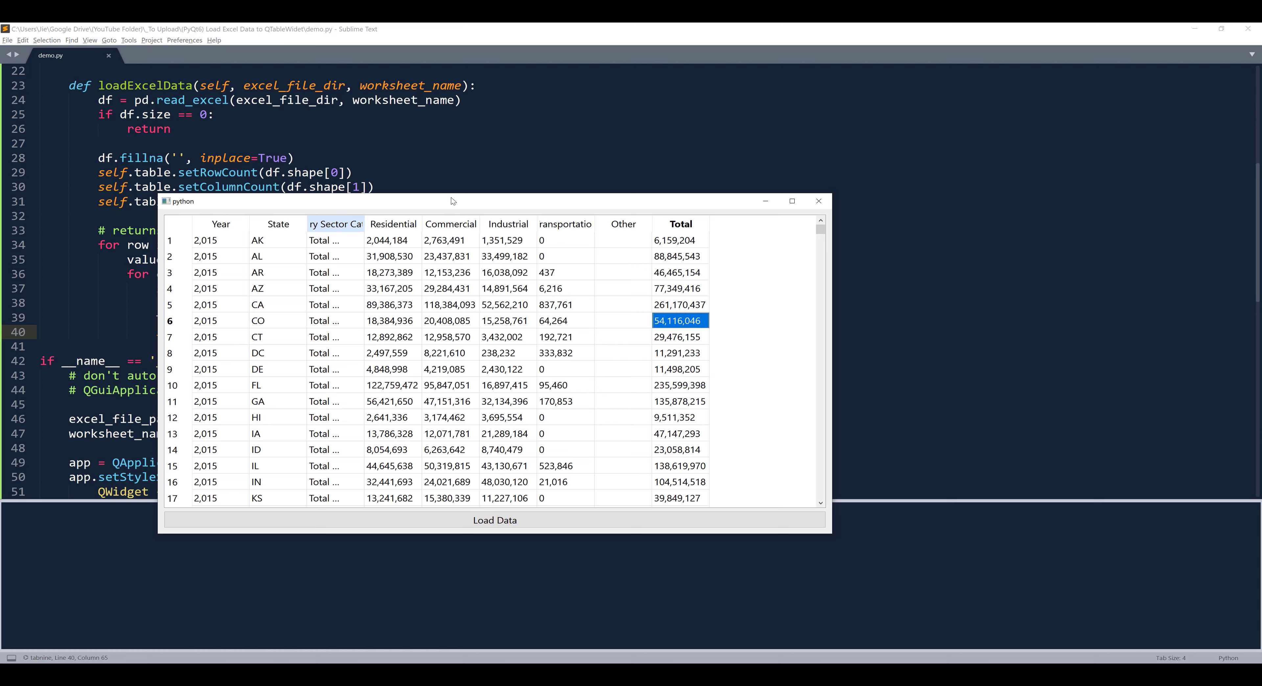
pyautogui.moveTo(818, 201)
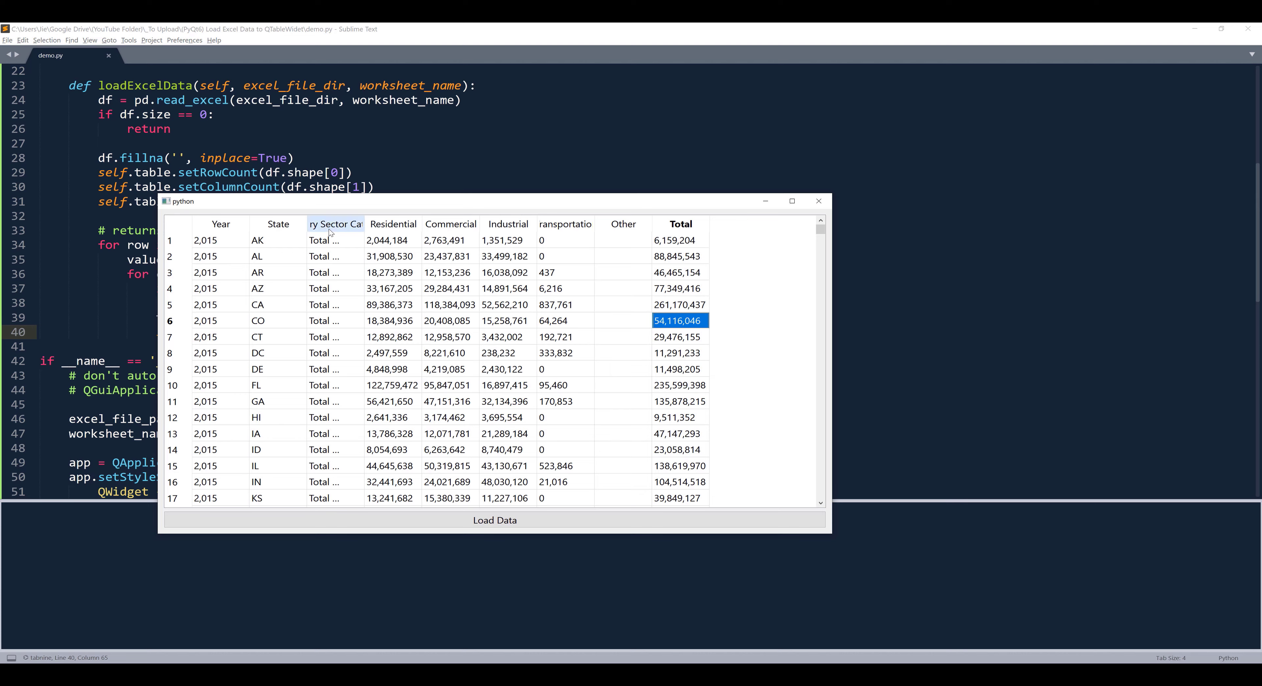
pyautogui.moveTo(367, 223); pyautogui.dragTo(463, 223)
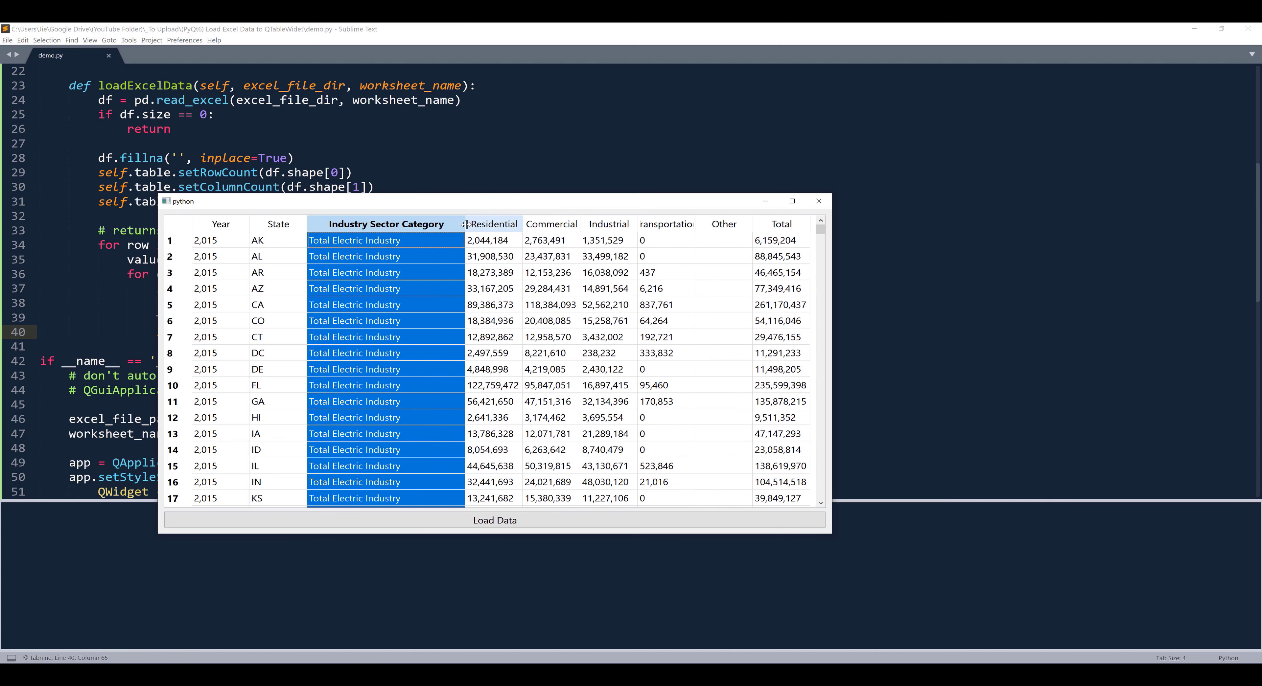
pyautogui.scroll(-3)
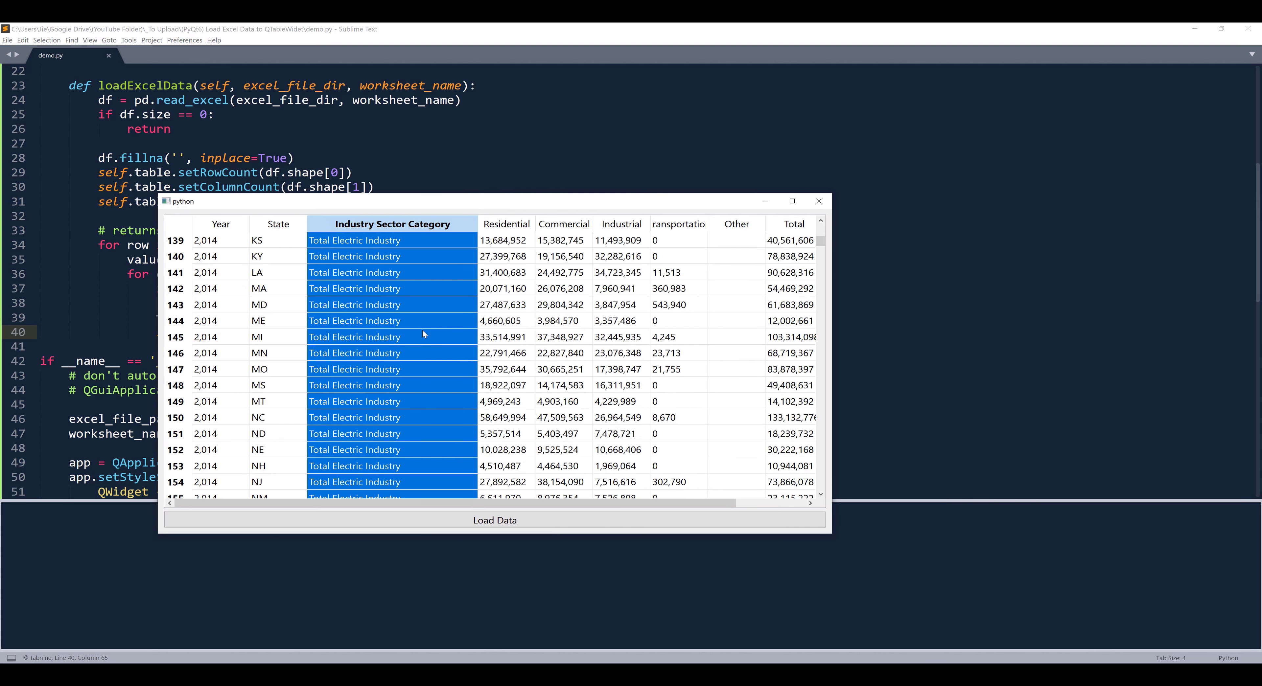
pyautogui.scroll(3)
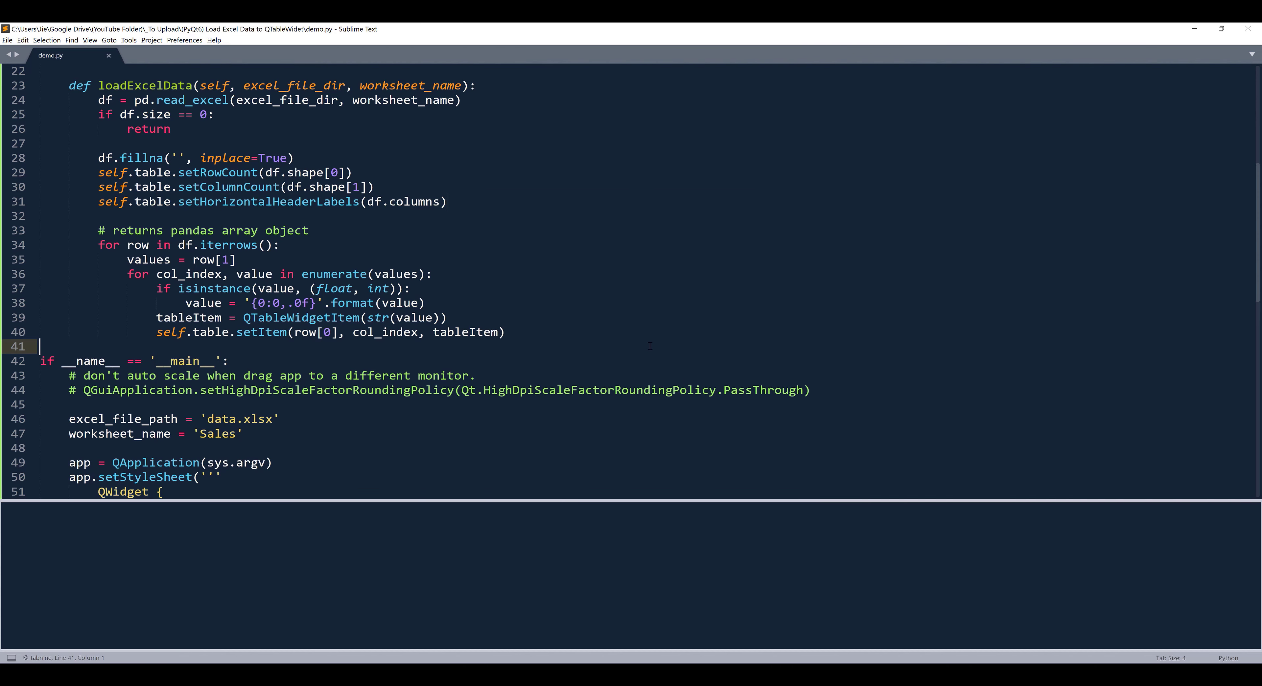
# End loadExcelData with self.table.setColumnWidth(2, 300).
pyautogui.press('enter')
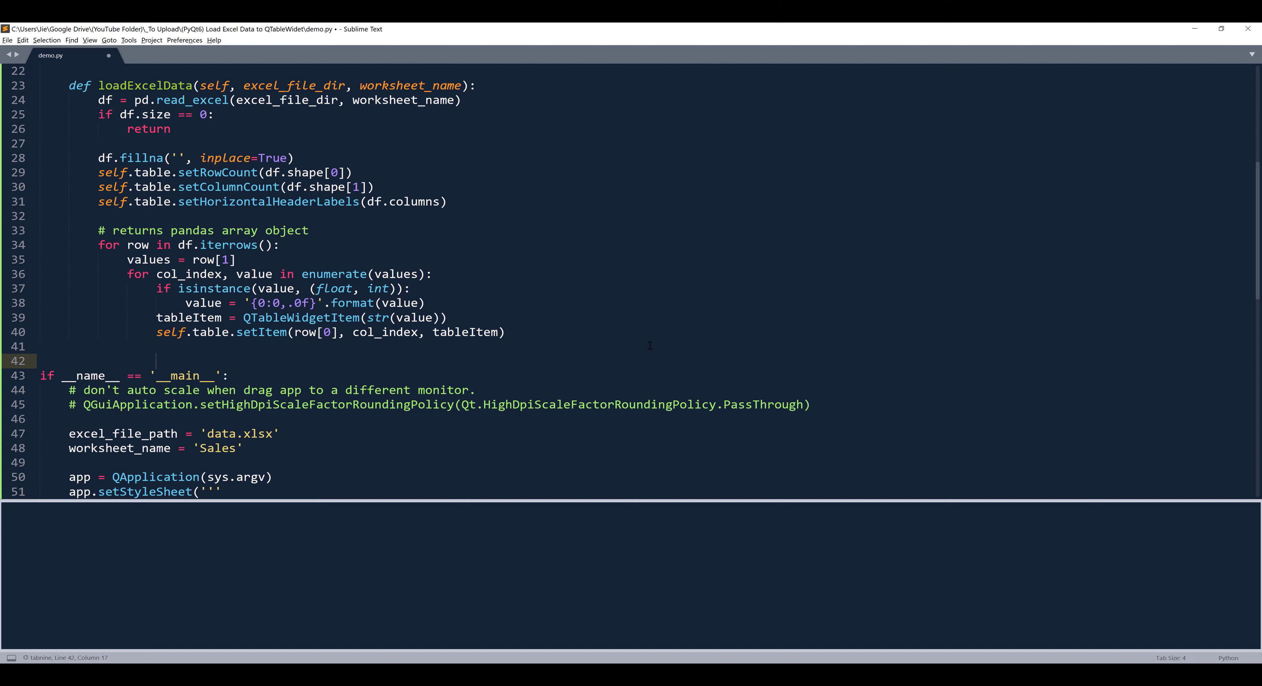
pyautogui.write('self.ta')
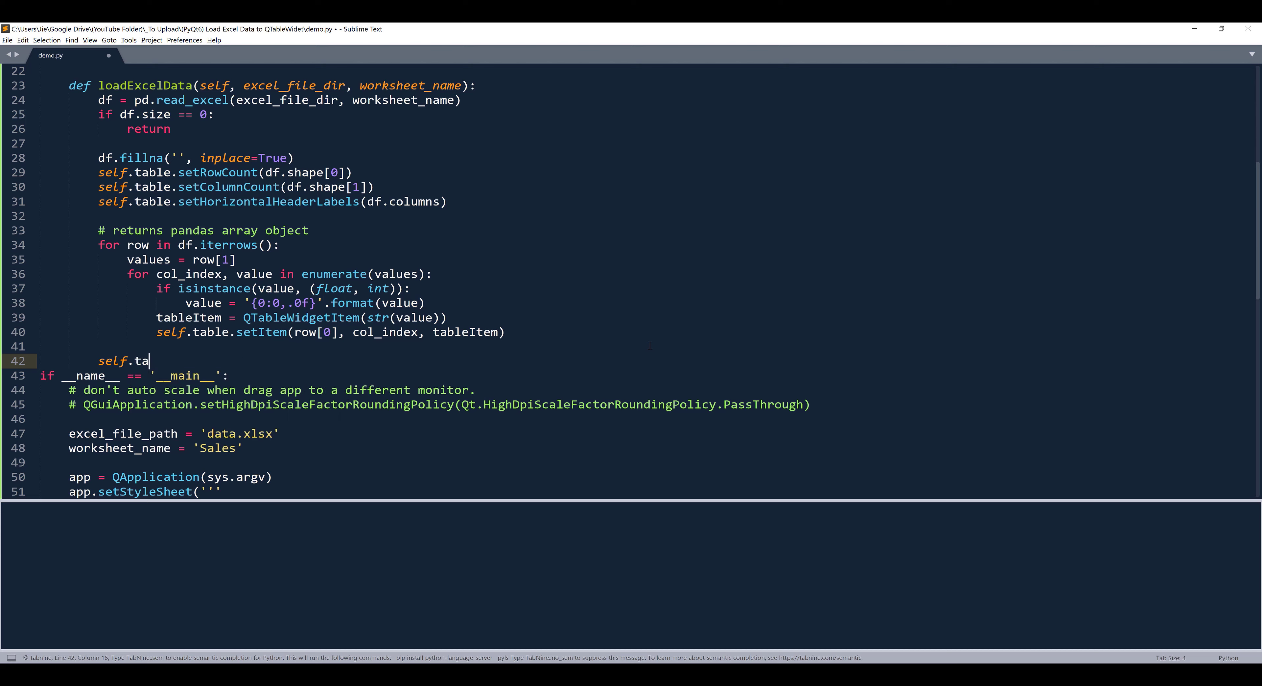
pyautogui.write('ble.')
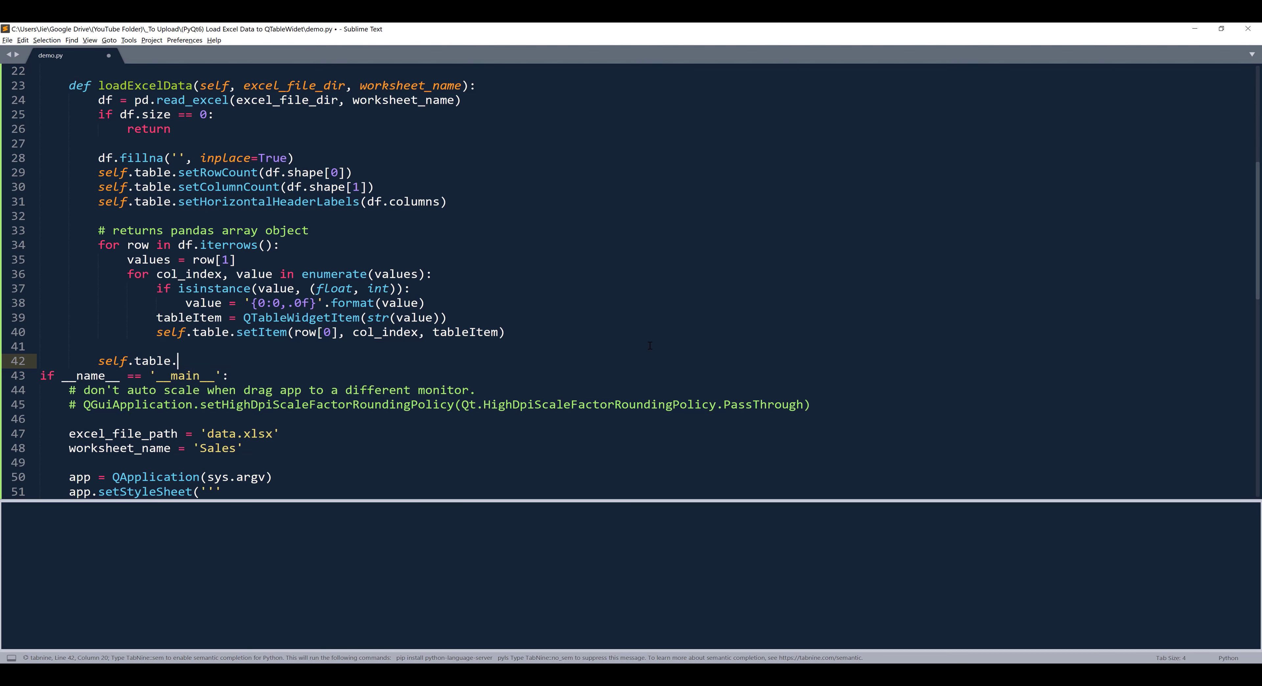
pyautogui.write('setColumnWidth(')
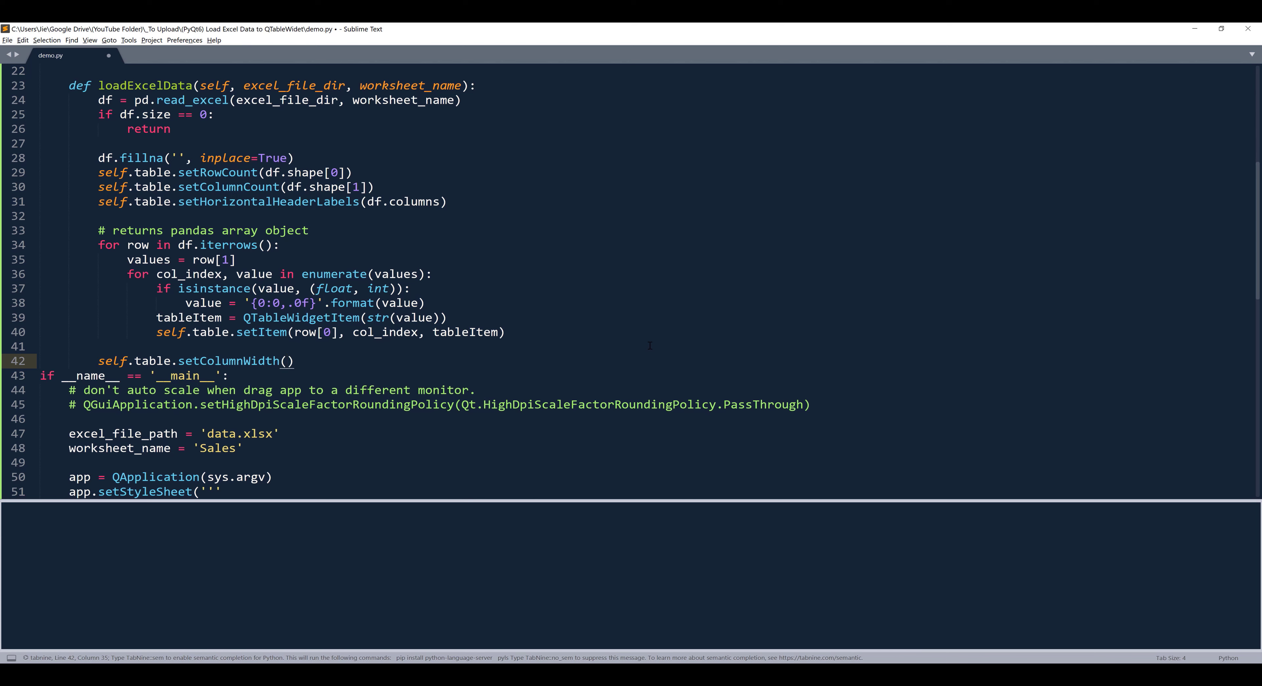
pyautogui.click(287, 360)
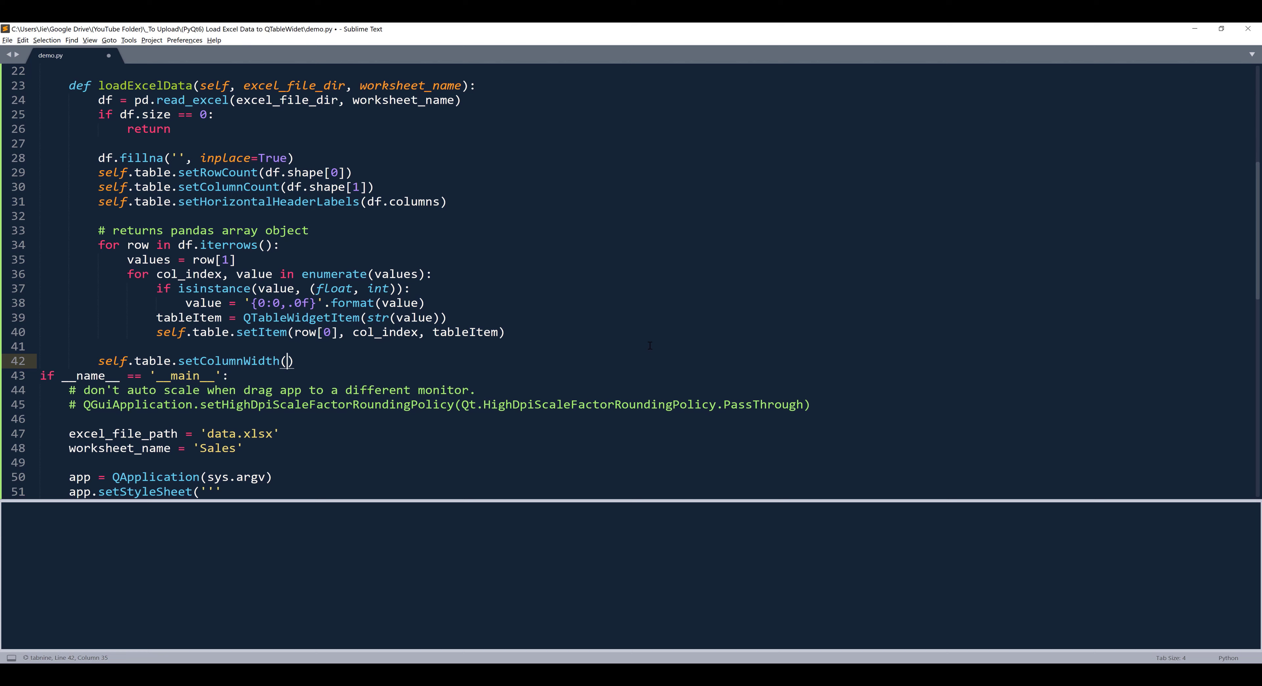
pyautogui.write('2,')
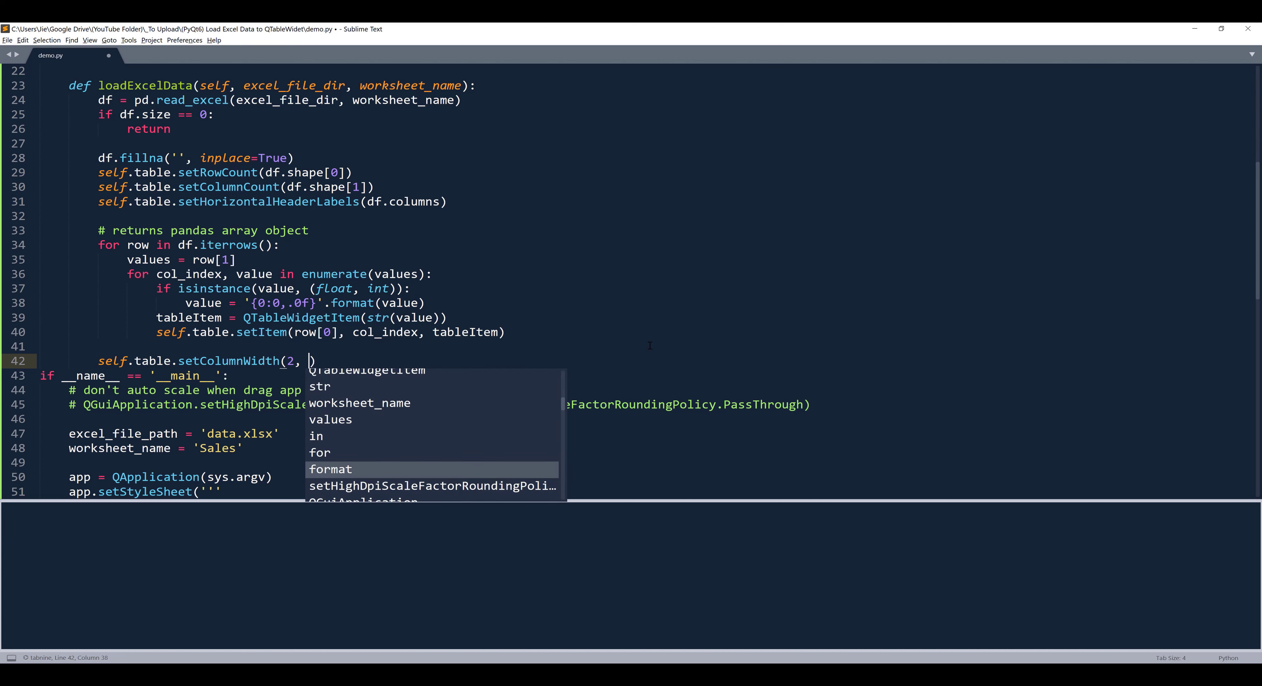
pyautogui.write('300')
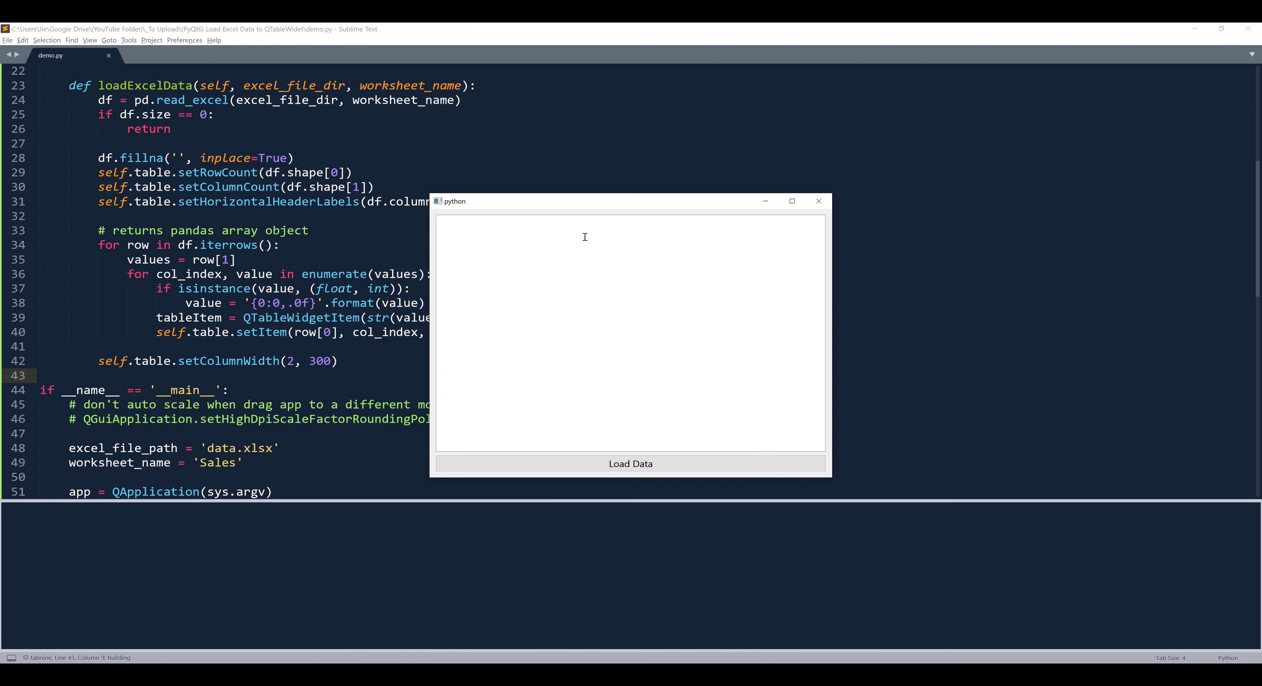
pyautogui.moveTo(639, 458)
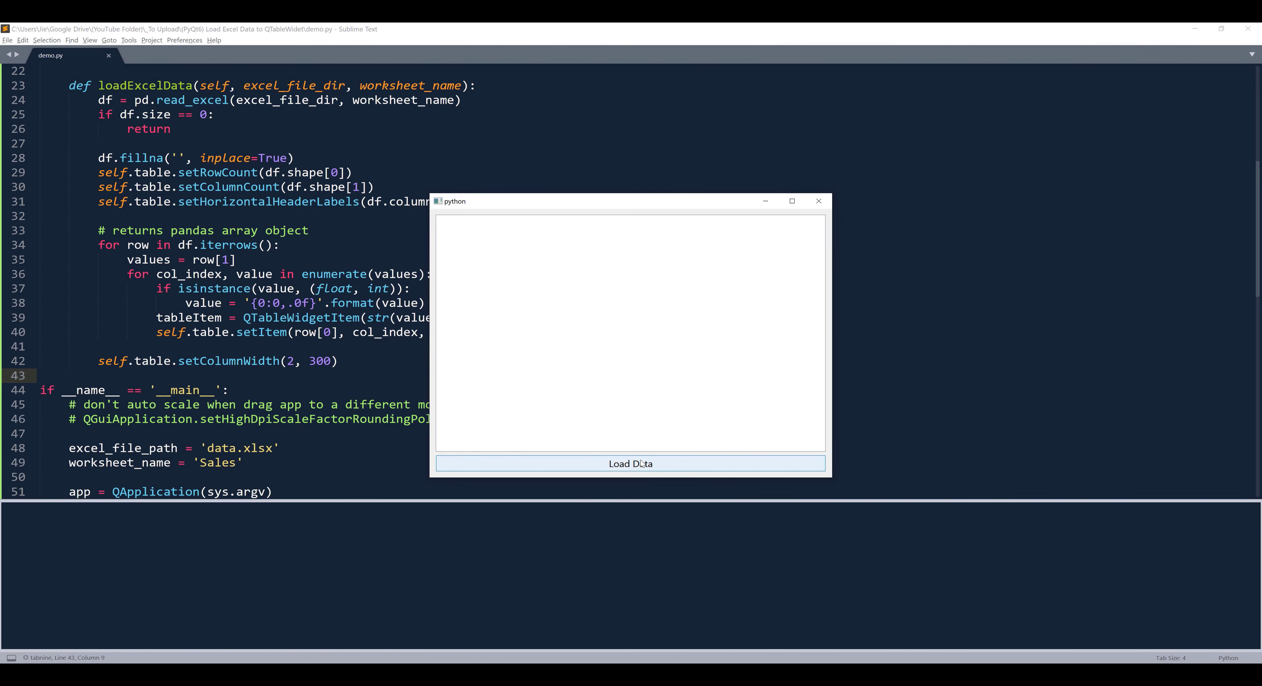
# Load Data and confirm Industry Sector Category now fits 'Total Electric Industry'.
pyautogui.click(630, 463)
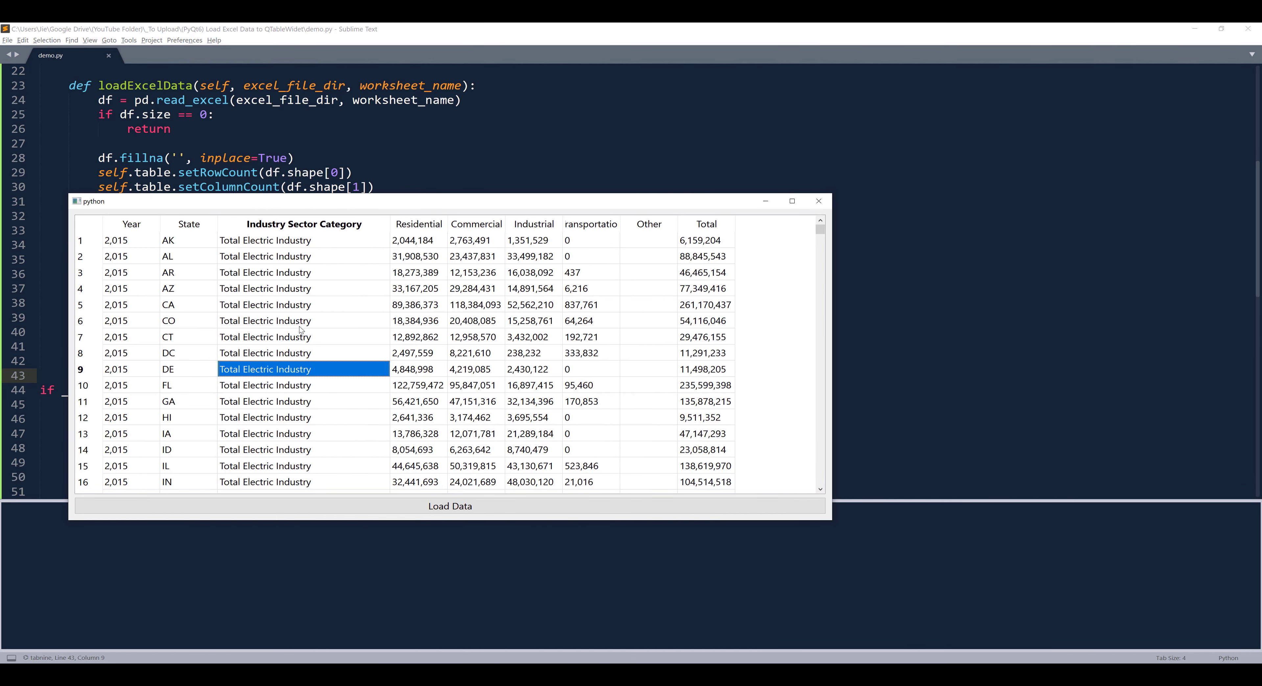
pyautogui.click(266, 240)
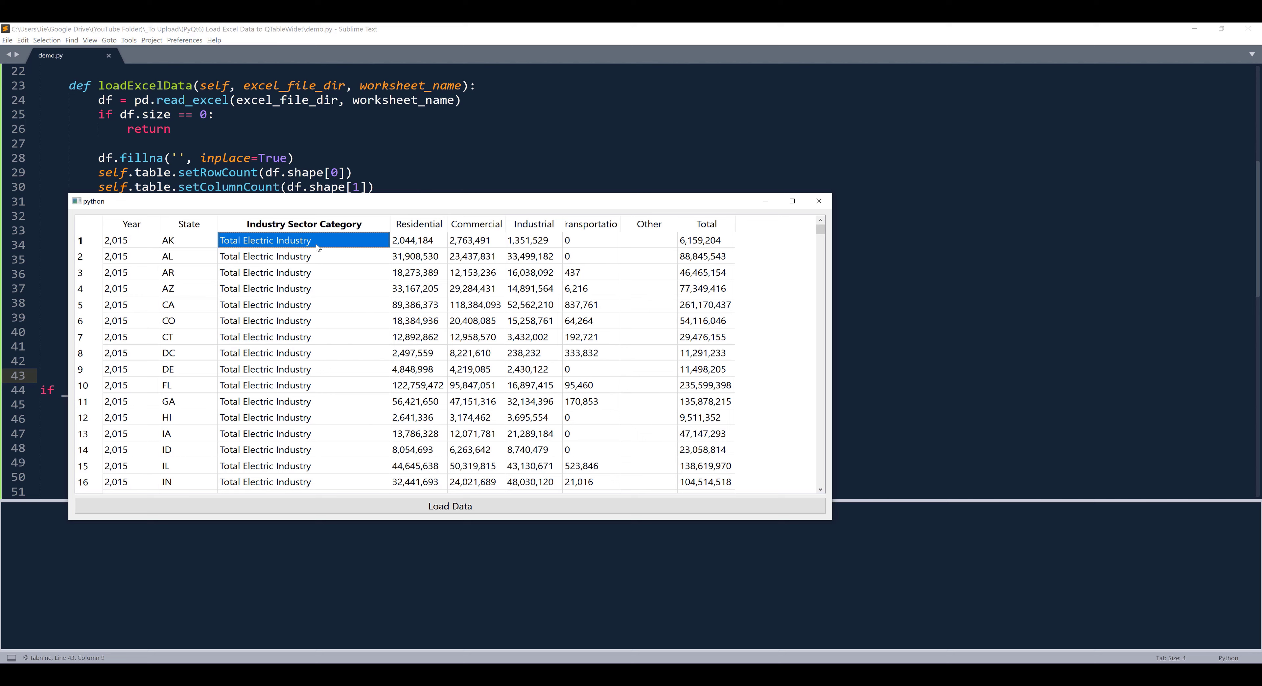